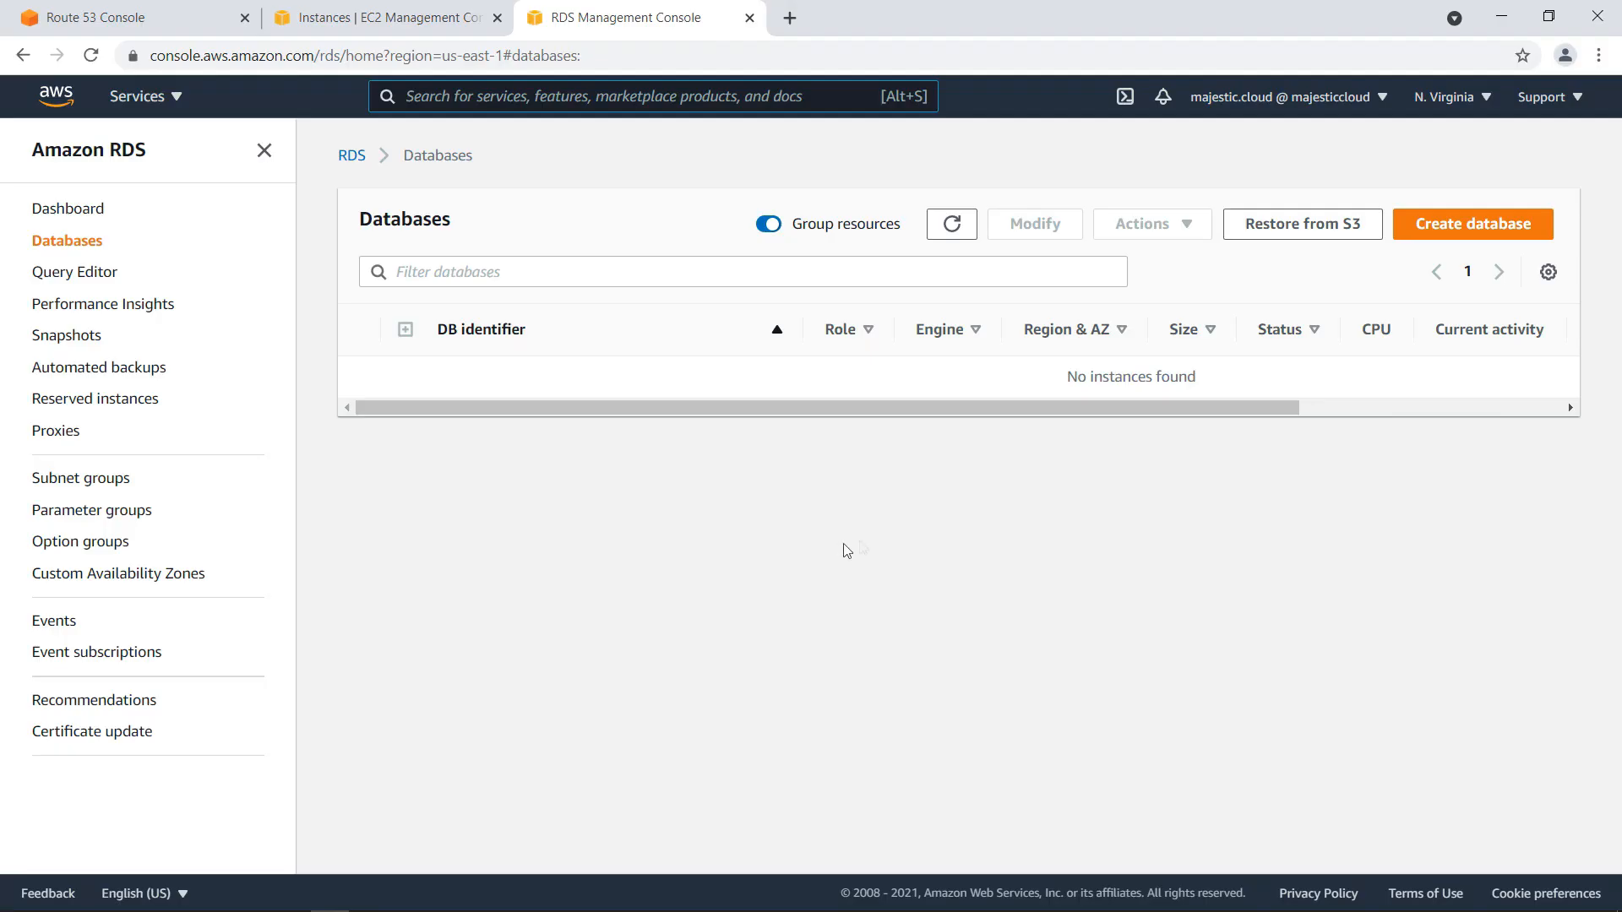
mouse_move(698, 439)
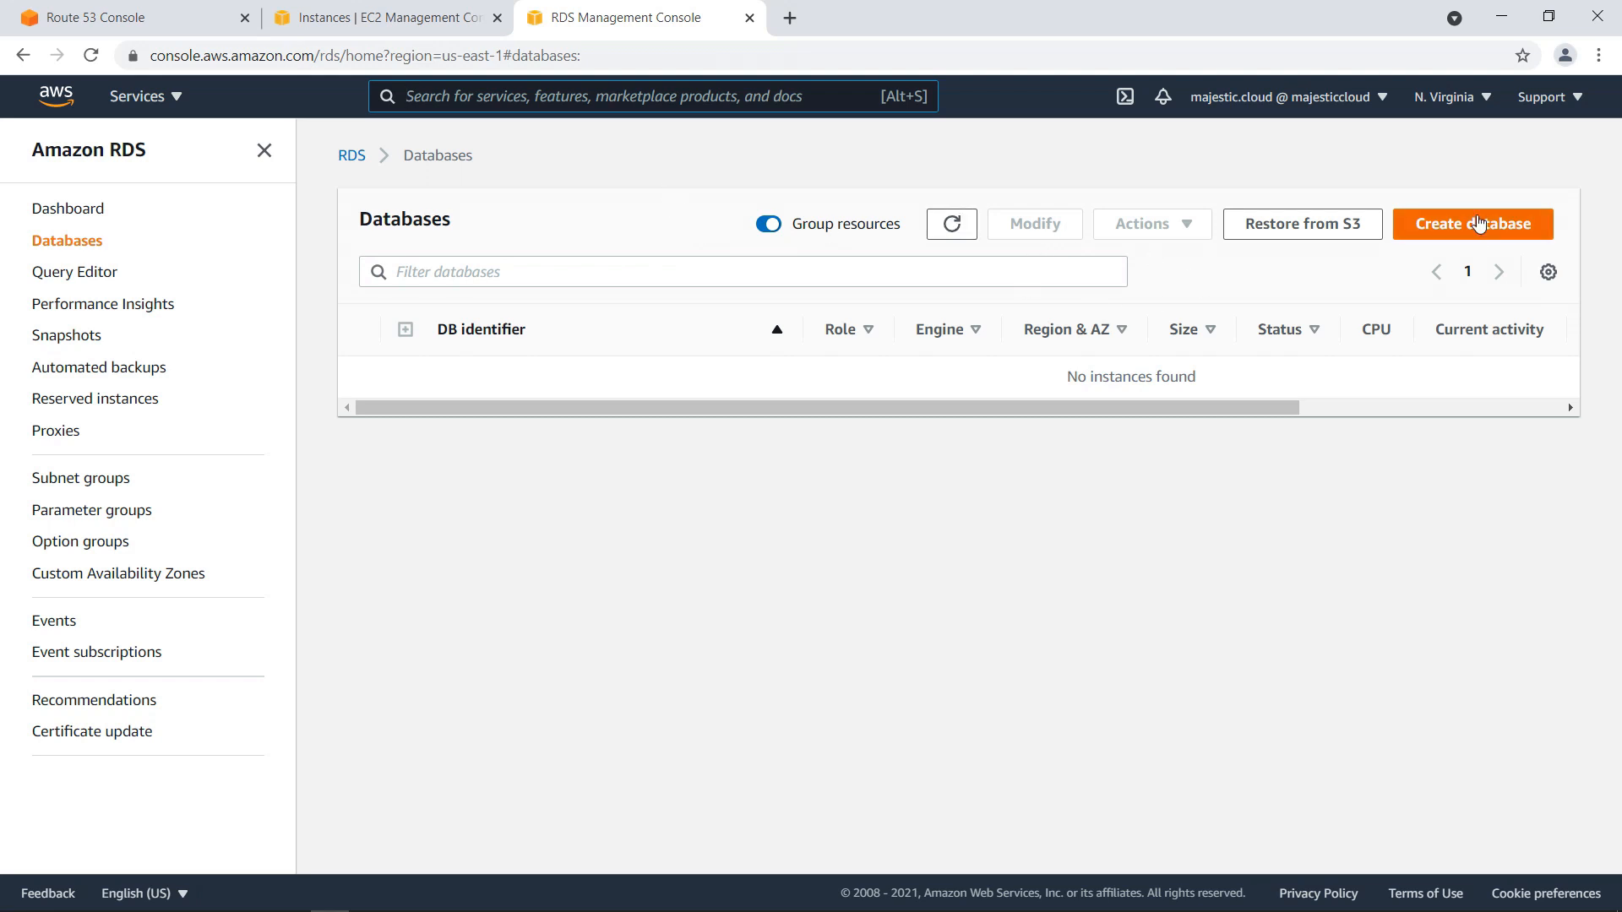
- Start a standard-create MariaDB database with the Dev/Test template
left_click(1473, 223)
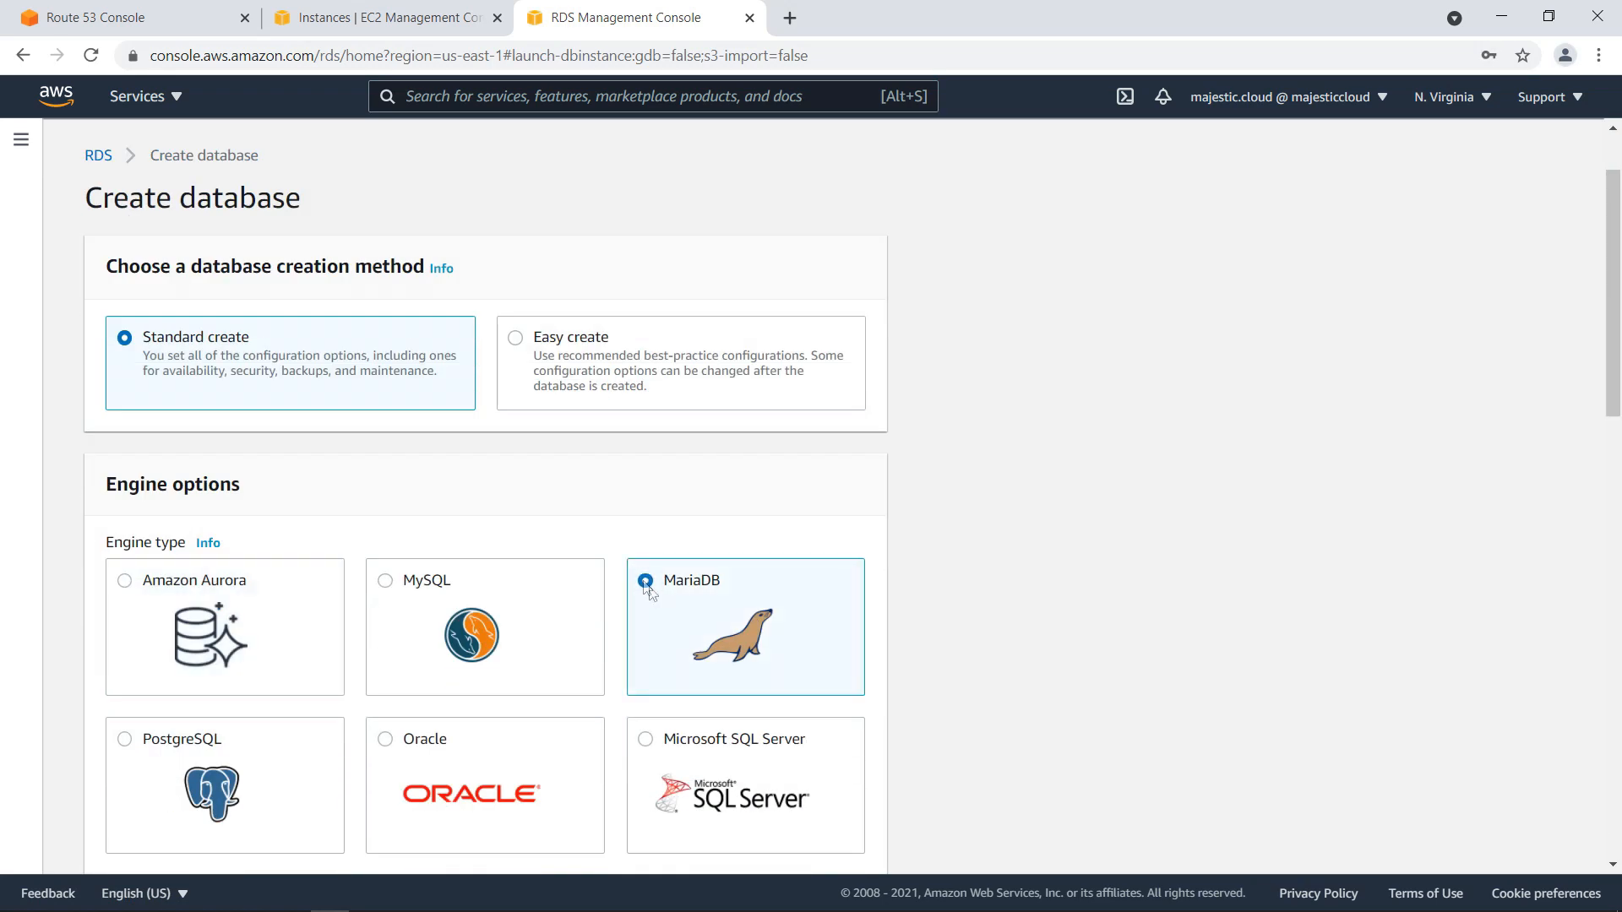
scroll("down", 3)
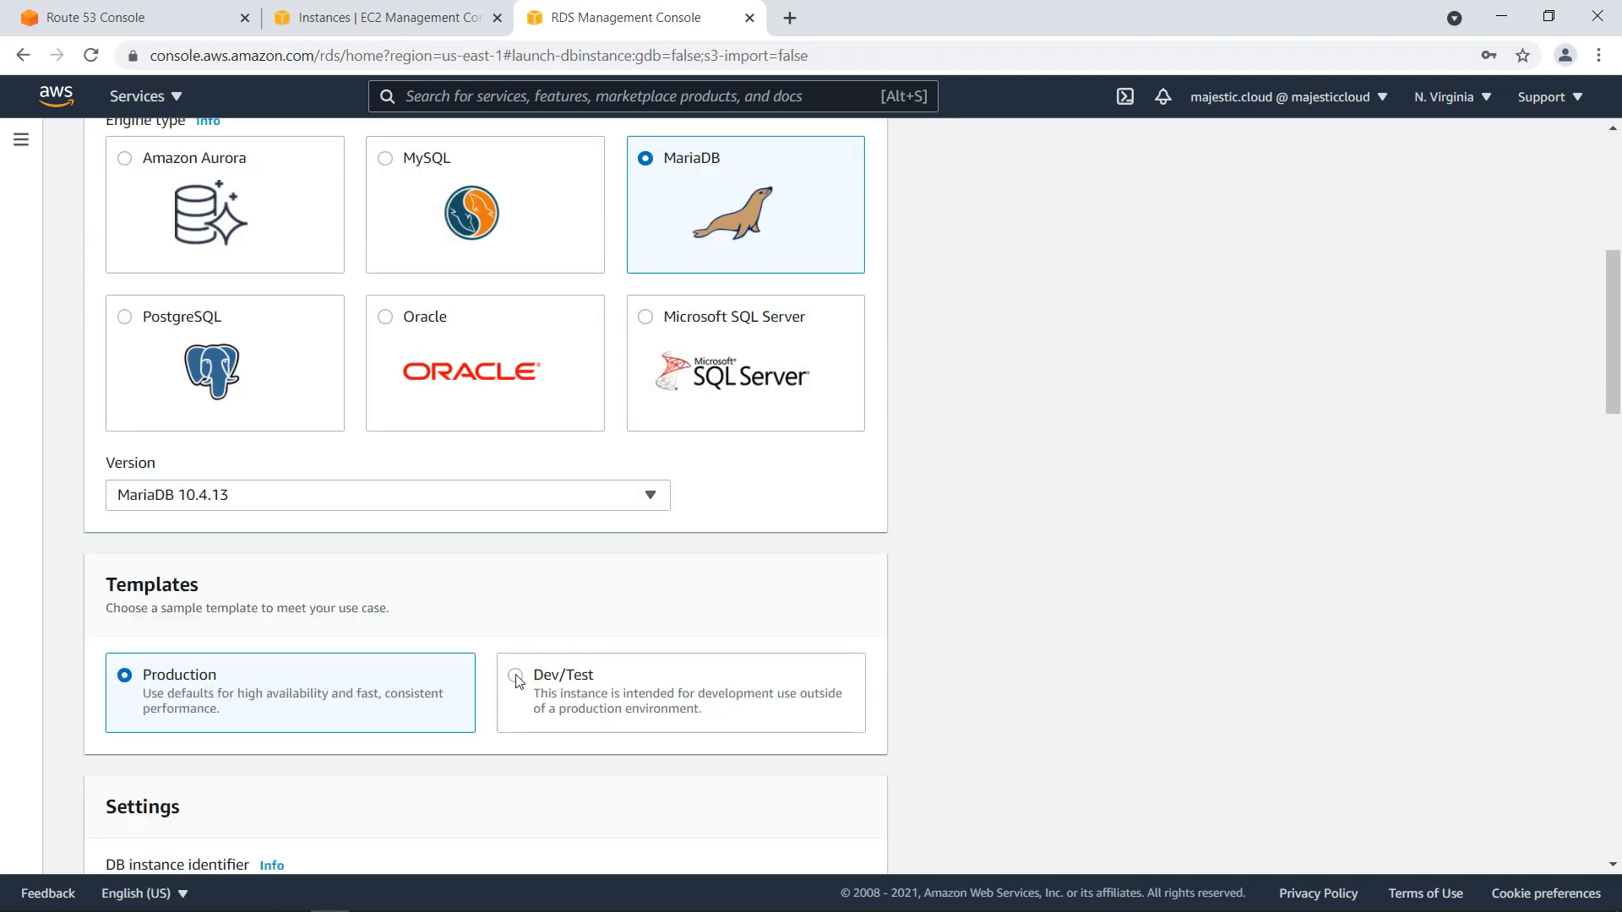
left_click(550, 681)
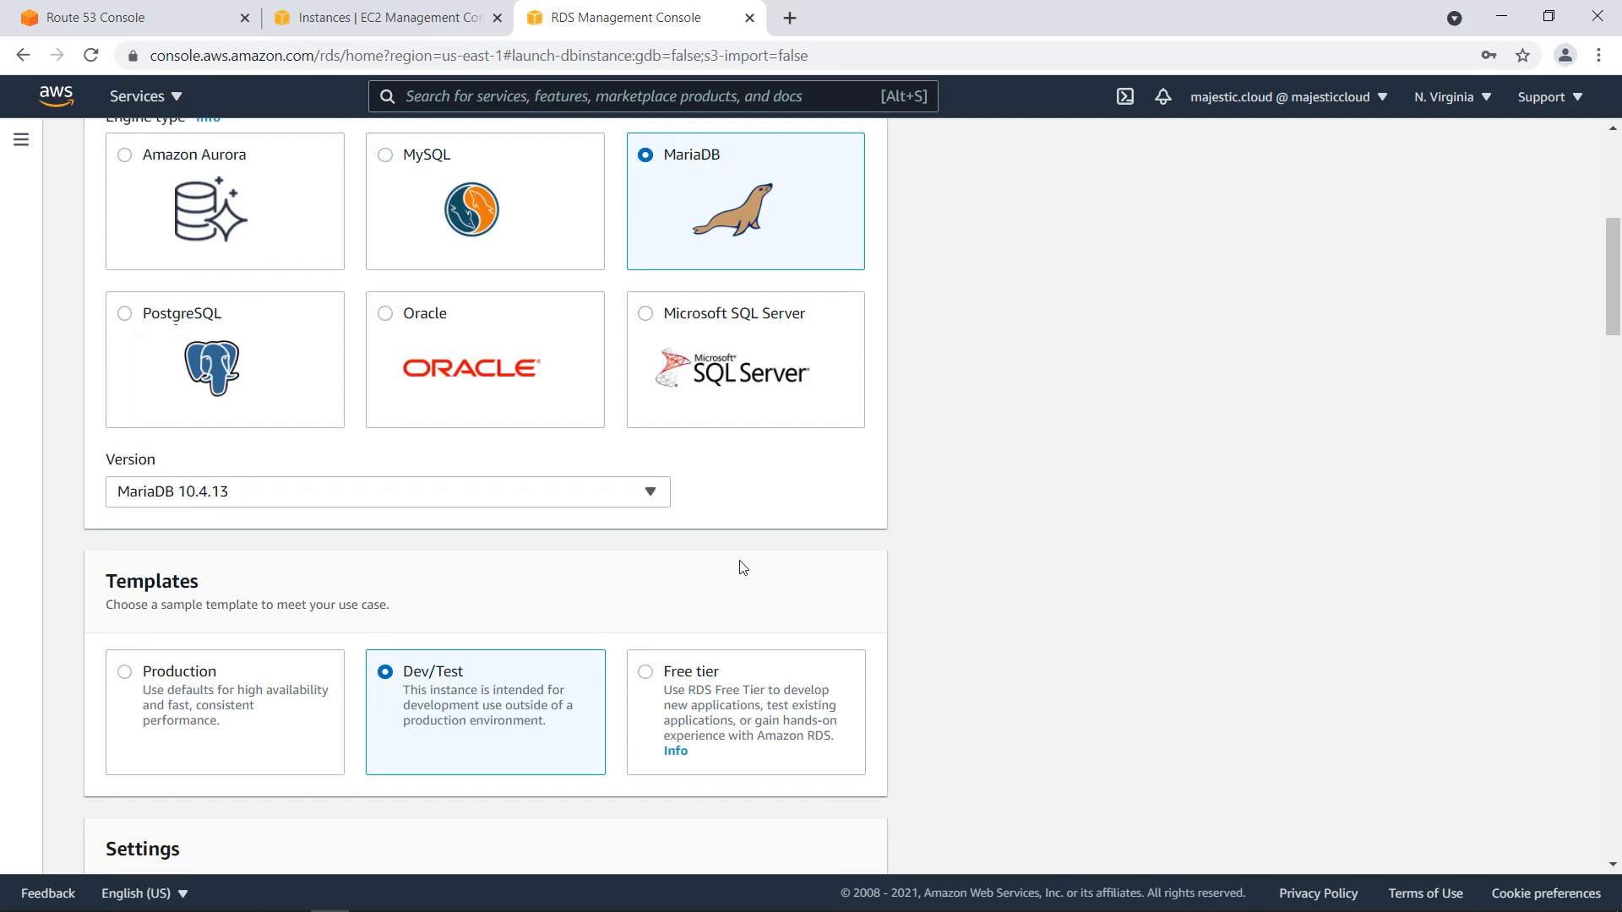
- Enter and confirm the master password for the database
scroll("down", 3)
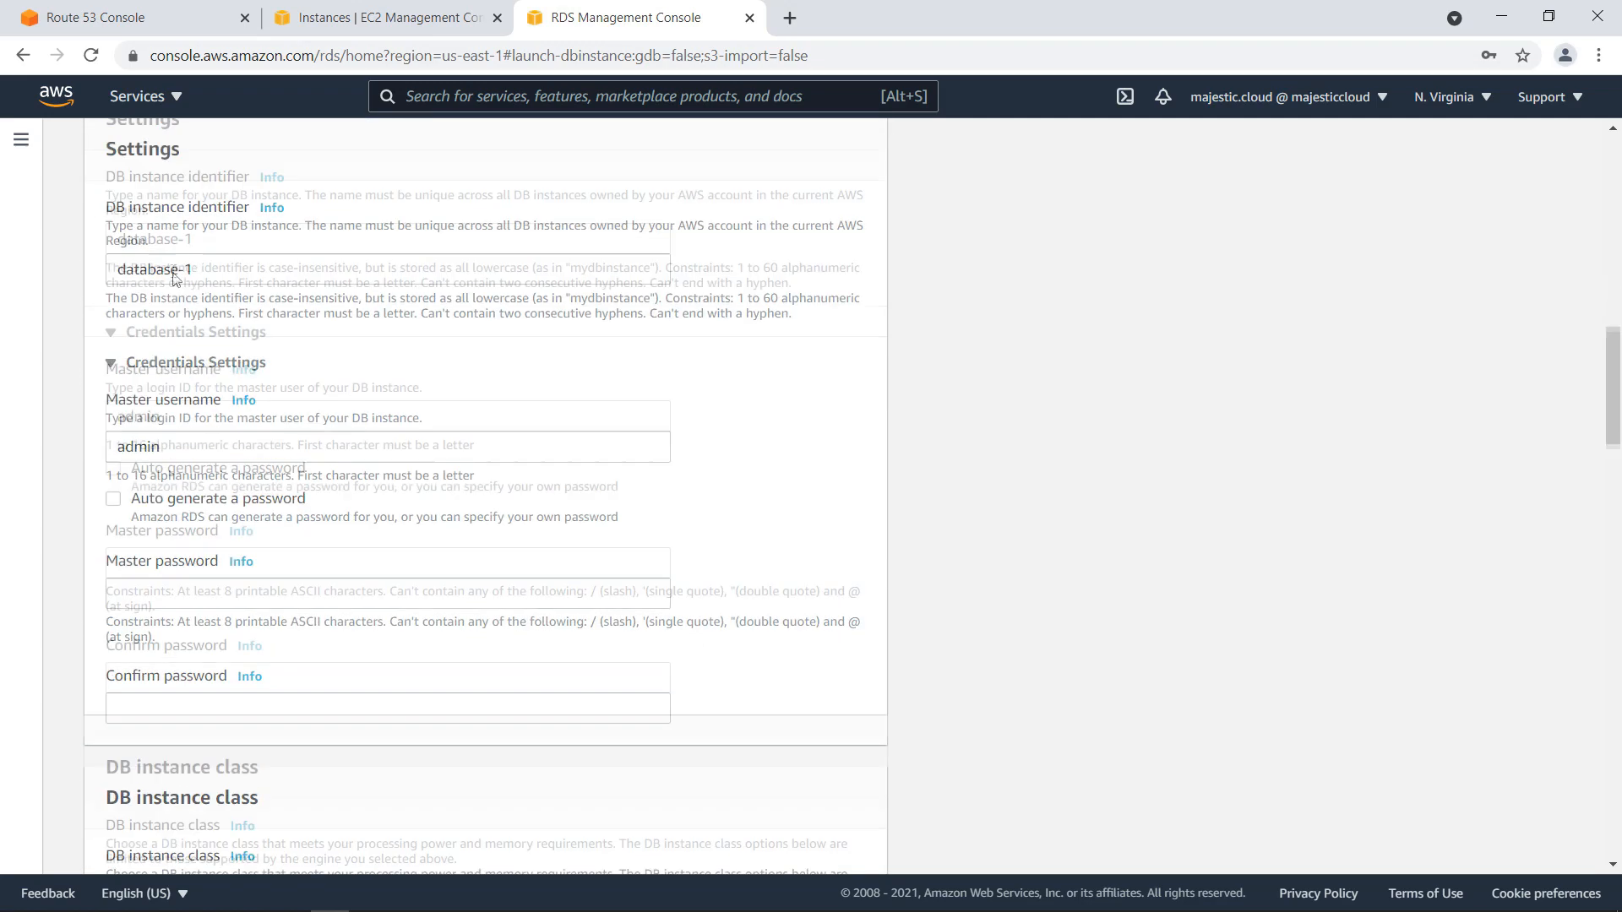
scroll("down", 3)
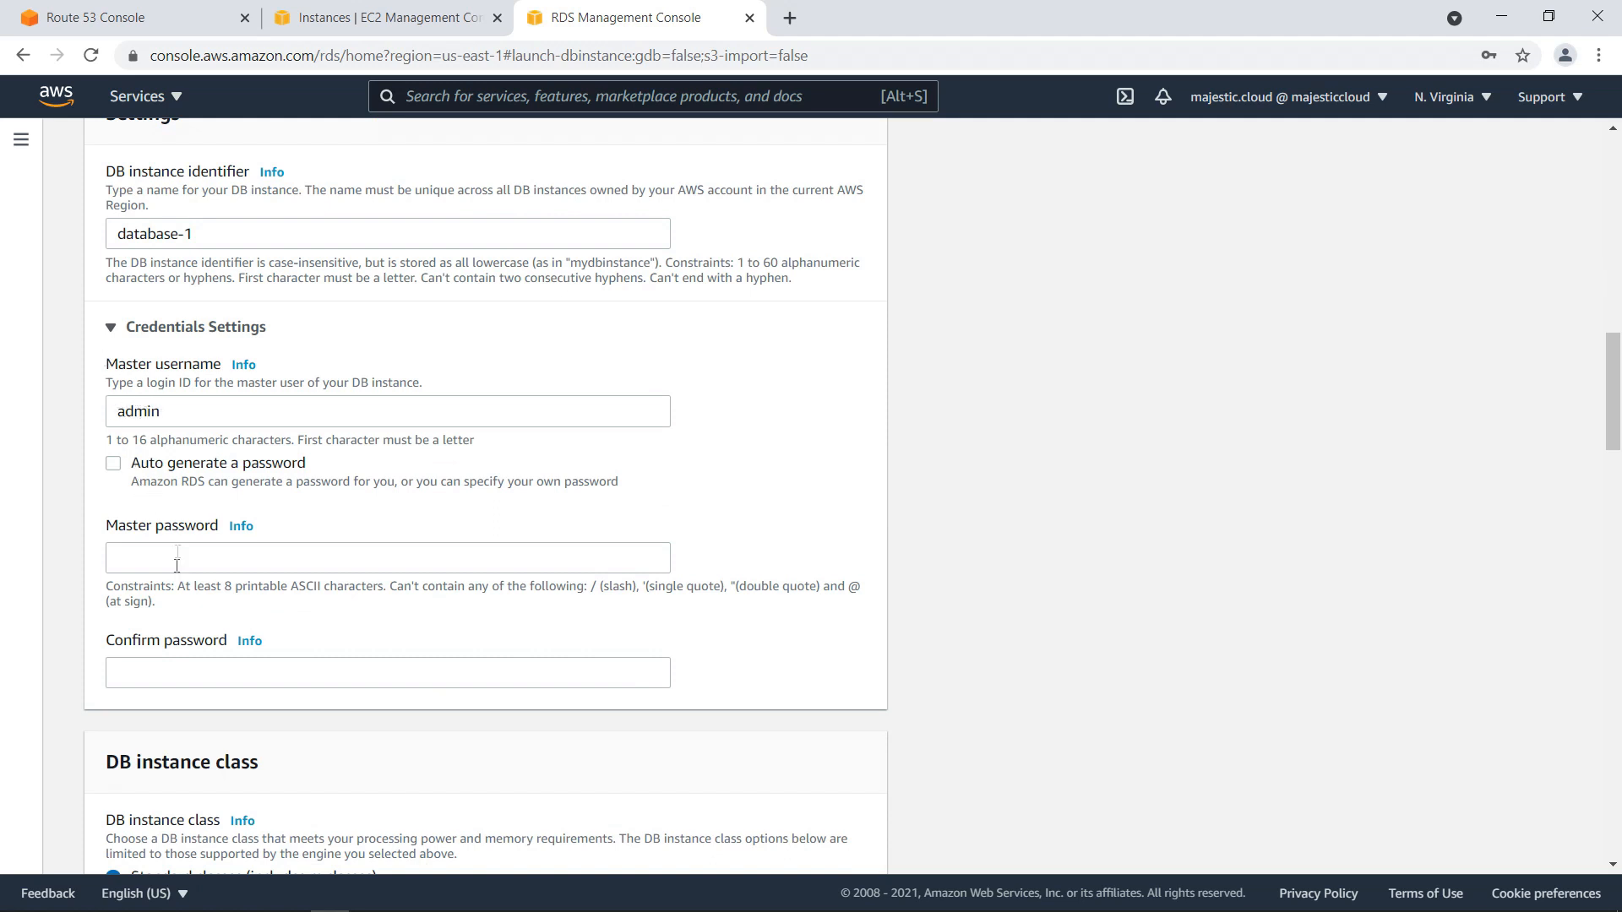
left_click(389, 558)
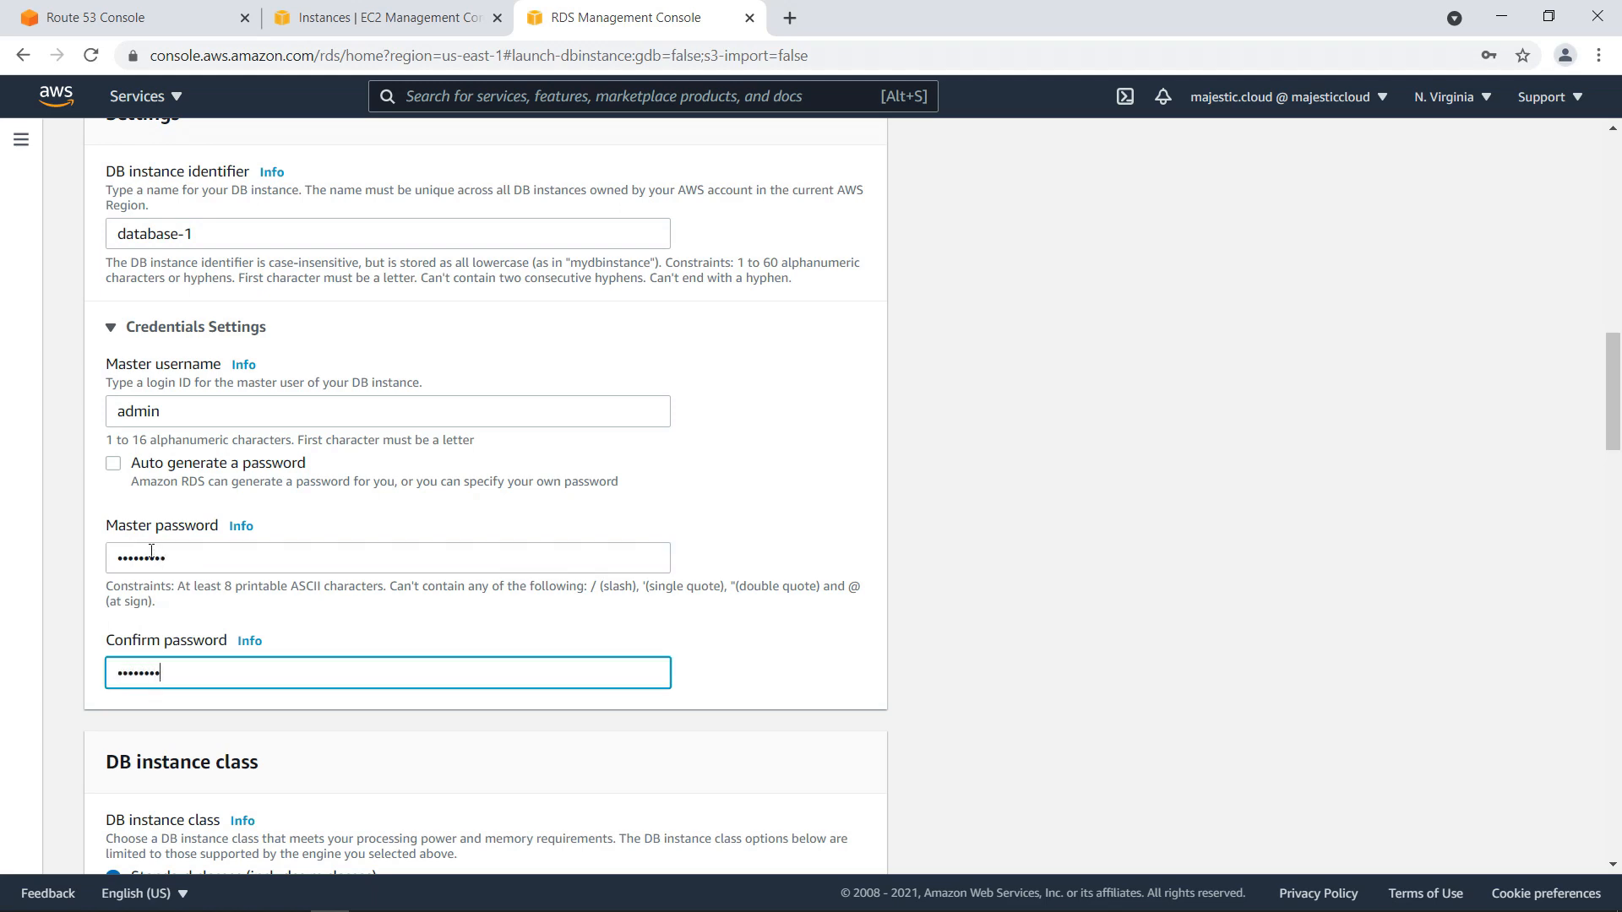
- Choose the burstable db.t3.micro instance class, keeping default storage and connectivity
scroll("down", 3)
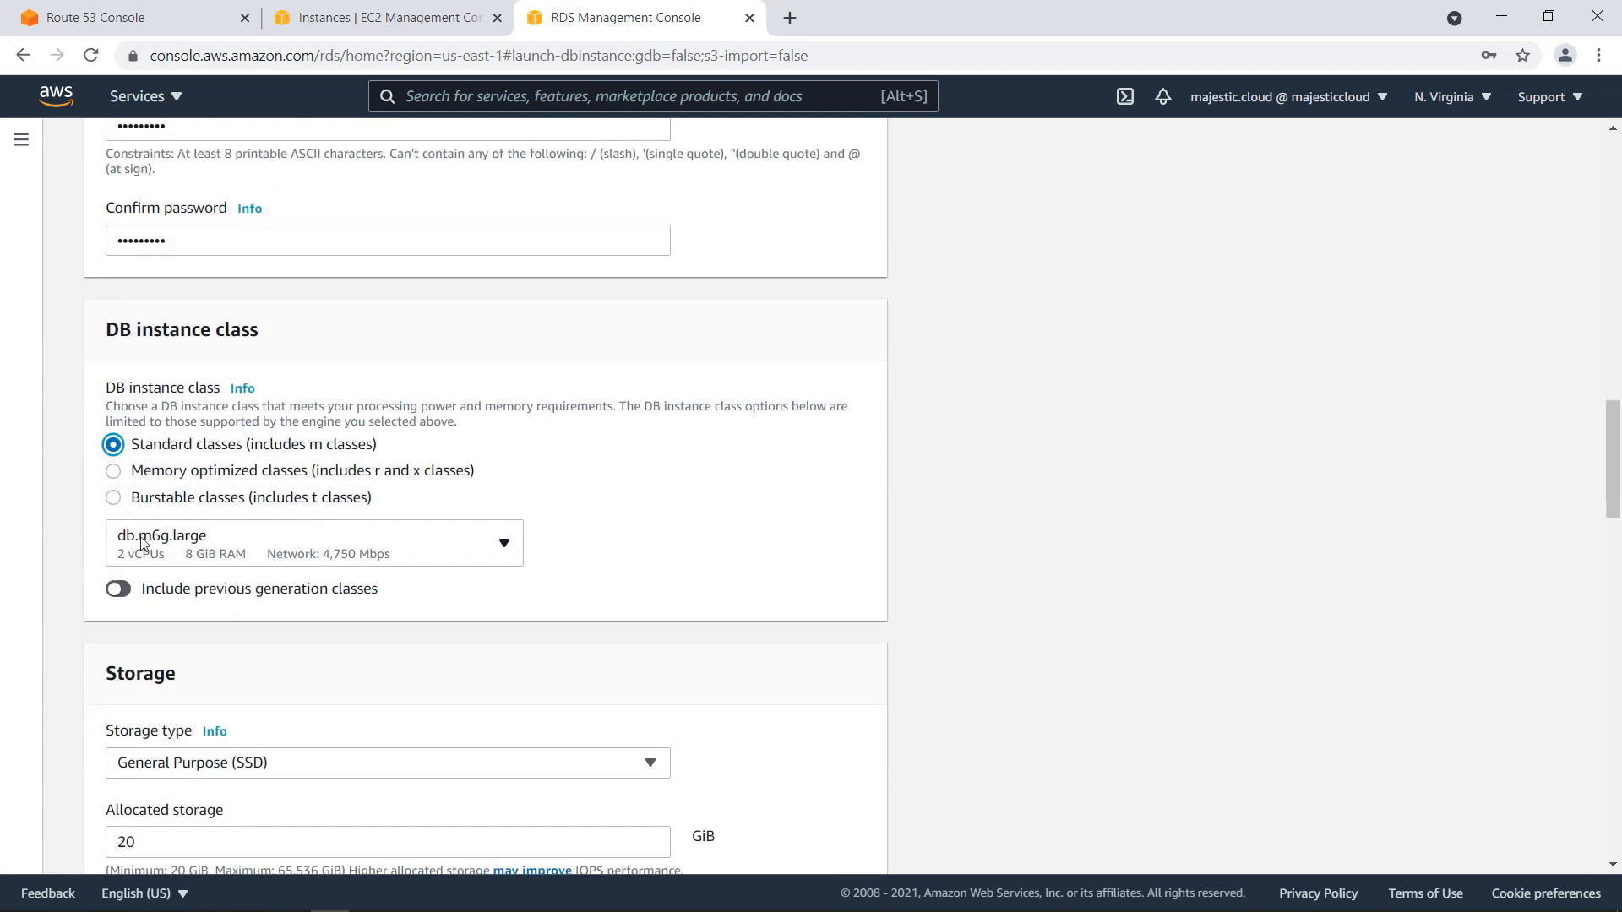
left_click(114, 497)
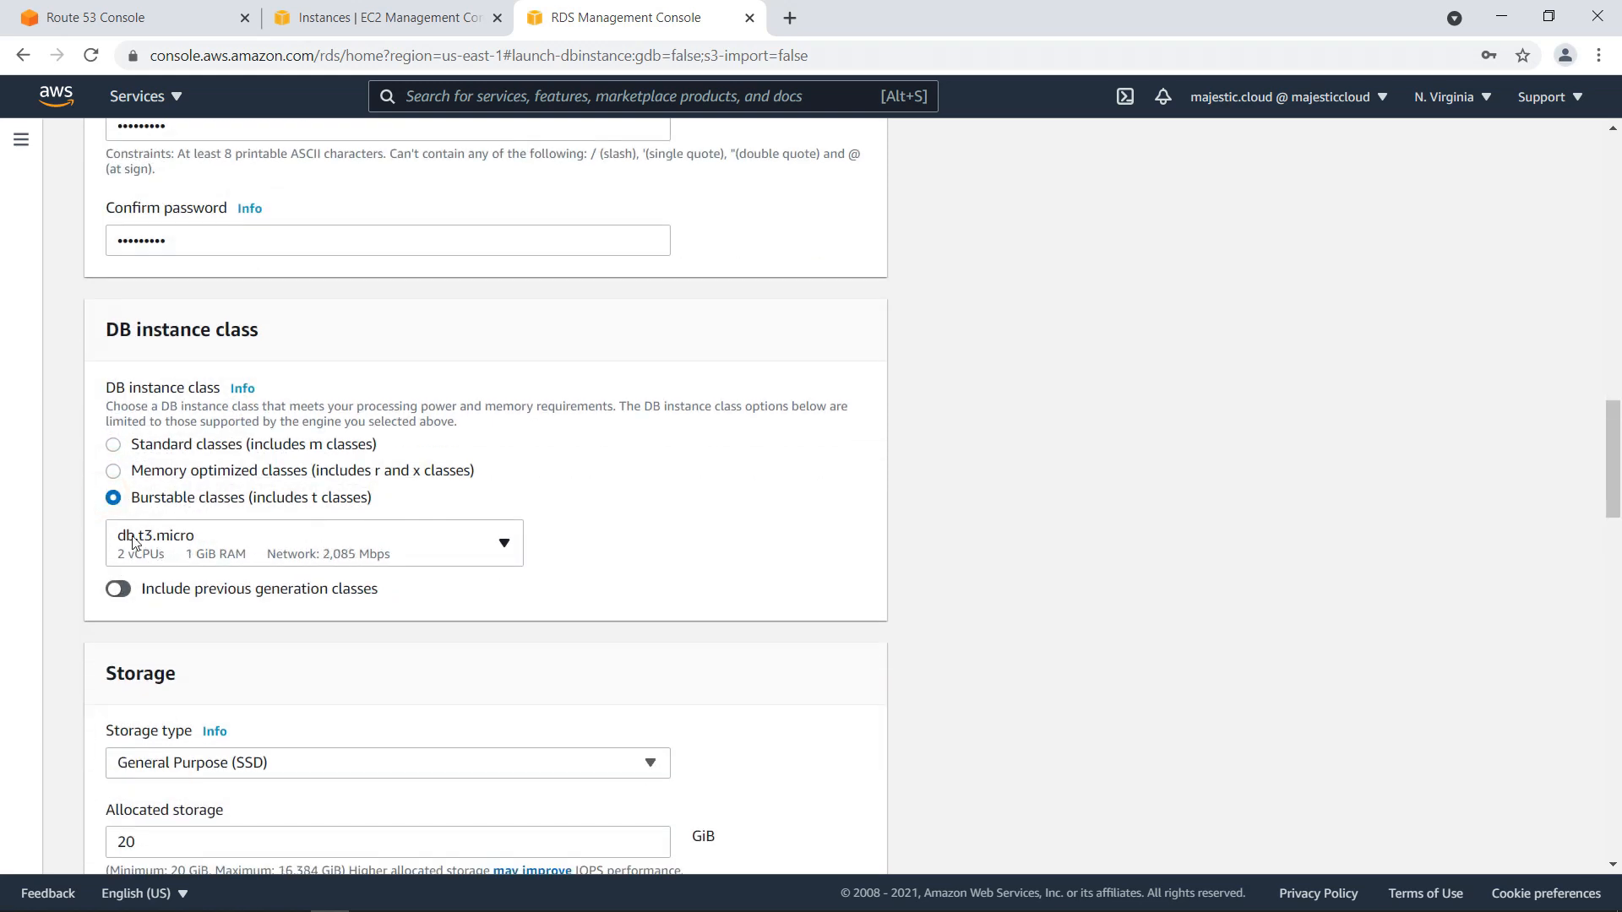
scroll("down", 3)
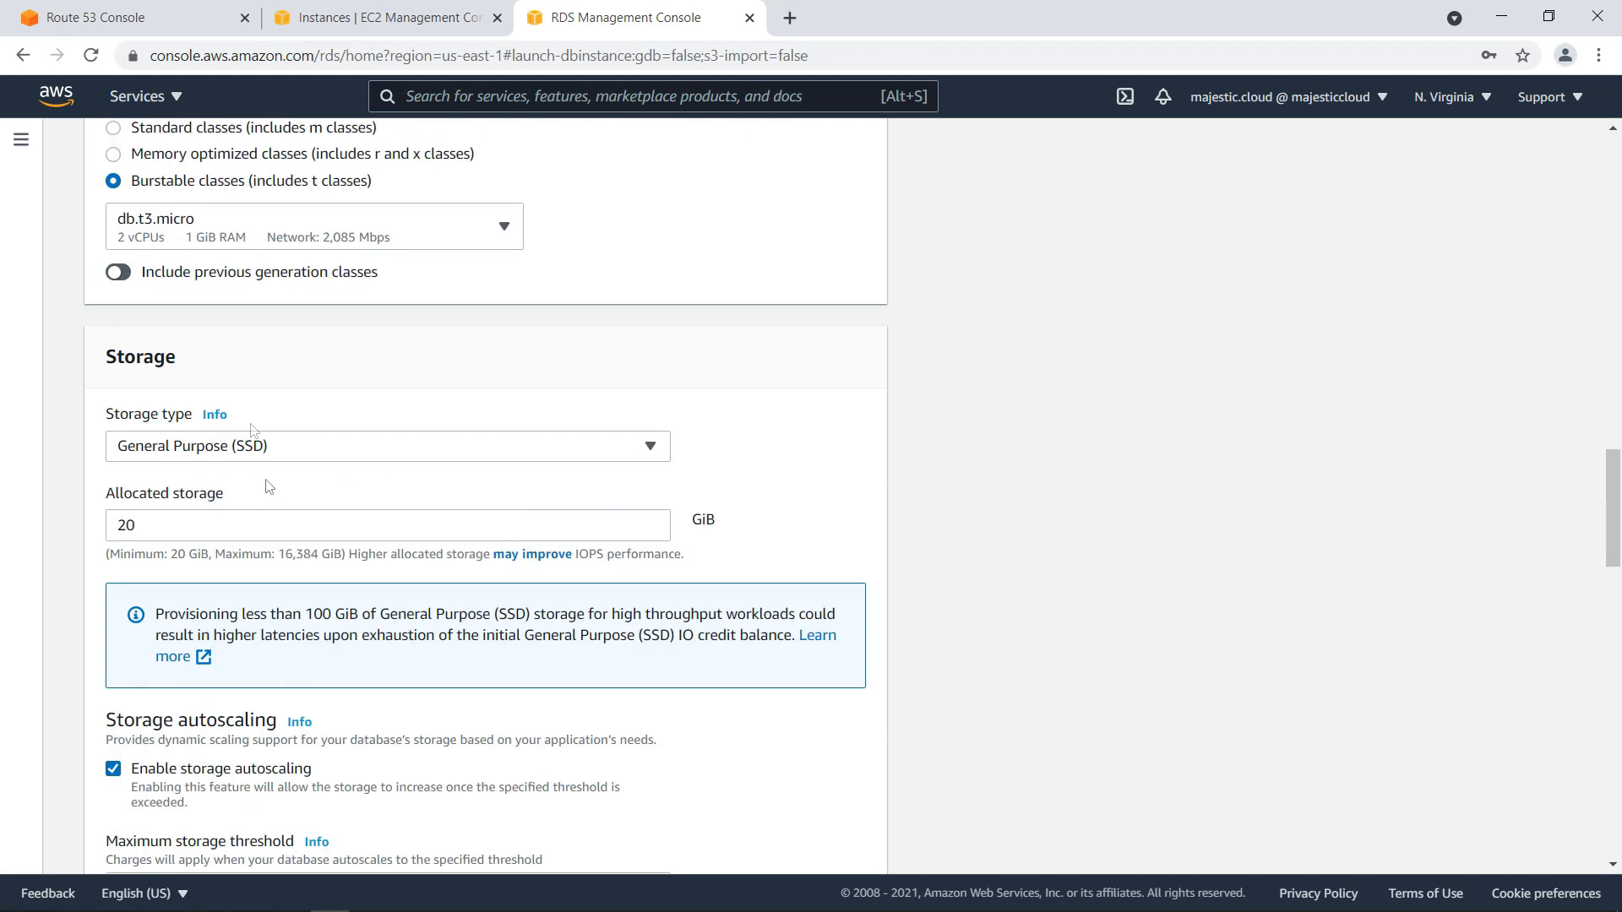
scroll("down", 3)
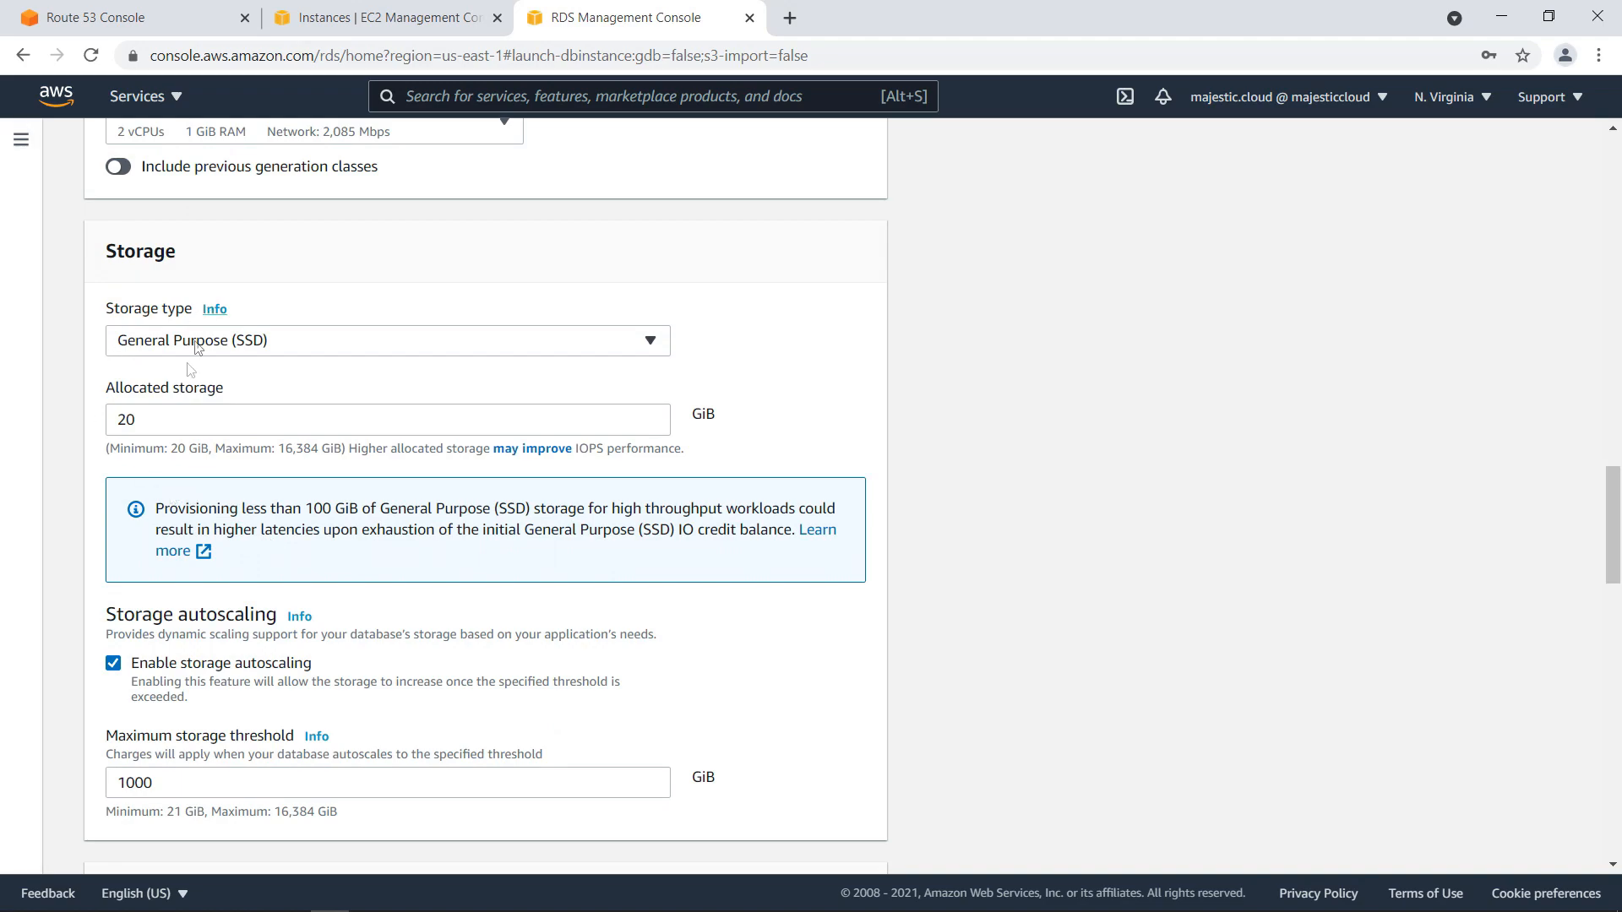
scroll("down", 3)
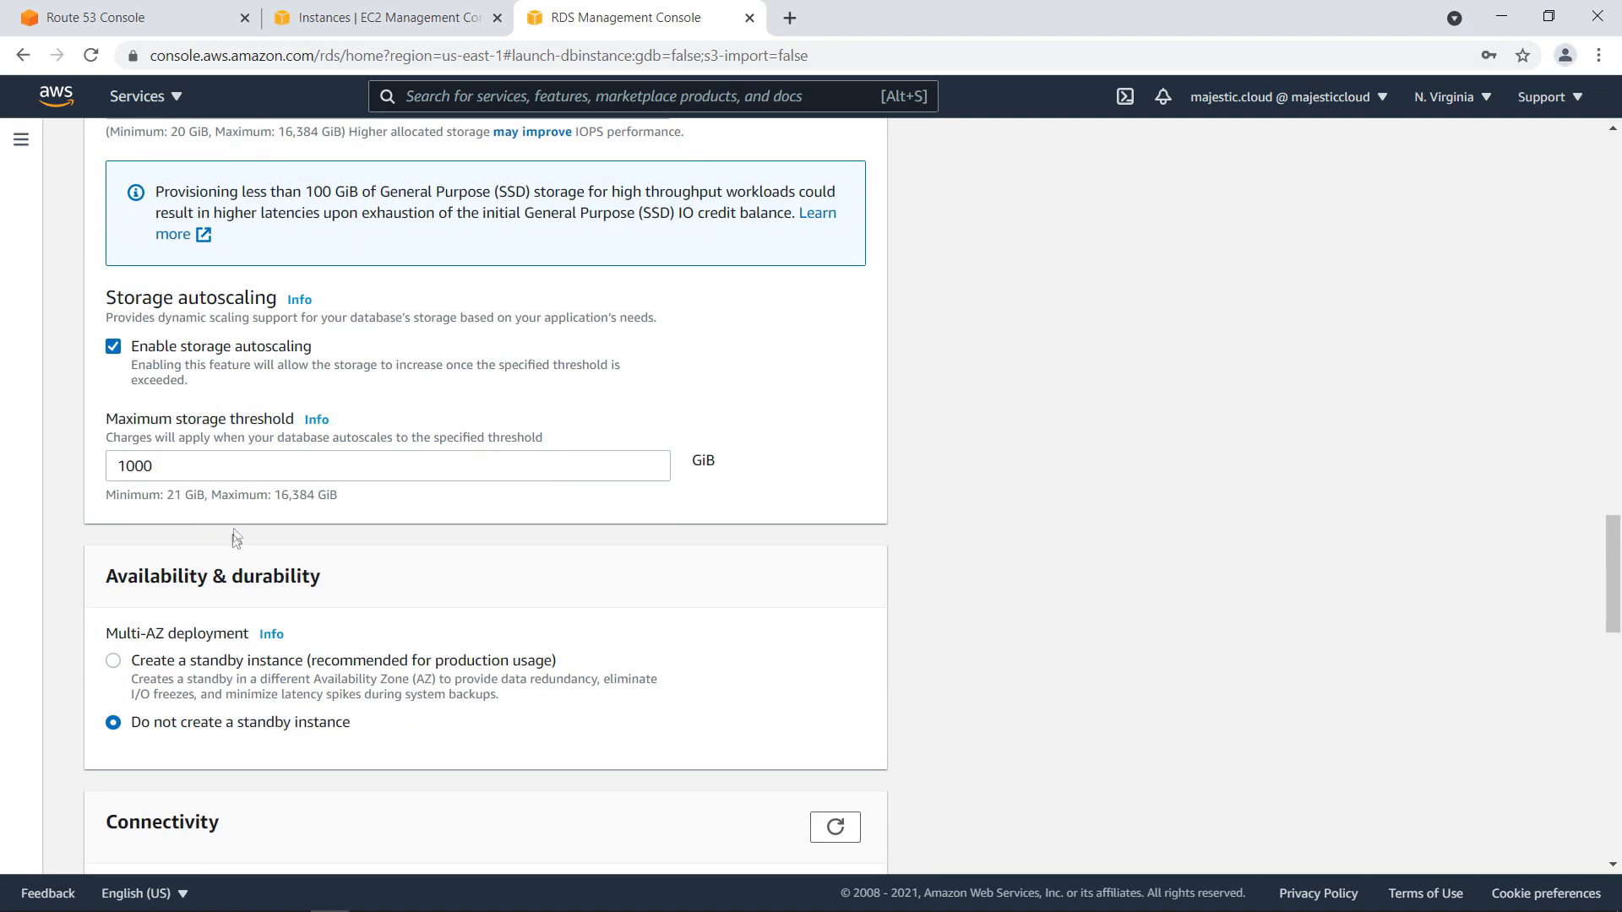
scroll("down", 3)
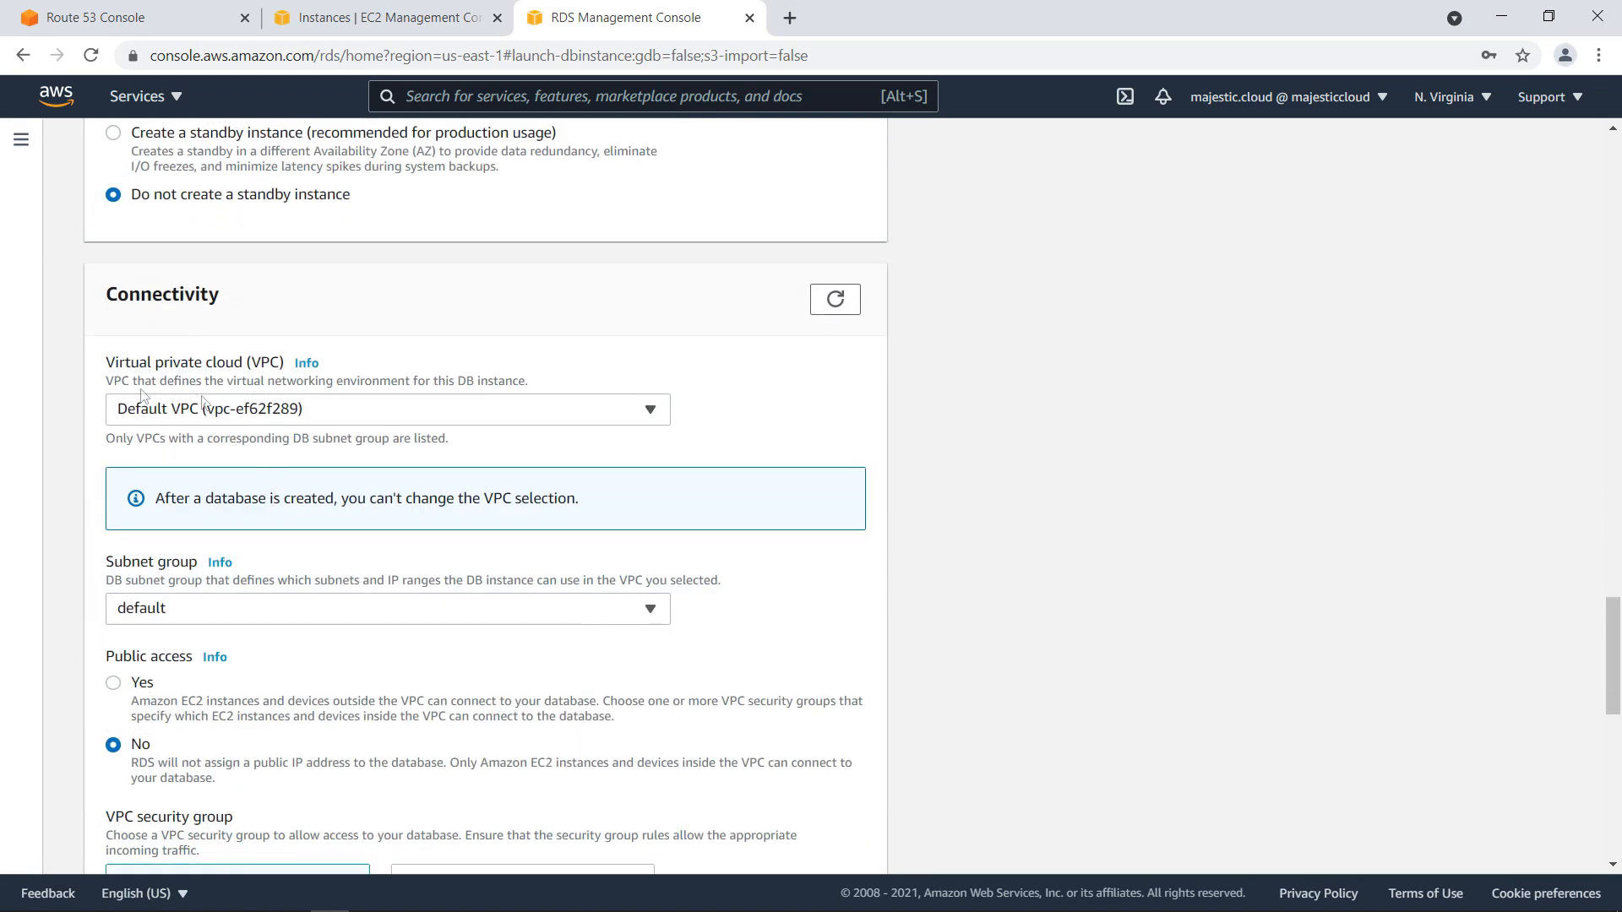
scroll("down", 3)
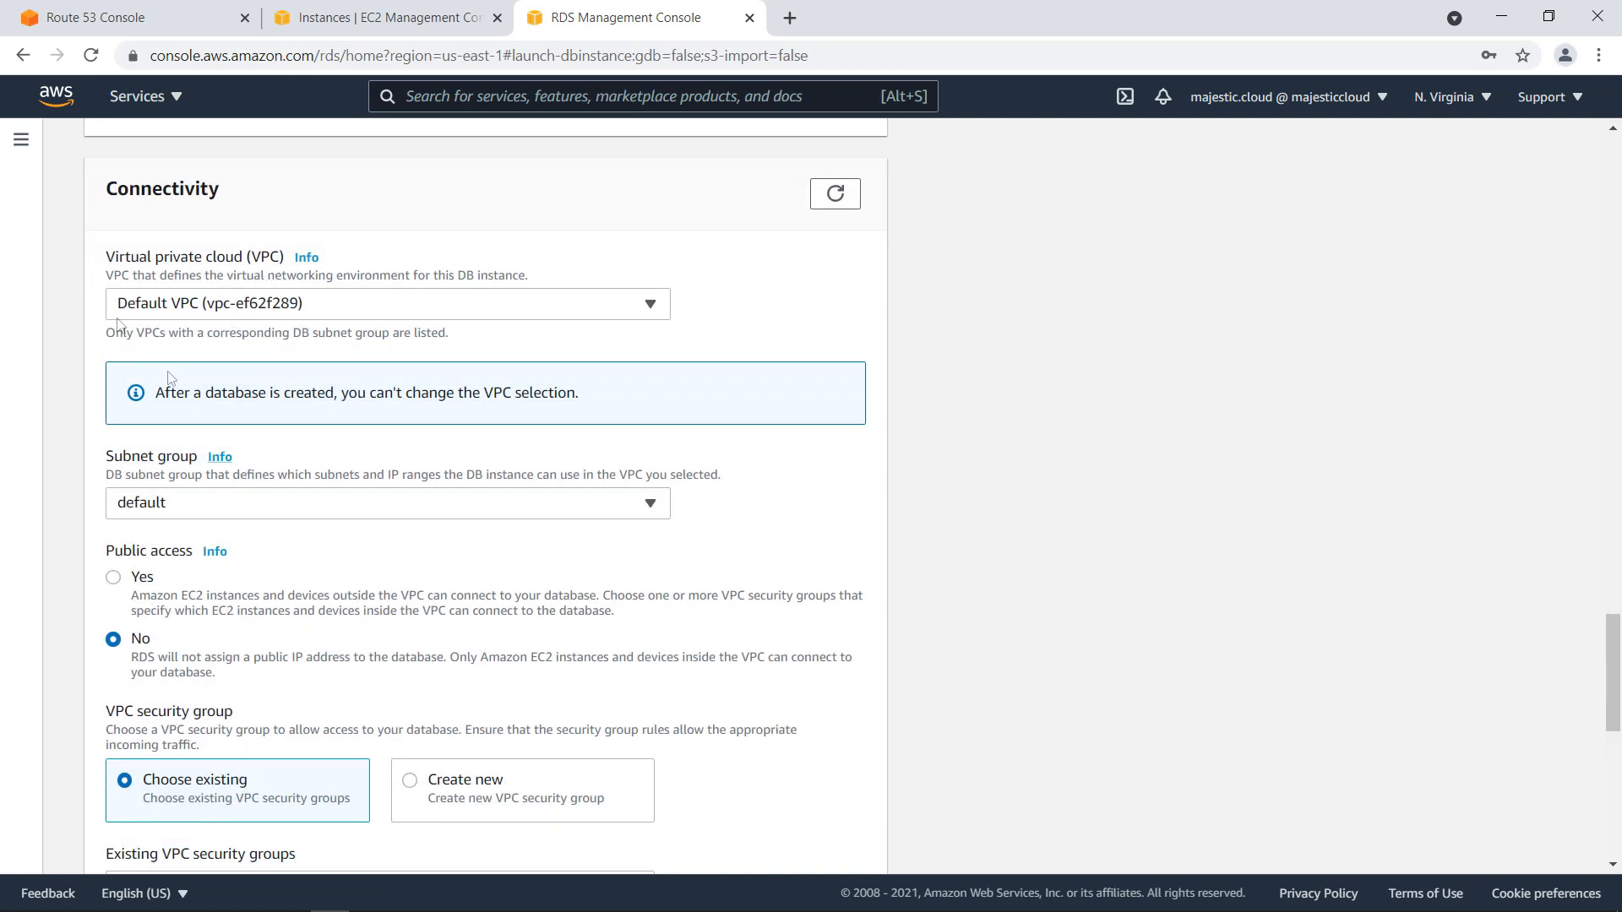
mouse_move(170, 311)
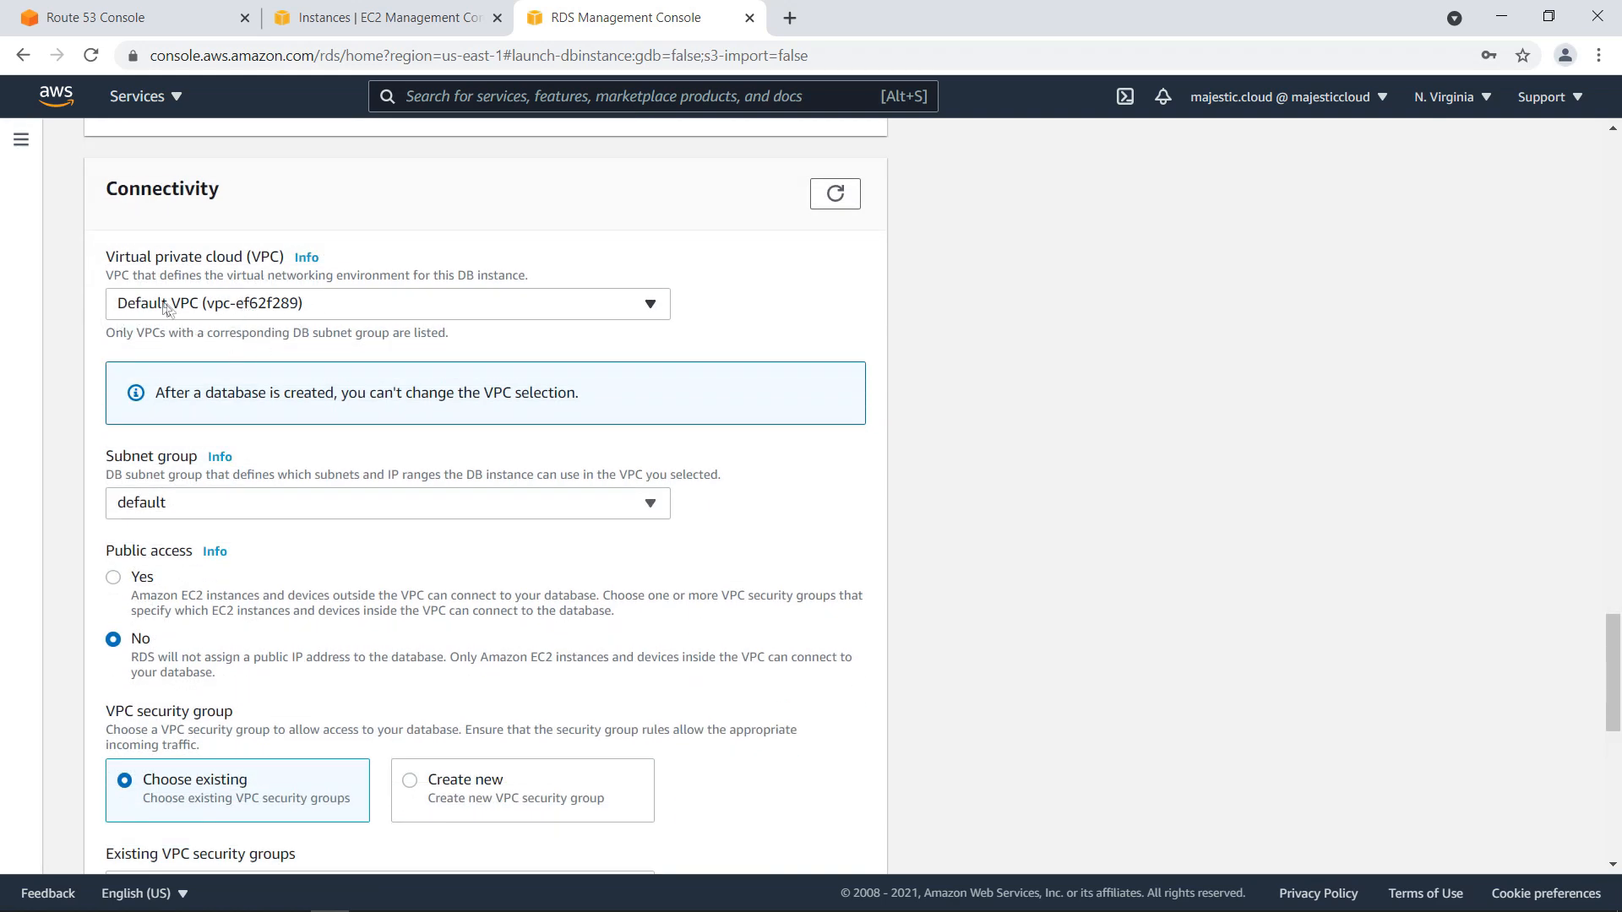
scroll("down", 3)
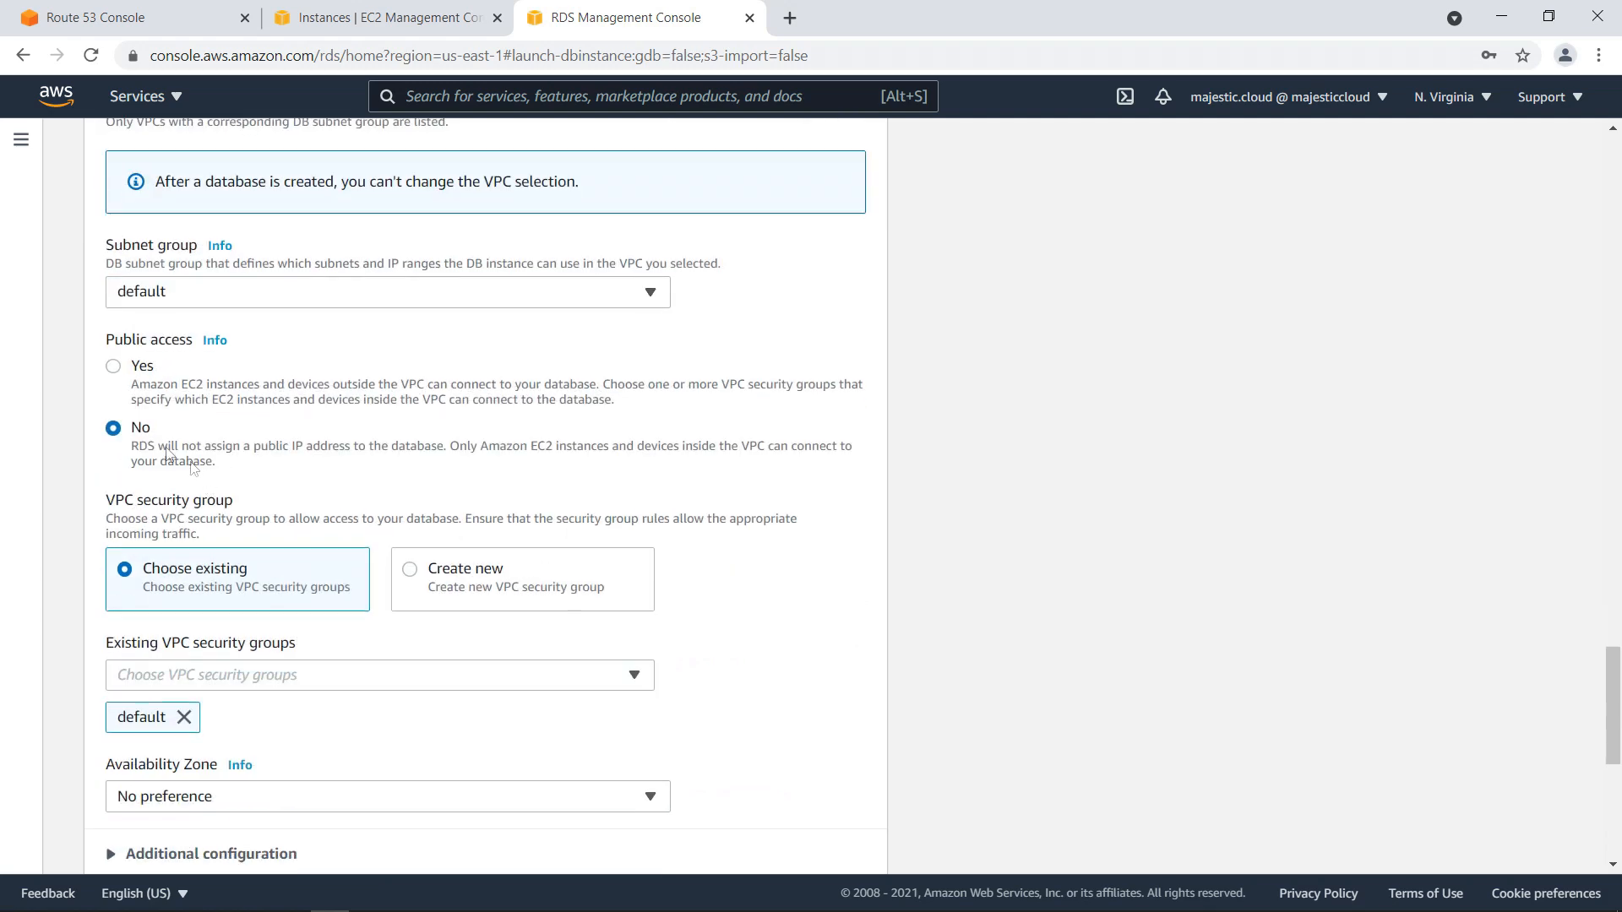
scroll("down", 3)
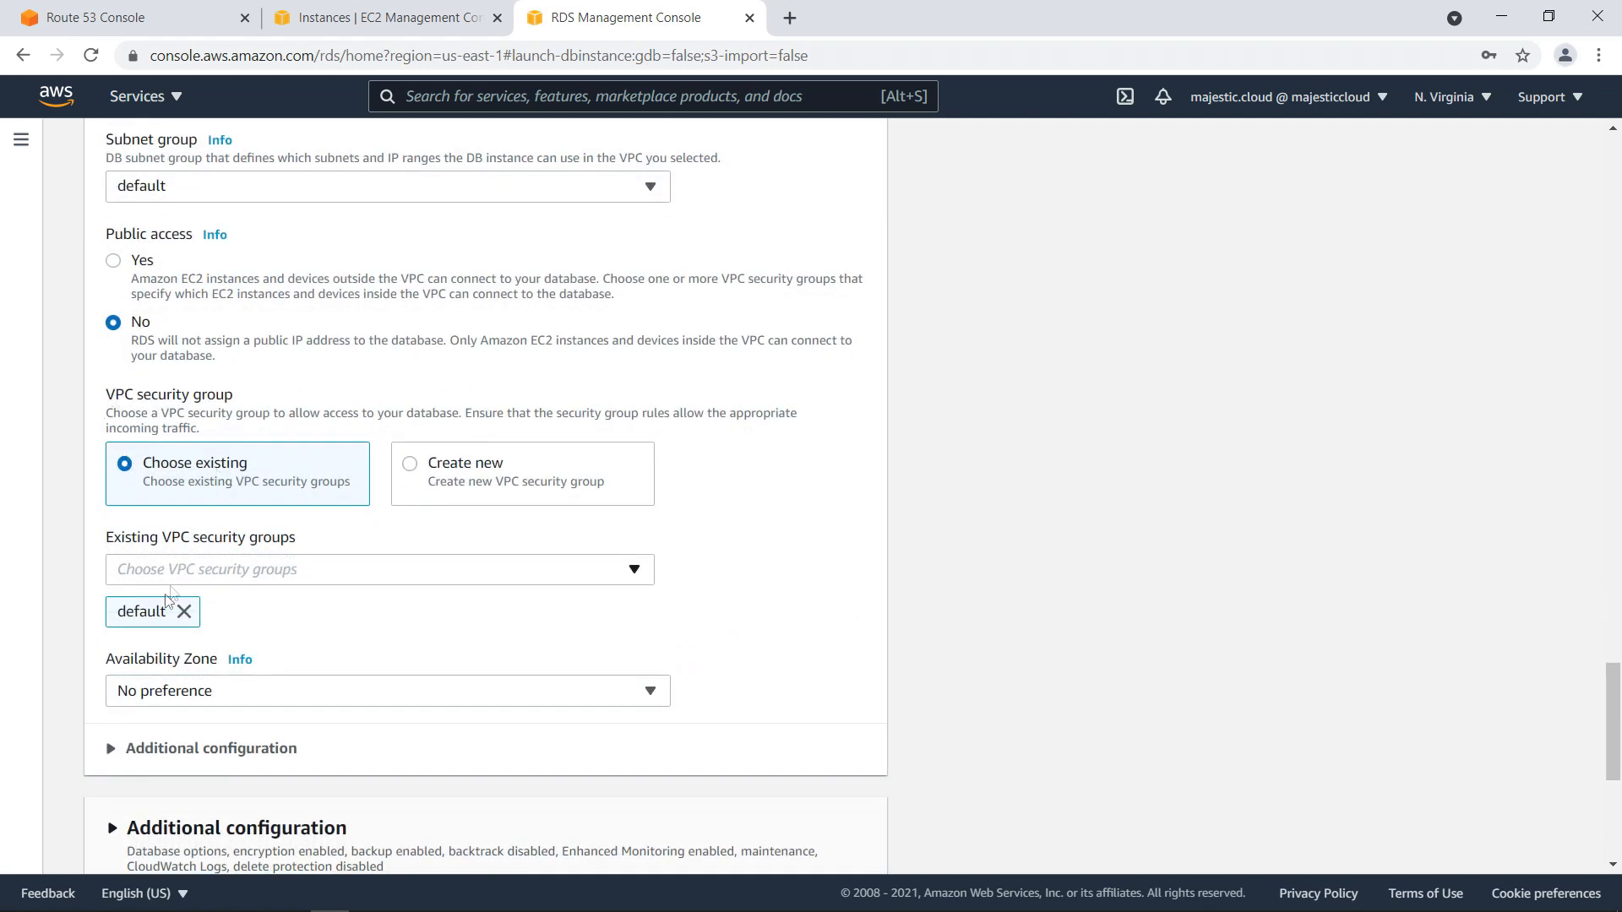
scroll("down", 3)
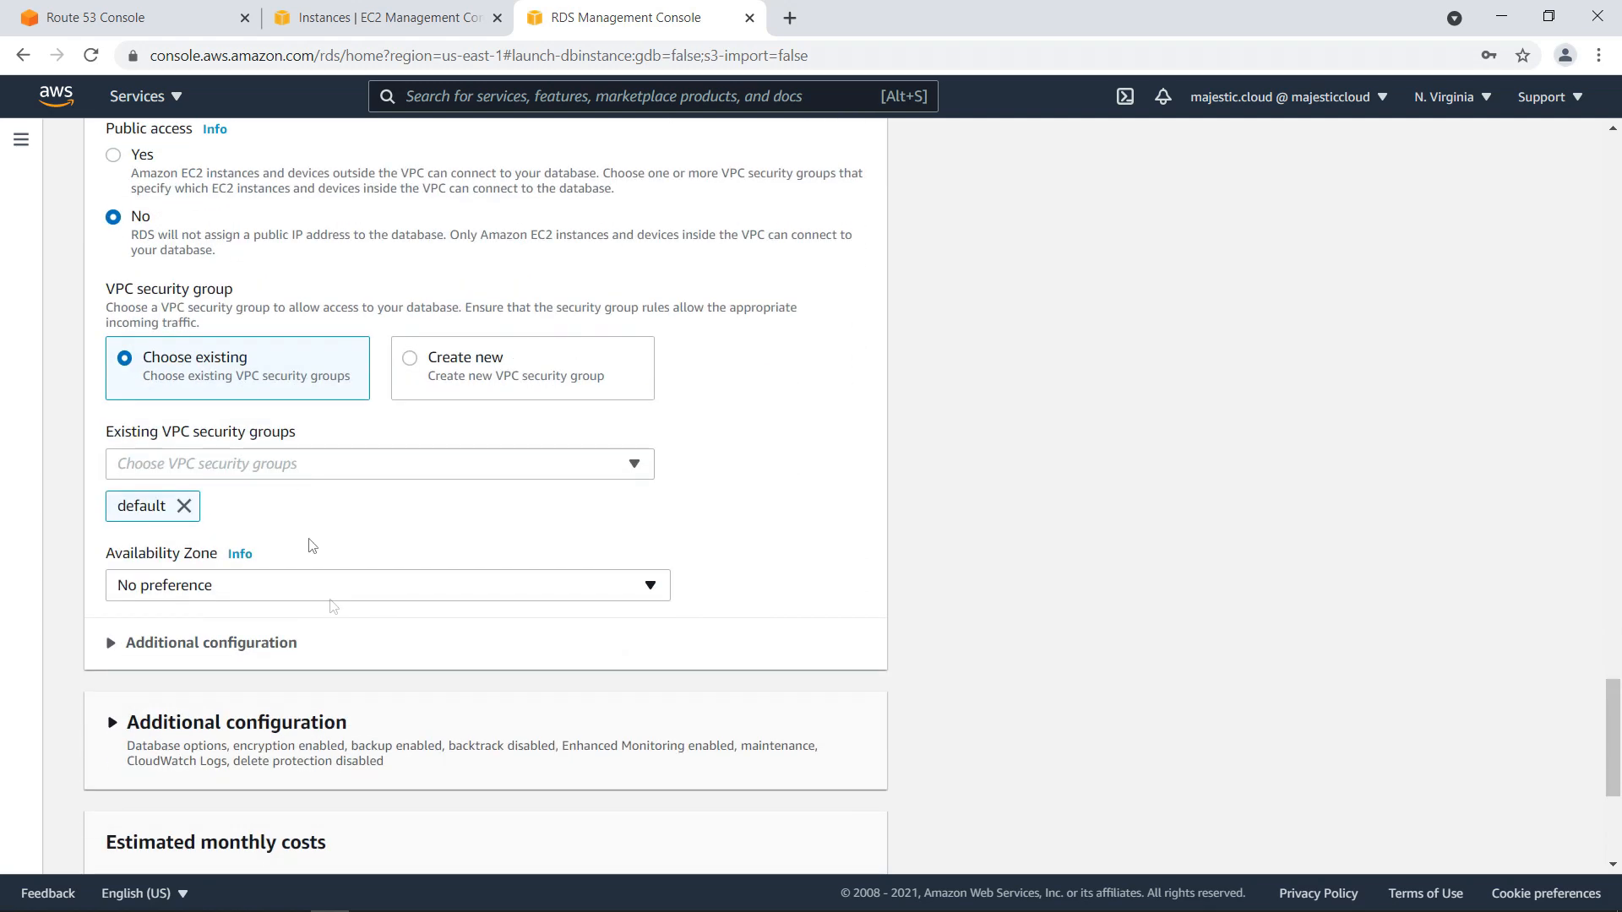
scroll("down", 3)
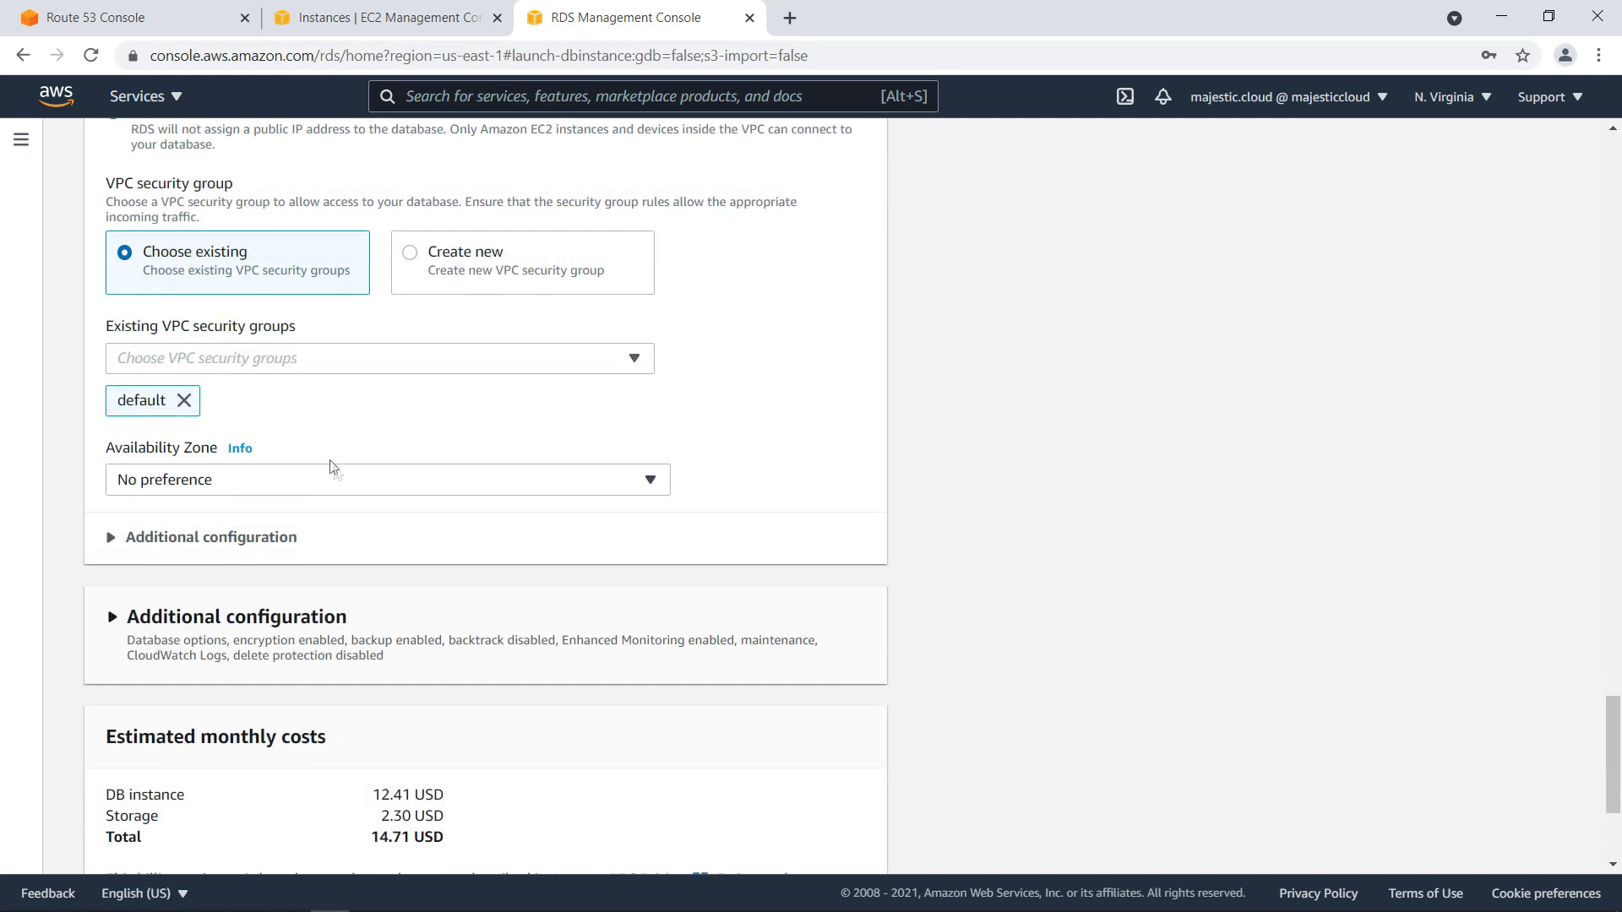
scroll("down", 3)
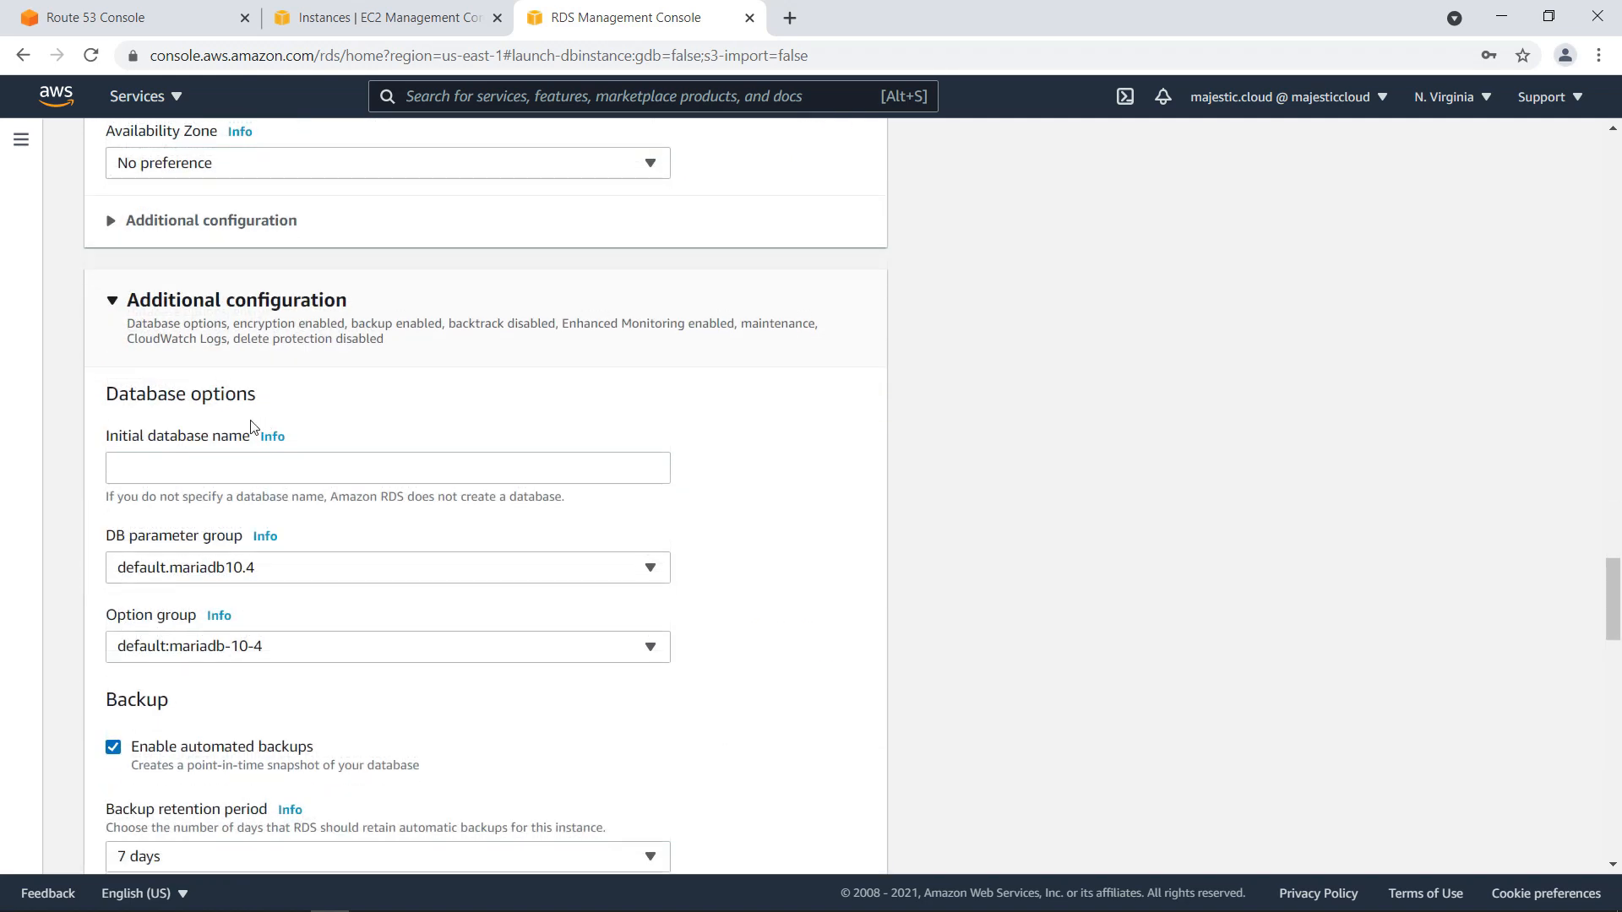
- Name the initial database wordpressdb and turn off automated backups
left_click(386, 468)
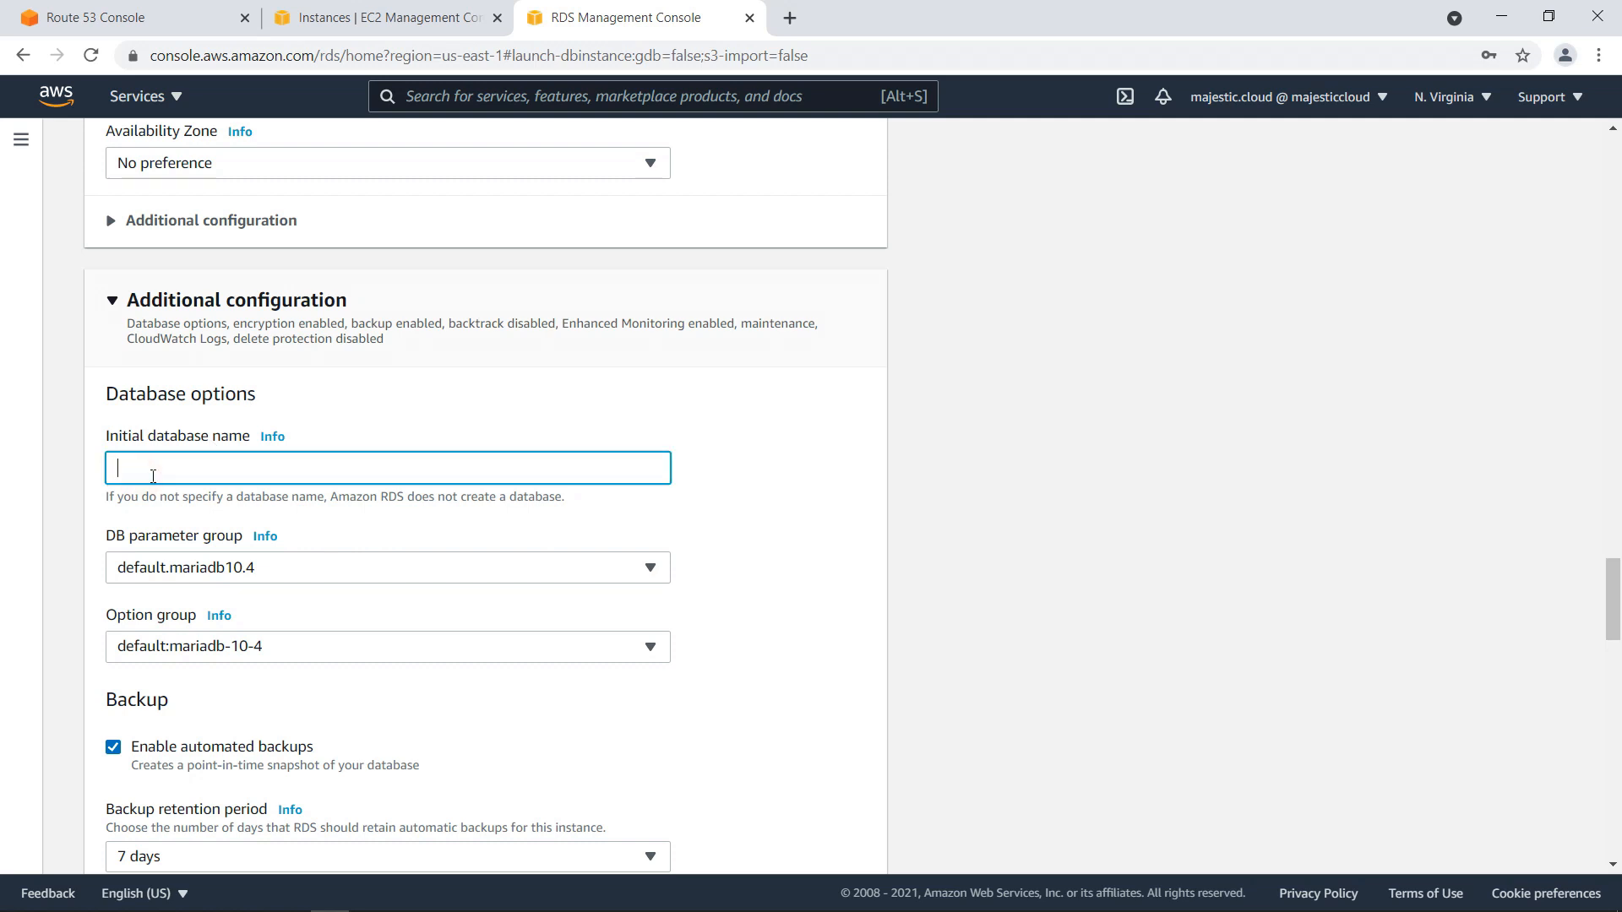
type("wordpressdb")
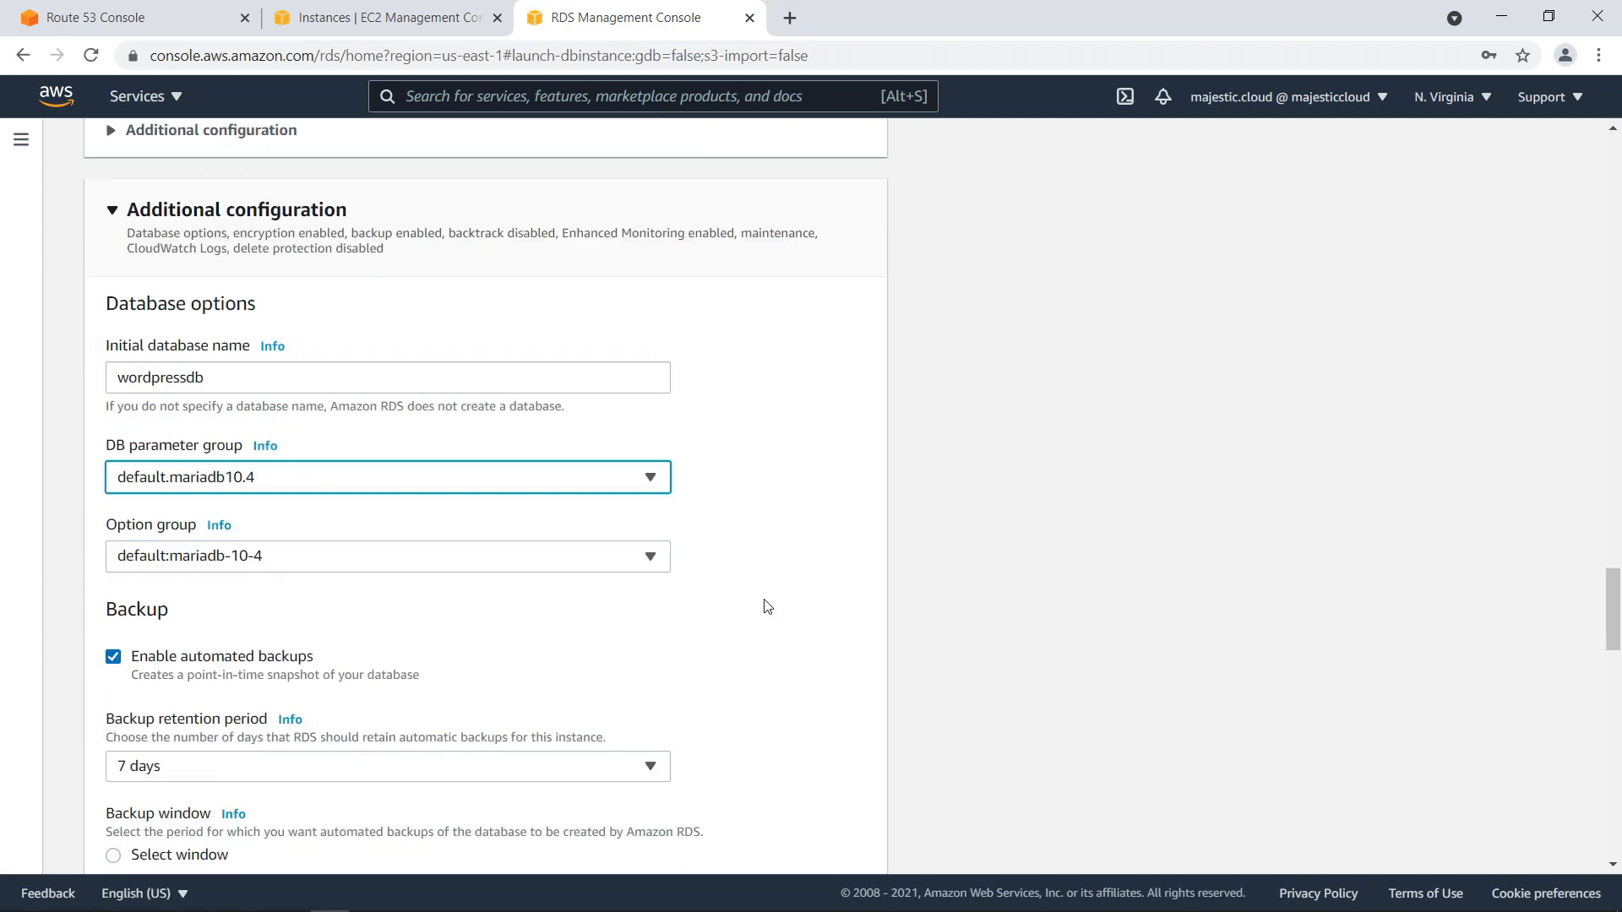
scroll("down", 3)
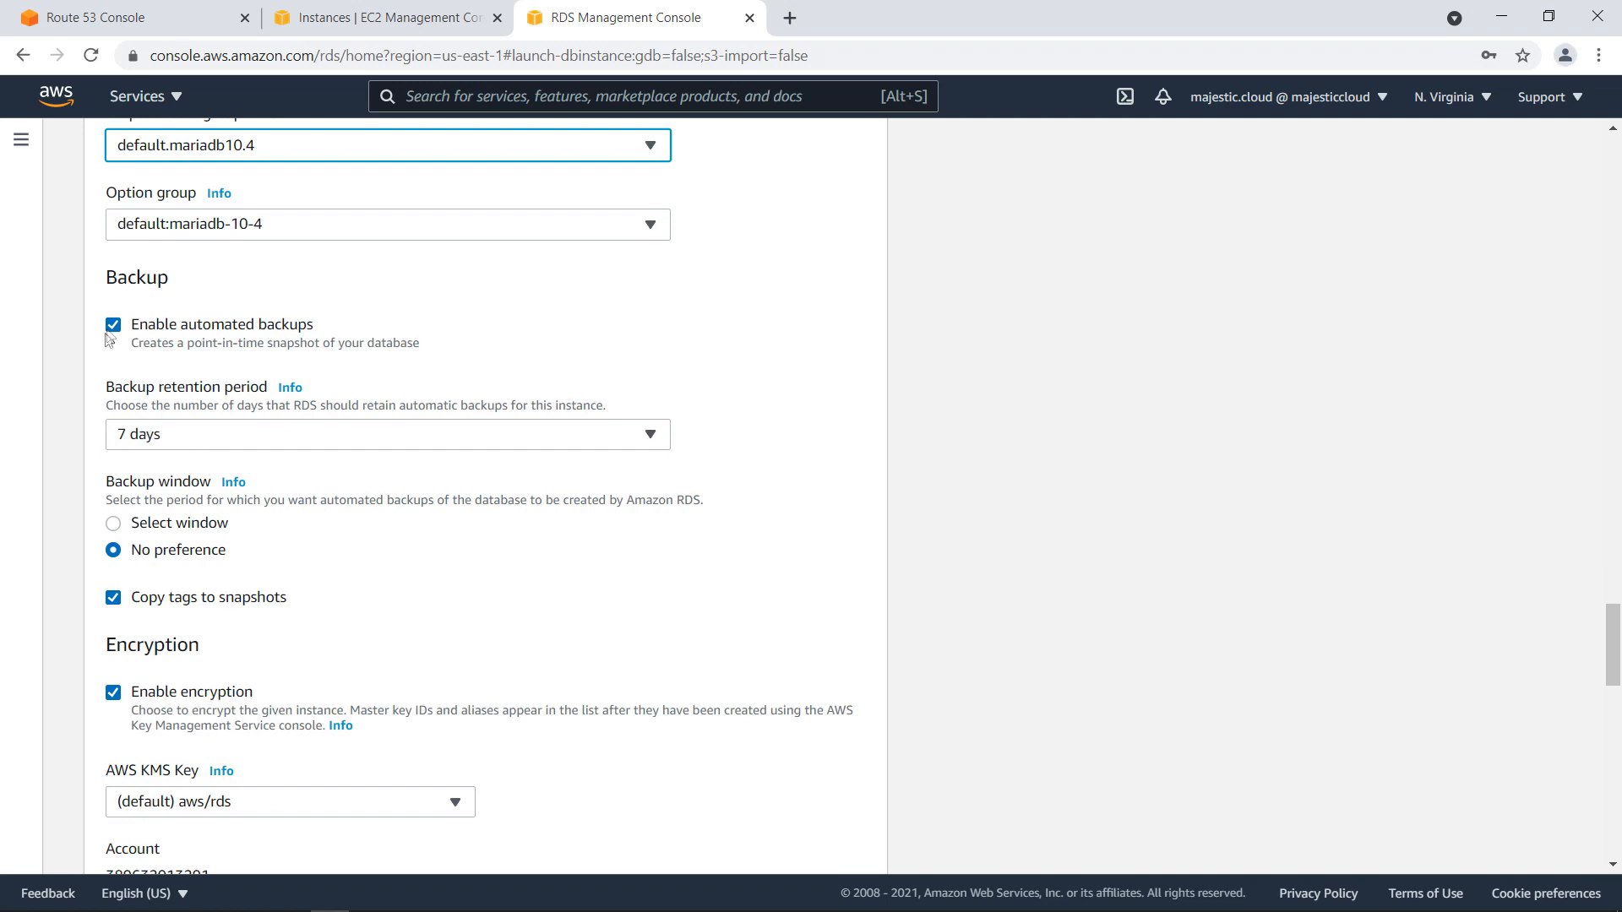
left_click(113, 325)
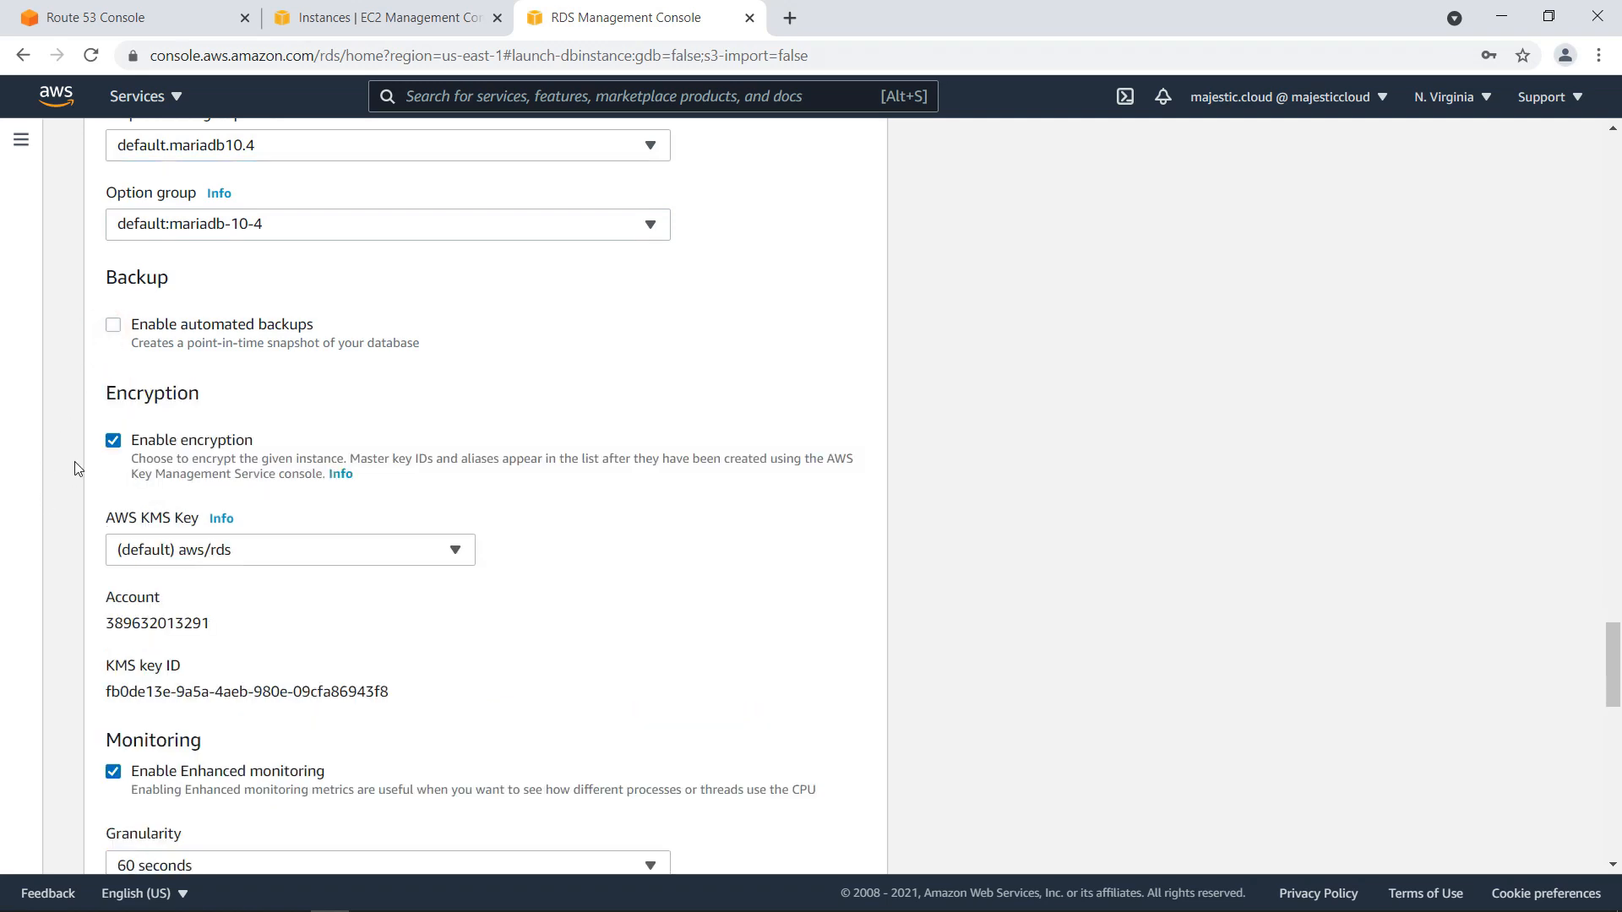
- Submit the new MariaDB database for creation
scroll("down", 3)
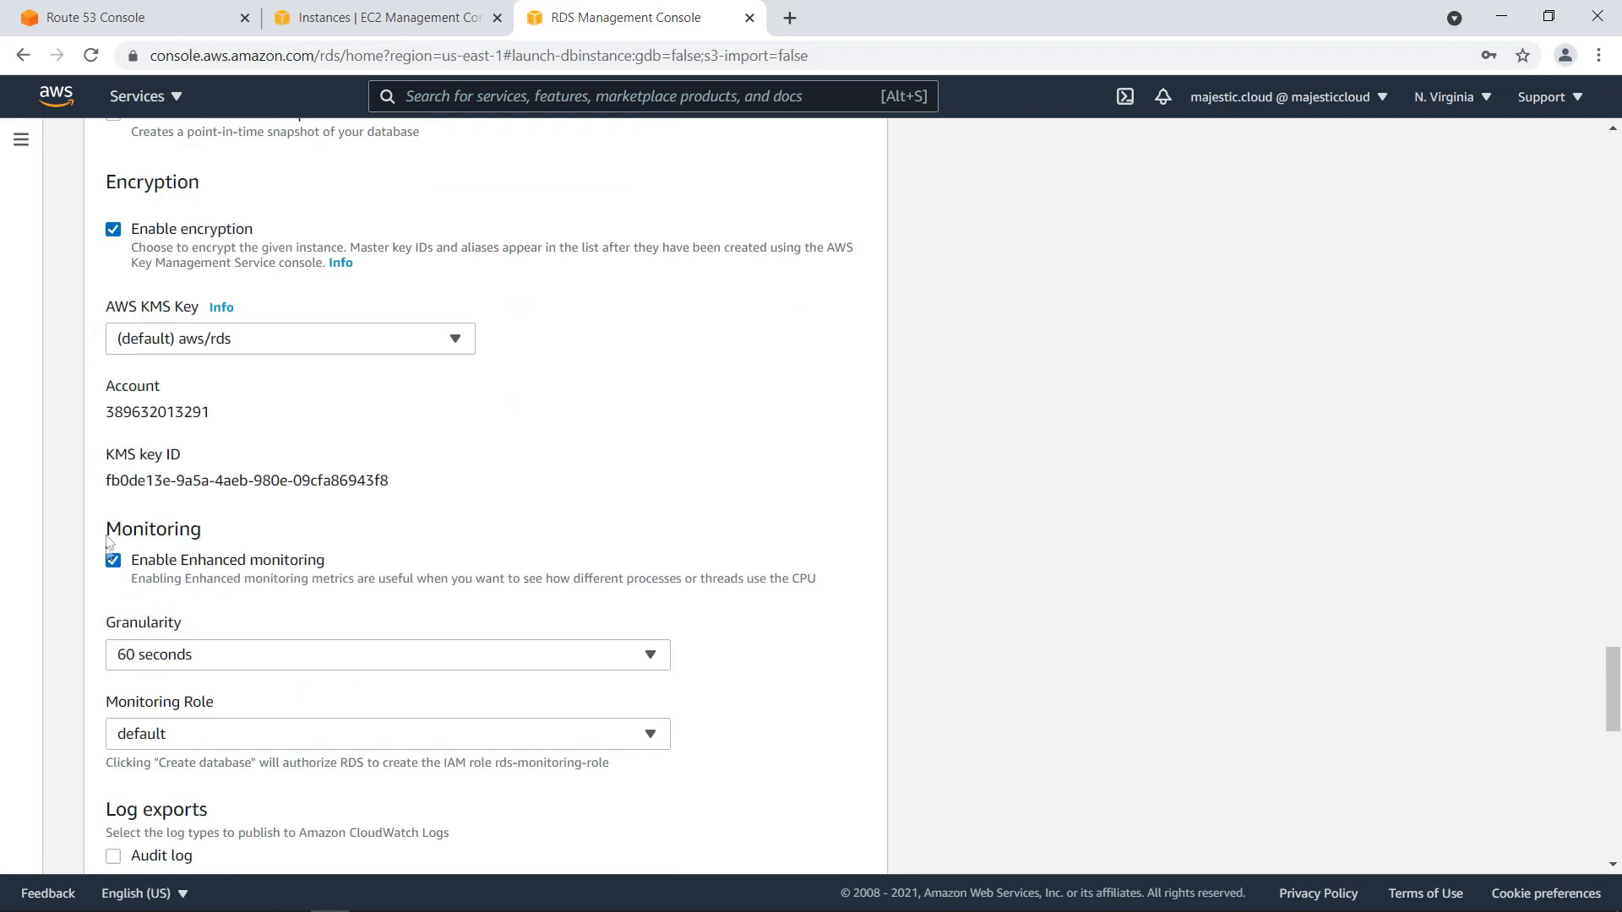
scroll("down", 3)
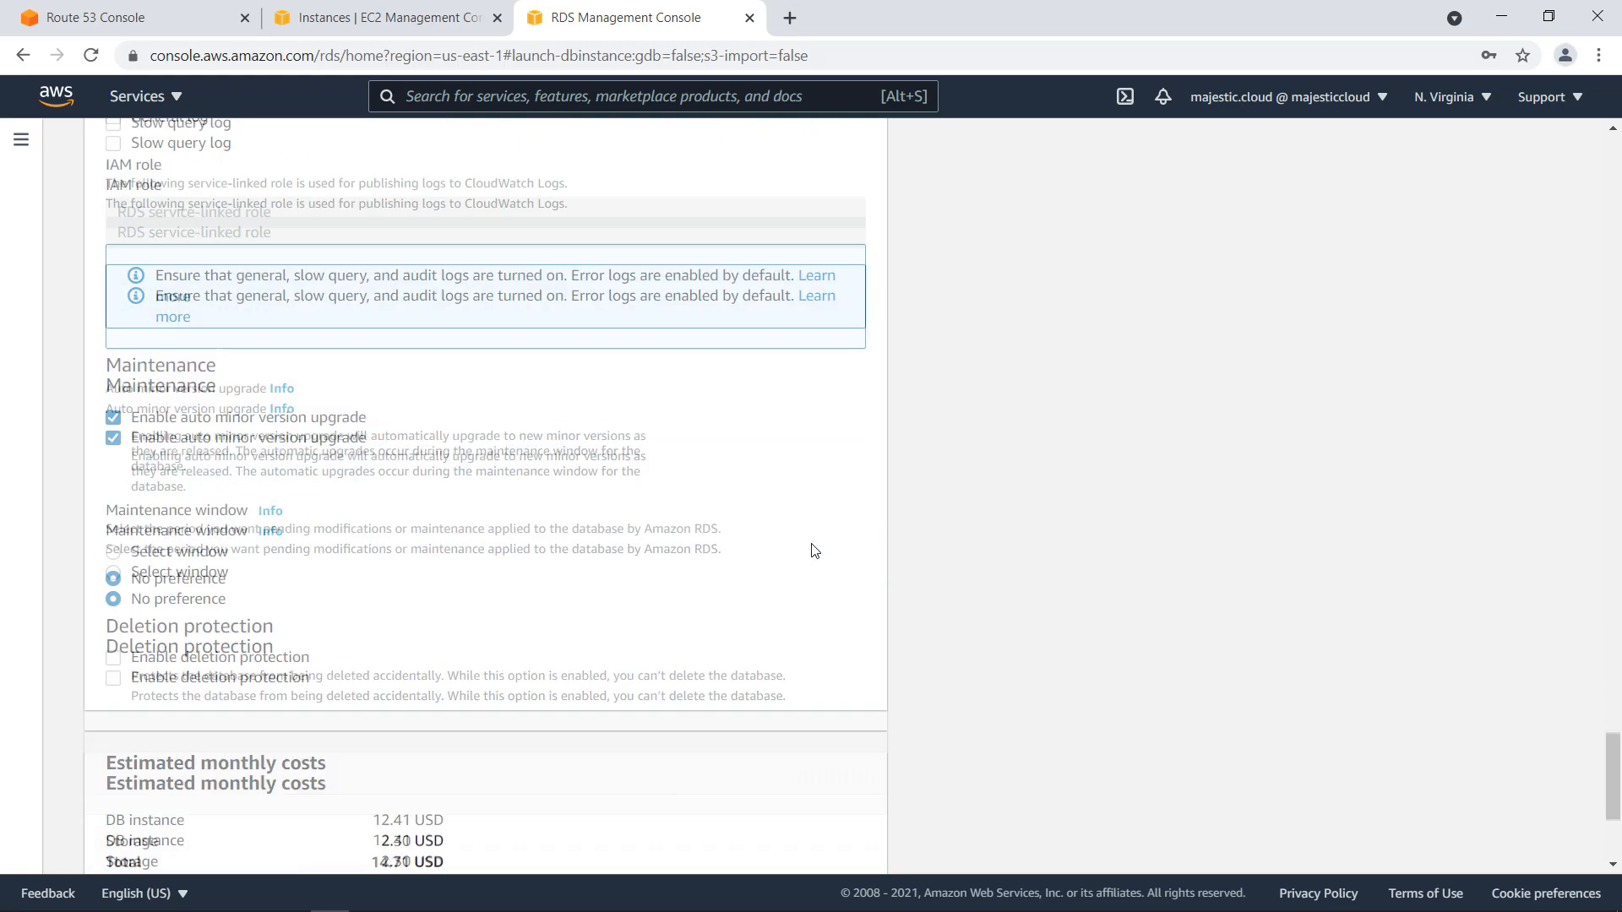
scroll("down", 3)
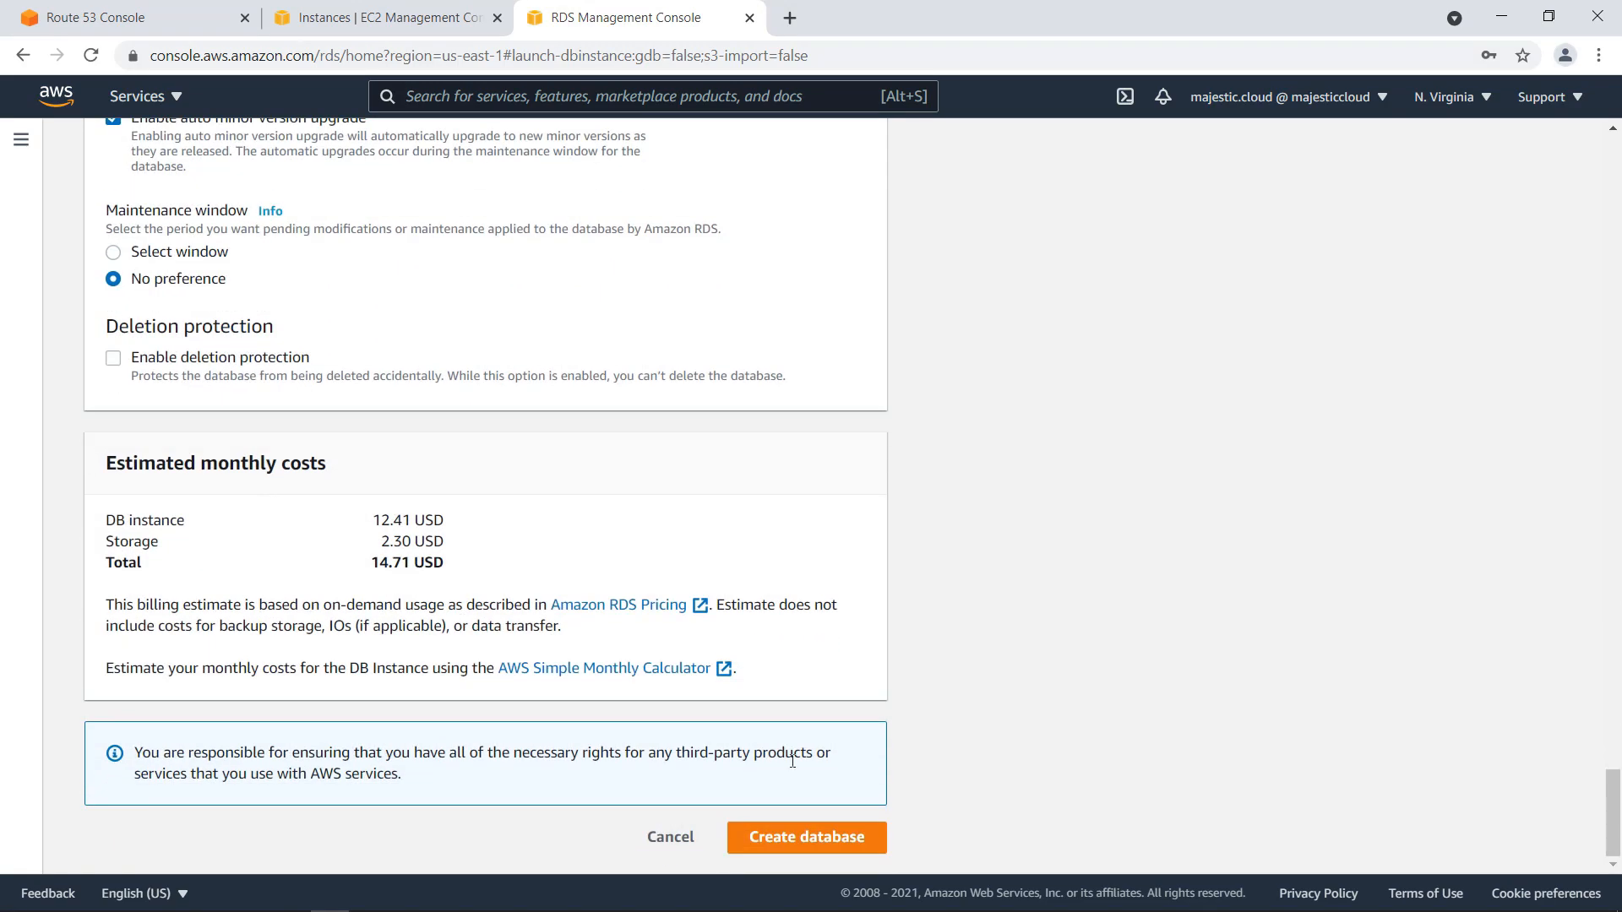
left_click(808, 836)
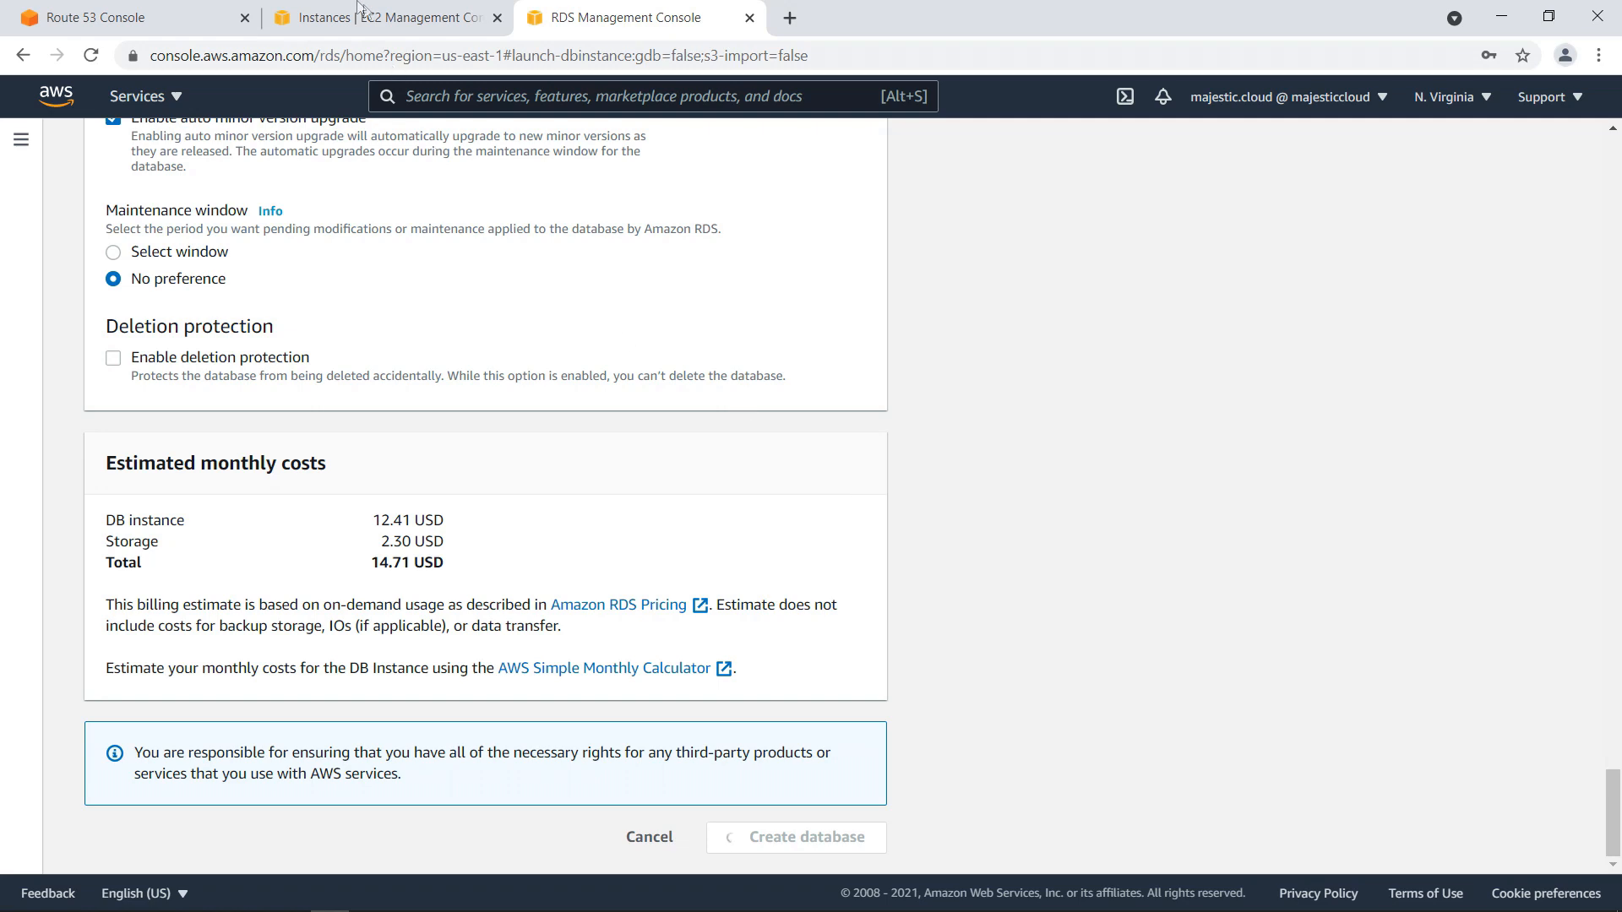
- Switch to EC2 and launch a new instance, reaching the AMI choice step
left_click(380, 17)
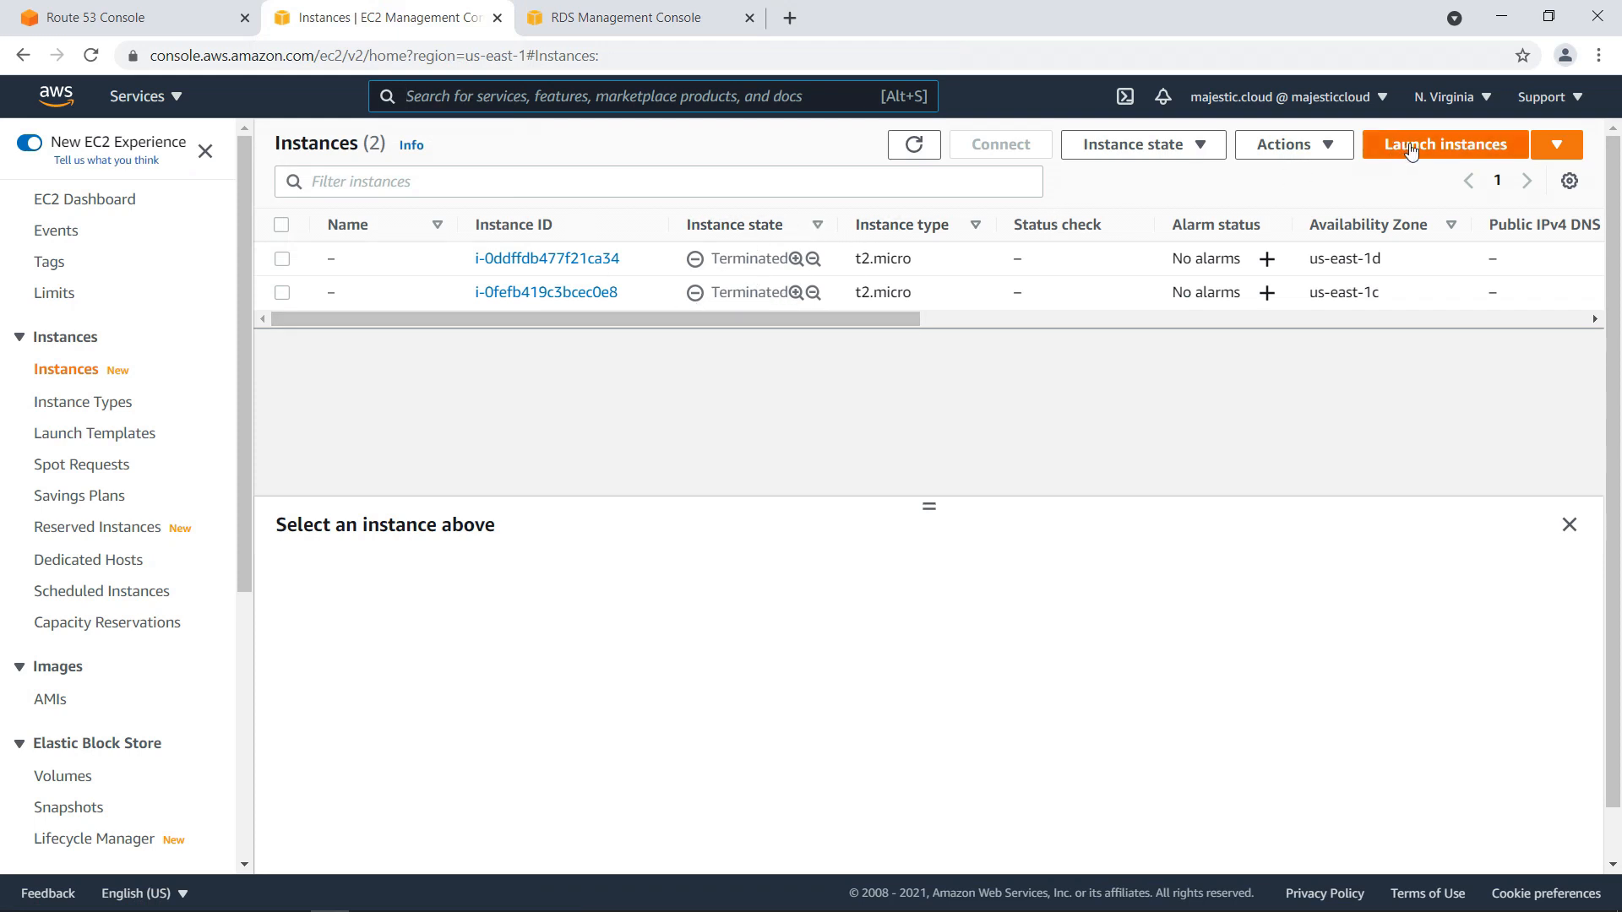
left_click(1445, 144)
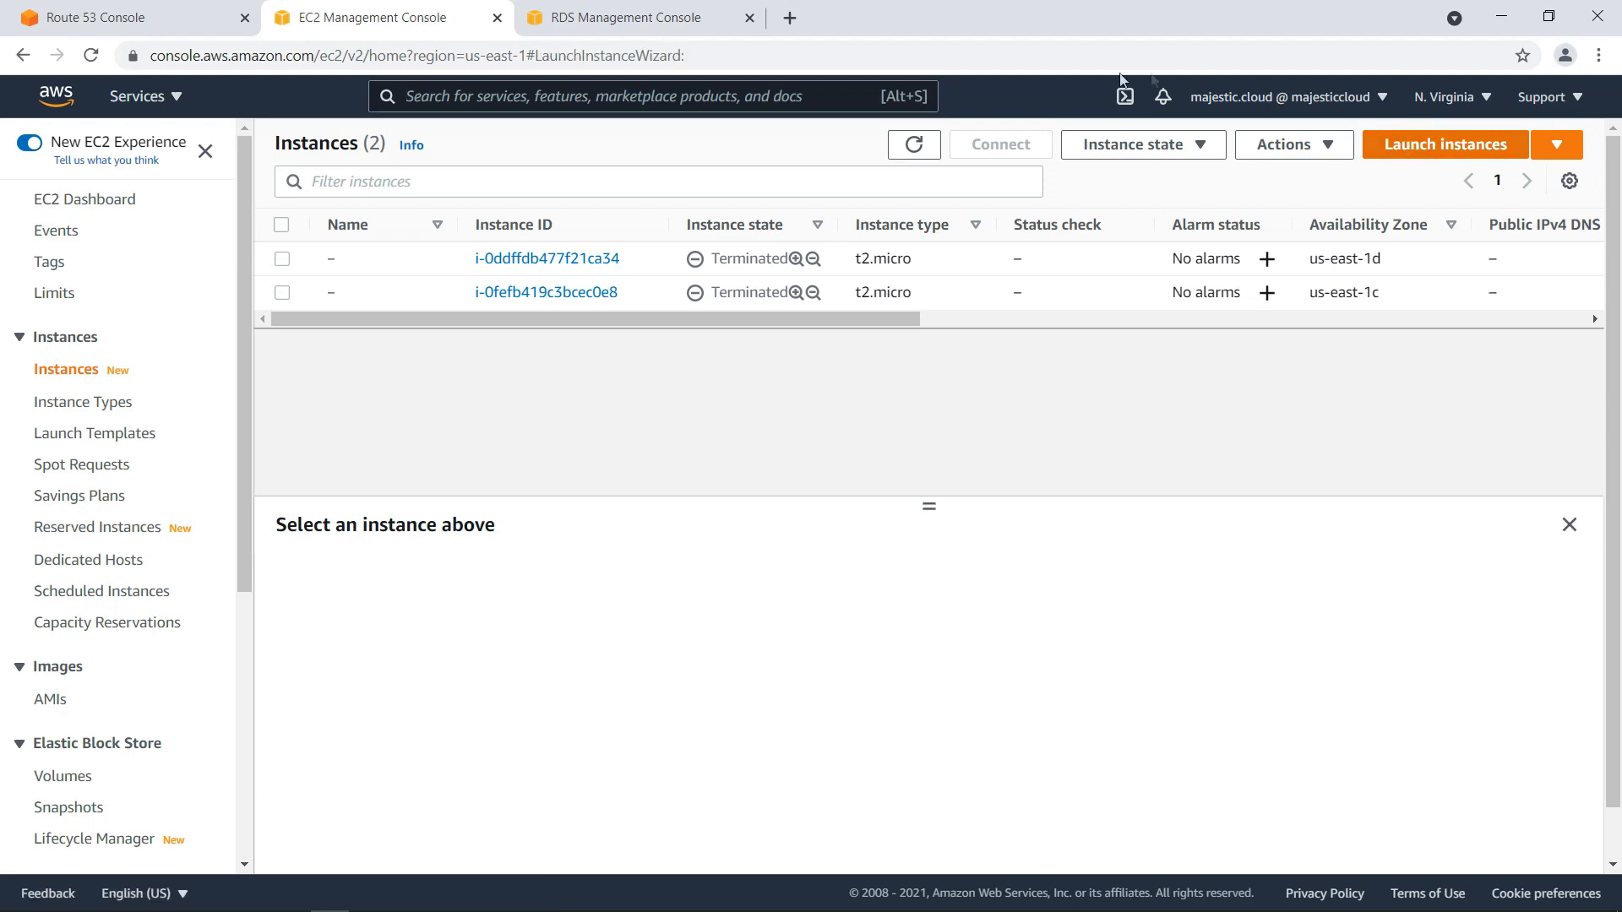
left_click(1441, 144)
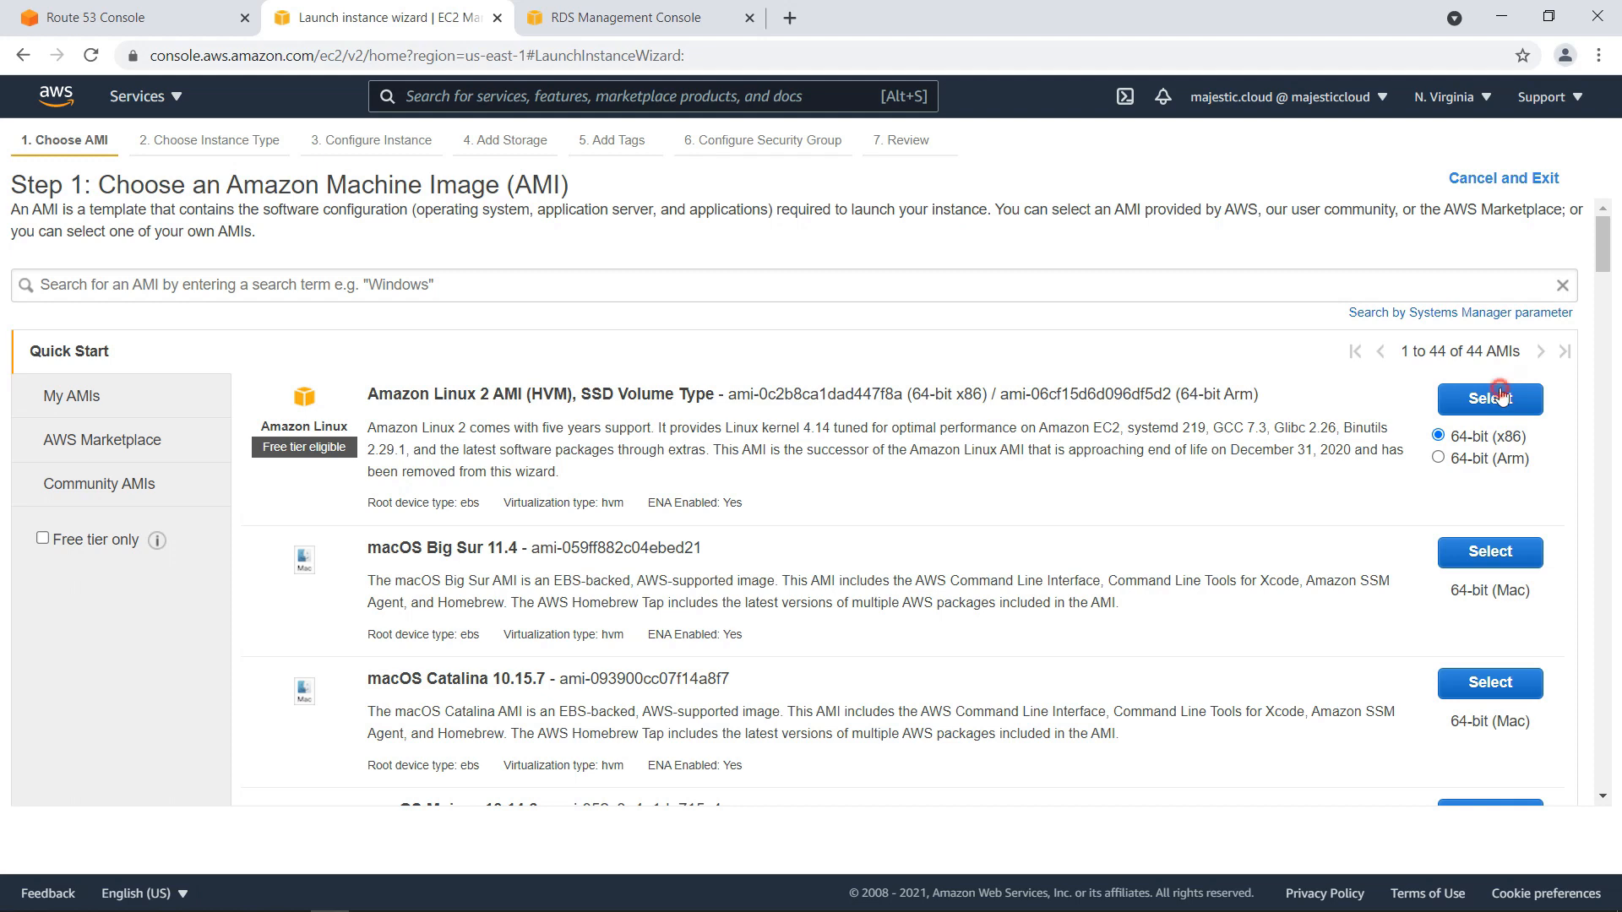
- Pick the Amazon Linux 2 AMI and the t2.micro instance type
left_click(1488, 399)
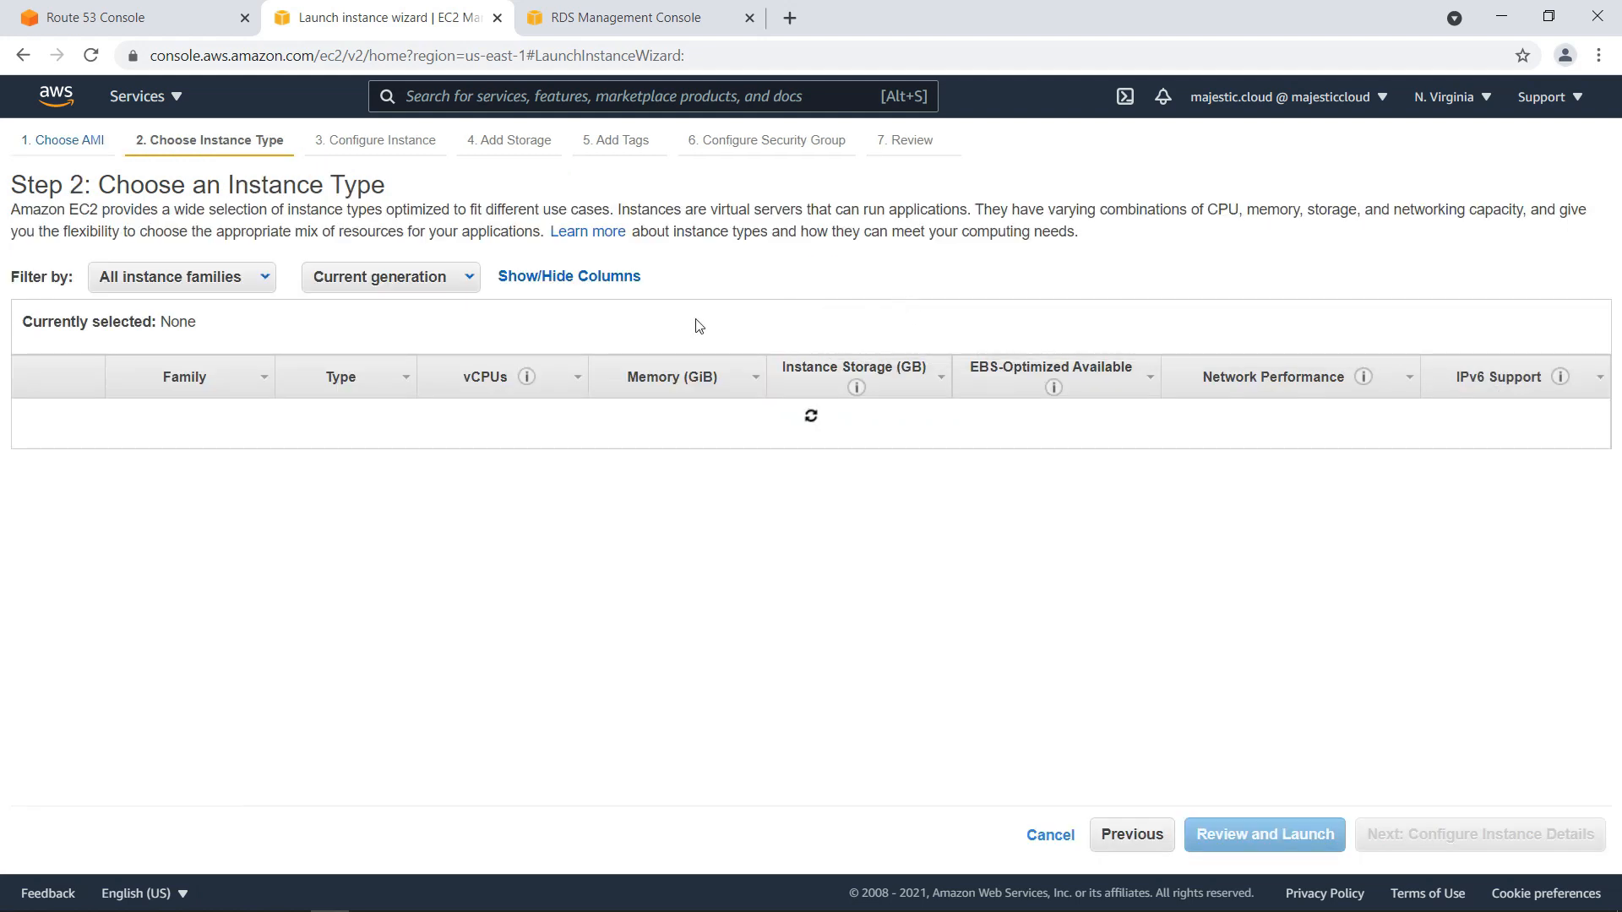
left_click(30, 468)
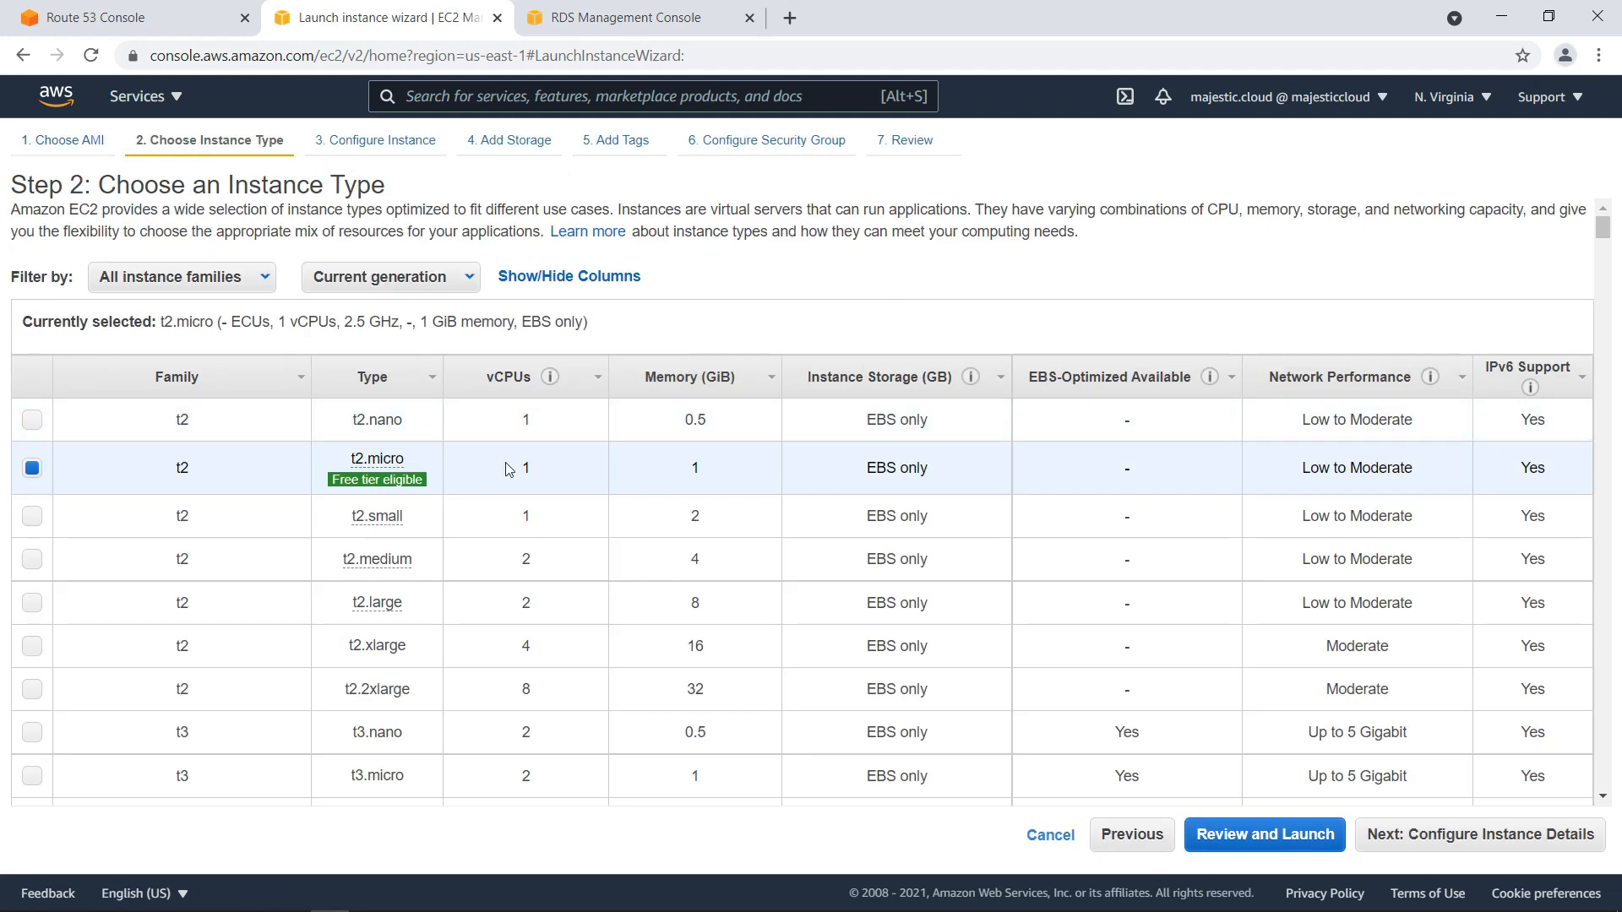
scroll("down", 3)
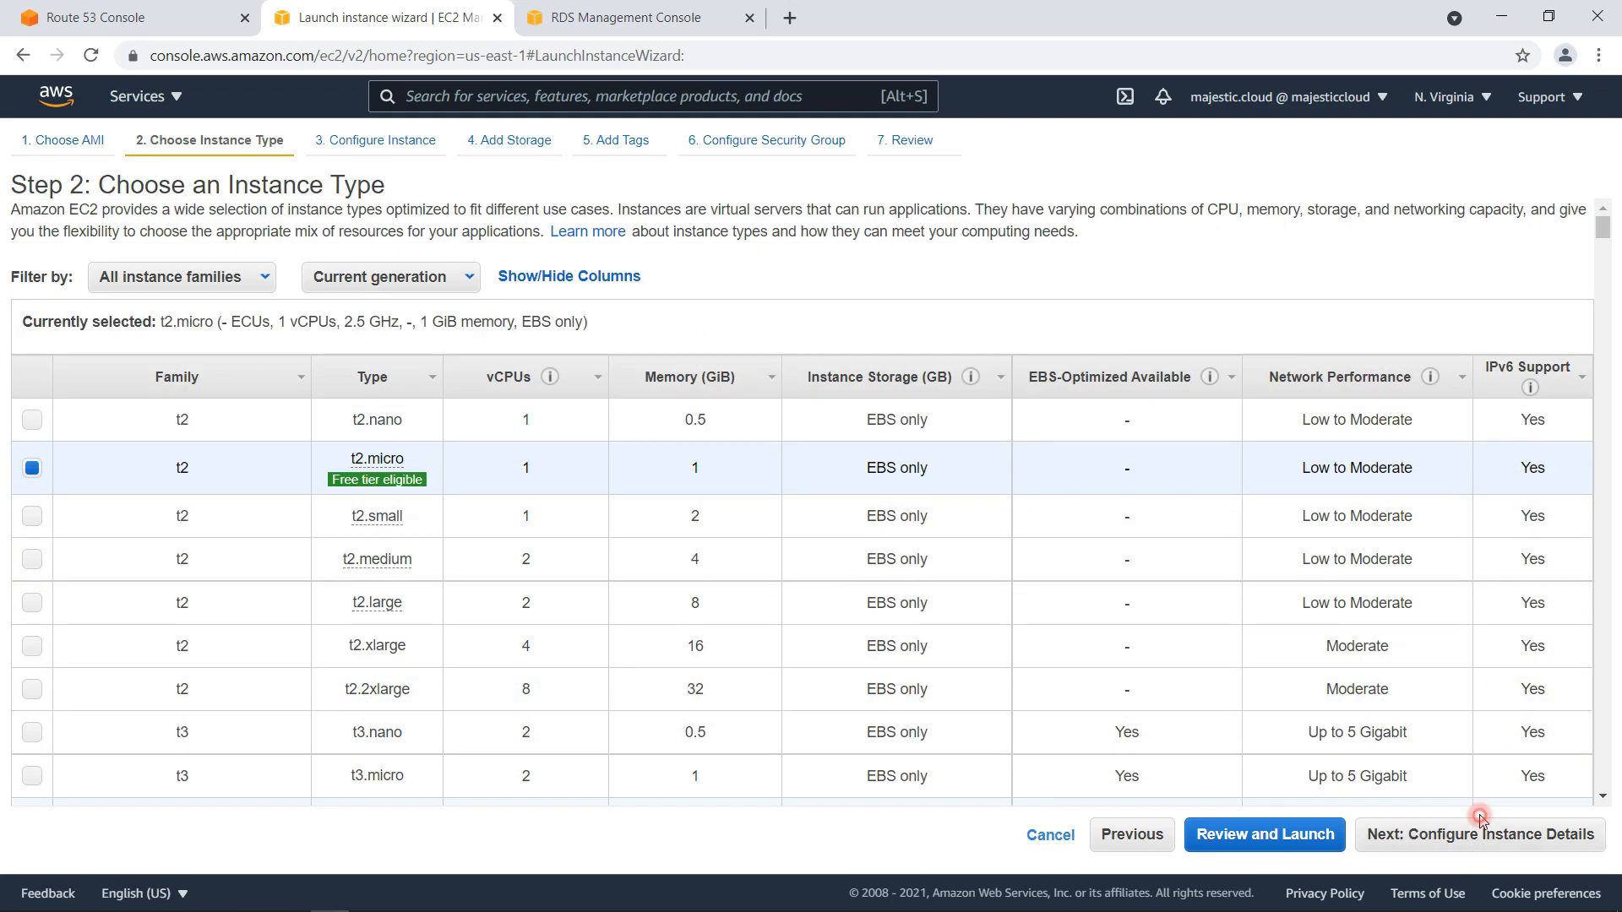
- Paste a User data bash script that installs httpd, PHP and downloads wordpress.org/latest.tar.gz
left_click(1478, 834)
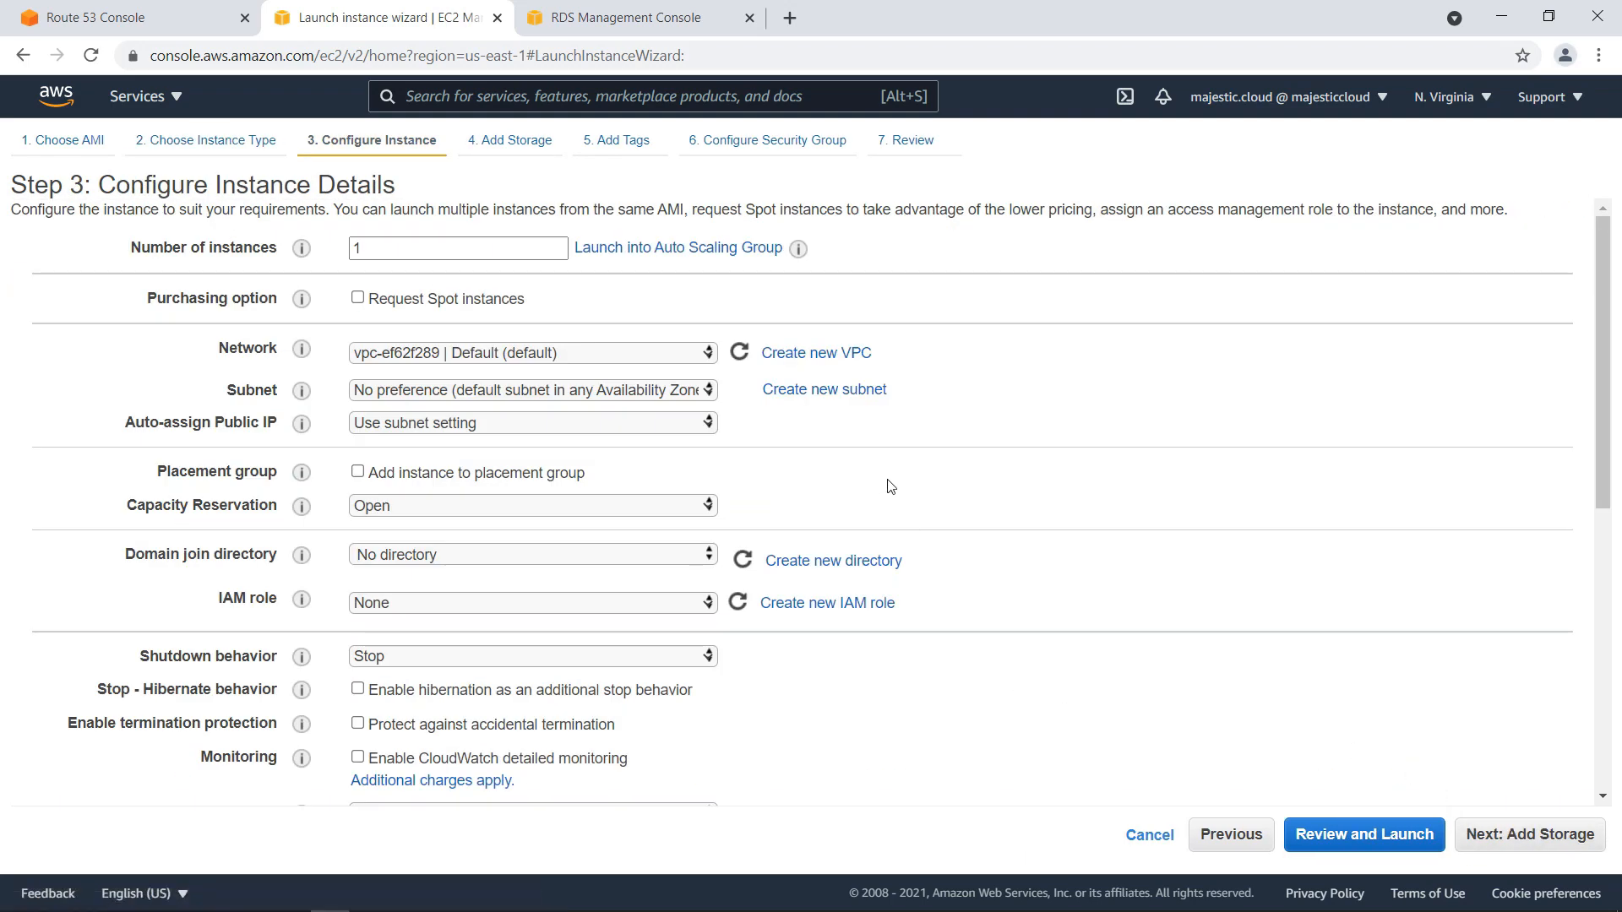
mouse_move(606, 321)
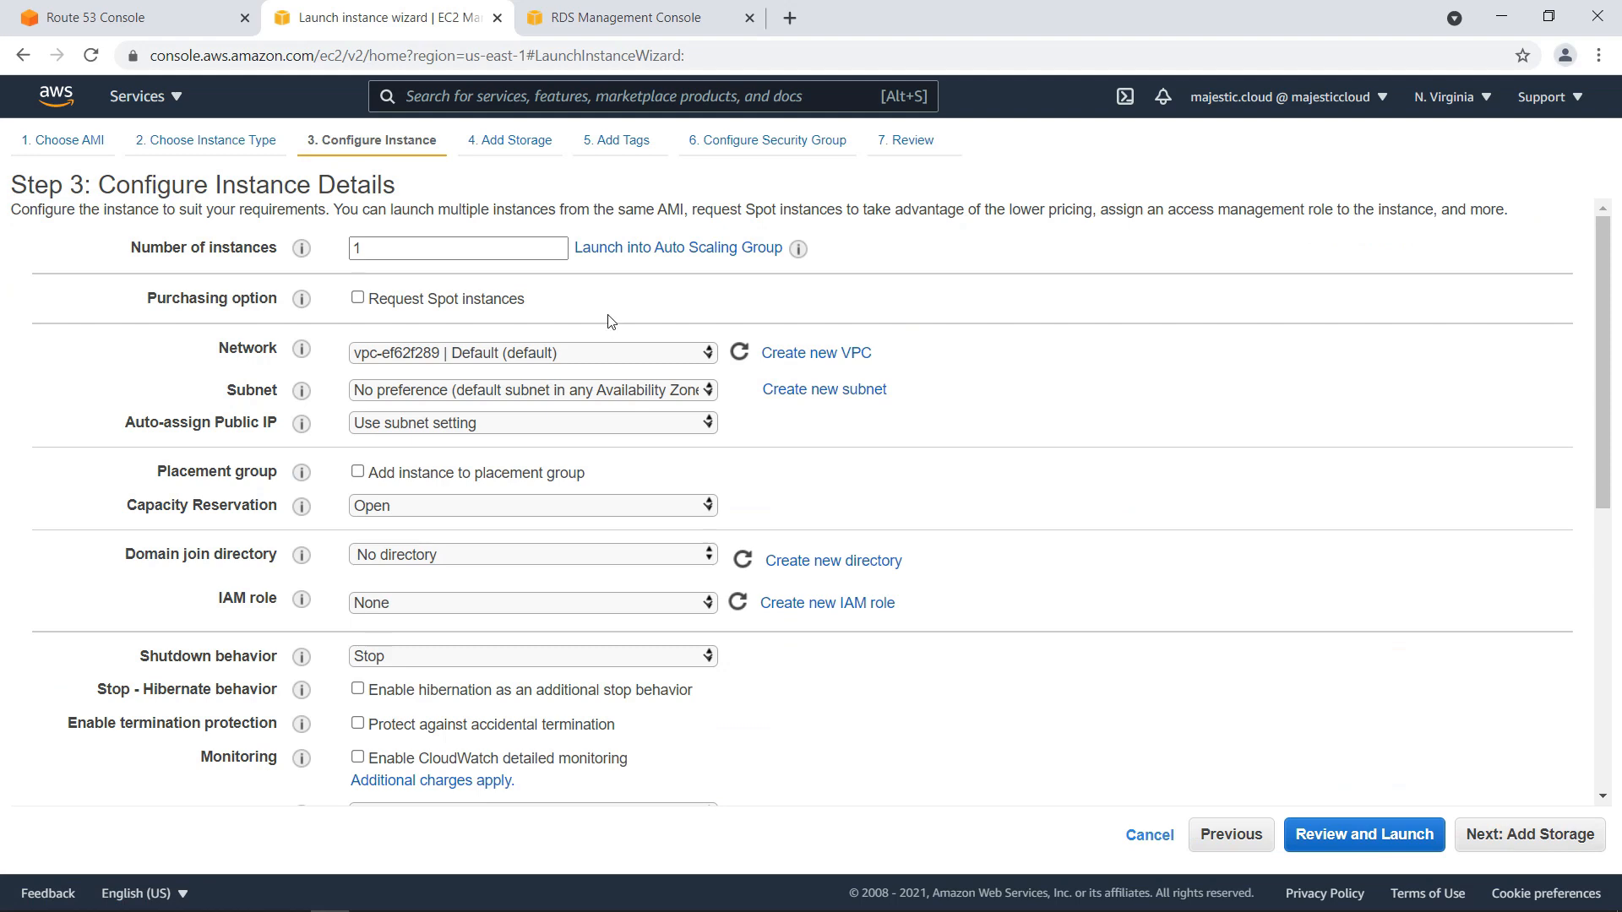
scroll("down", 3)
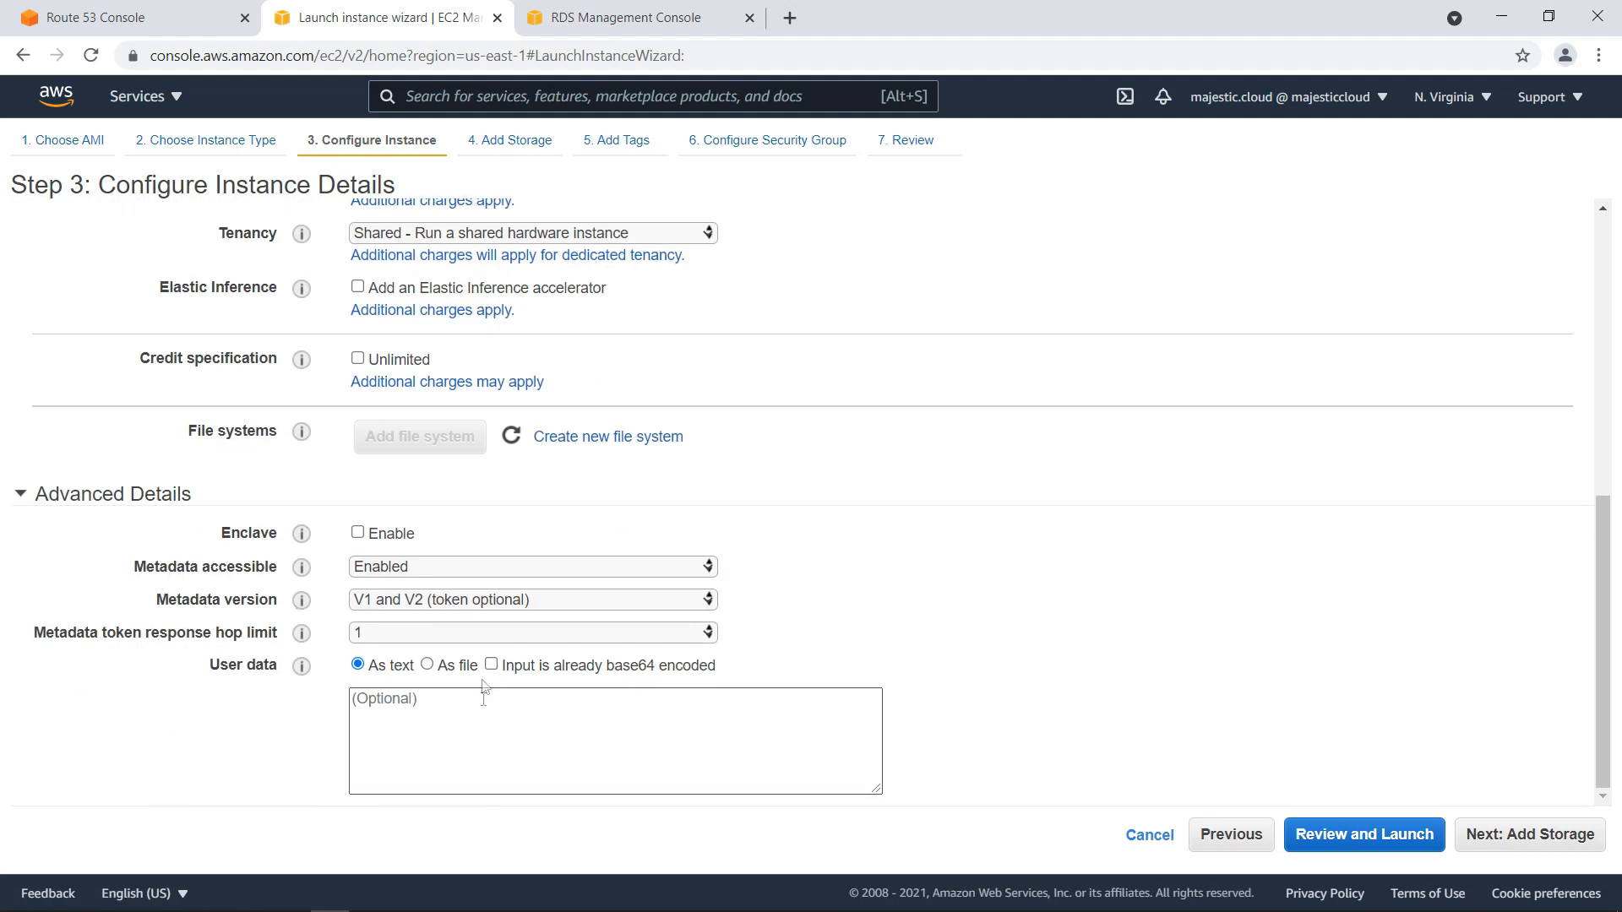
type("wget http://wordpress.org/latest.tar.gz")
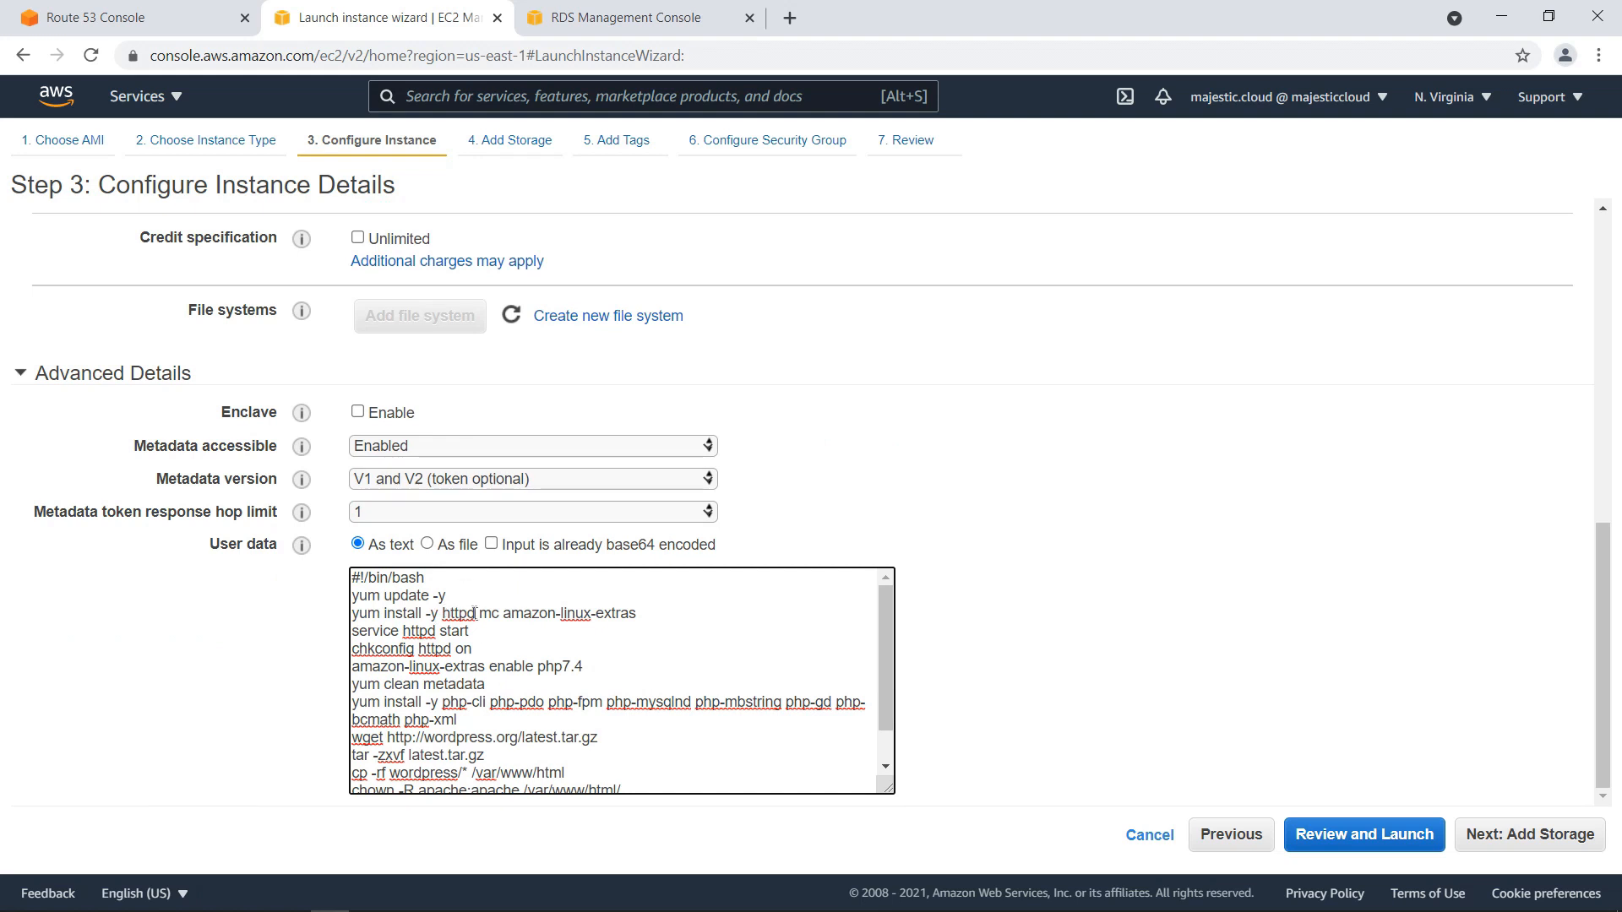
scroll("down", 3)
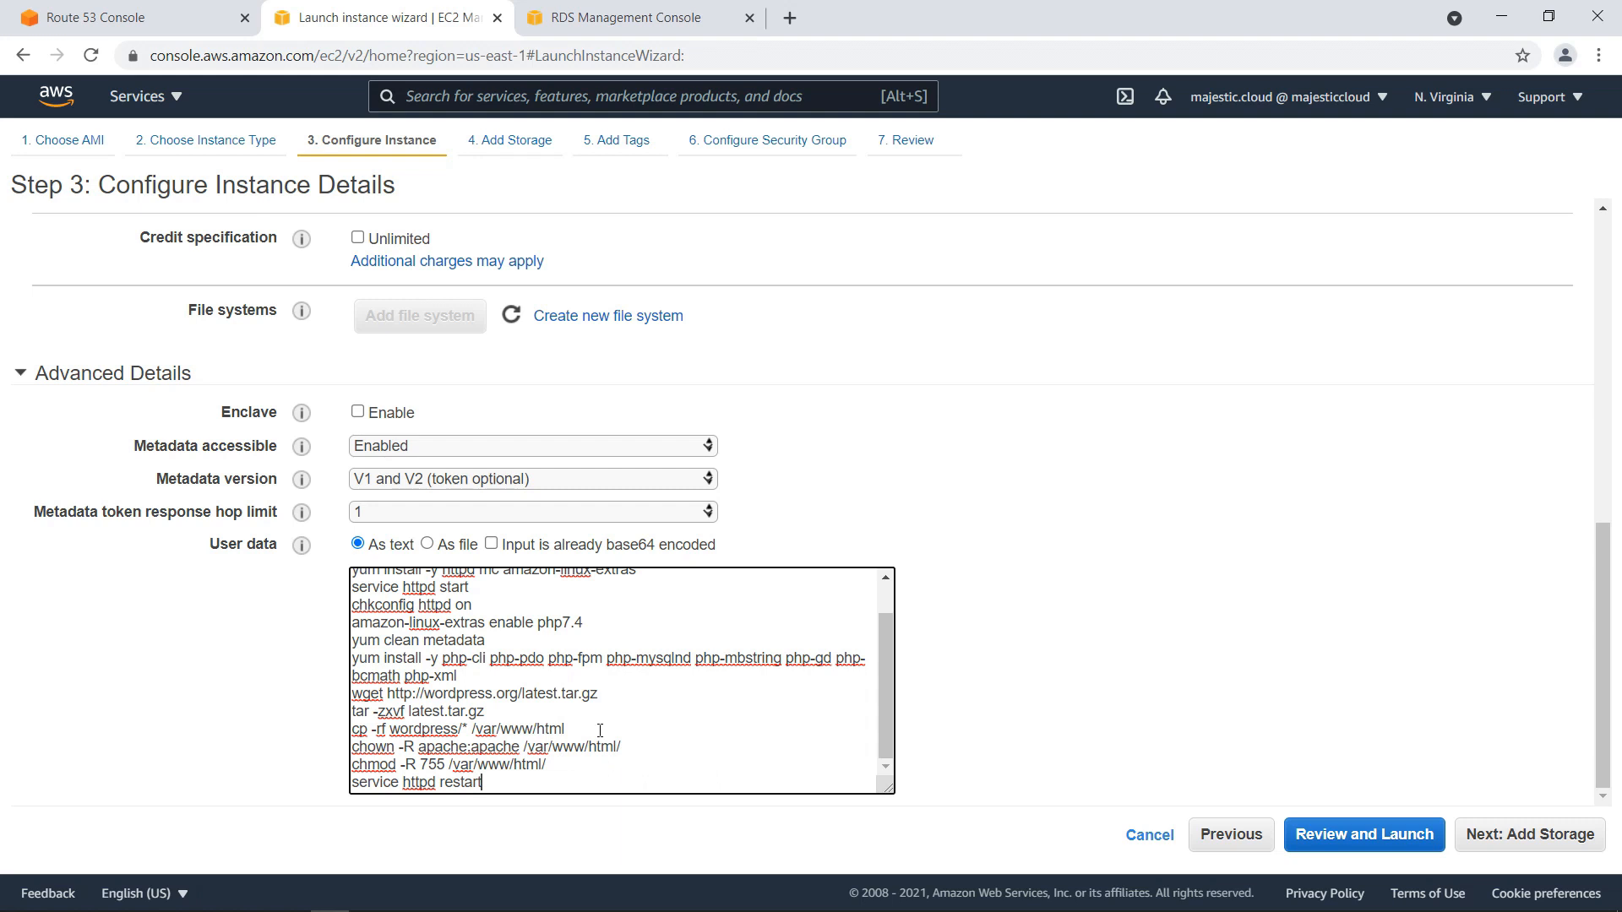
mouse_move(630, 713)
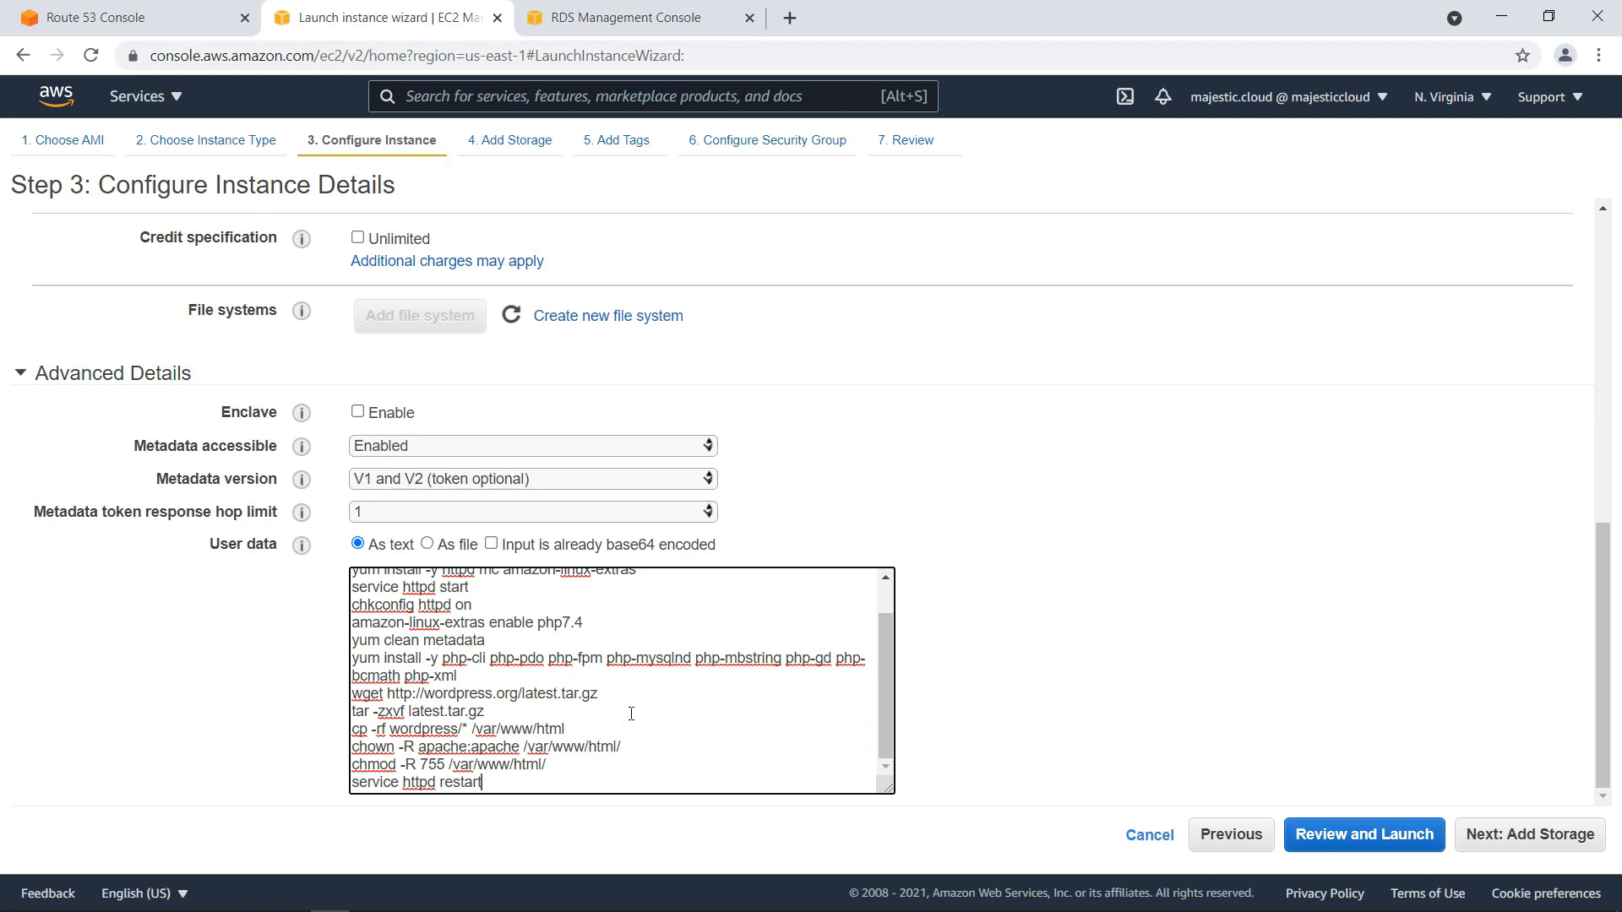
mouse_move(1029, 651)
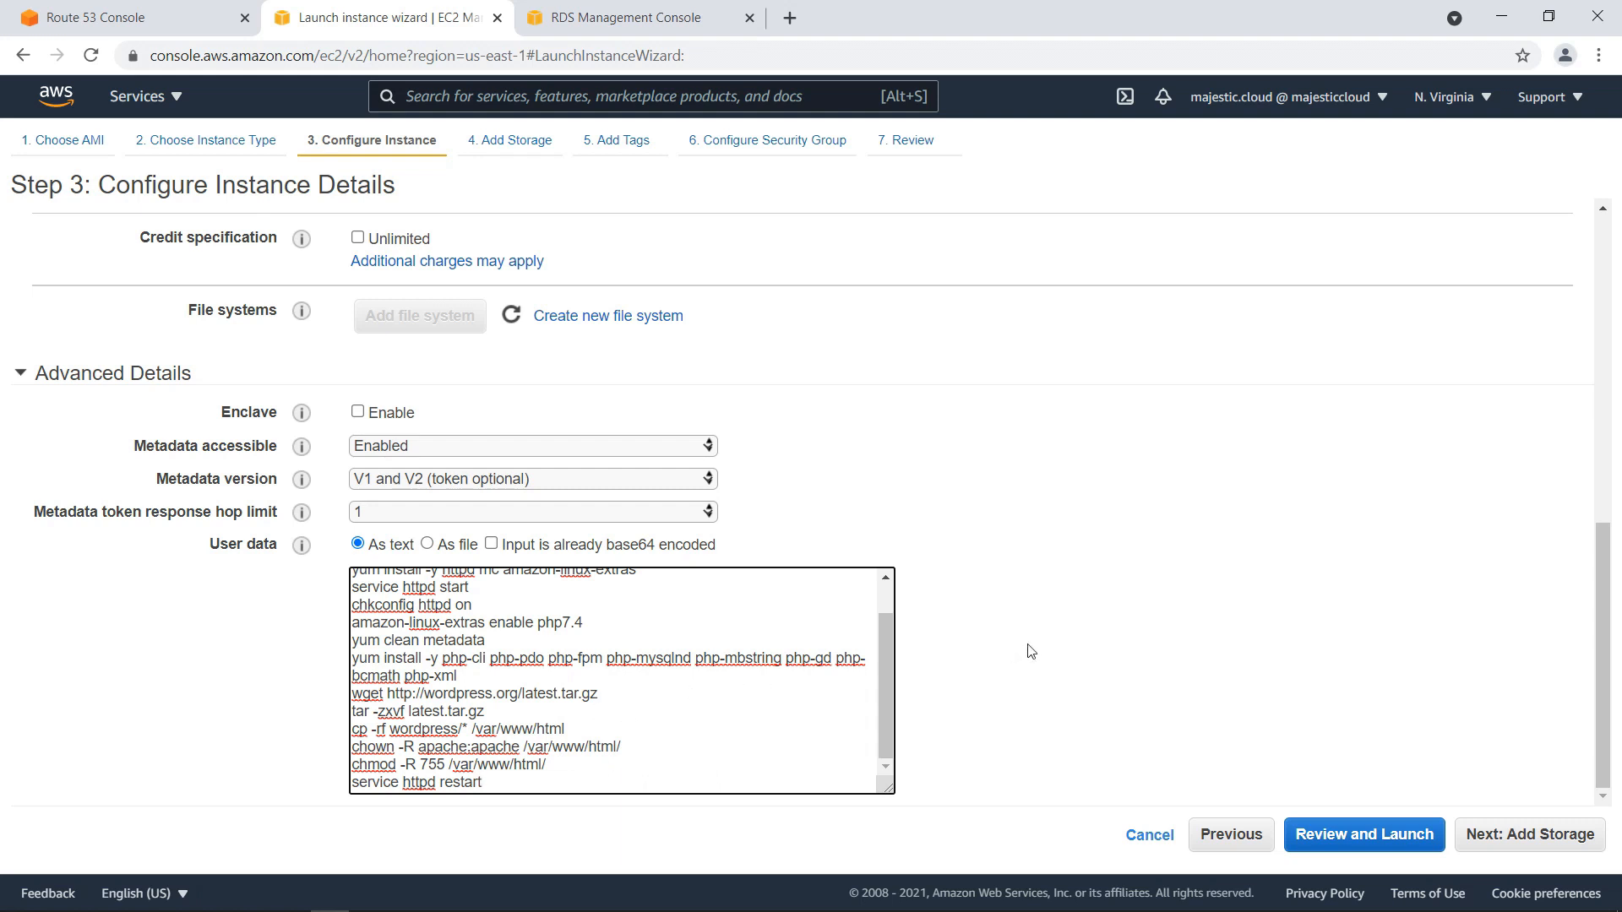
mouse_move(1532, 870)
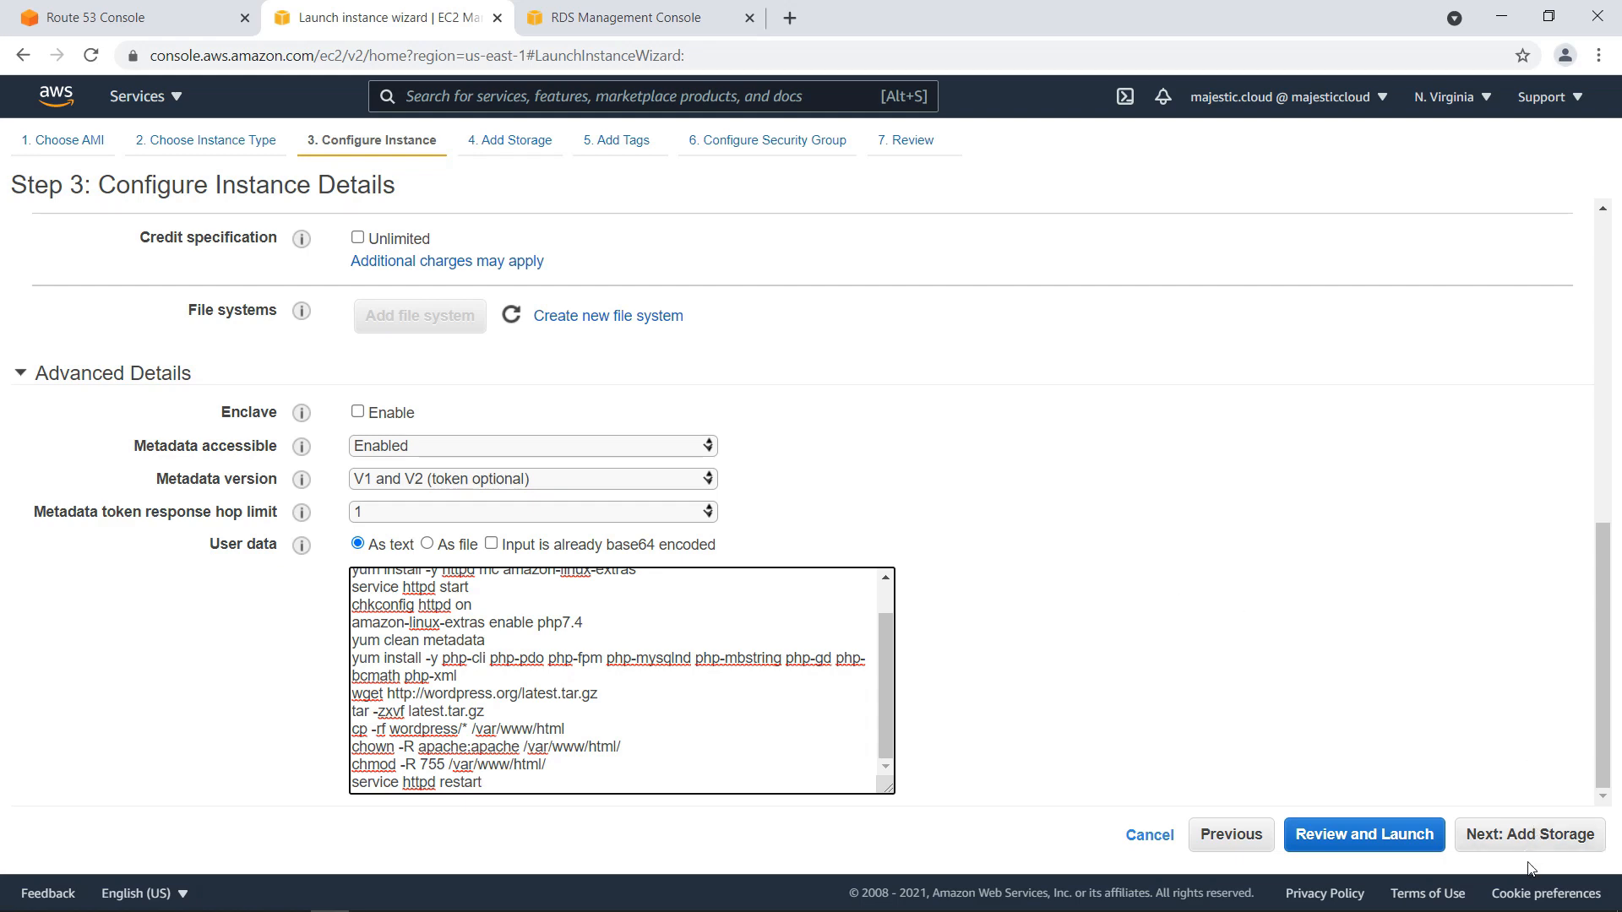
- Continue through Add Storage and Add Tags to the security group step with defaults
left_click(1527, 834)
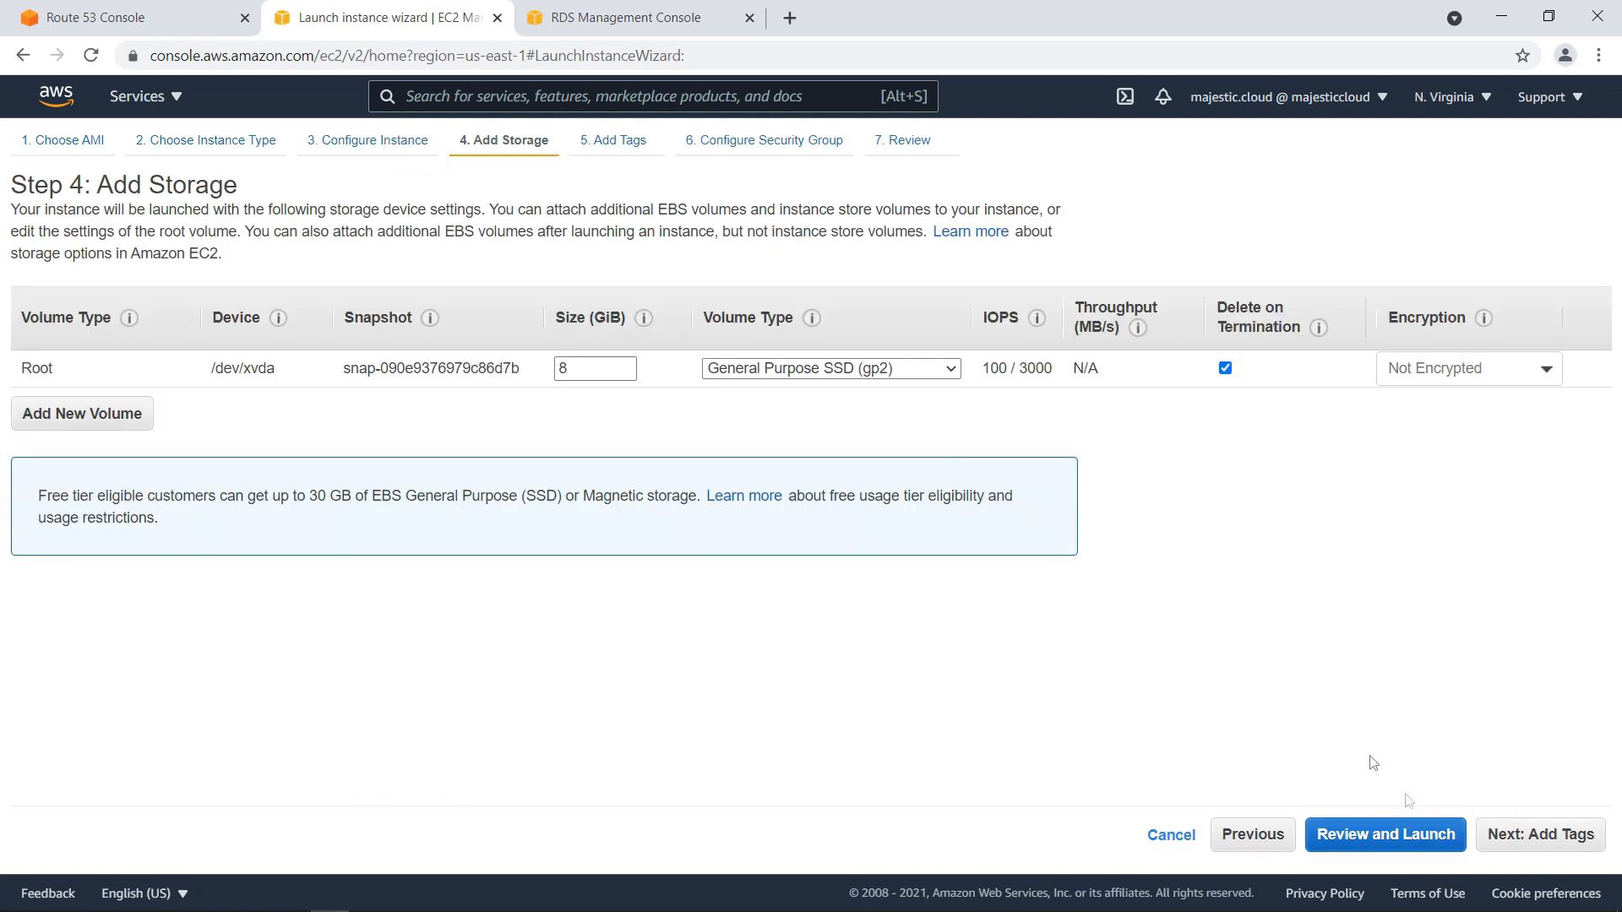
left_click(1537, 835)
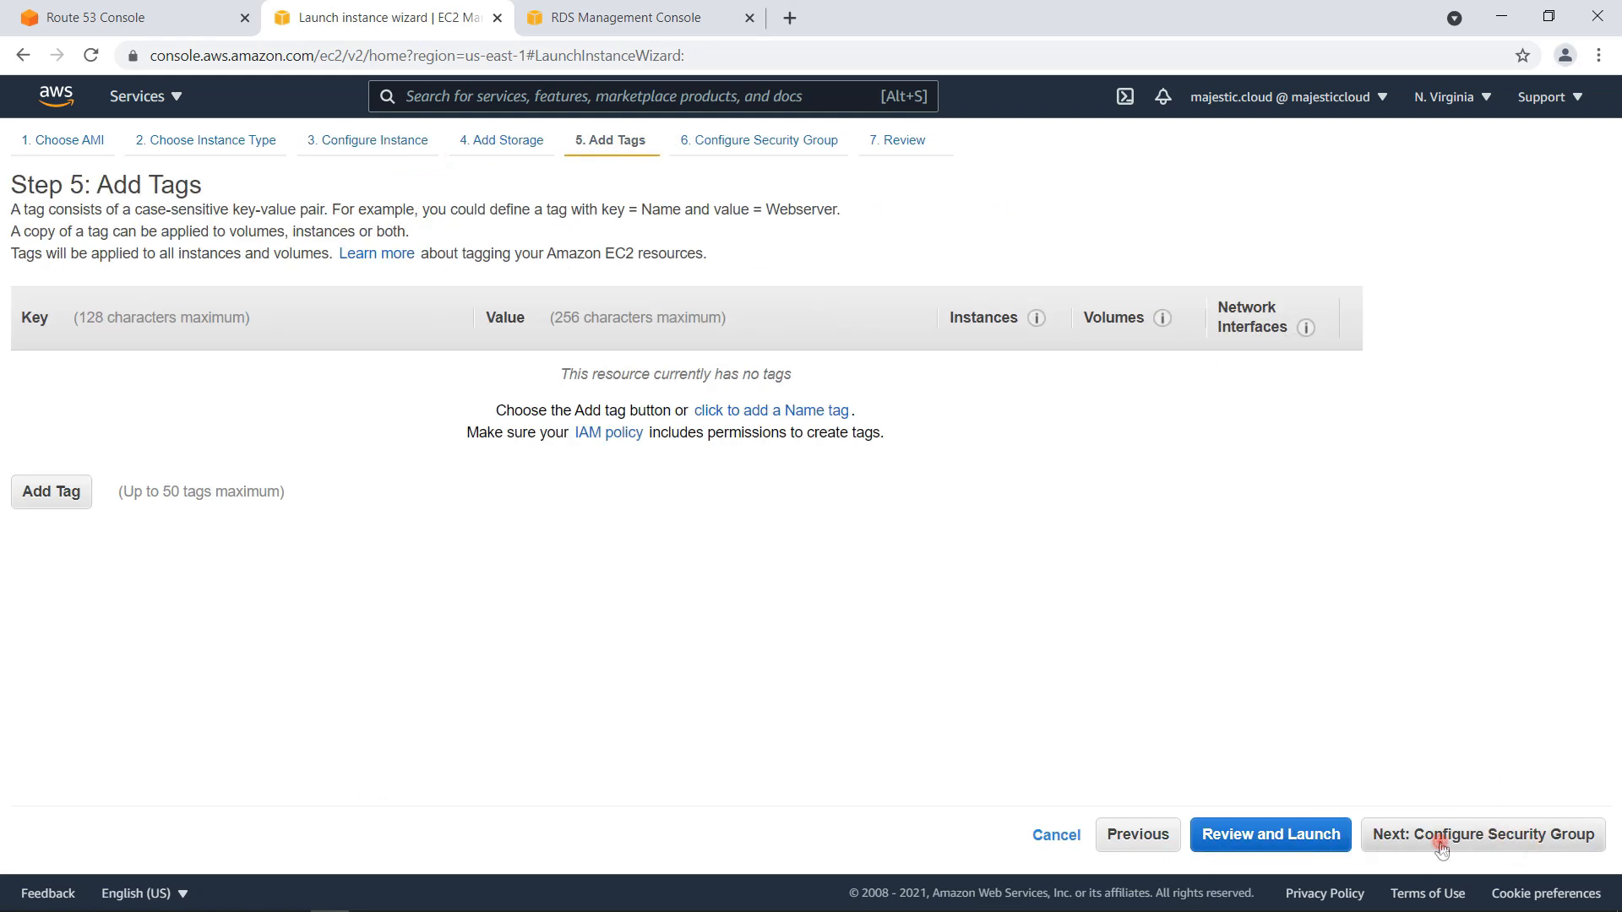
left_click(1481, 834)
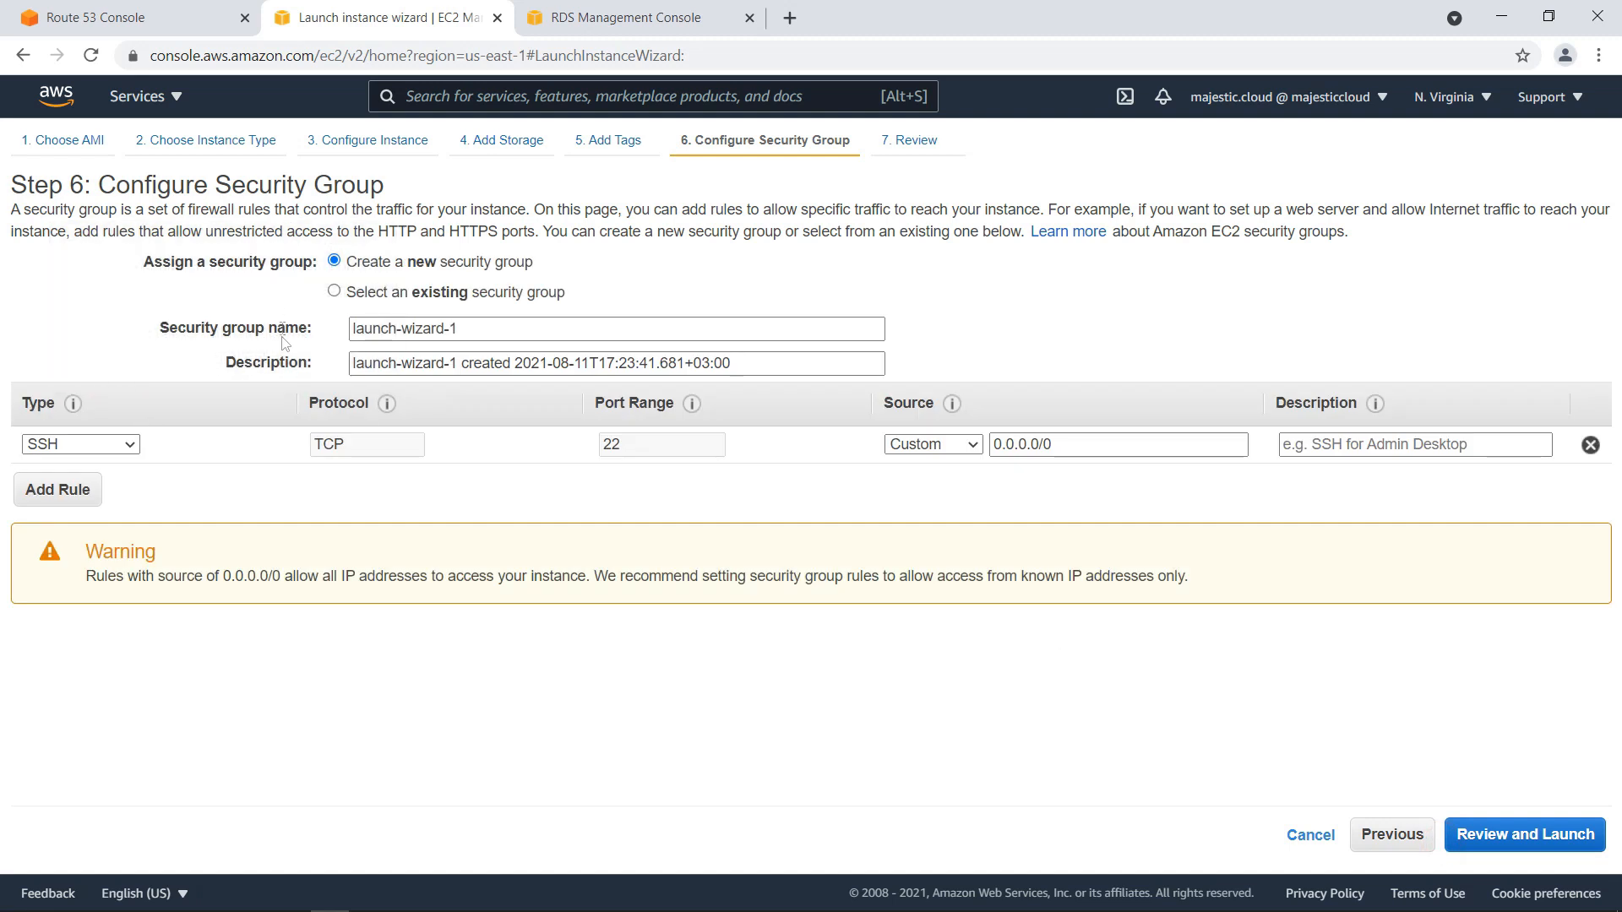
- Attach the existing default security group allowing HTTP and SSH
left_click(334, 291)
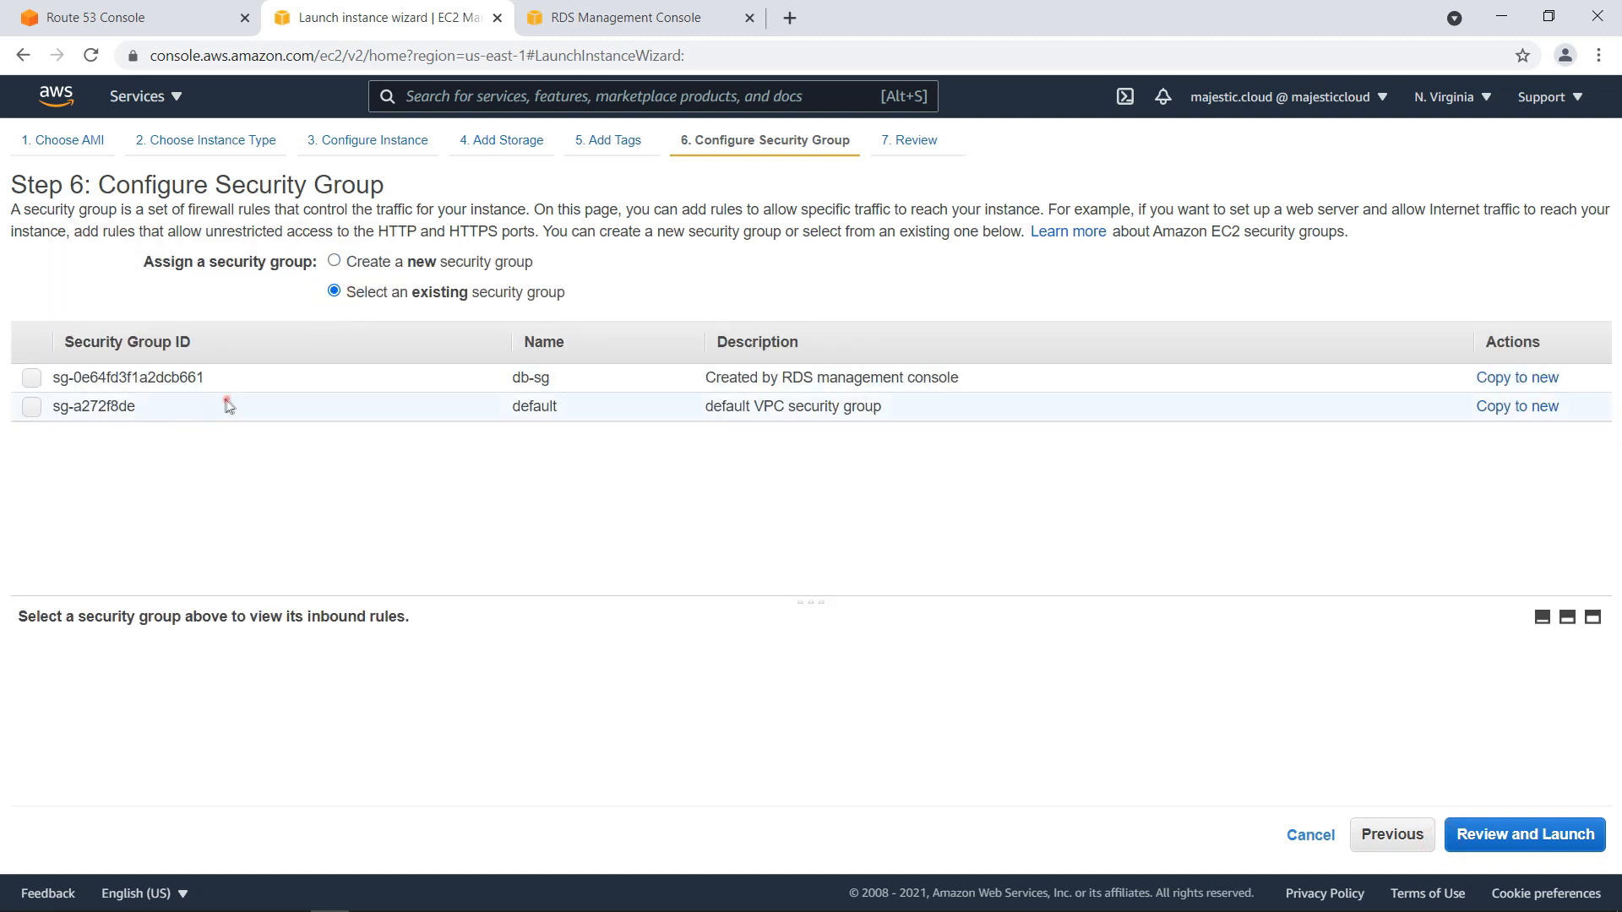
left_click(29, 405)
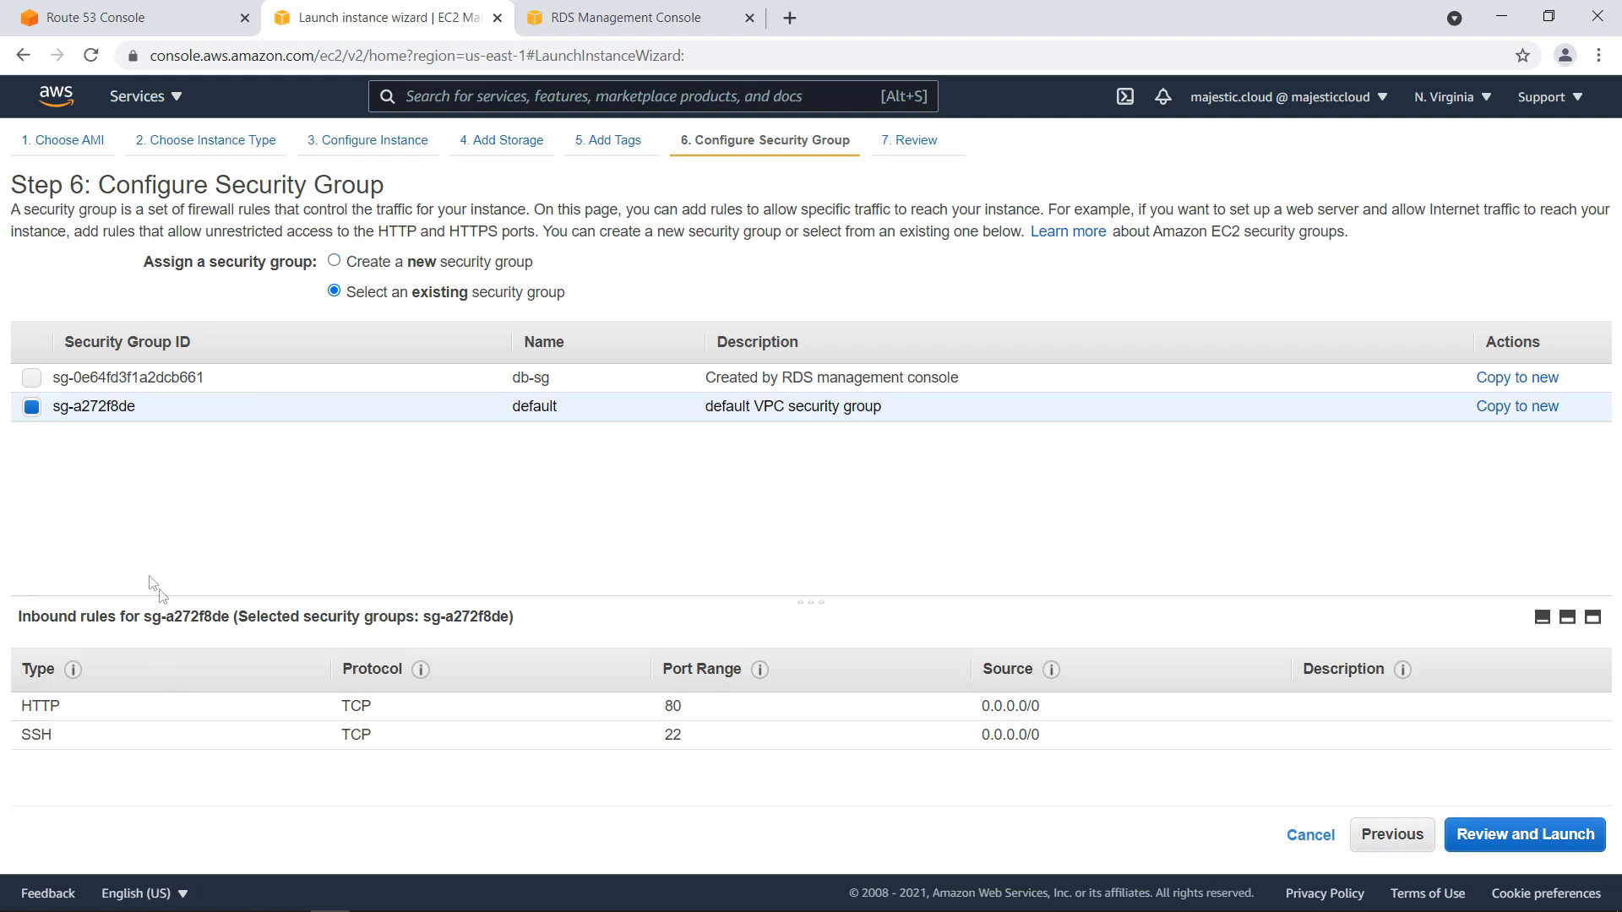
mouse_move(679, 580)
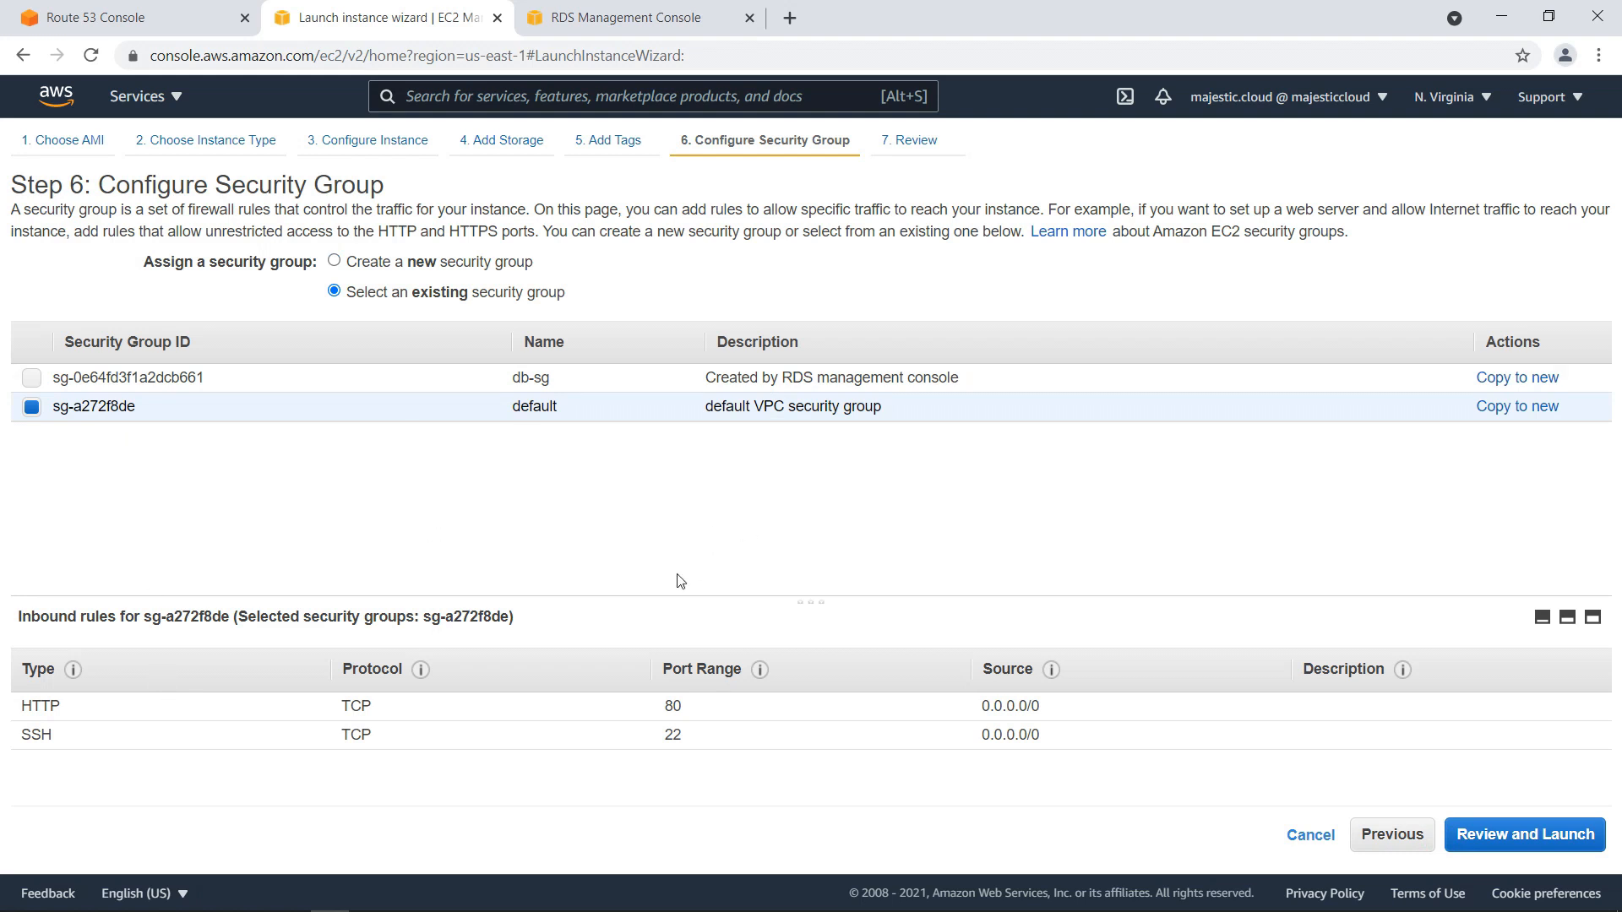
mouse_move(196, 700)
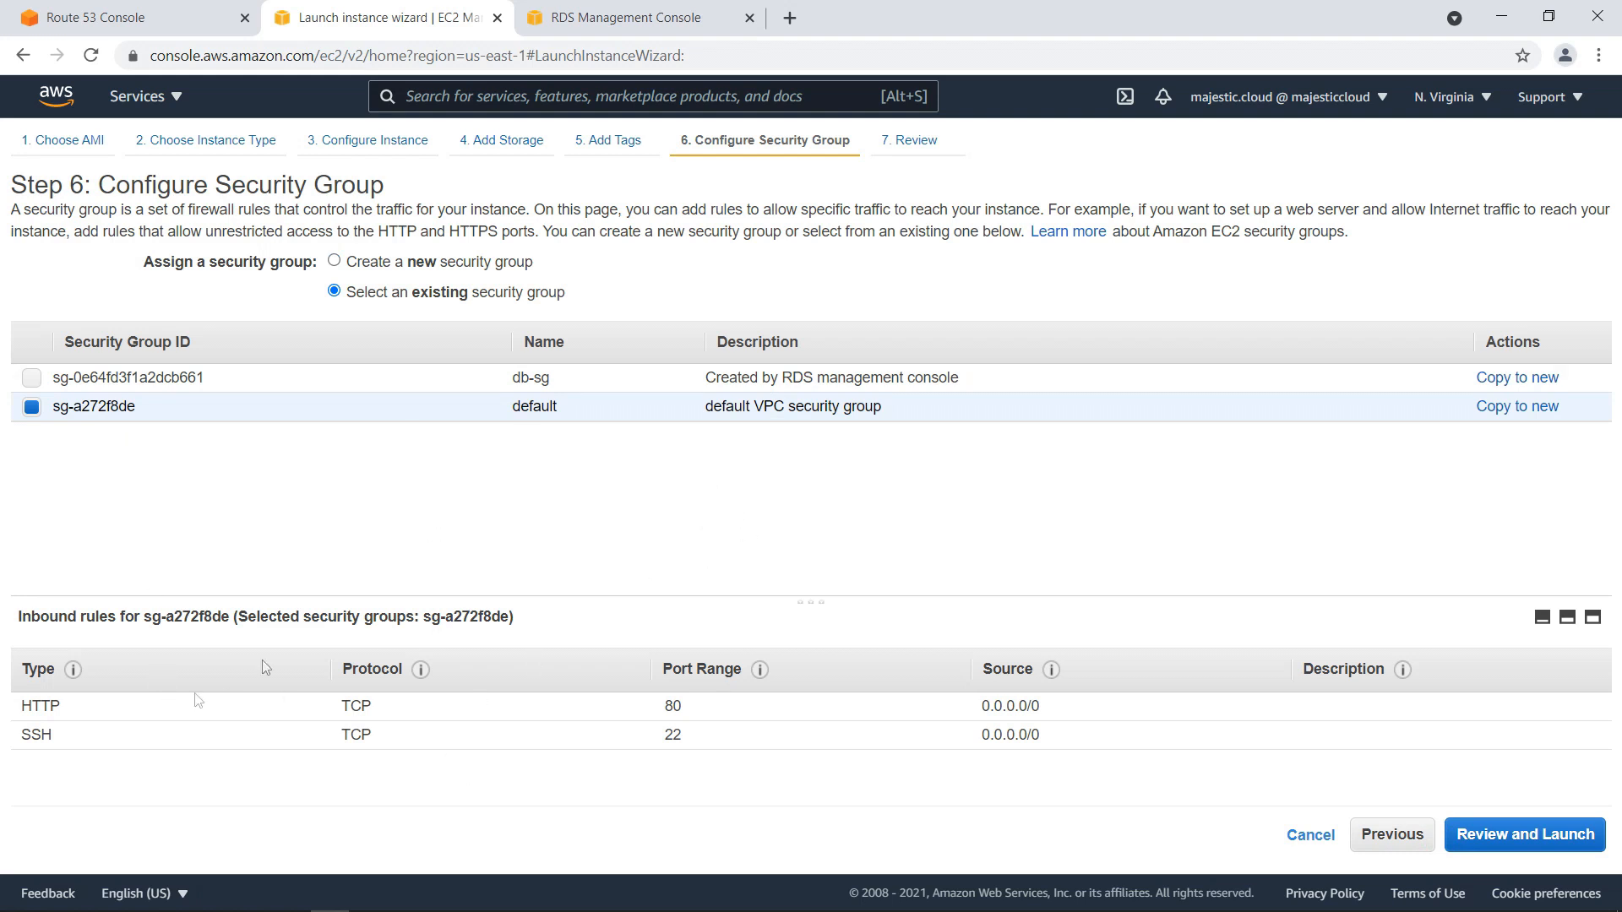
mouse_move(174, 706)
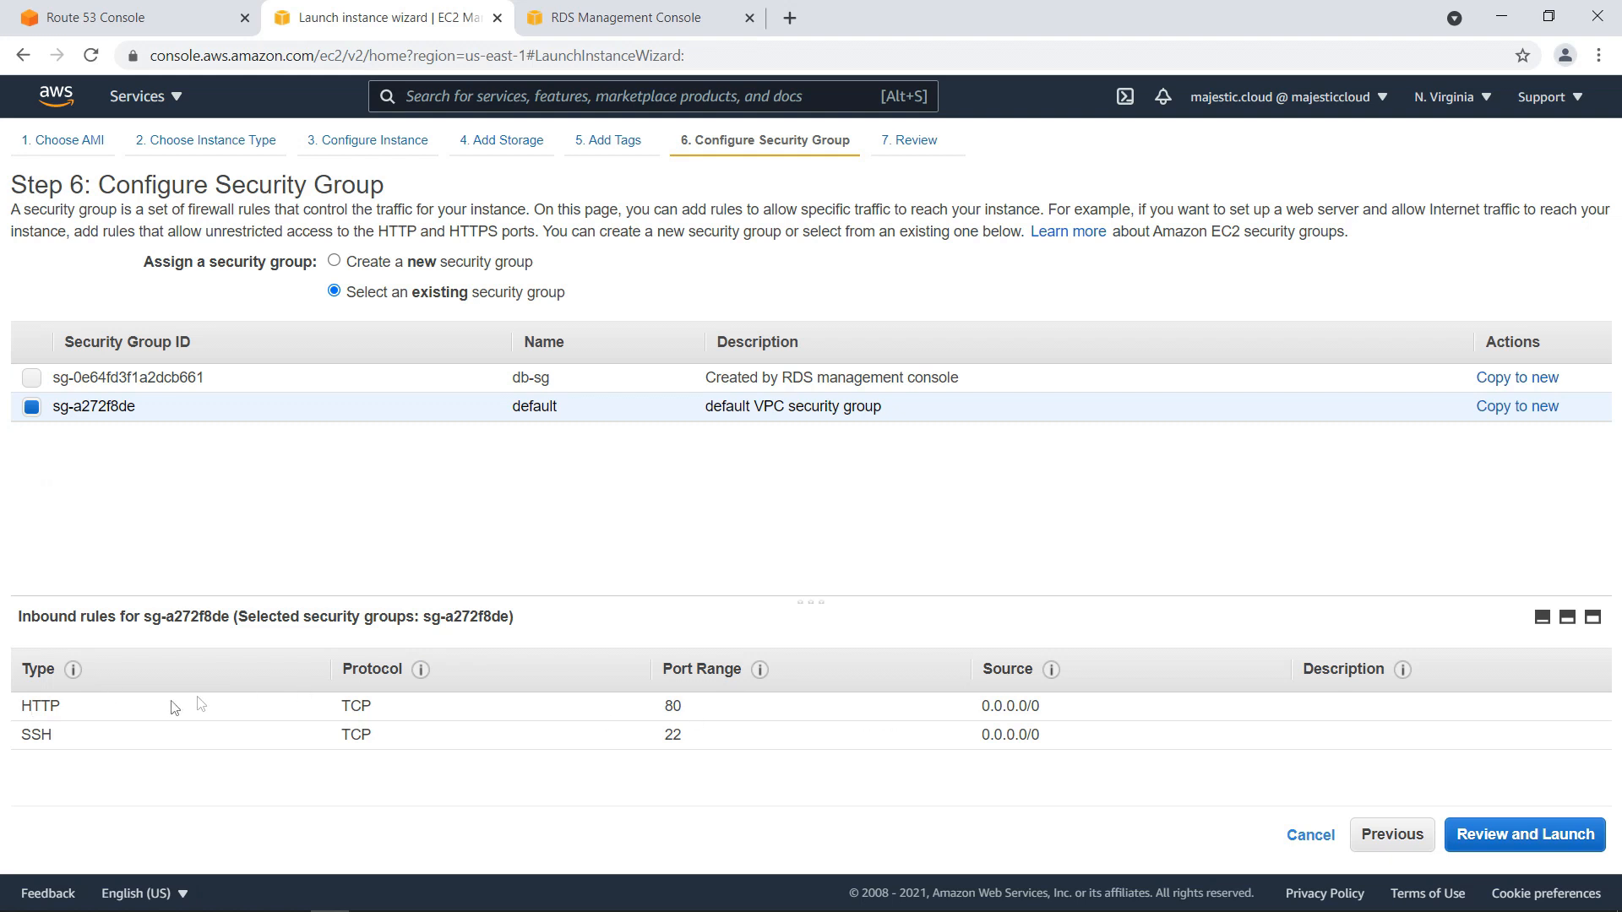
mouse_move(703, 727)
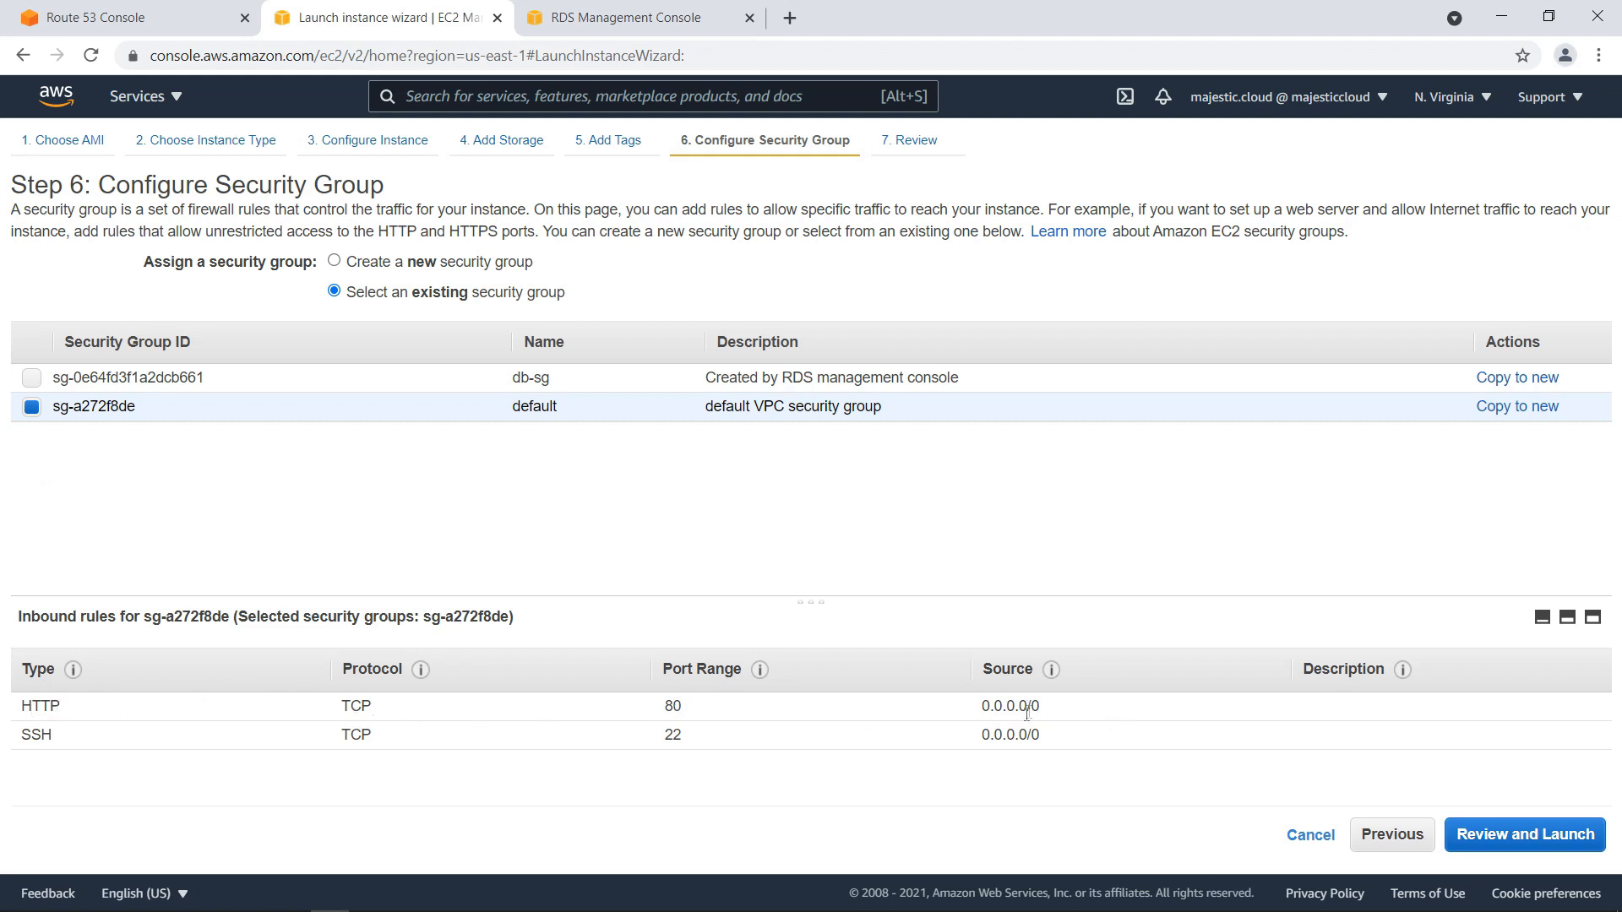
mouse_move(5, 735)
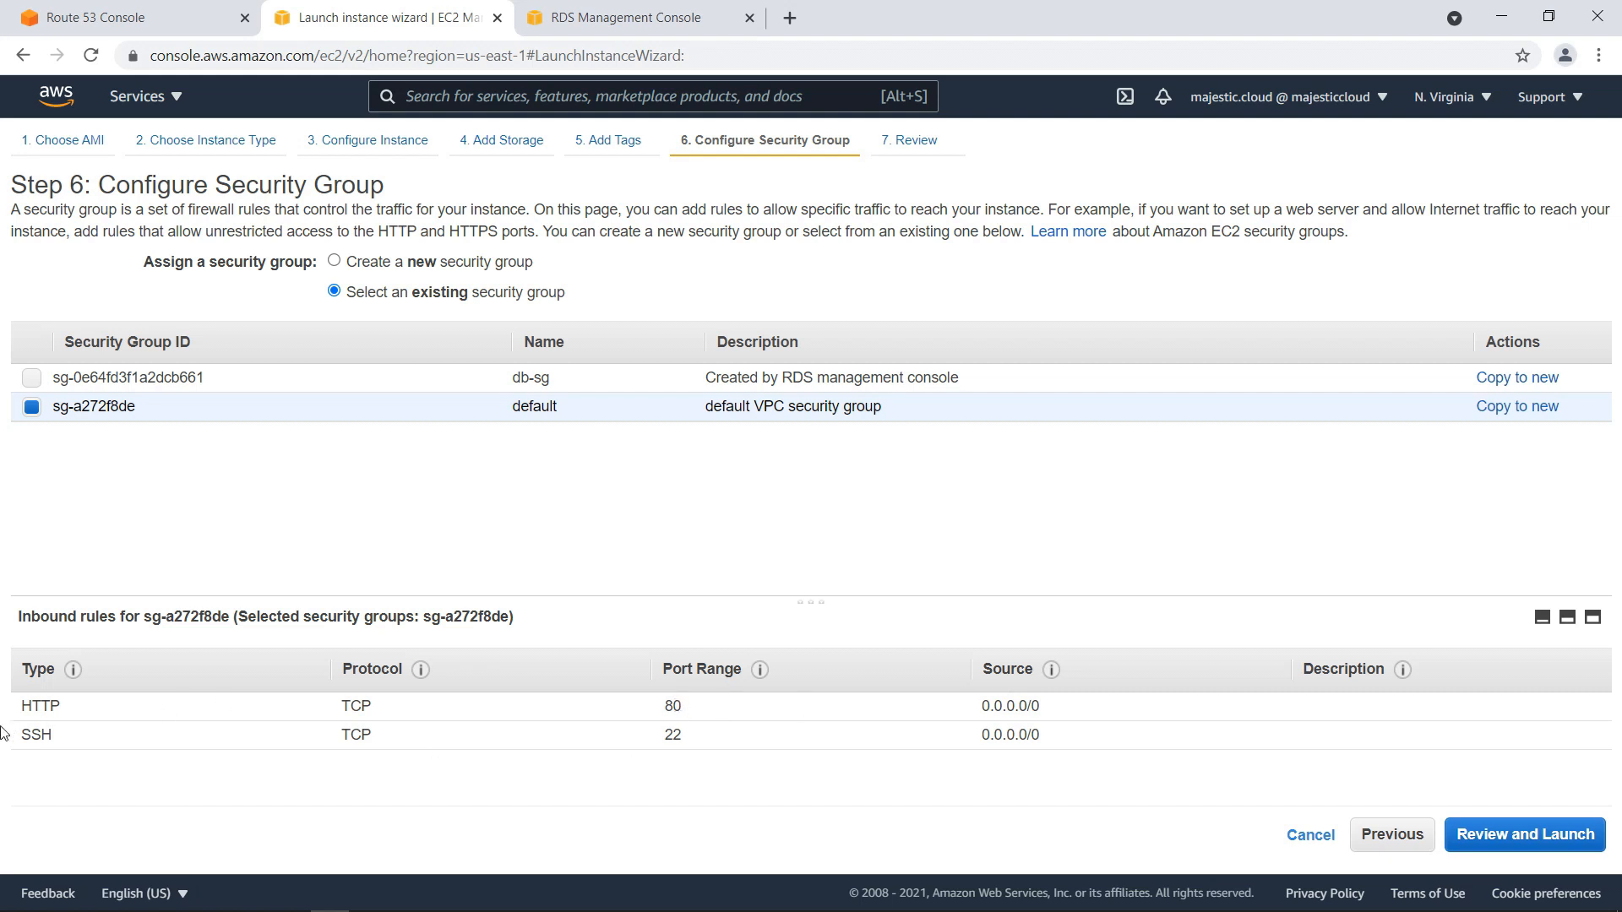
mouse_move(1343, 771)
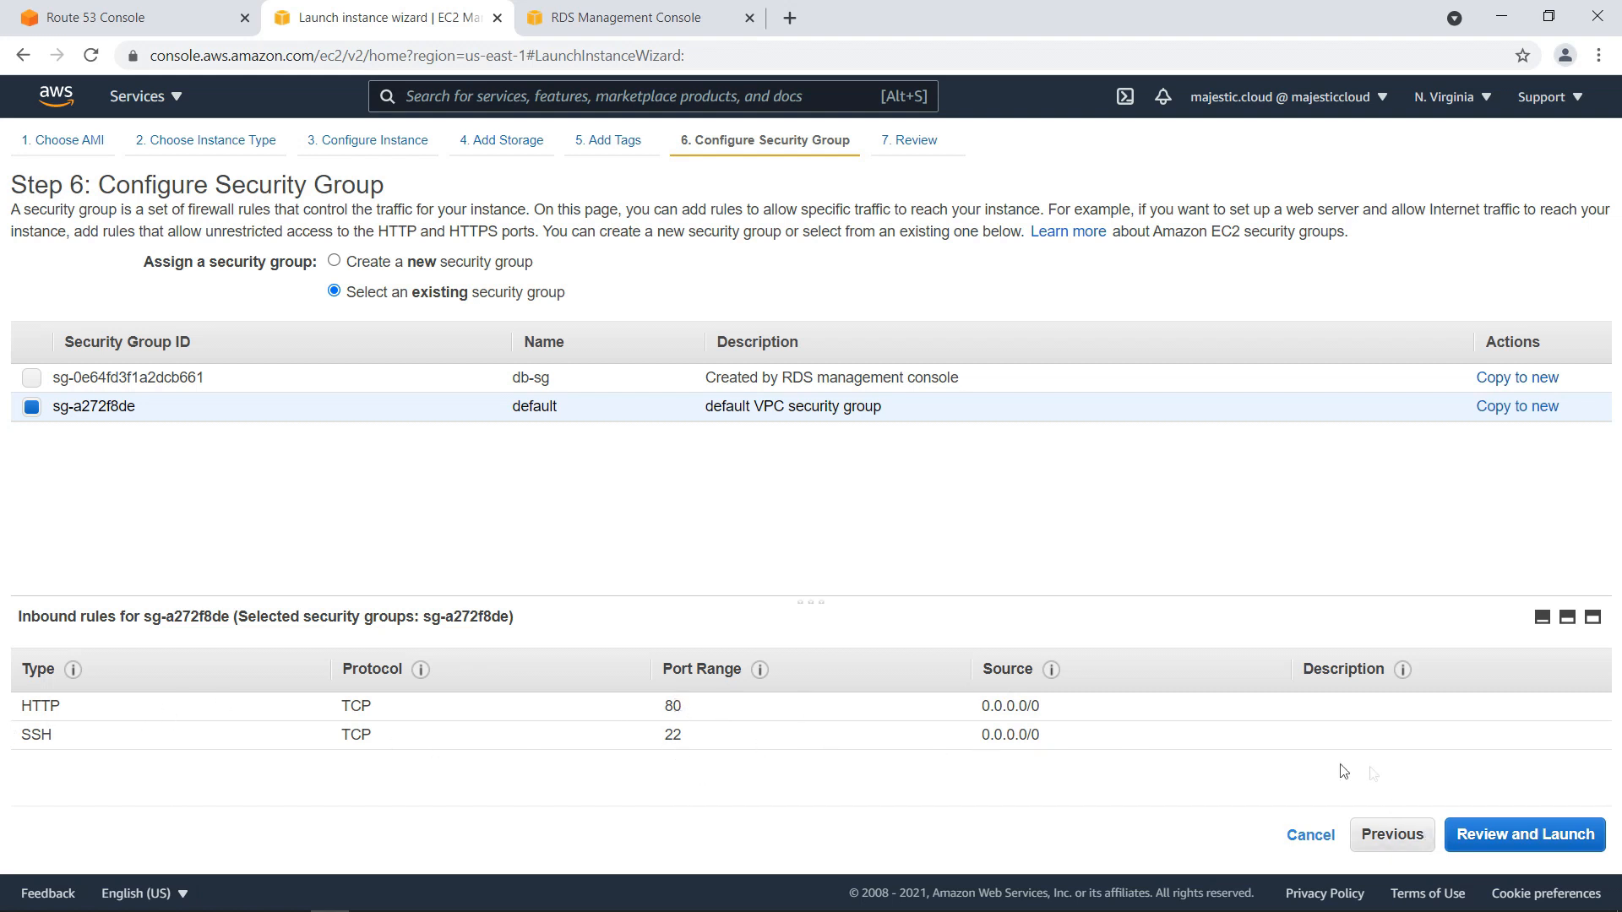
mouse_move(672, 702)
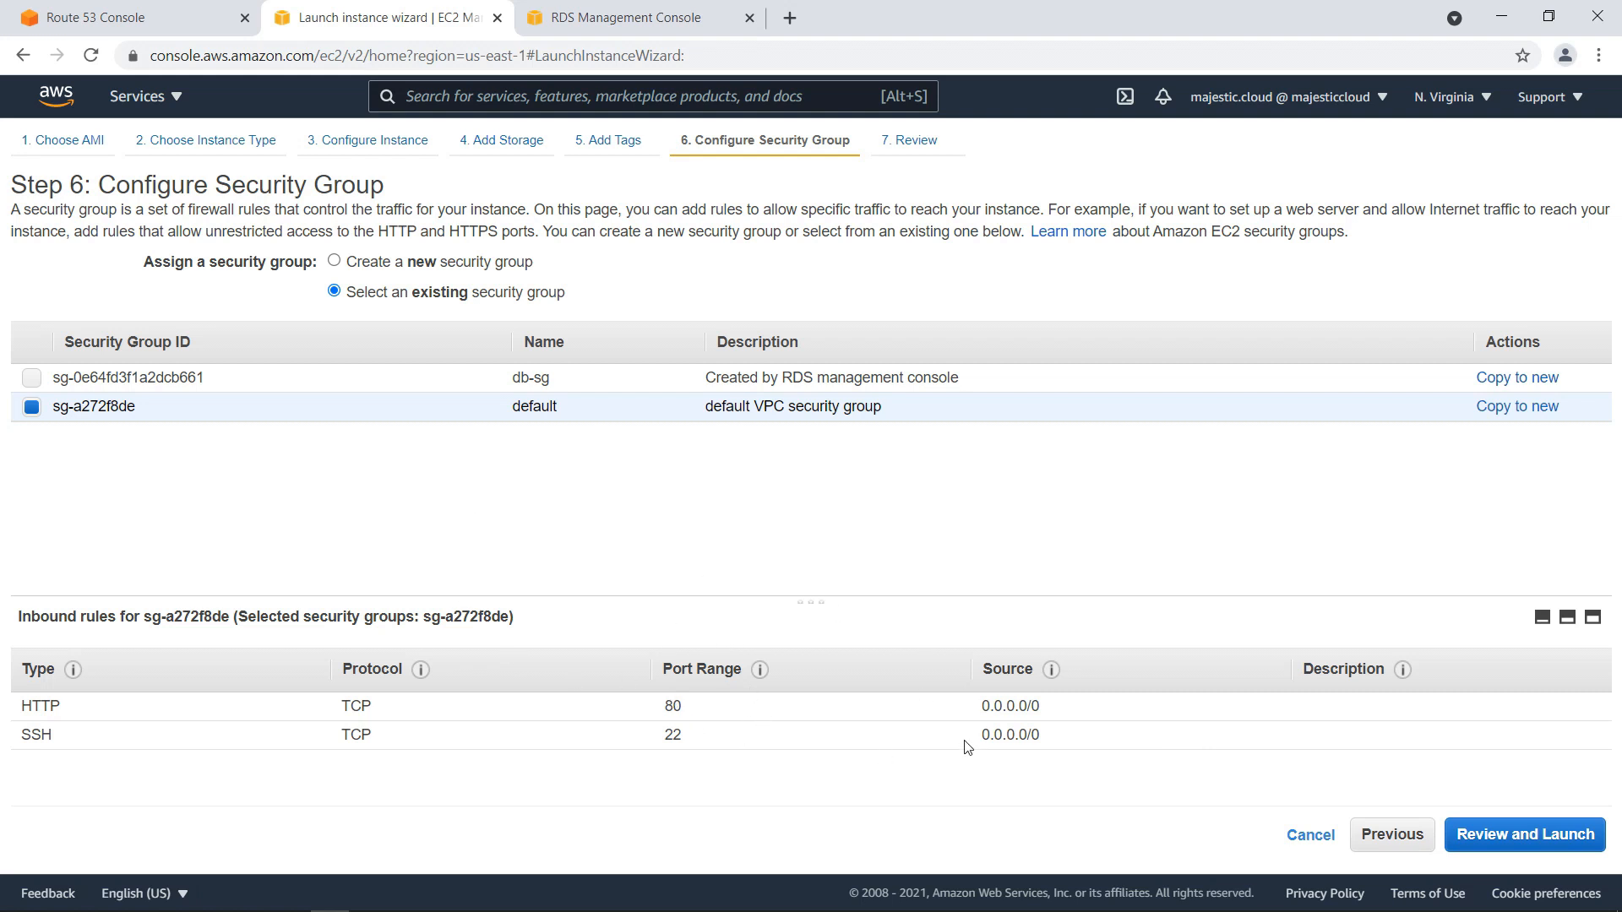
mouse_move(979, 726)
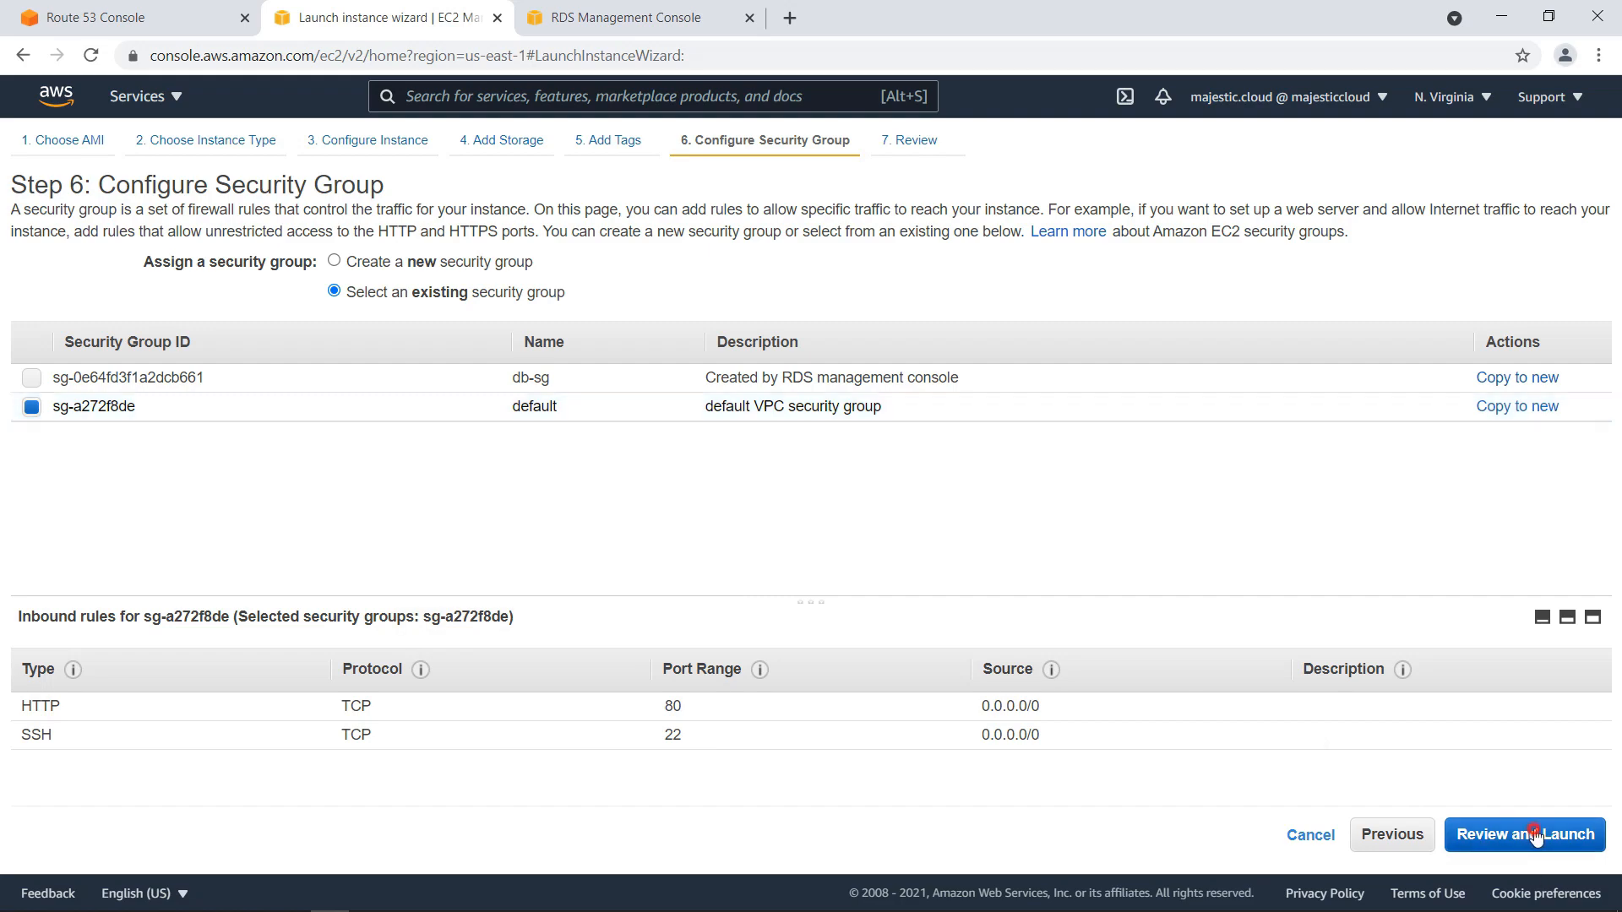
- Review and launch the instance, proceeding without a key pair and acknowledging it
left_click(1522, 832)
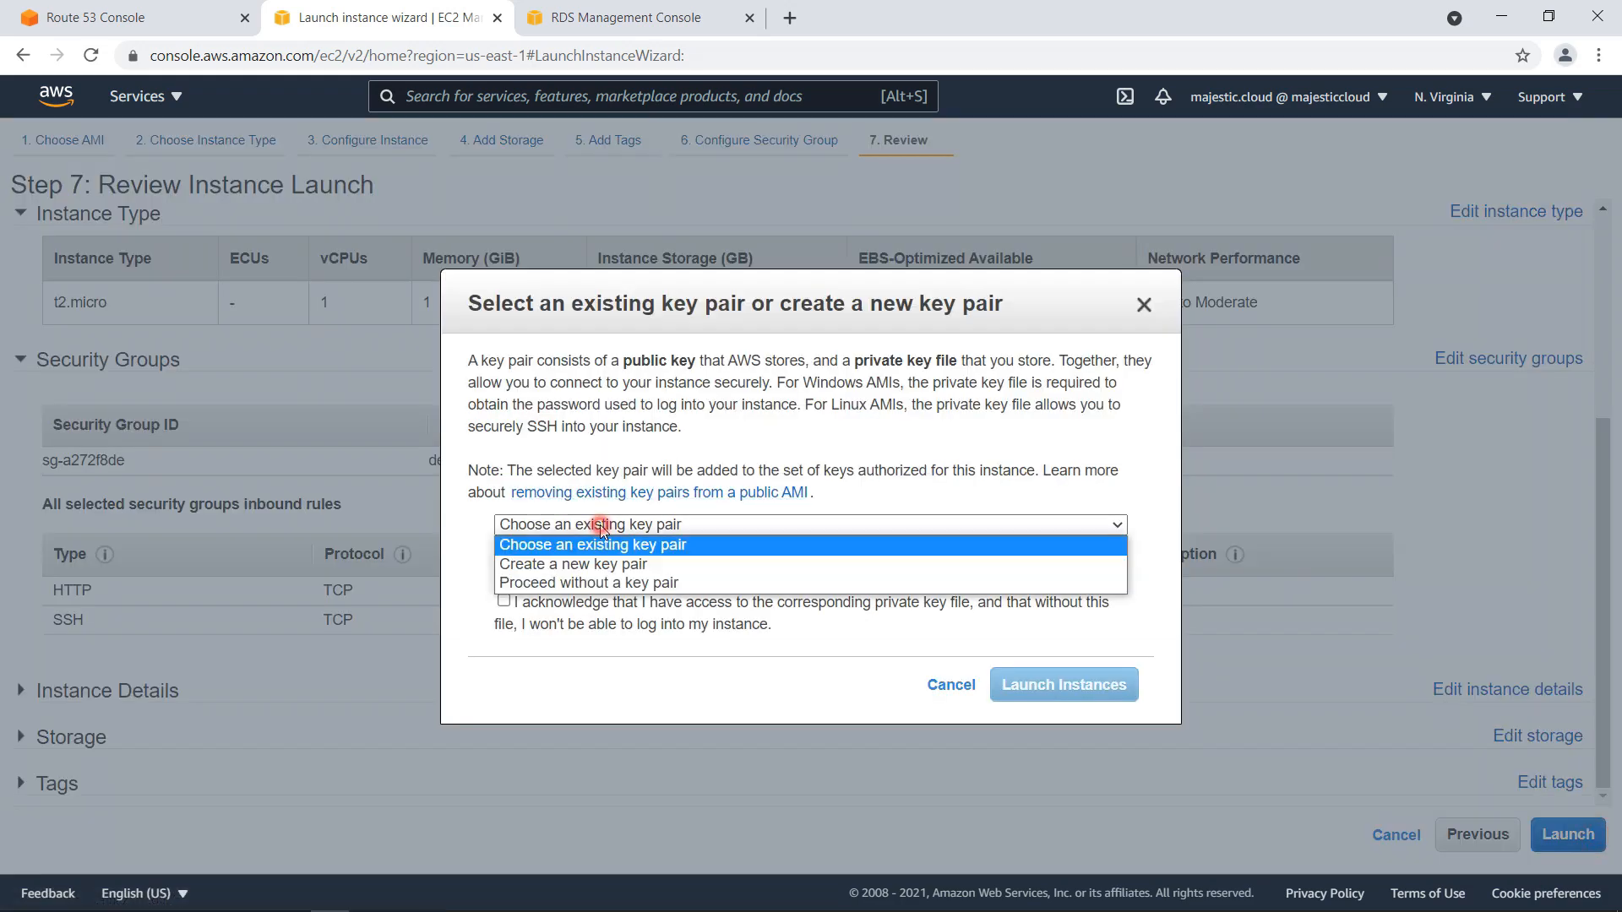
left_click(588, 583)
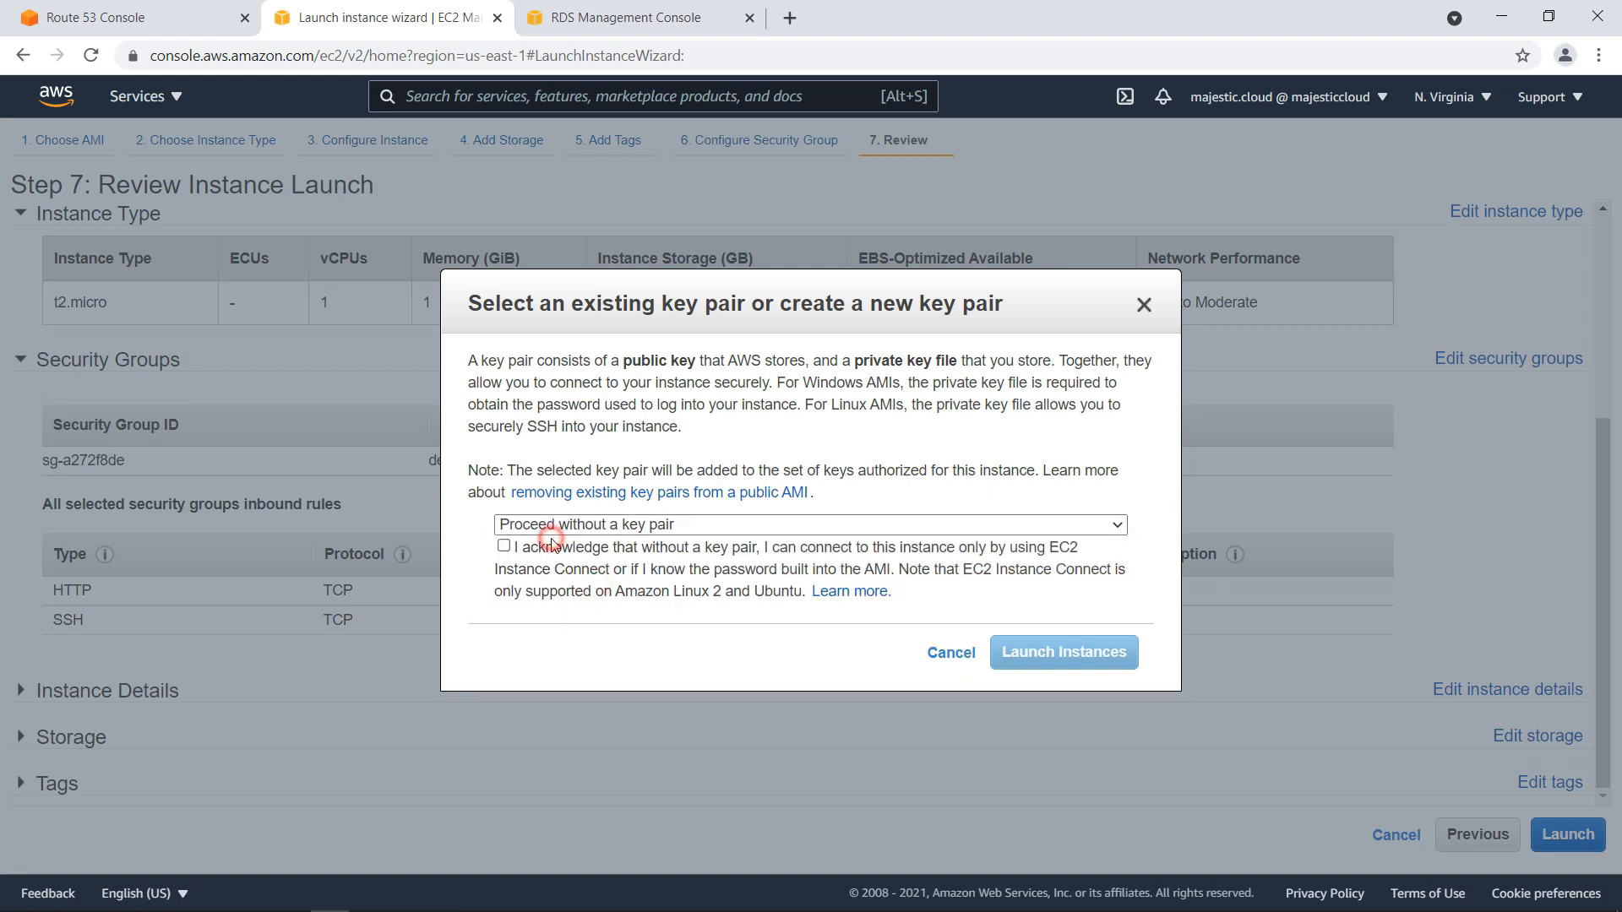
left_click(503, 546)
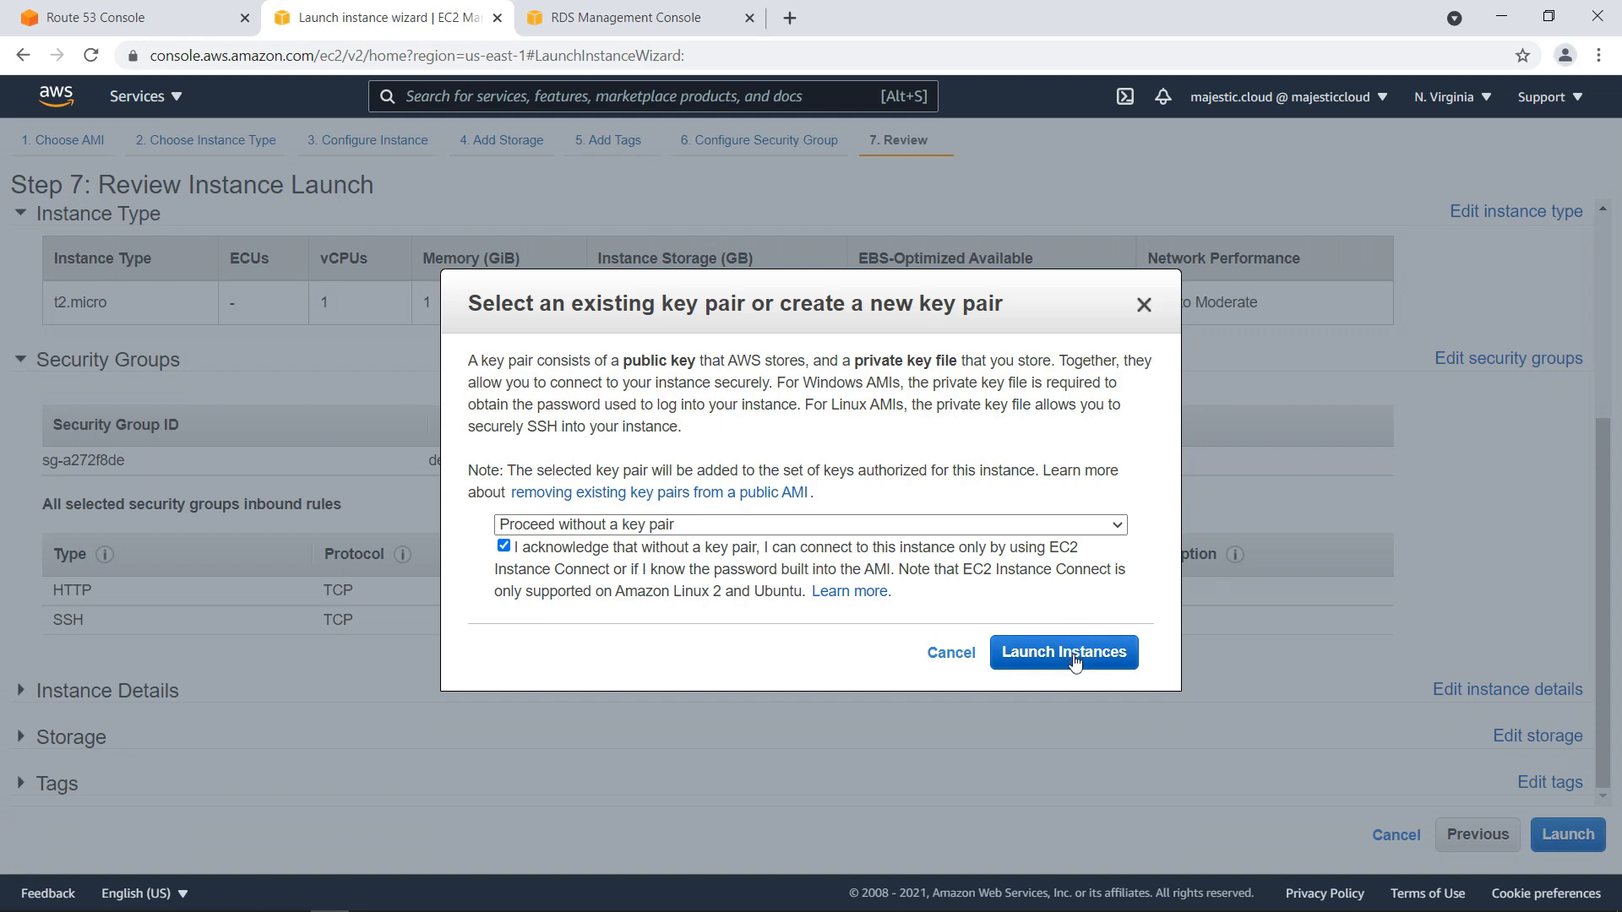
mouse_move(1079, 665)
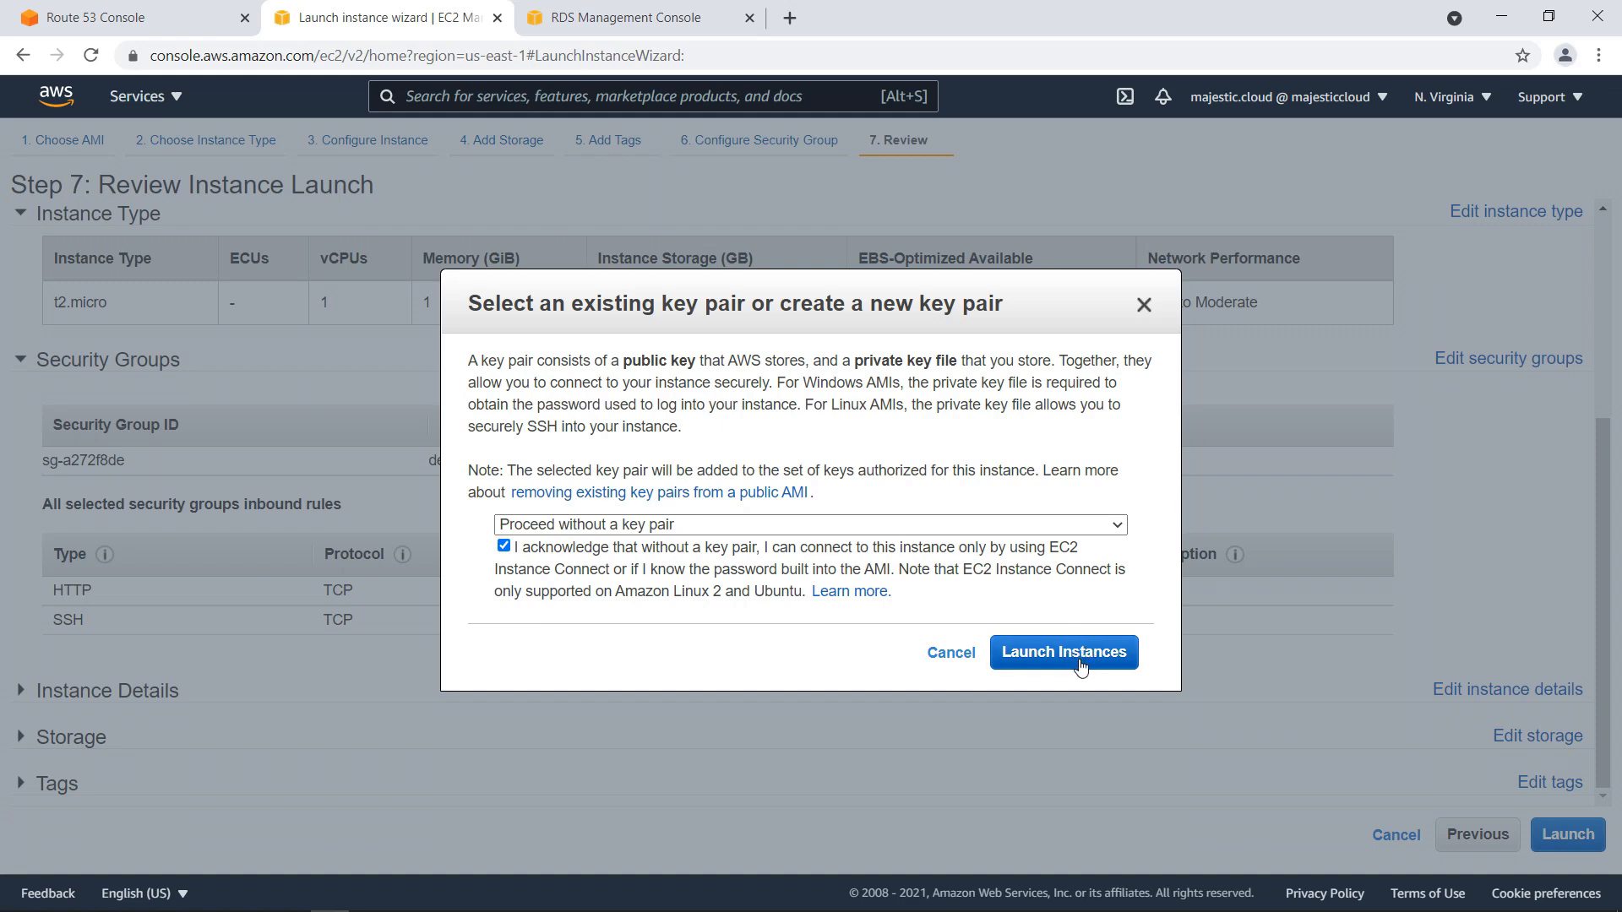
left_click(1063, 652)
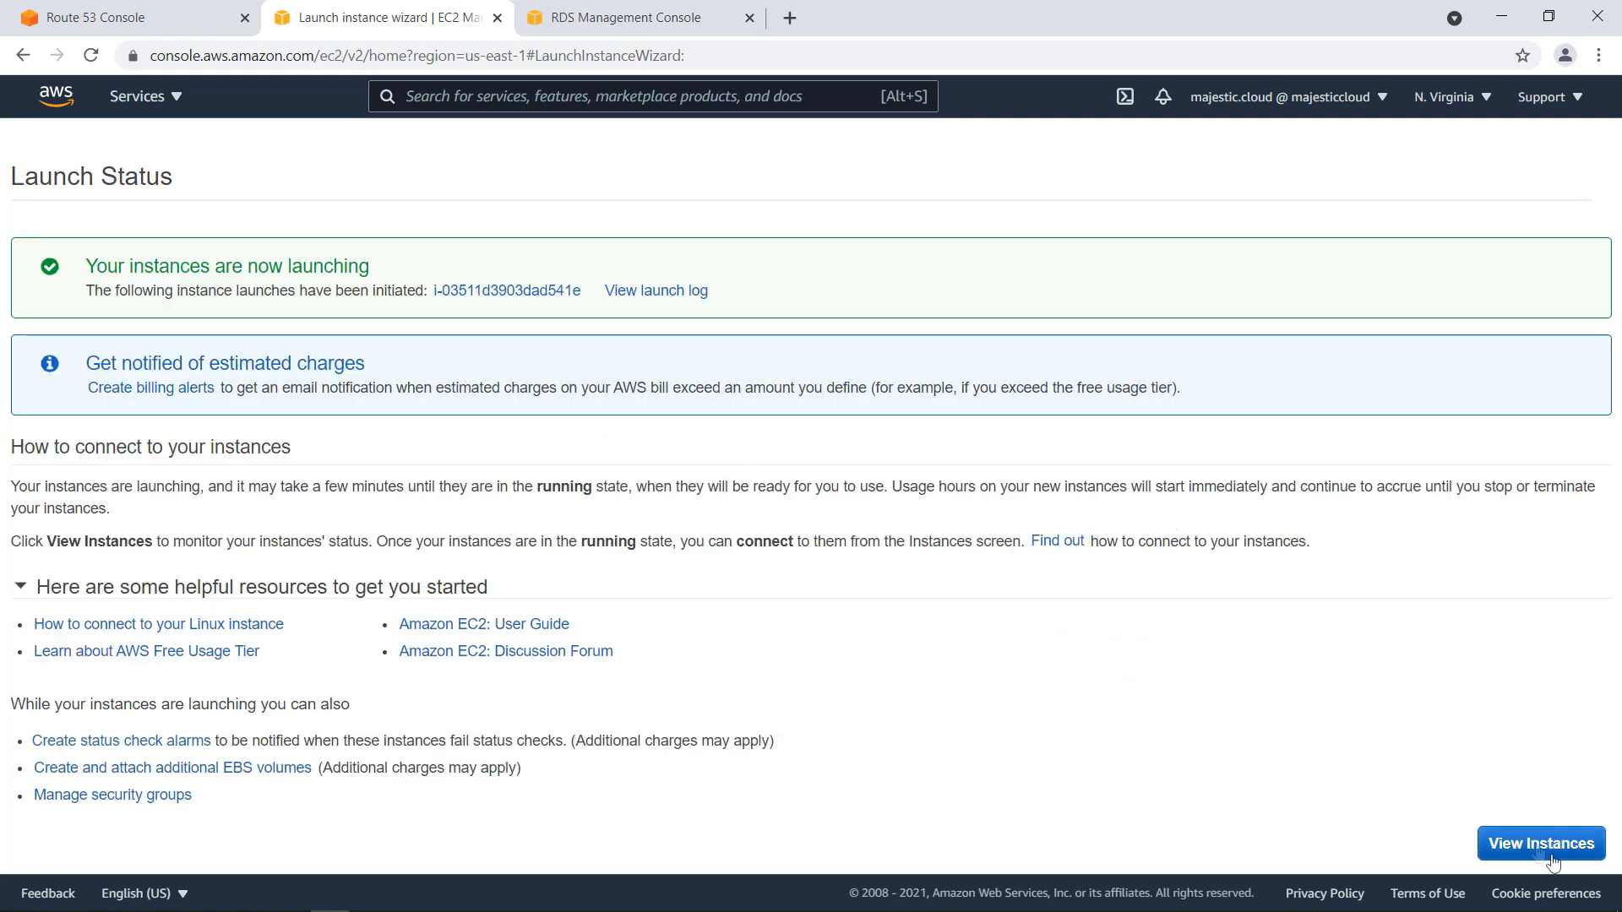
- Select the default security group and start editing its inbound rules (SSH 22, HTTP 80)
left_click(1541, 843)
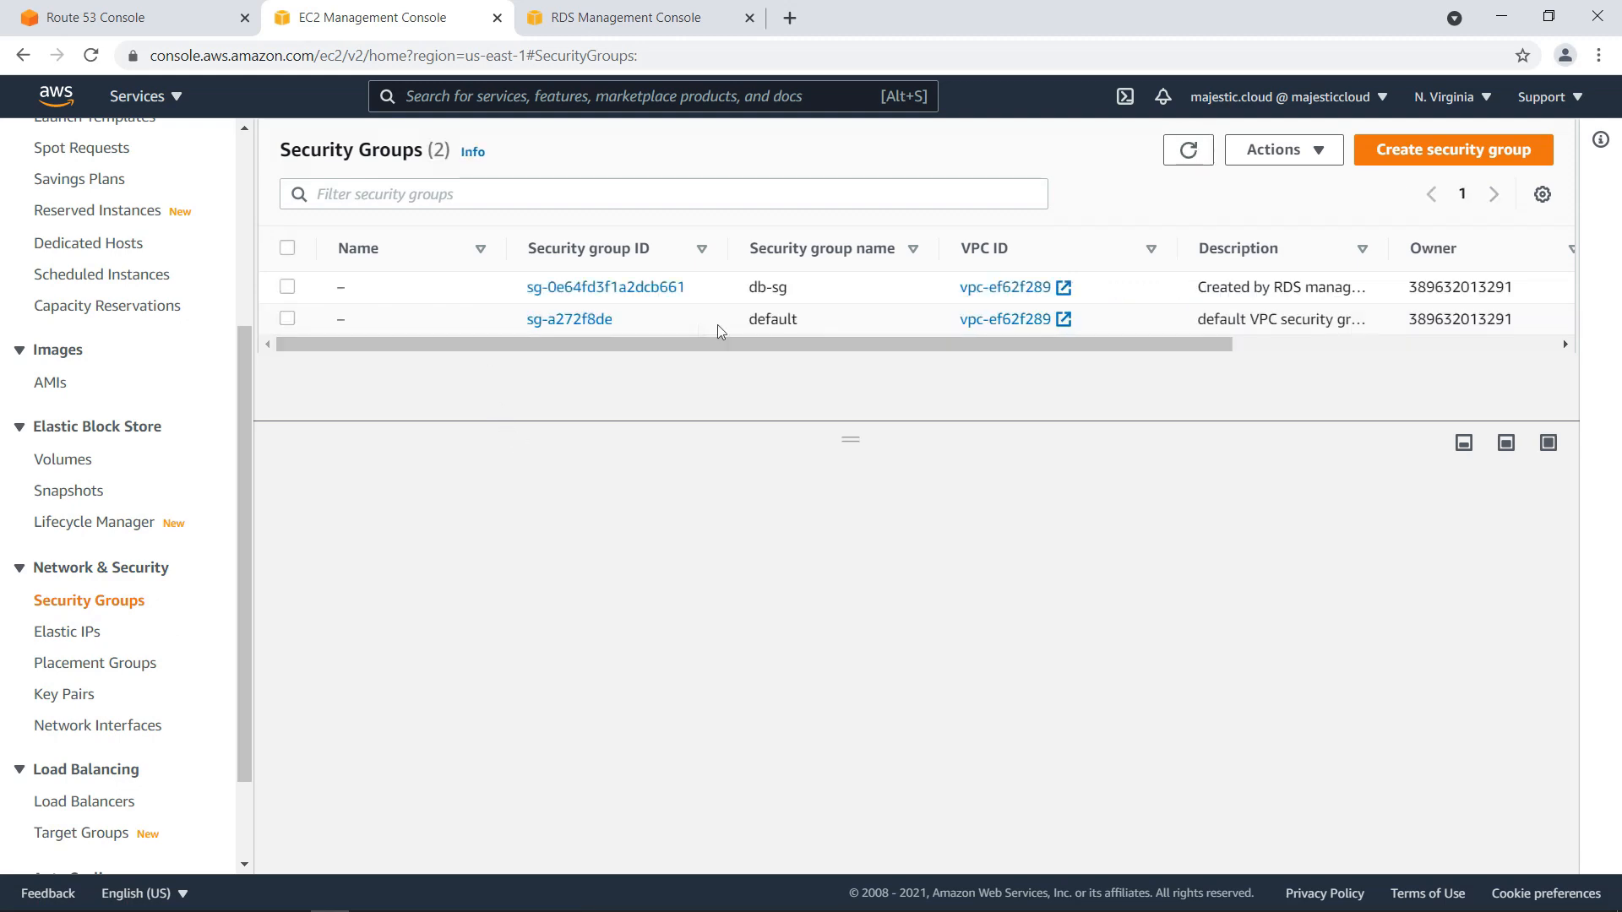
left_click(287, 319)
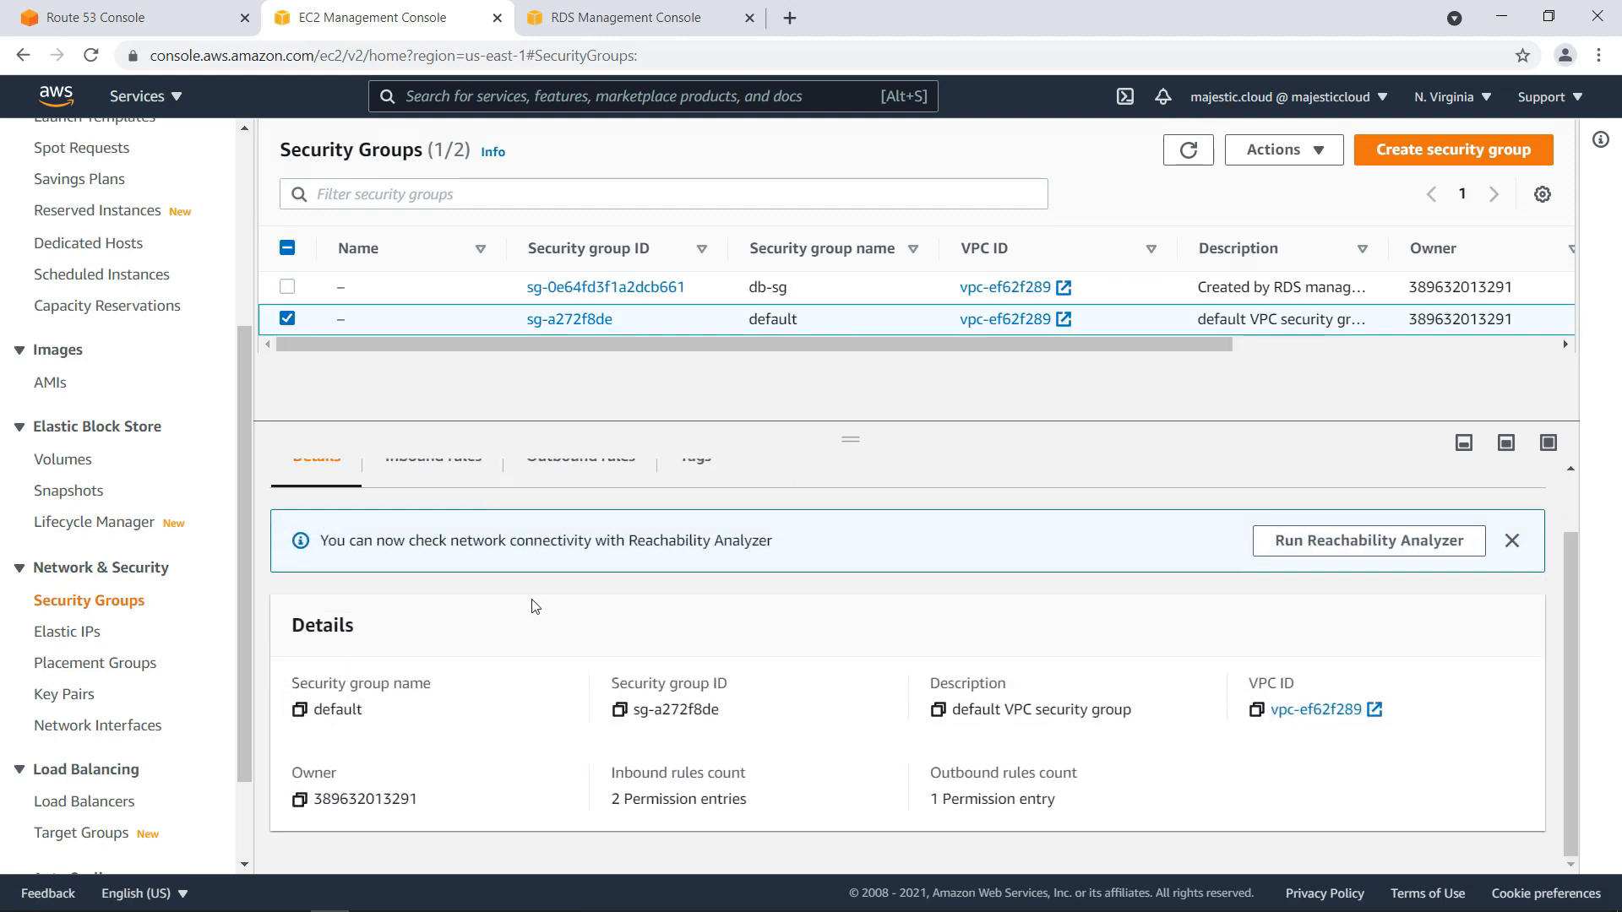
left_click(432, 483)
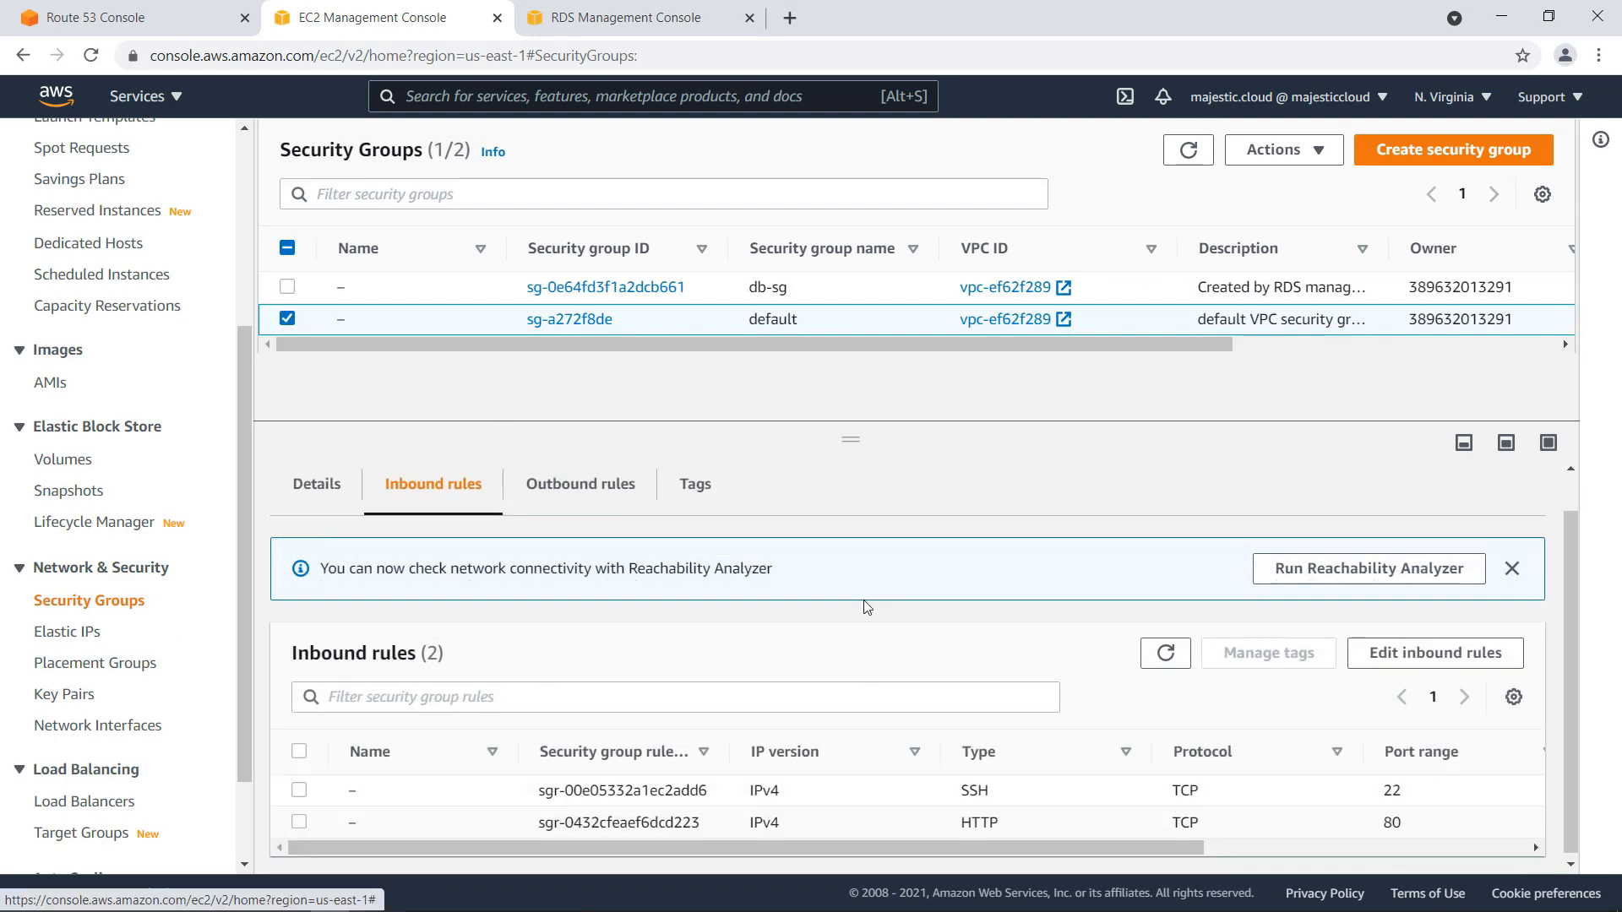
left_click(1435, 651)
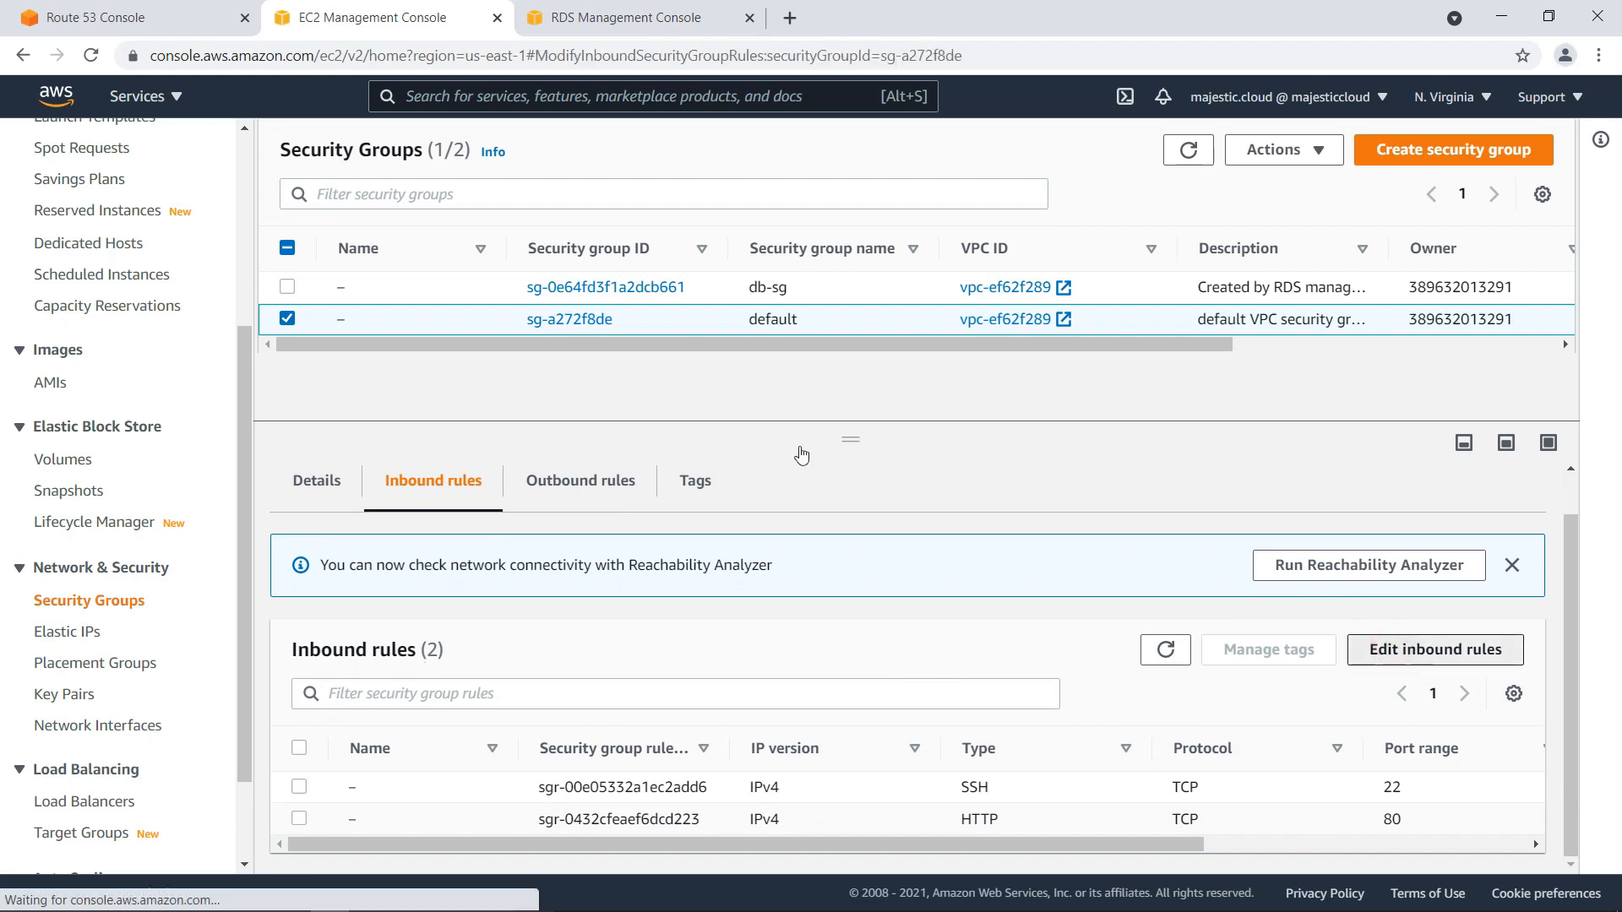
- Add and save a MYSQL/Aurora port 3306 inbound rule sourced from default group sg-a272f8de
left_click(1434, 649)
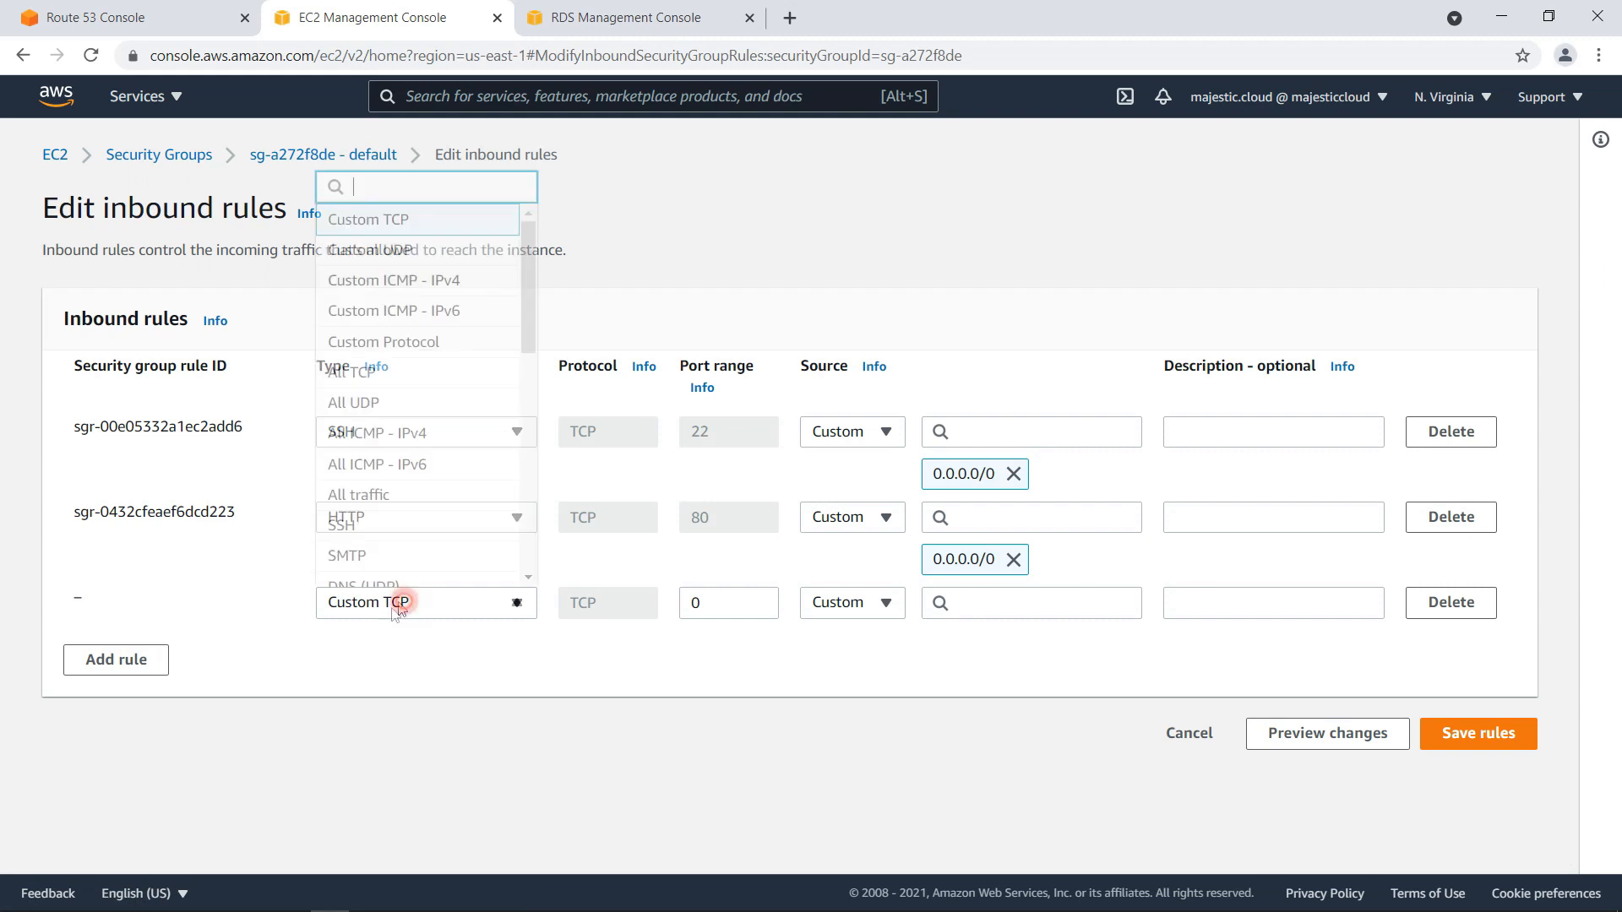
type("mysq")
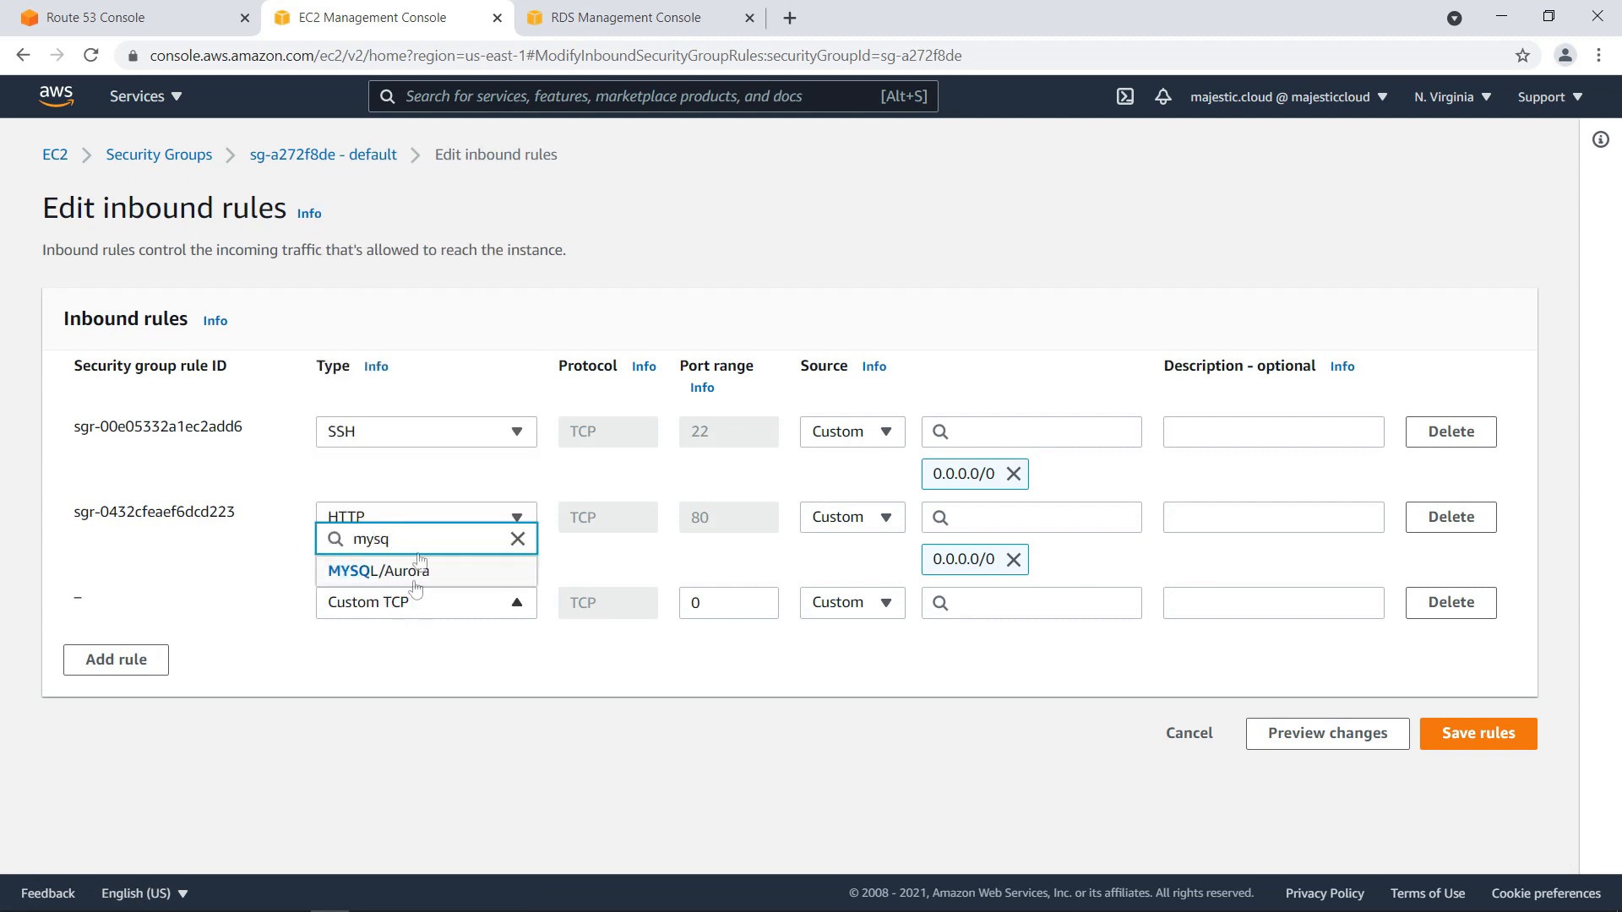
left_click(380, 569)
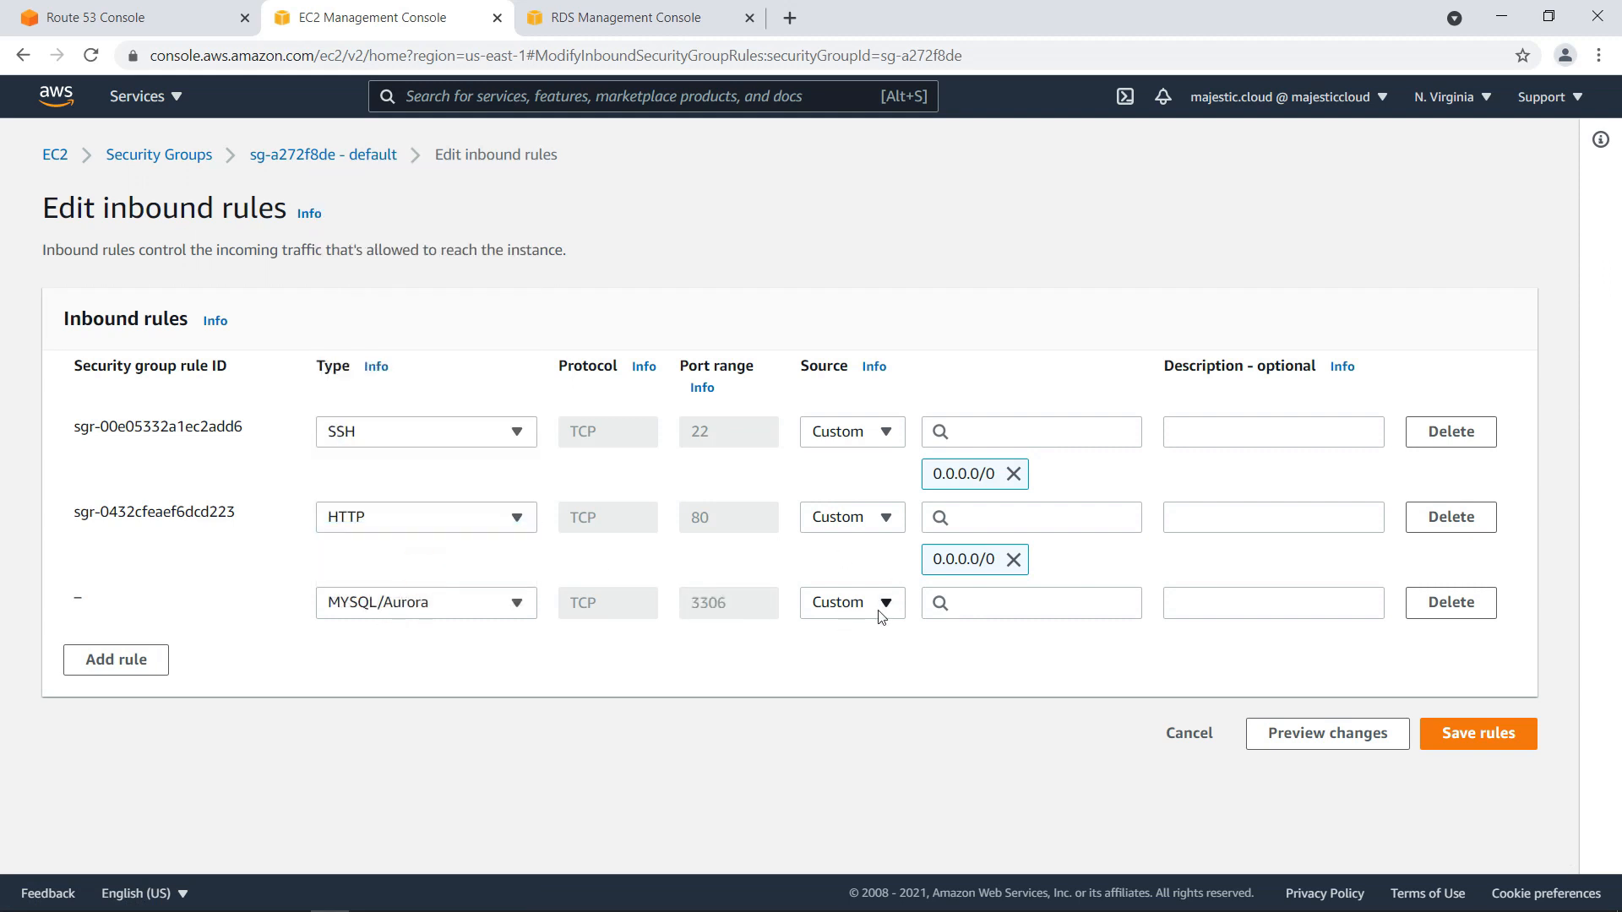
left_click(1029, 604)
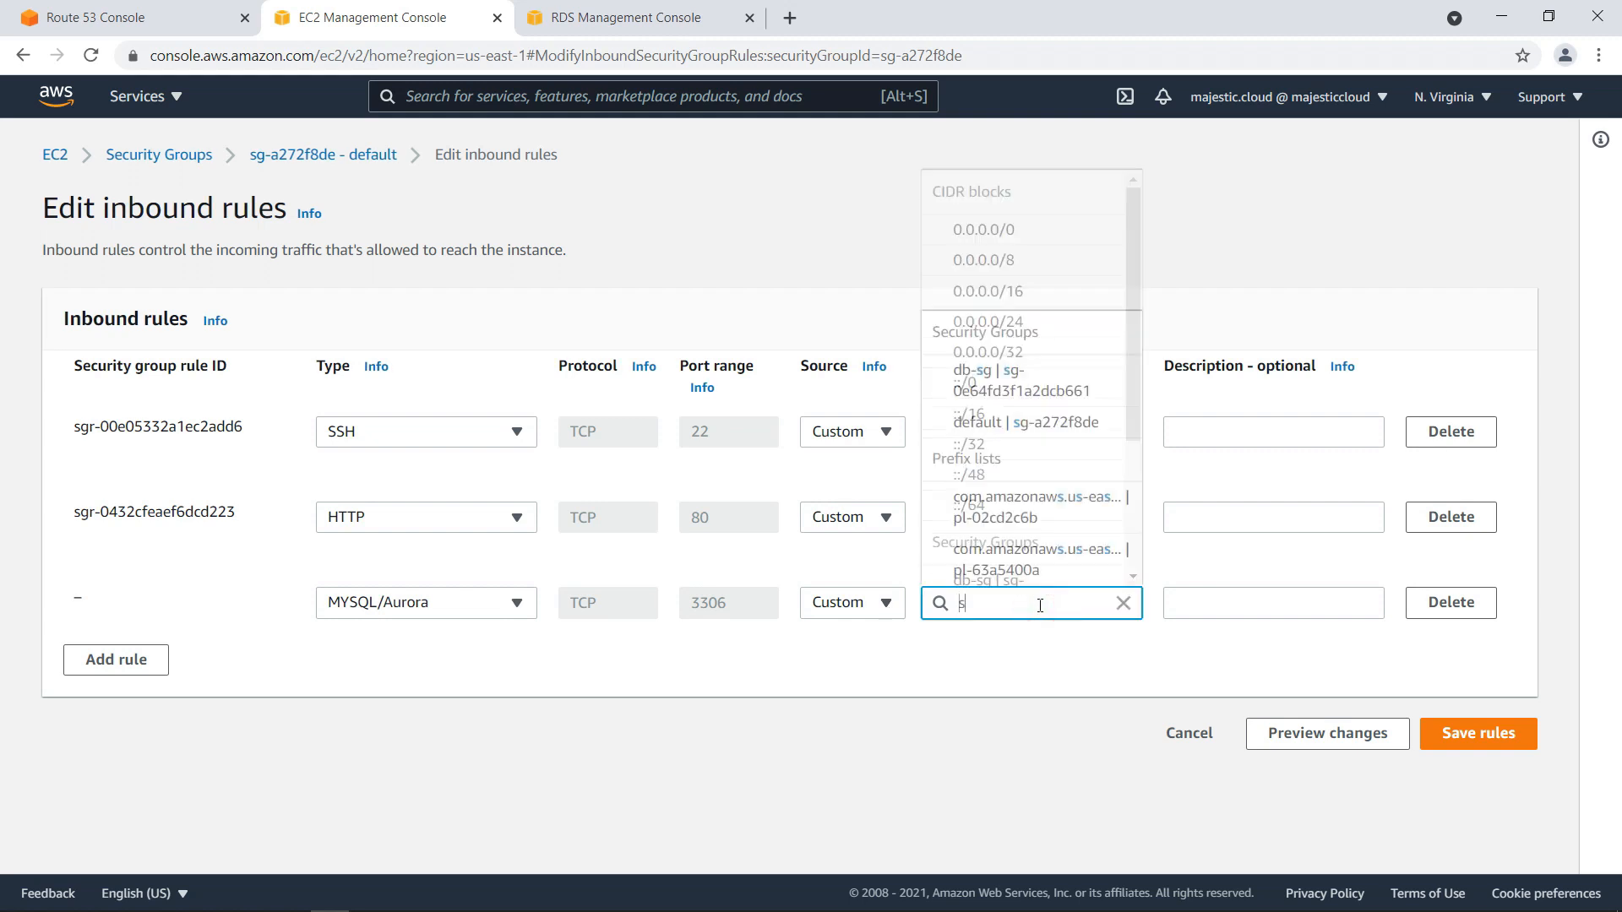
type("sg")
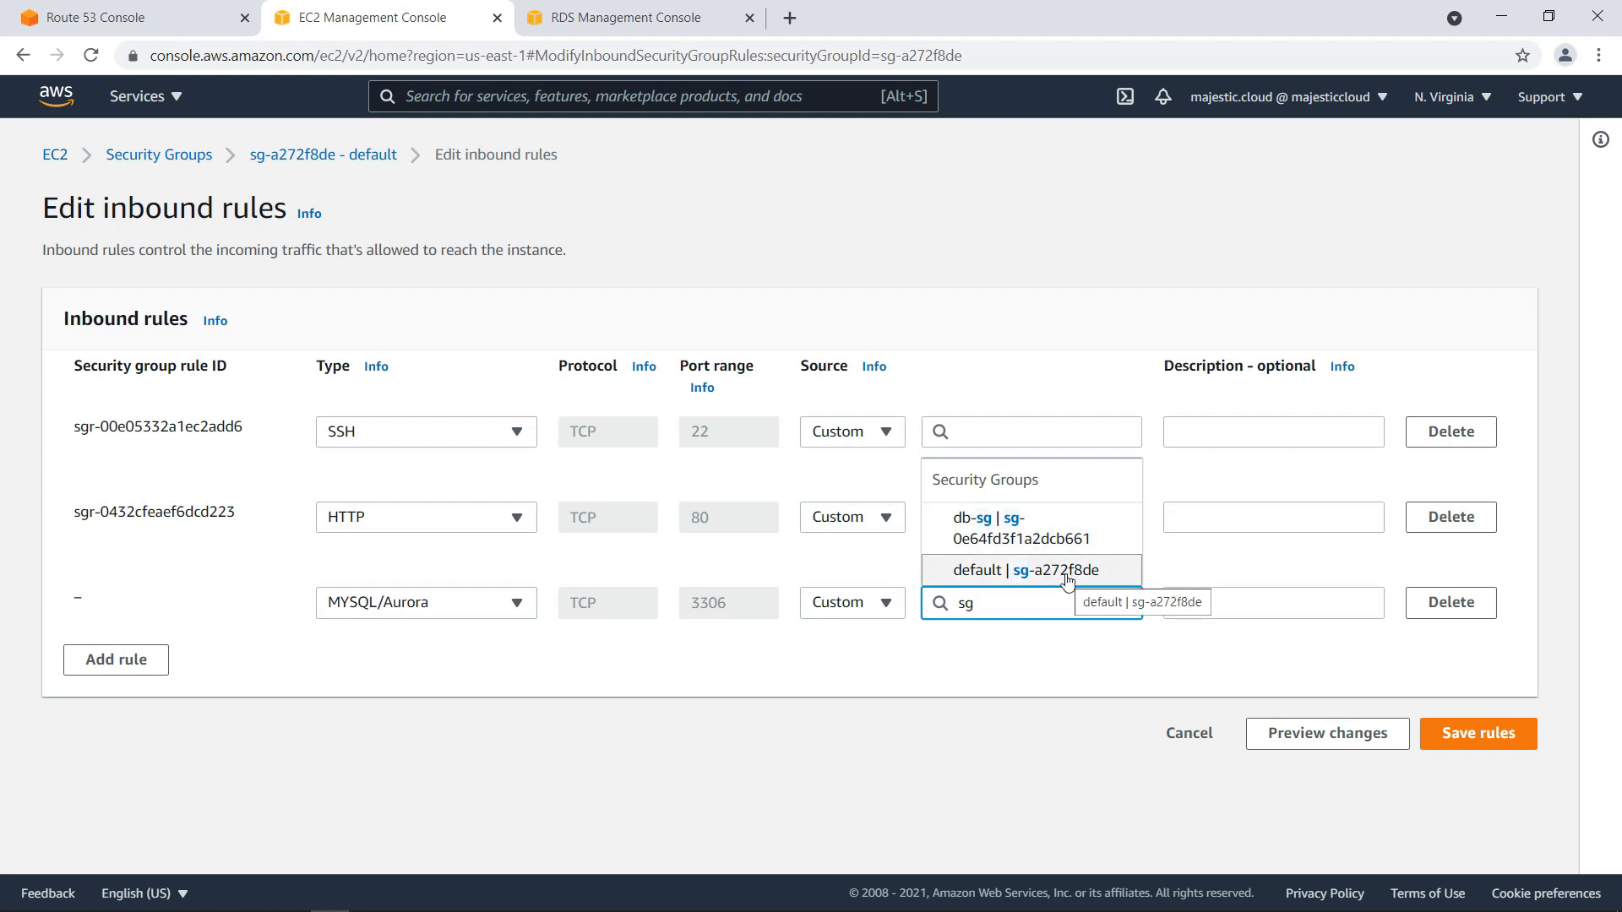
left_click(1027, 569)
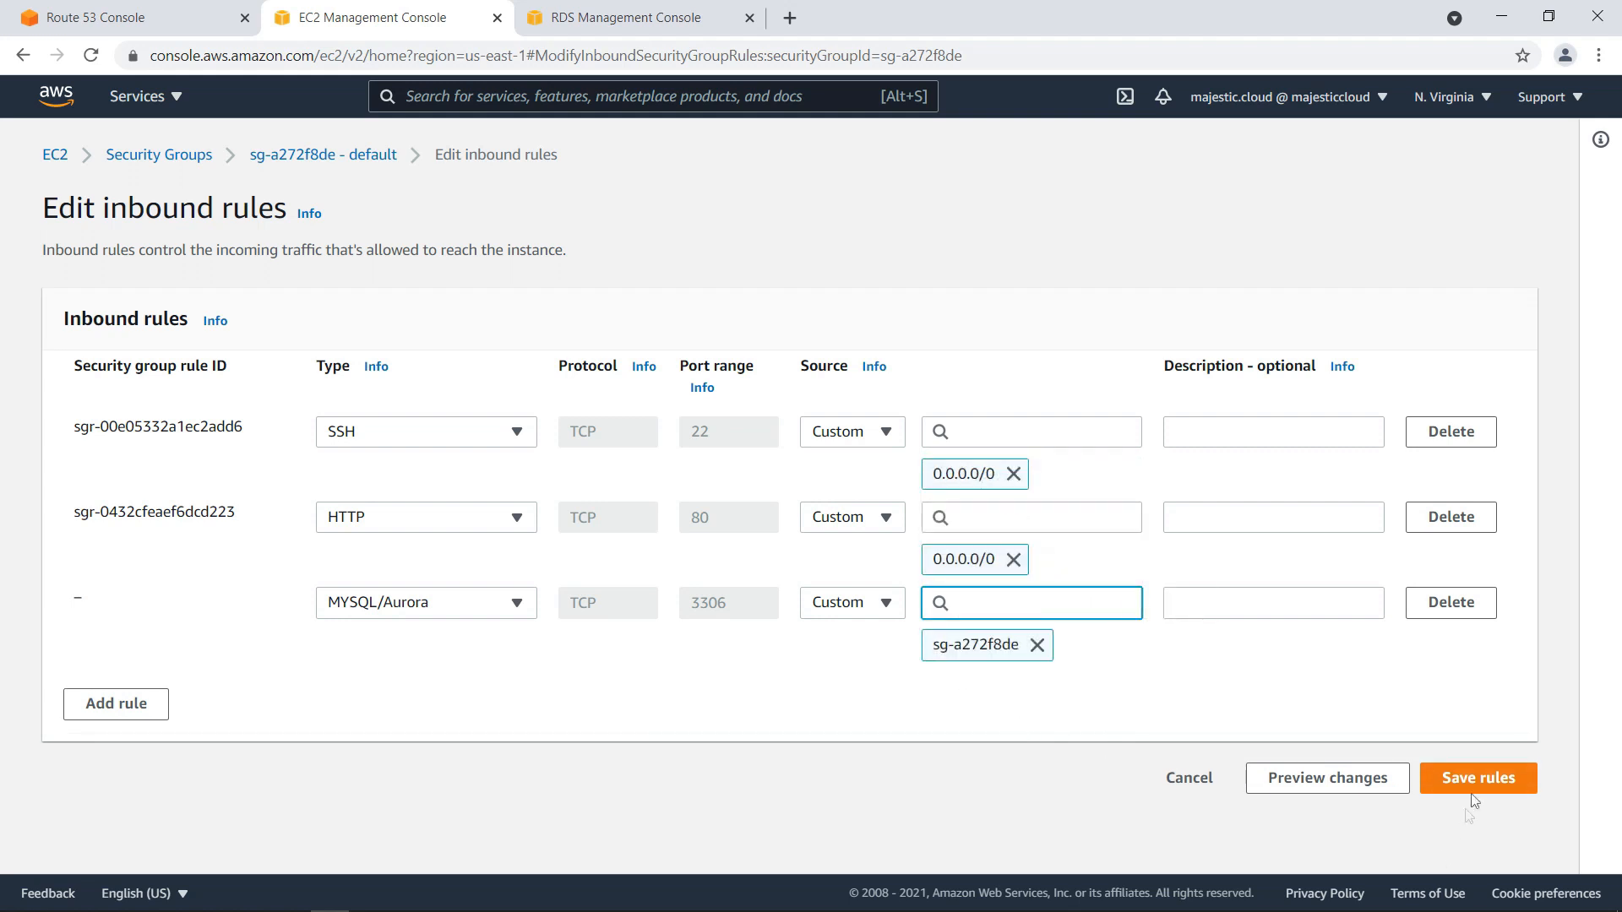
left_click(1478, 777)
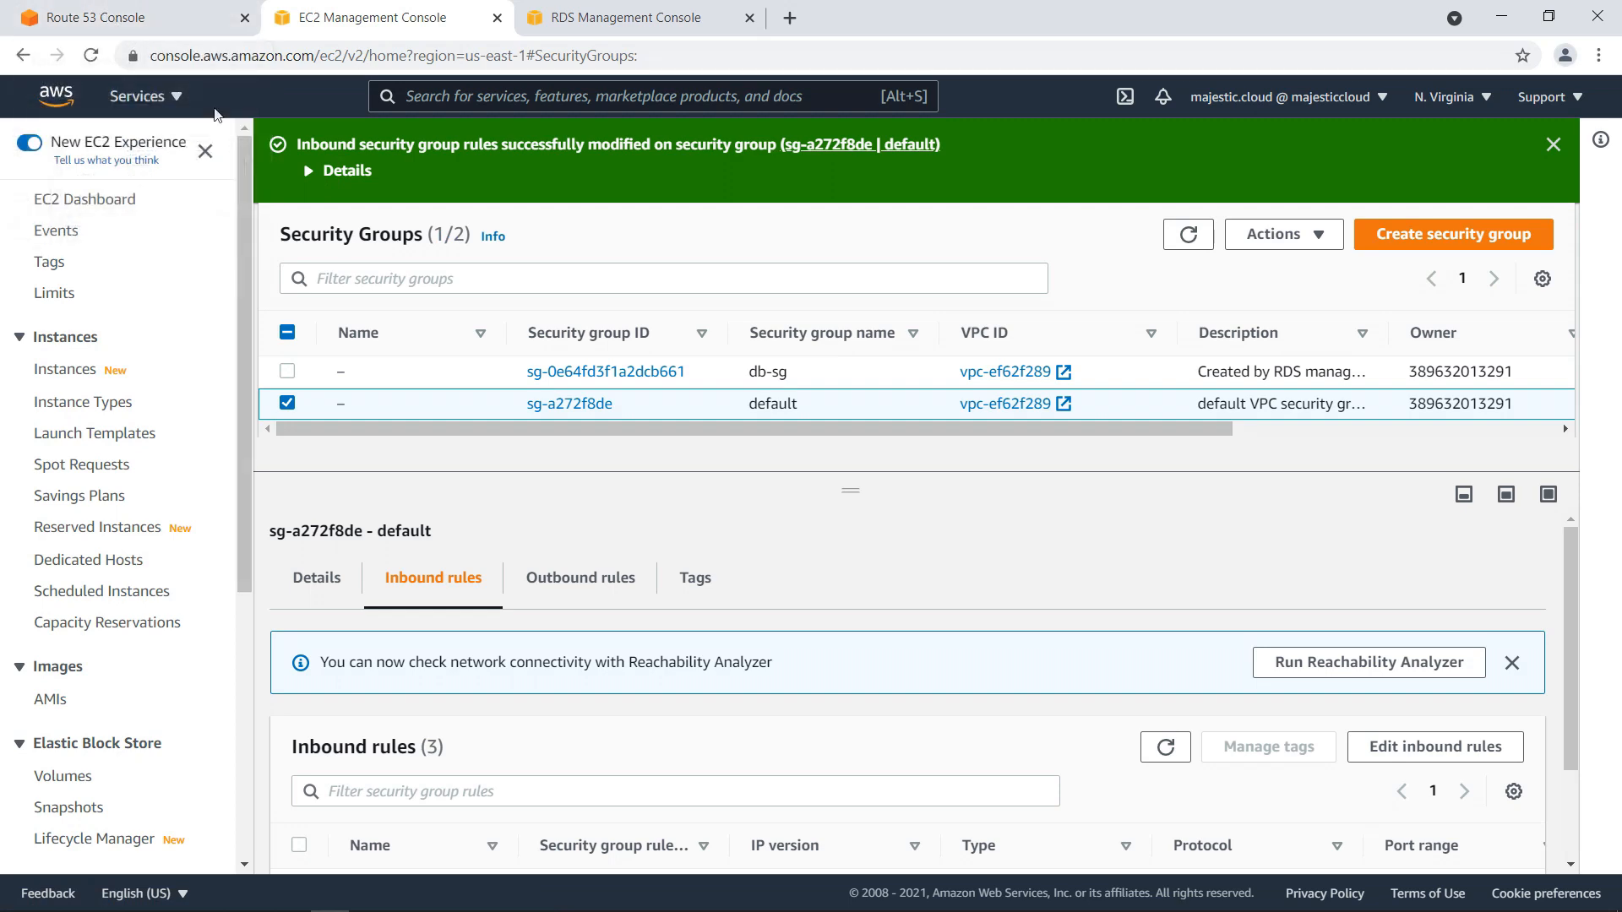
- Go to Route 53 and bring up the hosted zones list showing majestic-cloud.com
left_click(114, 17)
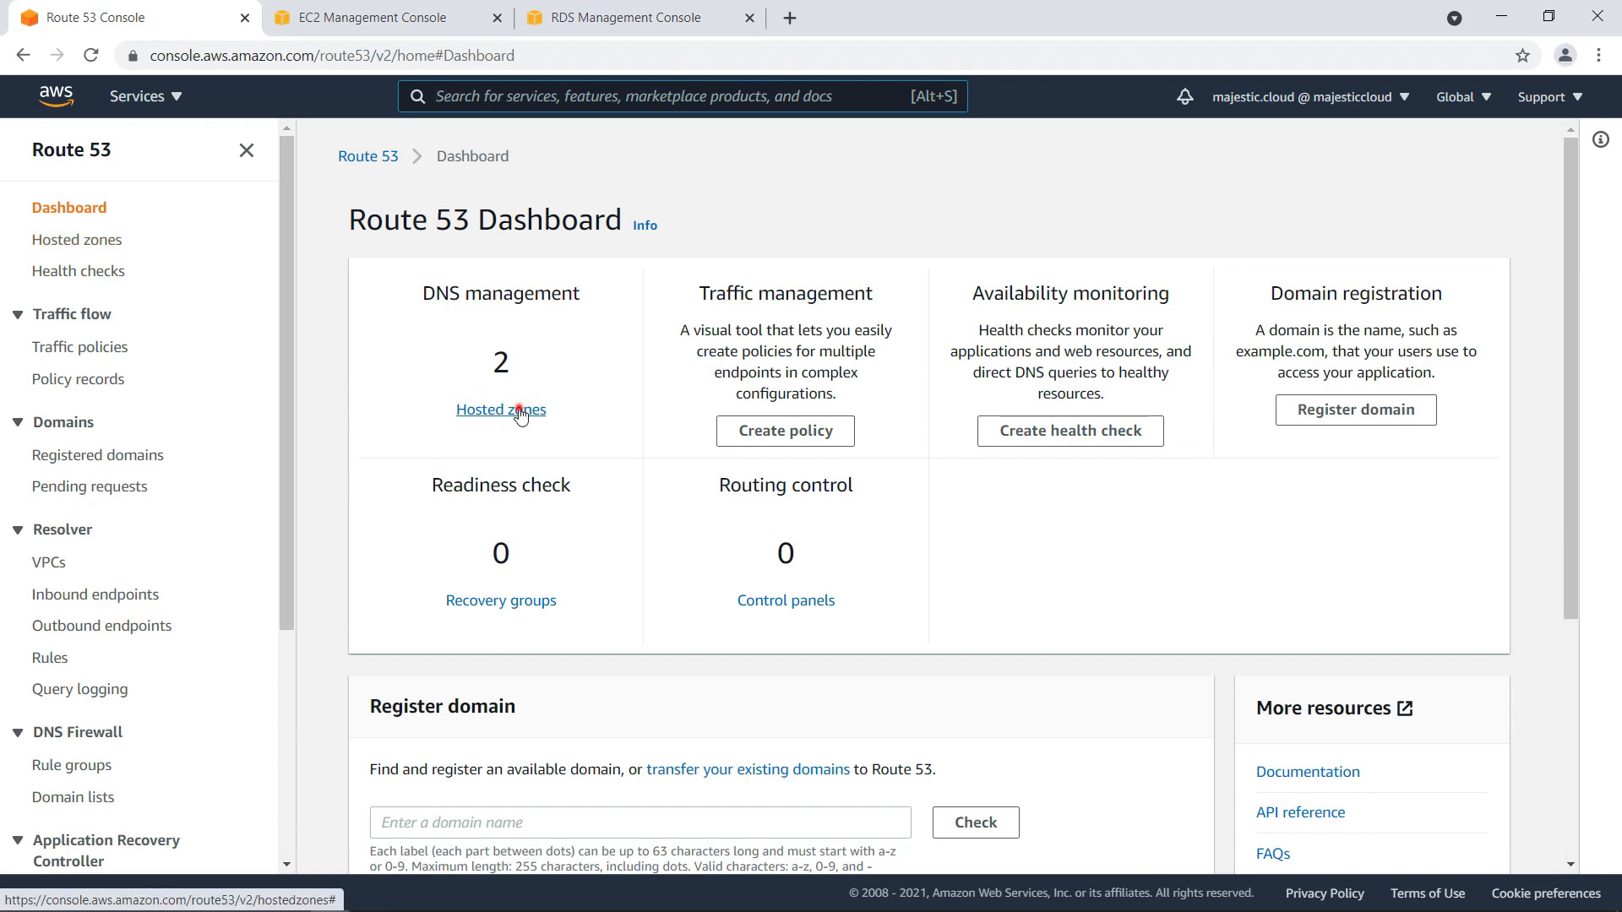
left_click(500, 409)
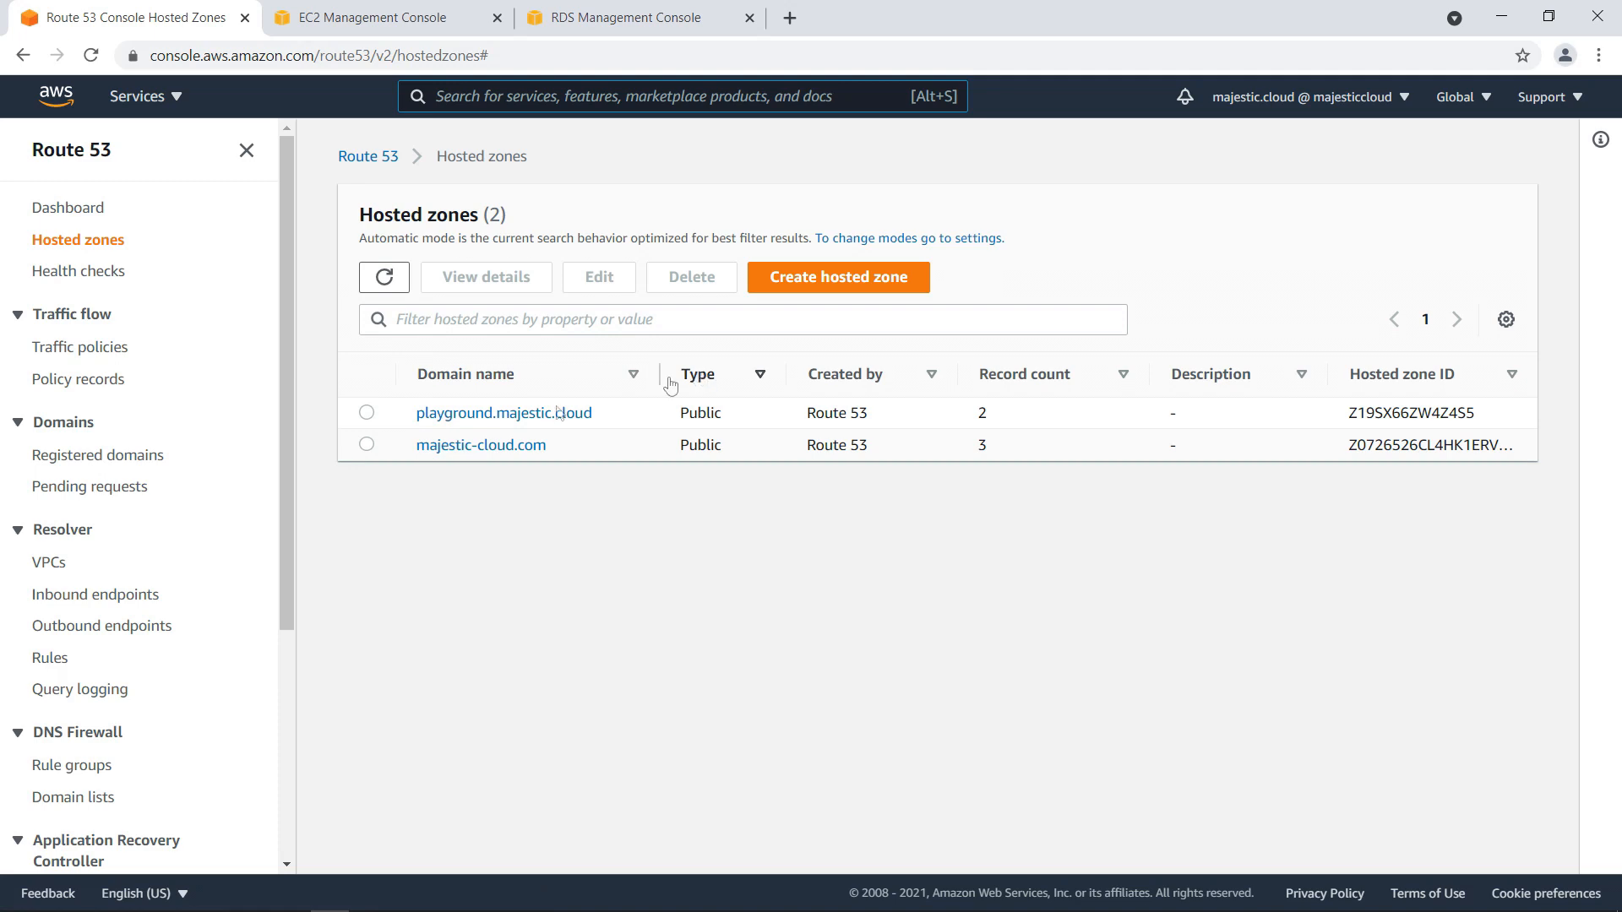
mouse_move(800, 277)
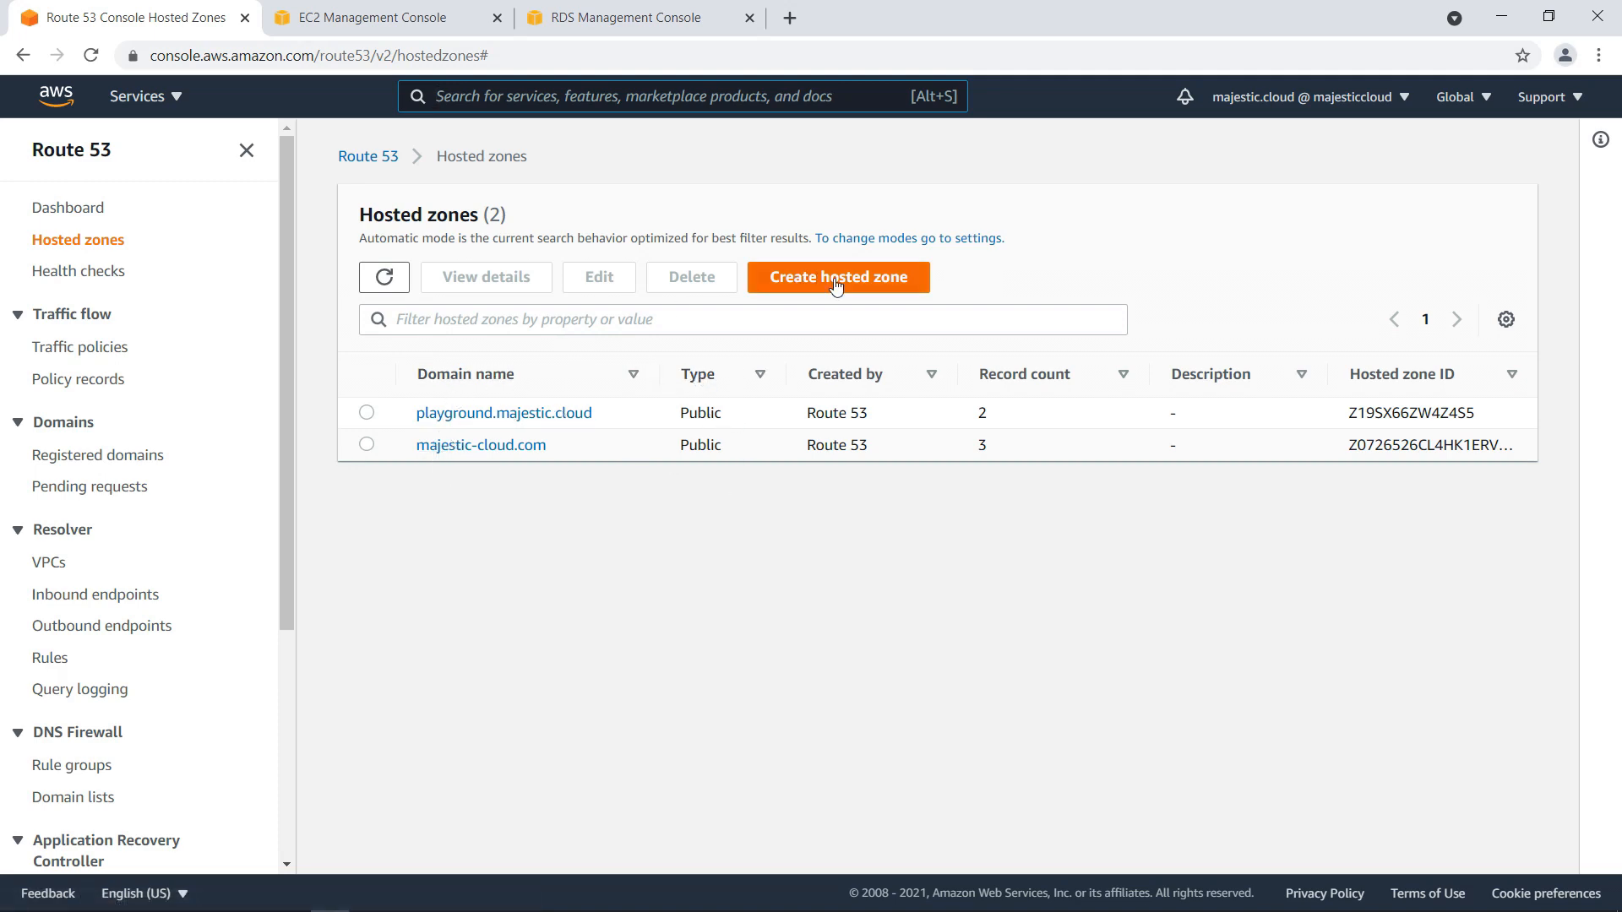
- Start a new hosted zone named majestic.local and choose the Private hosted zone type
left_click(837, 277)
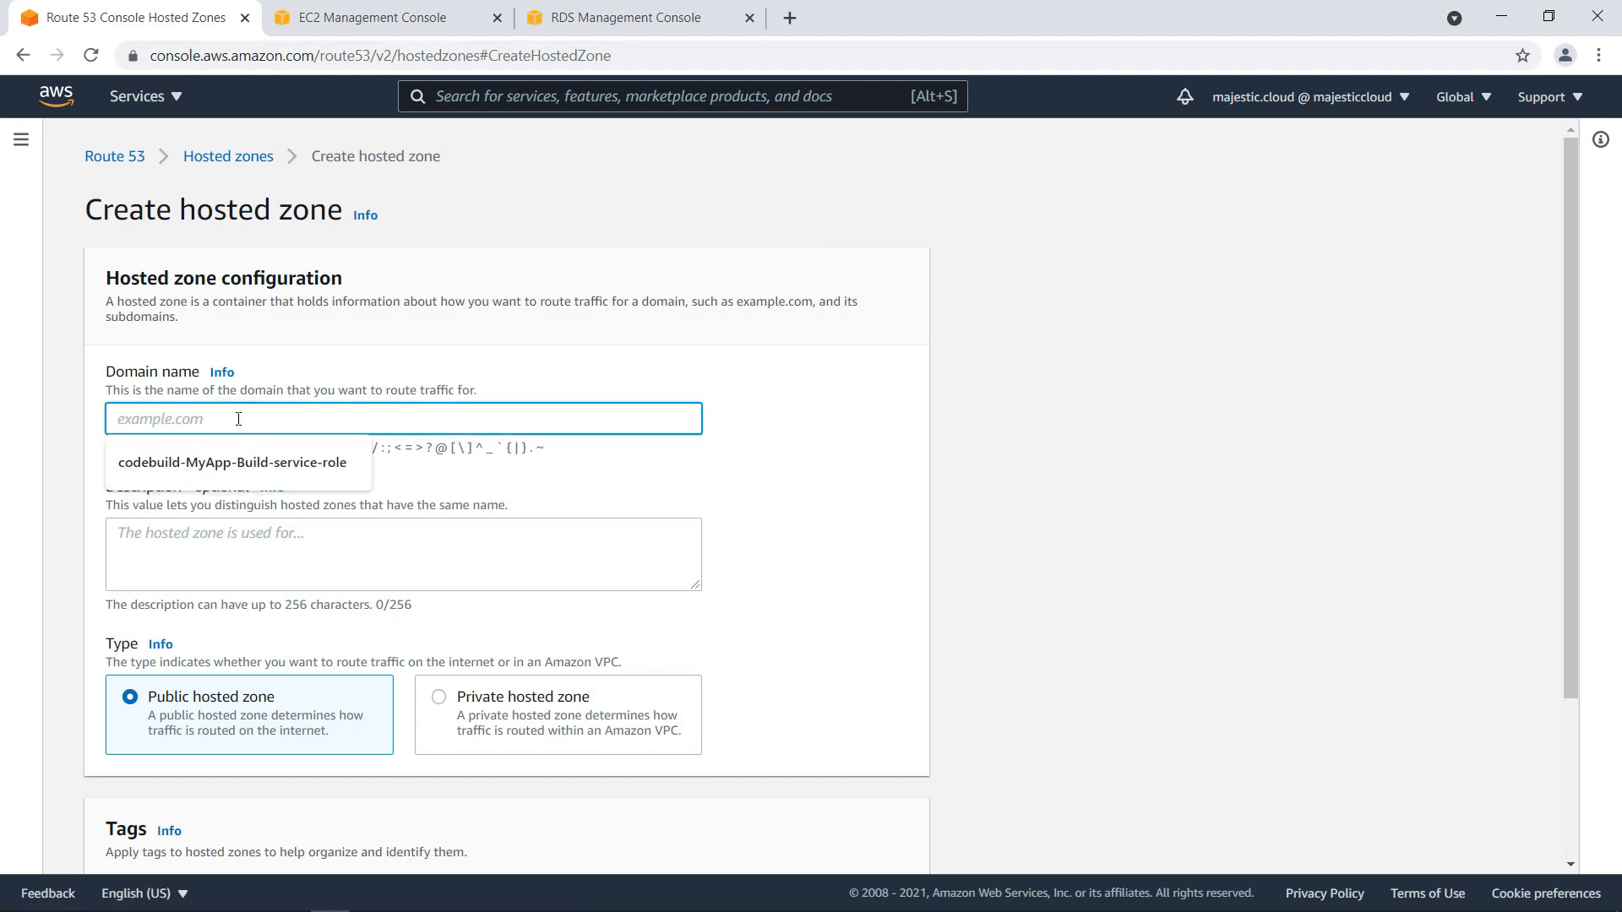
type("majestic")
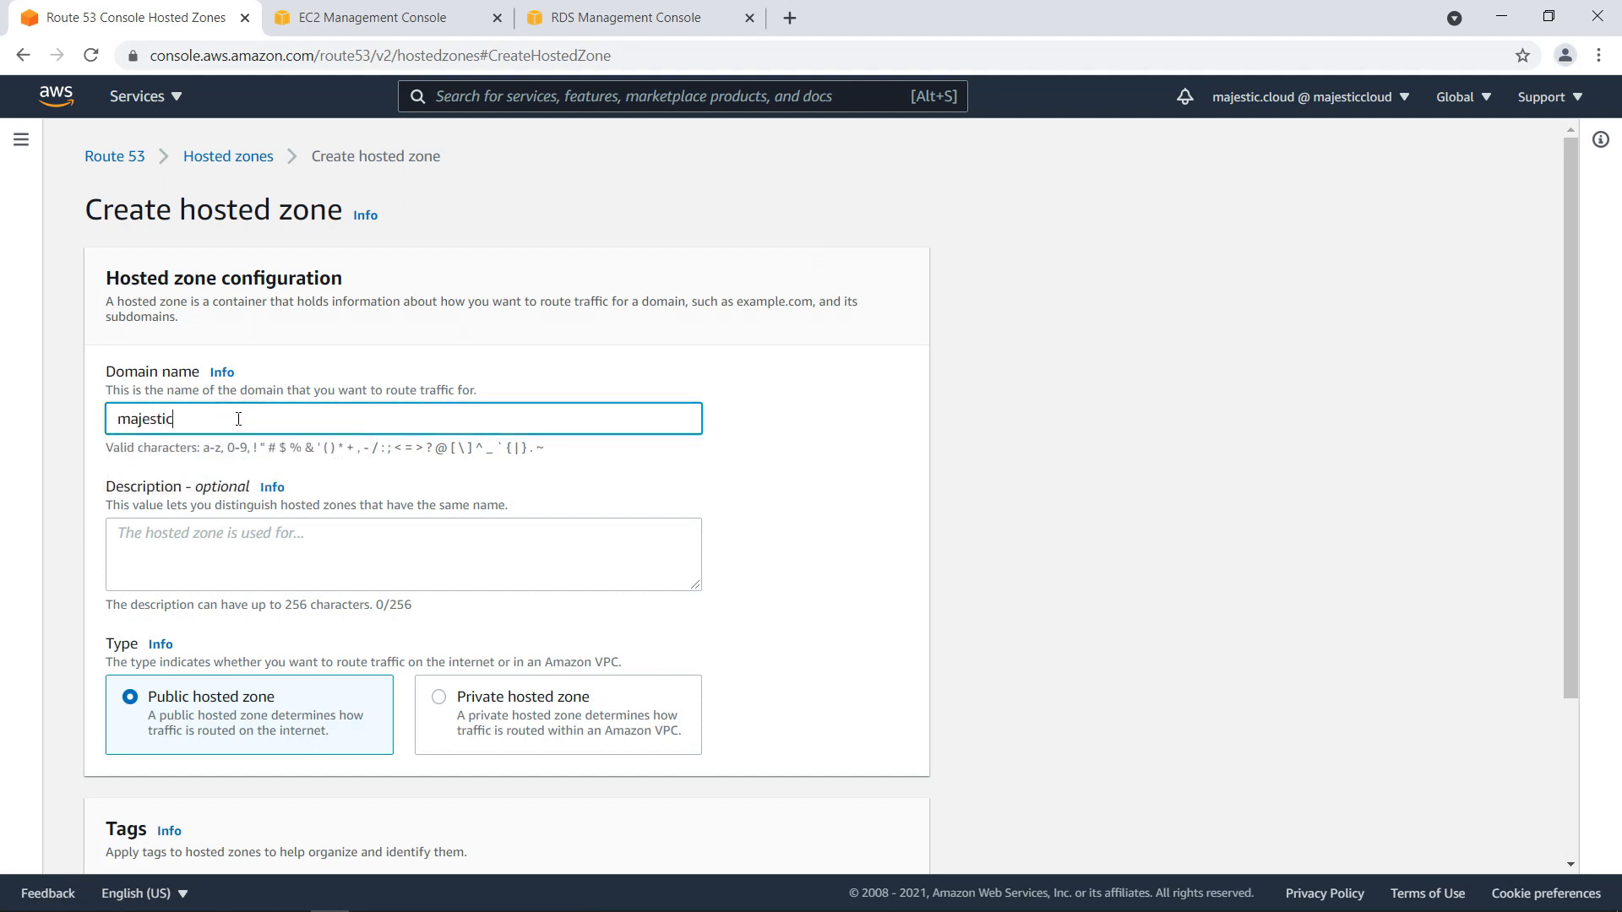
type(".local")
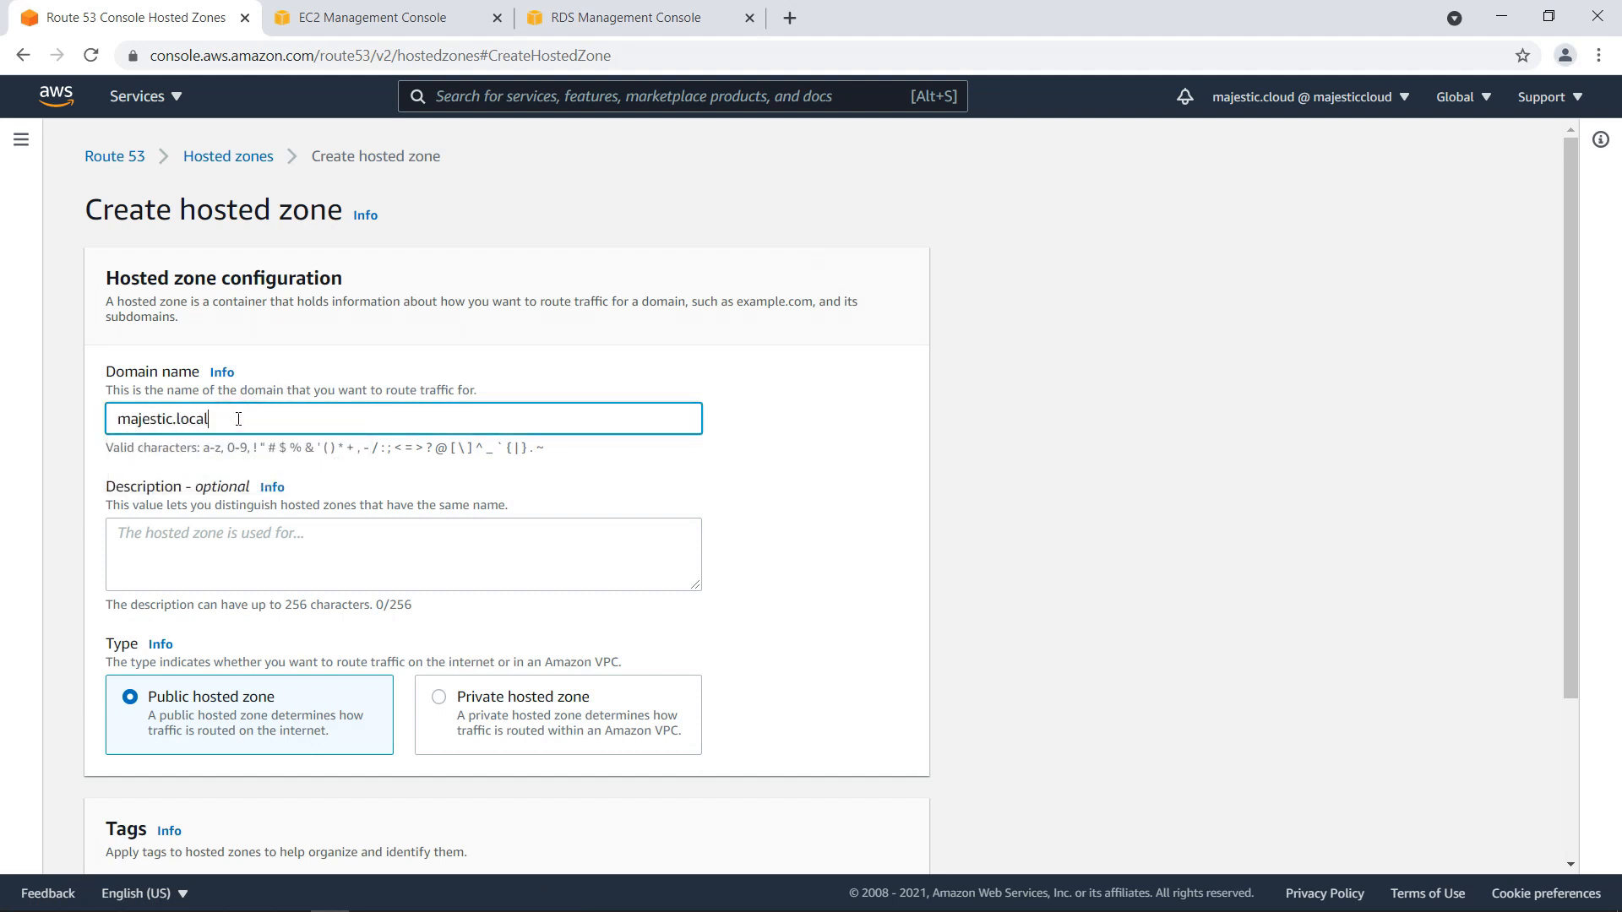
scroll("down", 3)
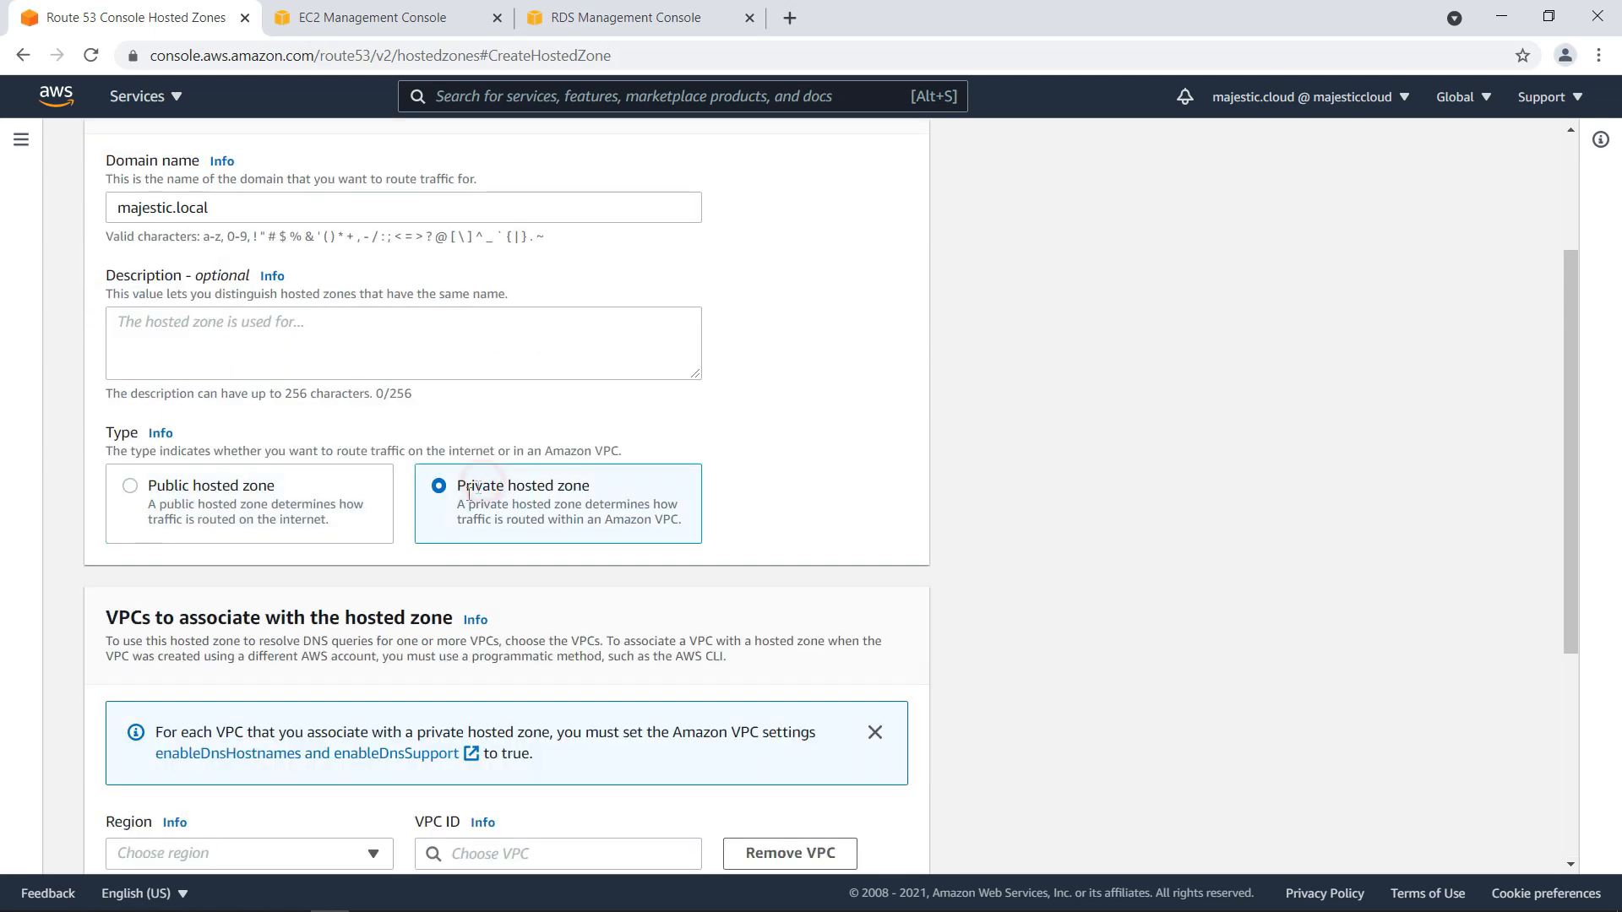
scroll("down", 3)
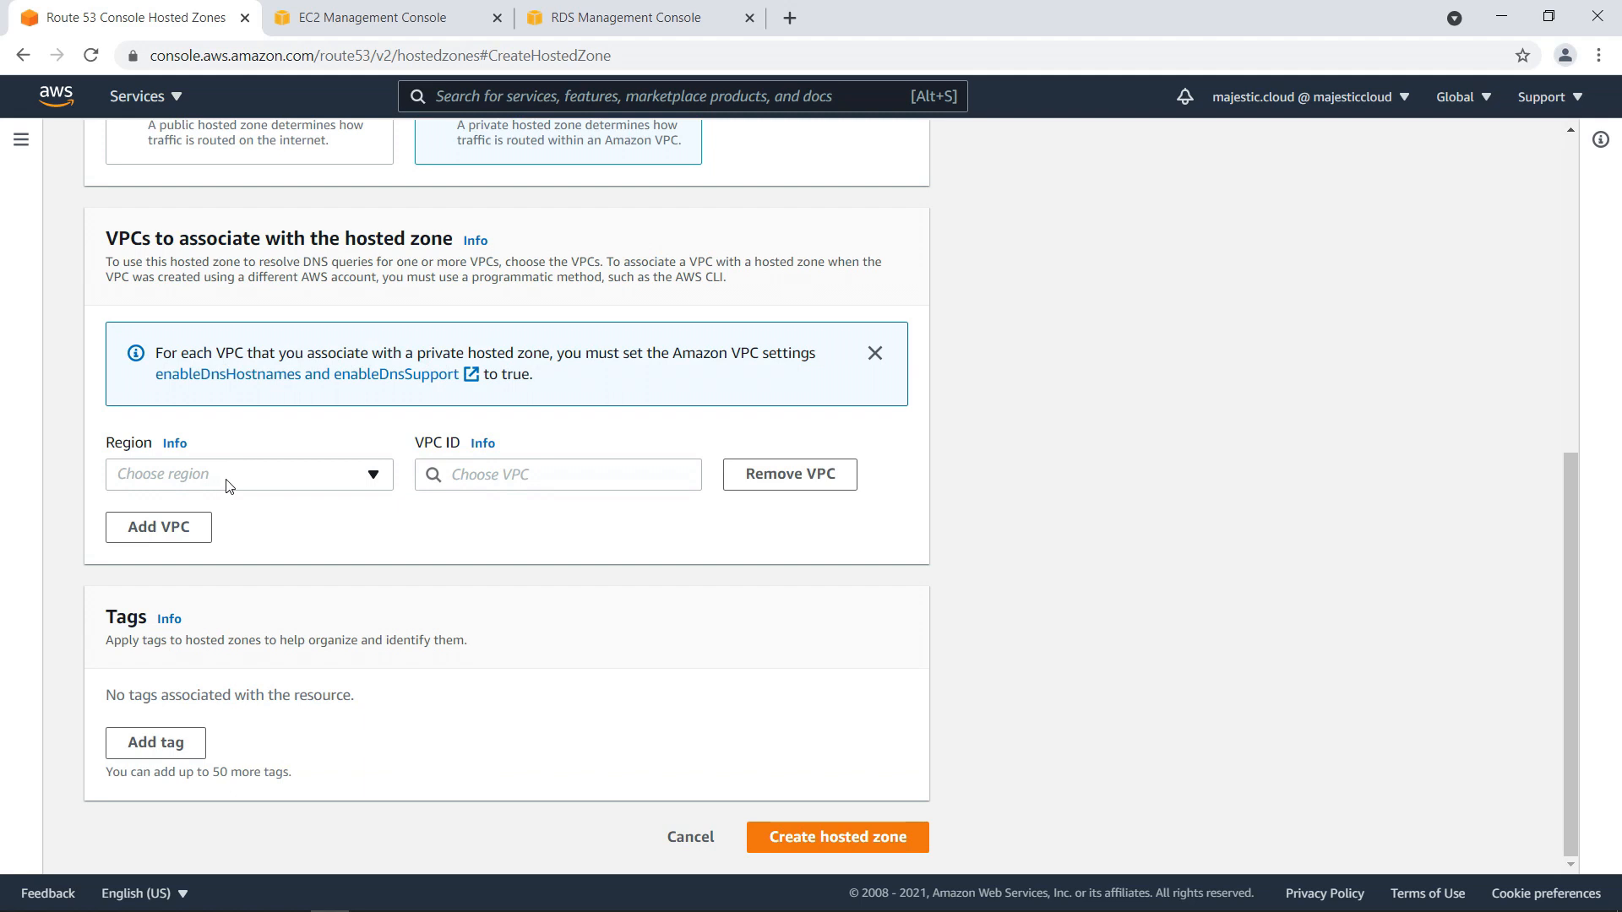
mouse_move(159, 534)
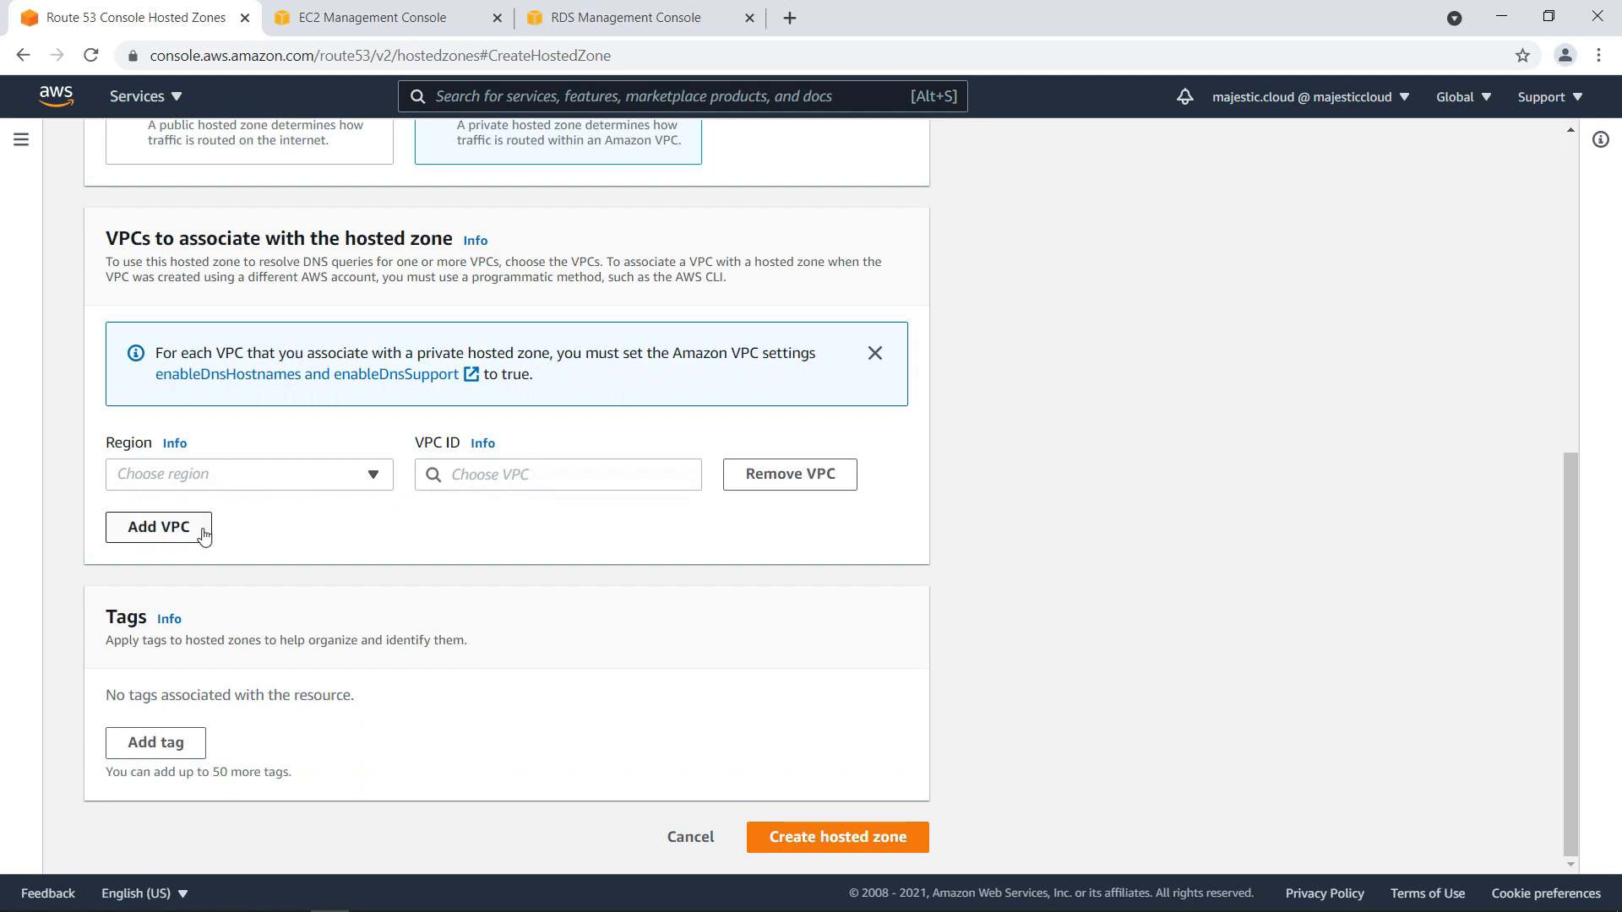
- Associate the default VPC vpc-ef62f289 in US East (N. Virginia) and create the zone
left_click(248, 473)
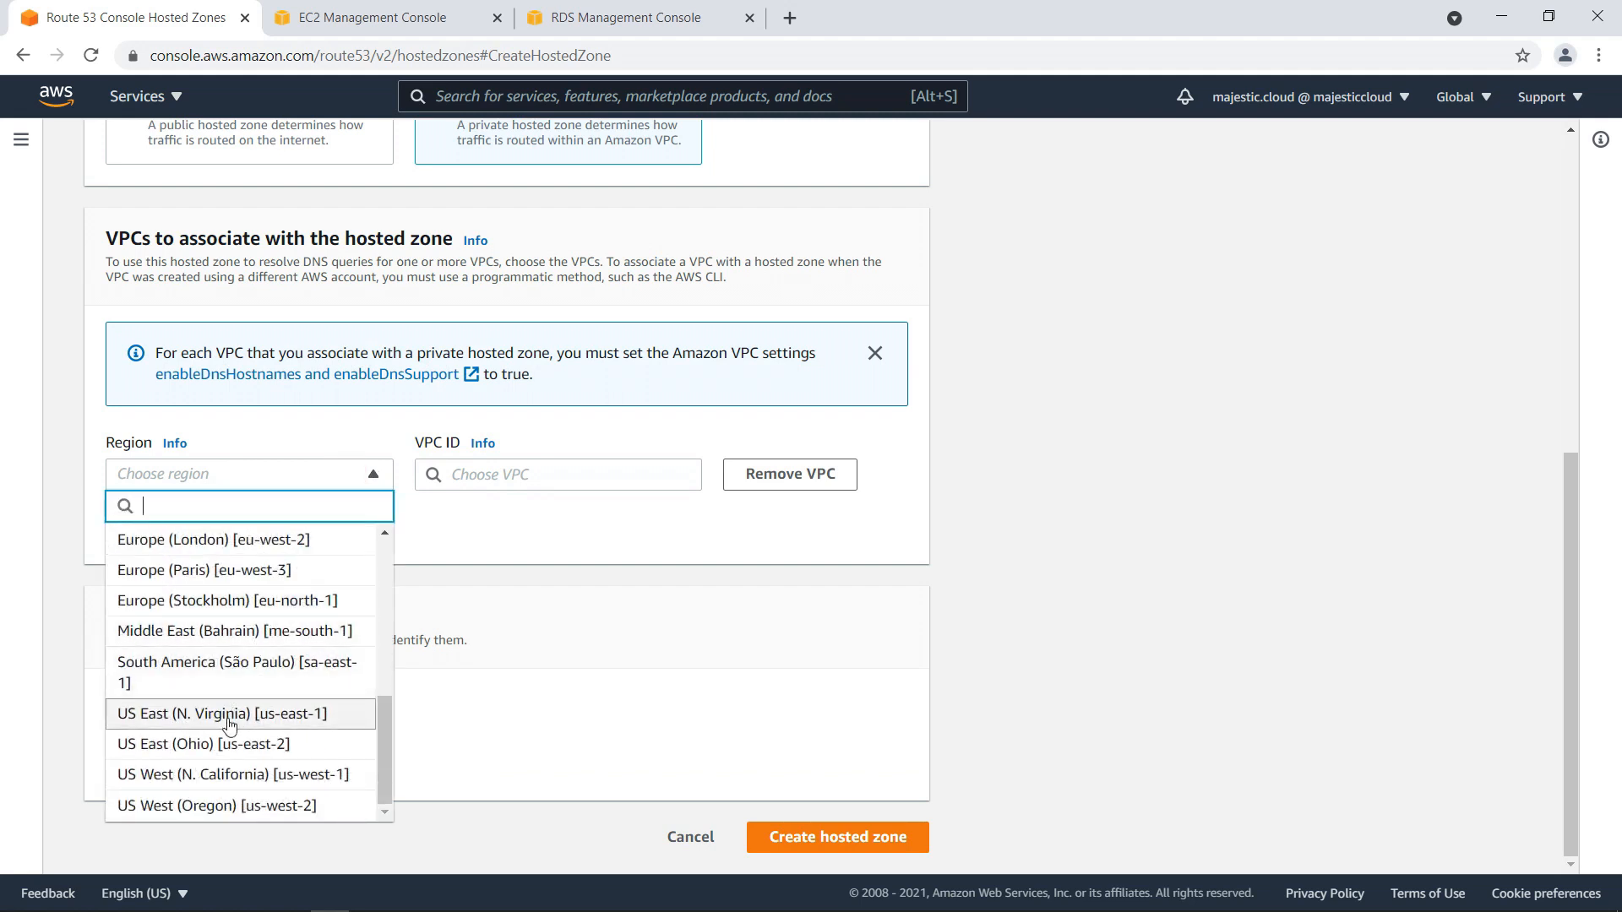
left_click(219, 712)
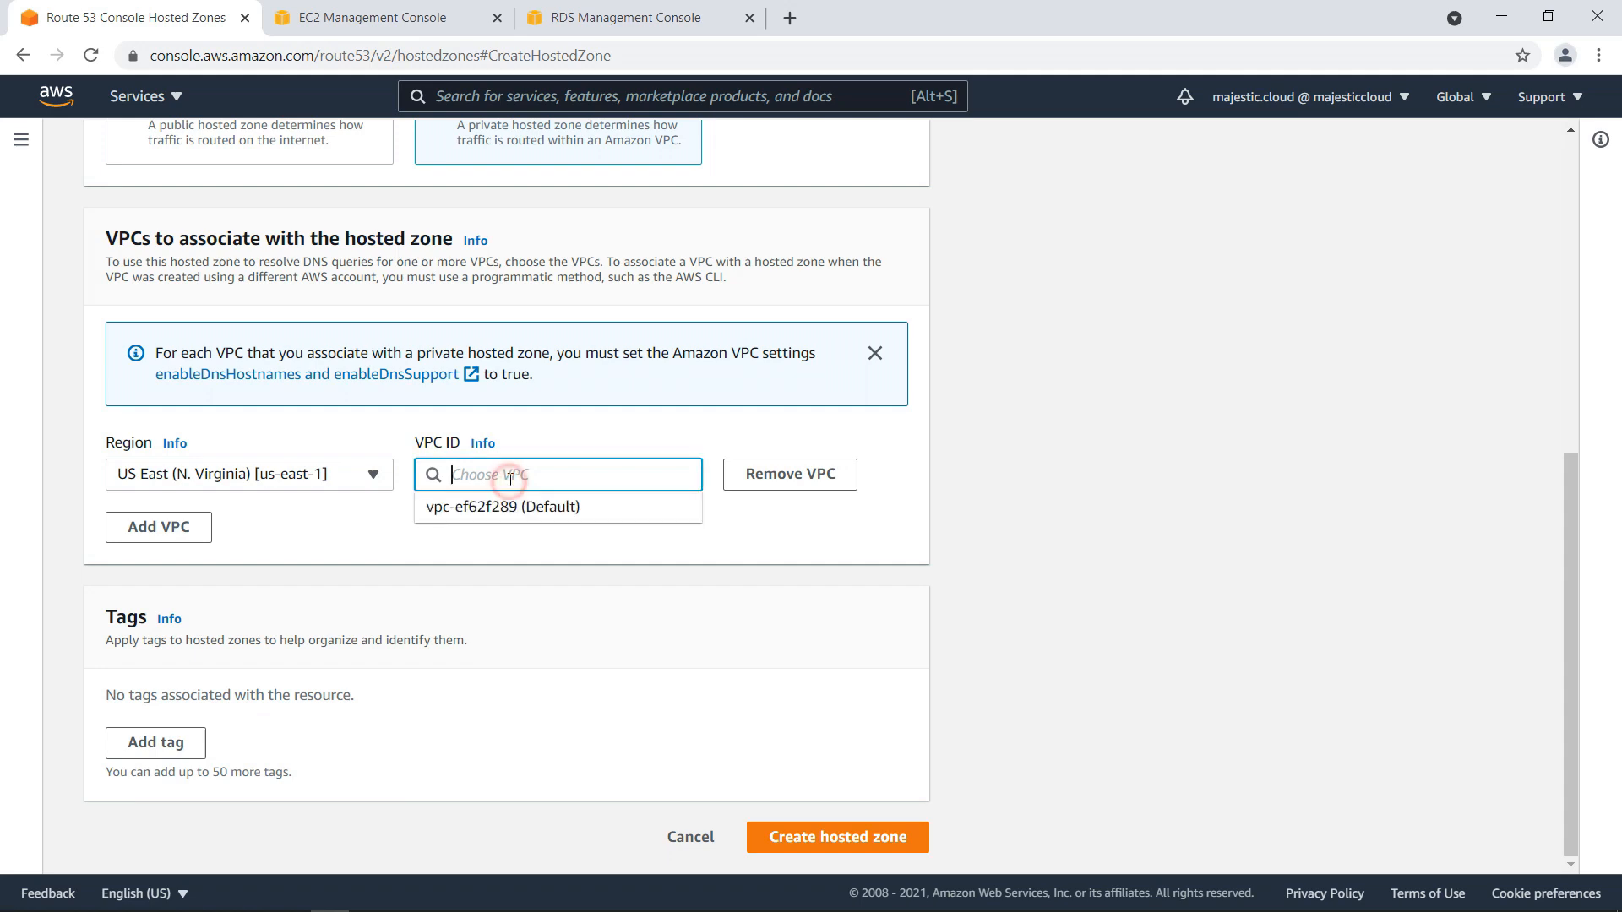
left_click(501, 506)
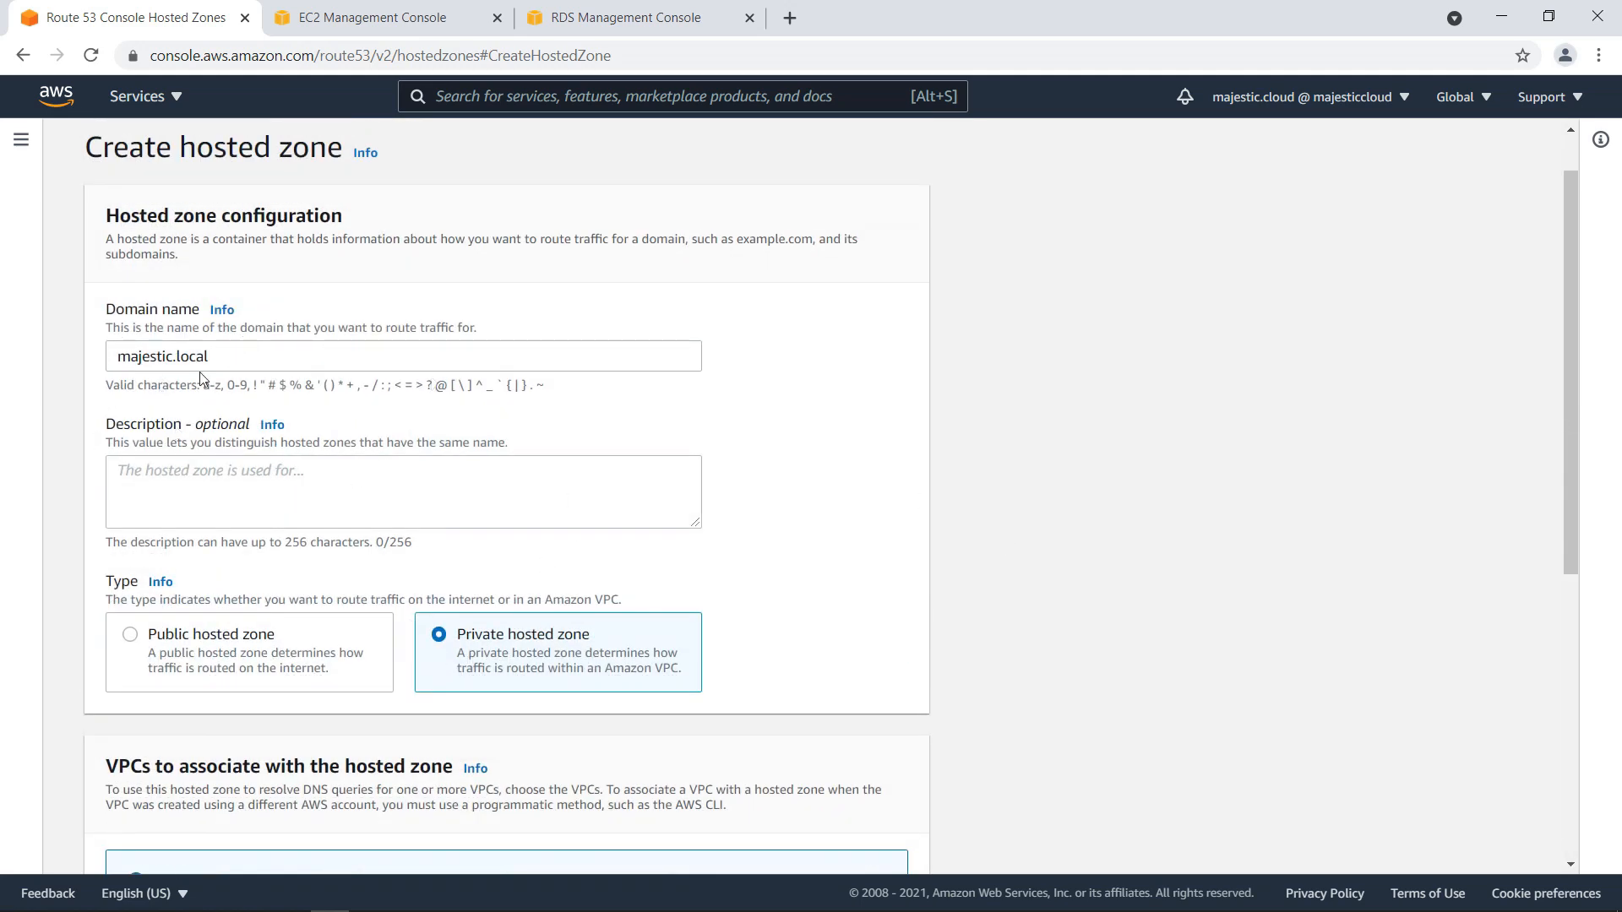
scroll("down", 3)
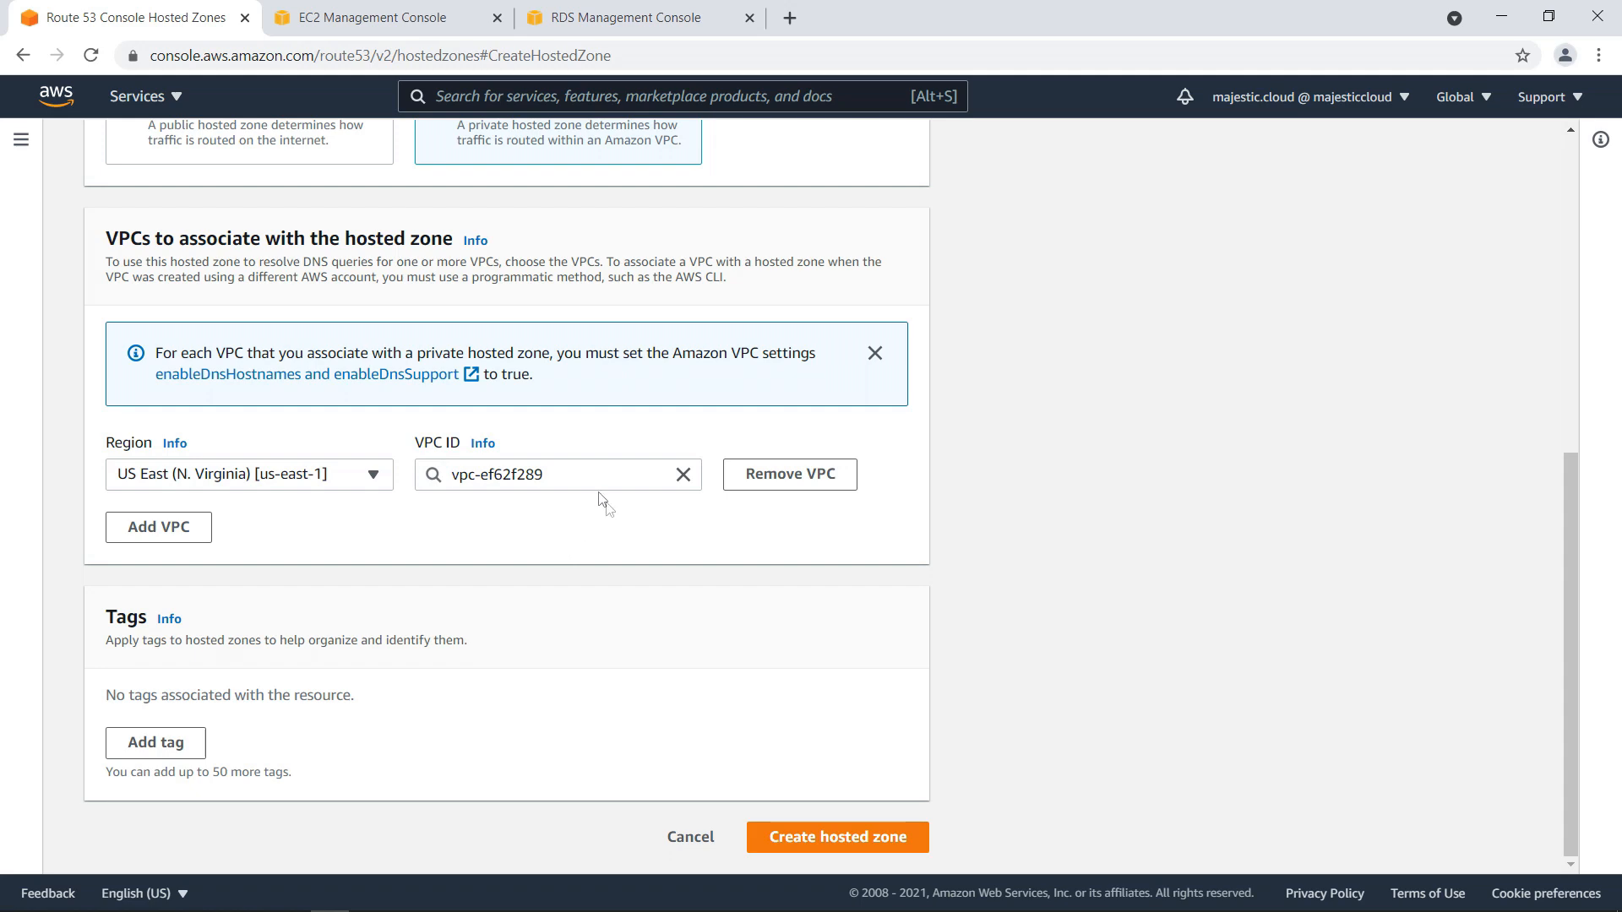
left_click(836, 836)
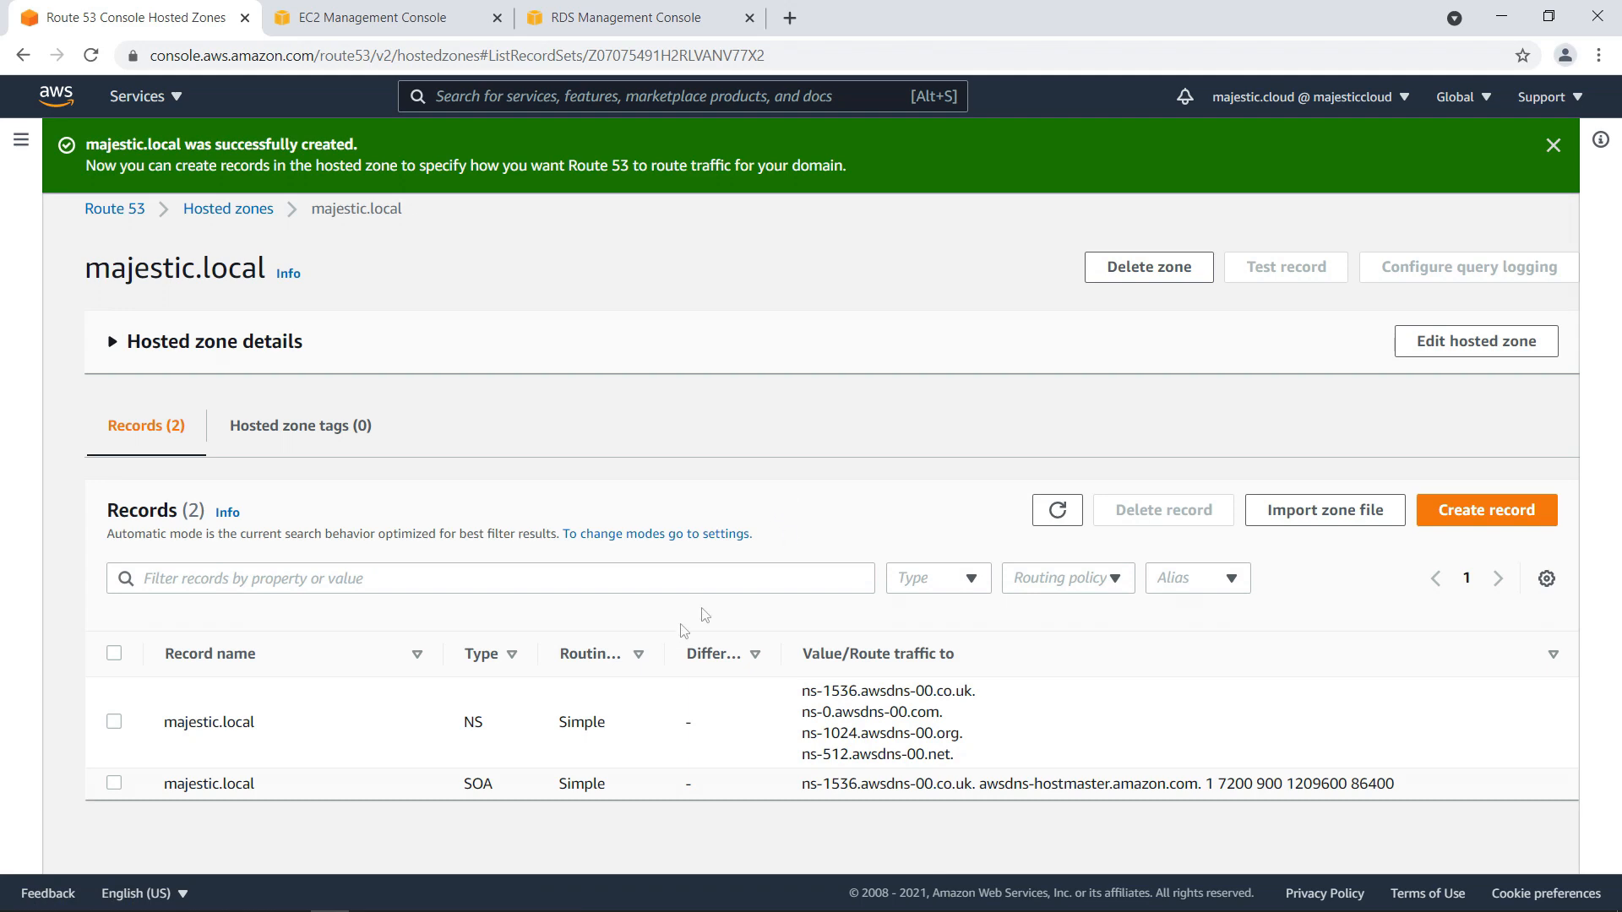
left_click(615, 17)
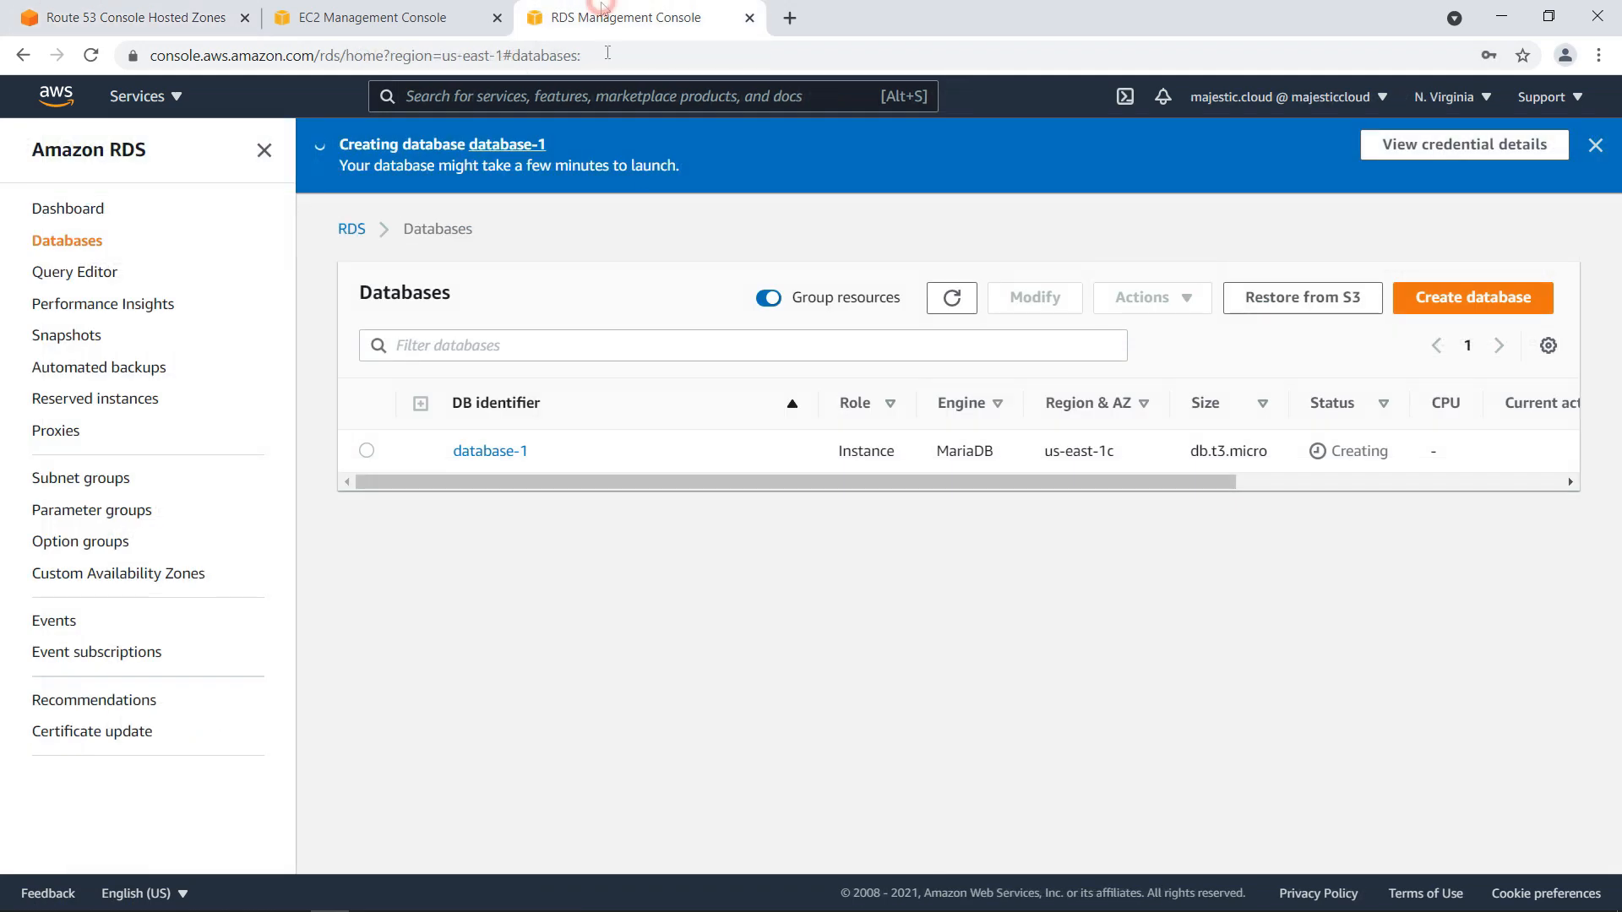
left_click(949, 297)
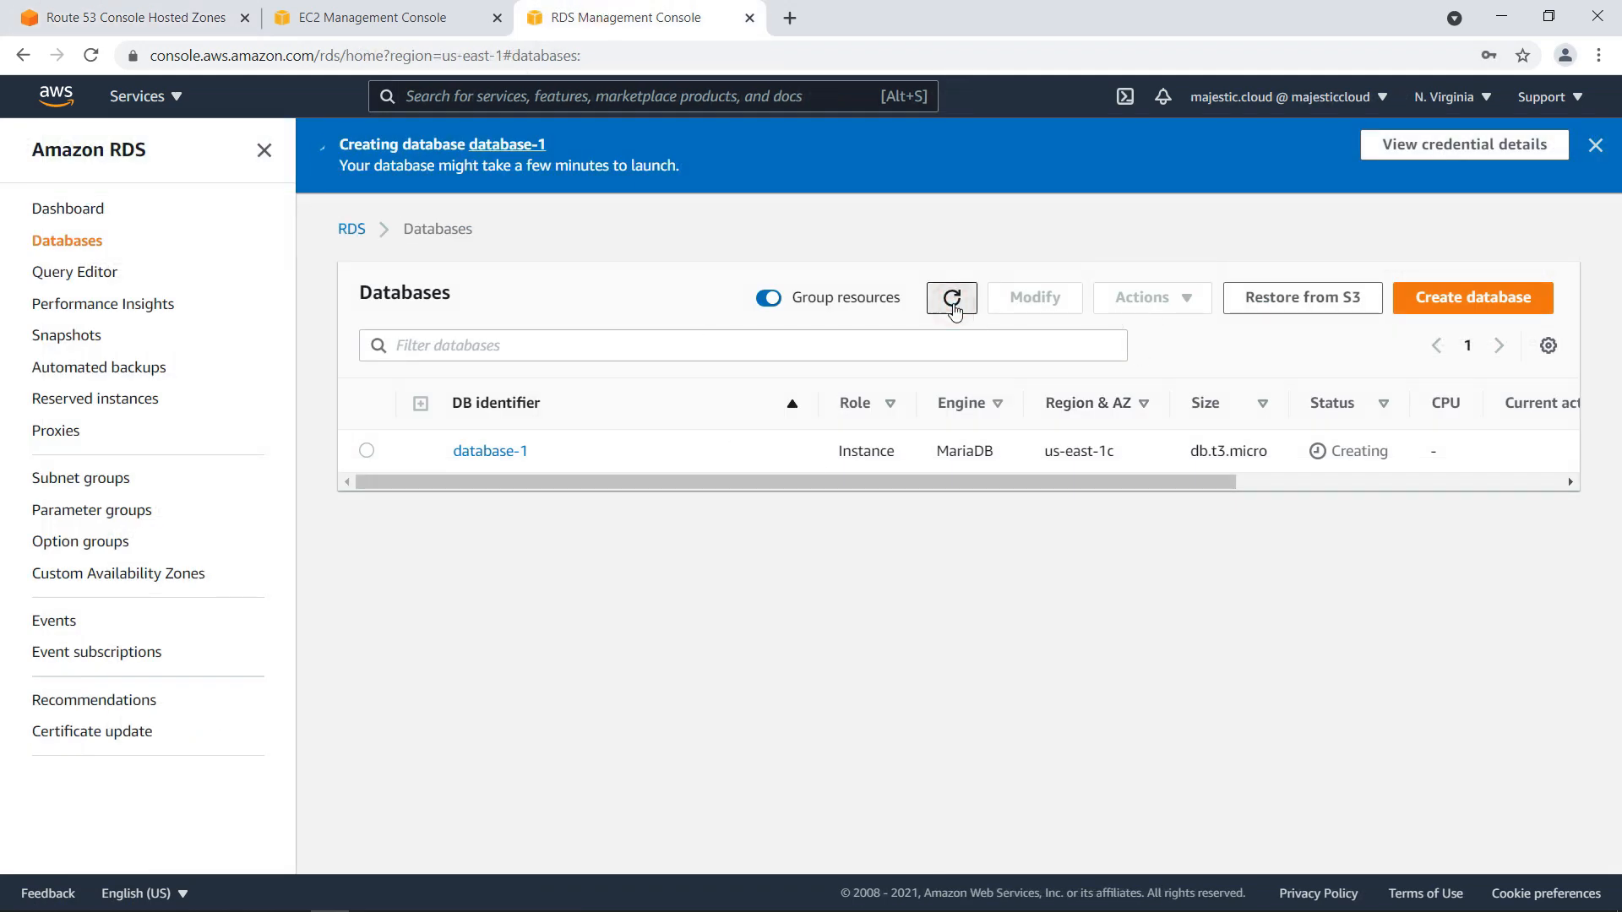
left_click(950, 298)
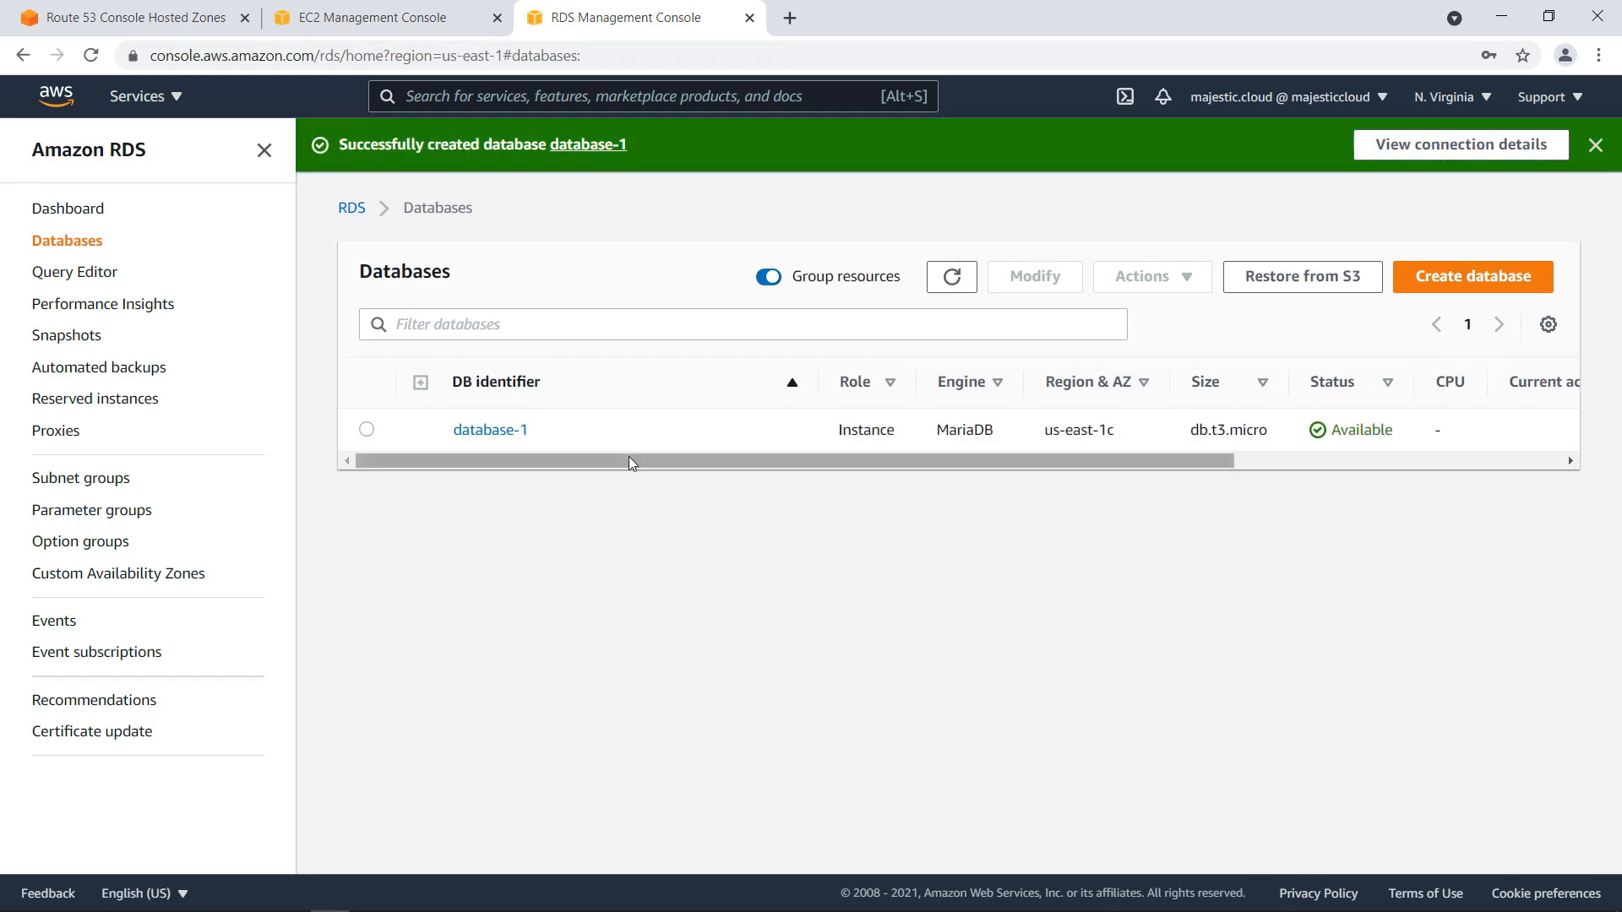
mouse_move(490, 429)
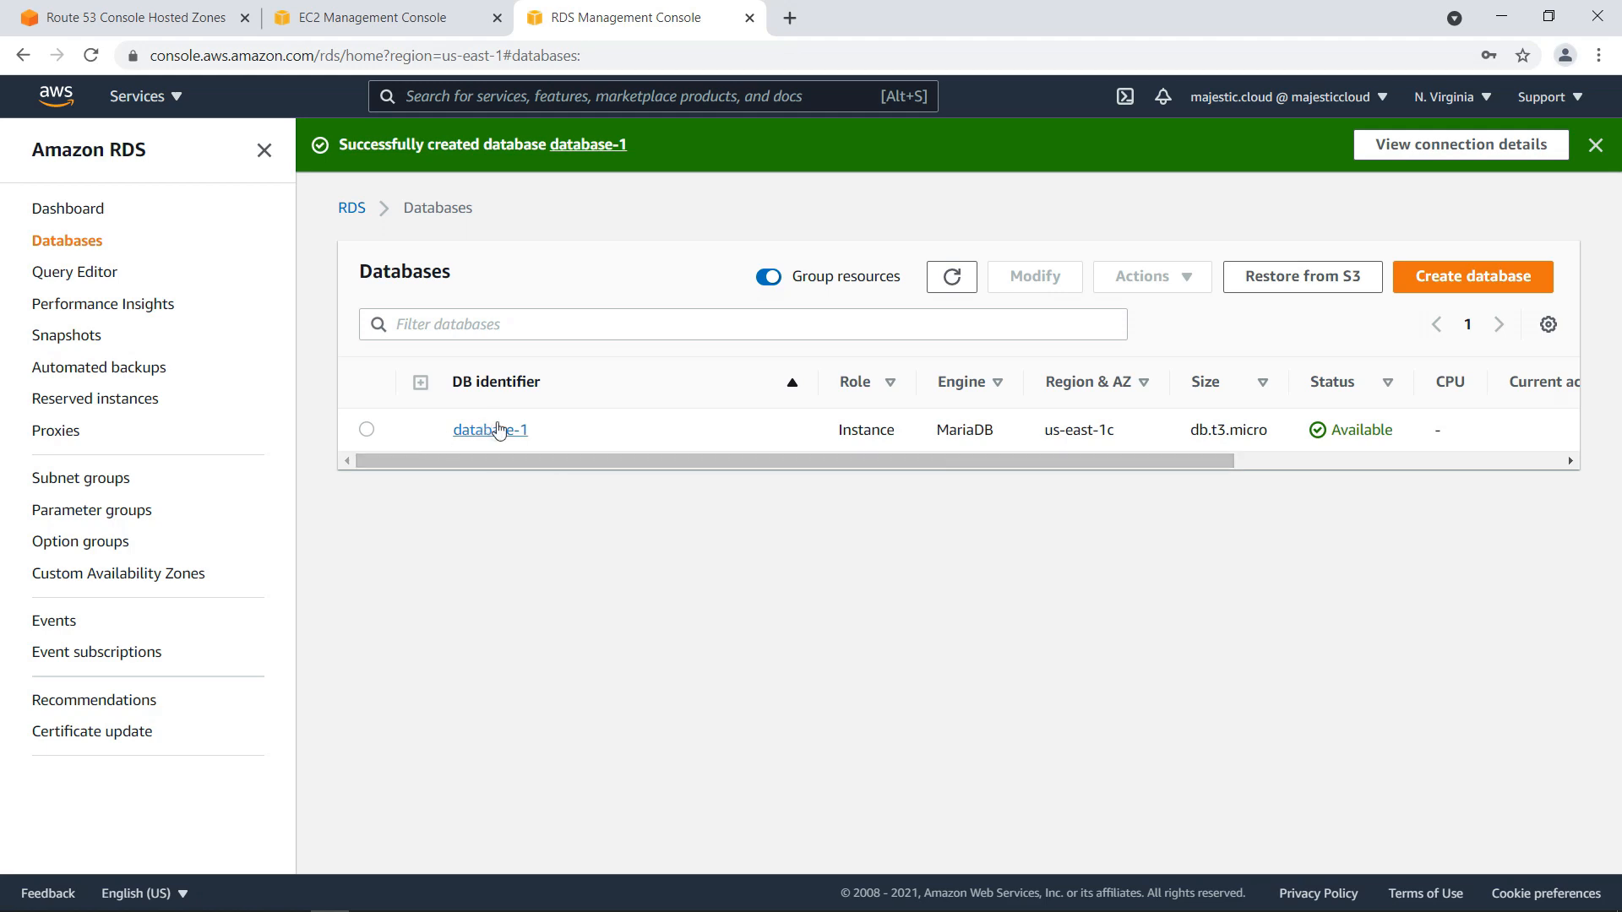
left_click(490, 429)
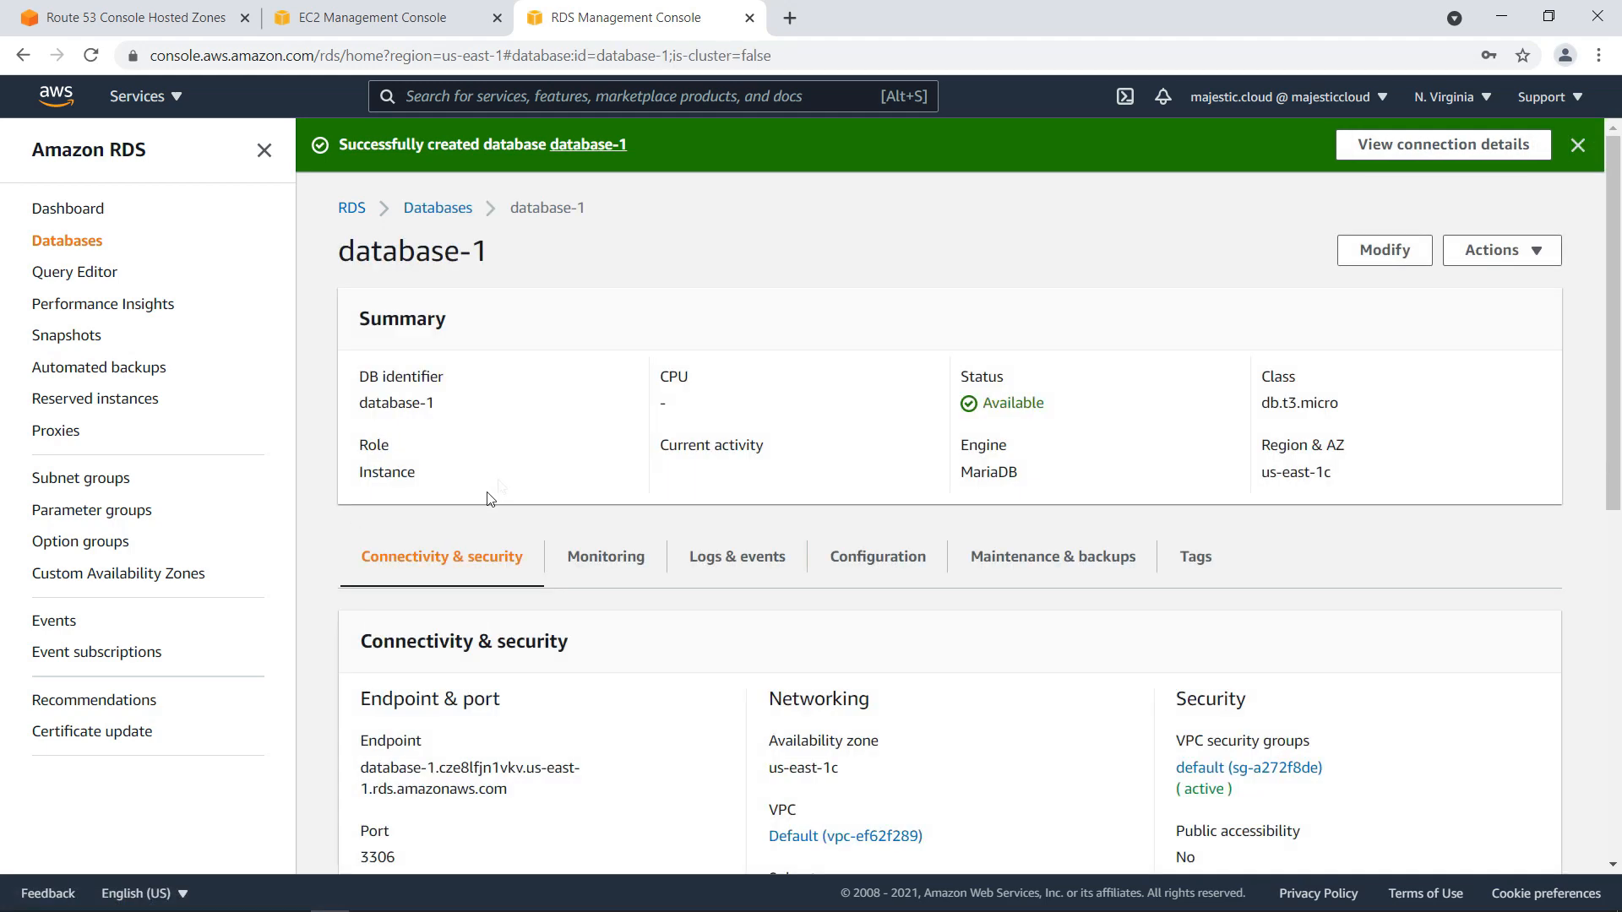
scroll("down", 3)
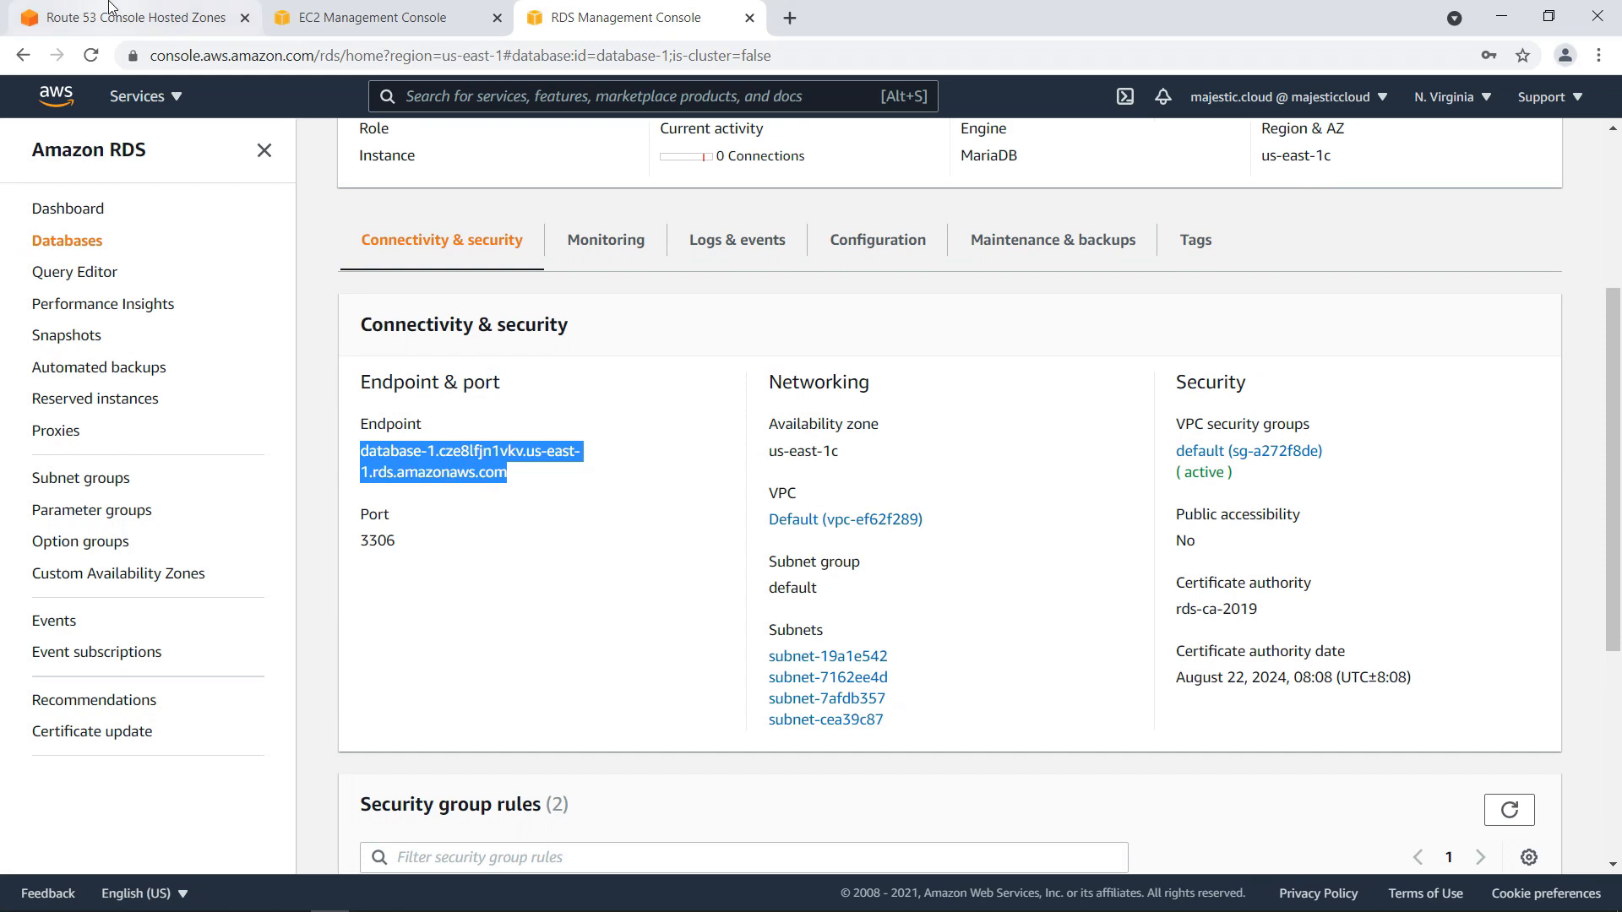
left_click(130, 17)
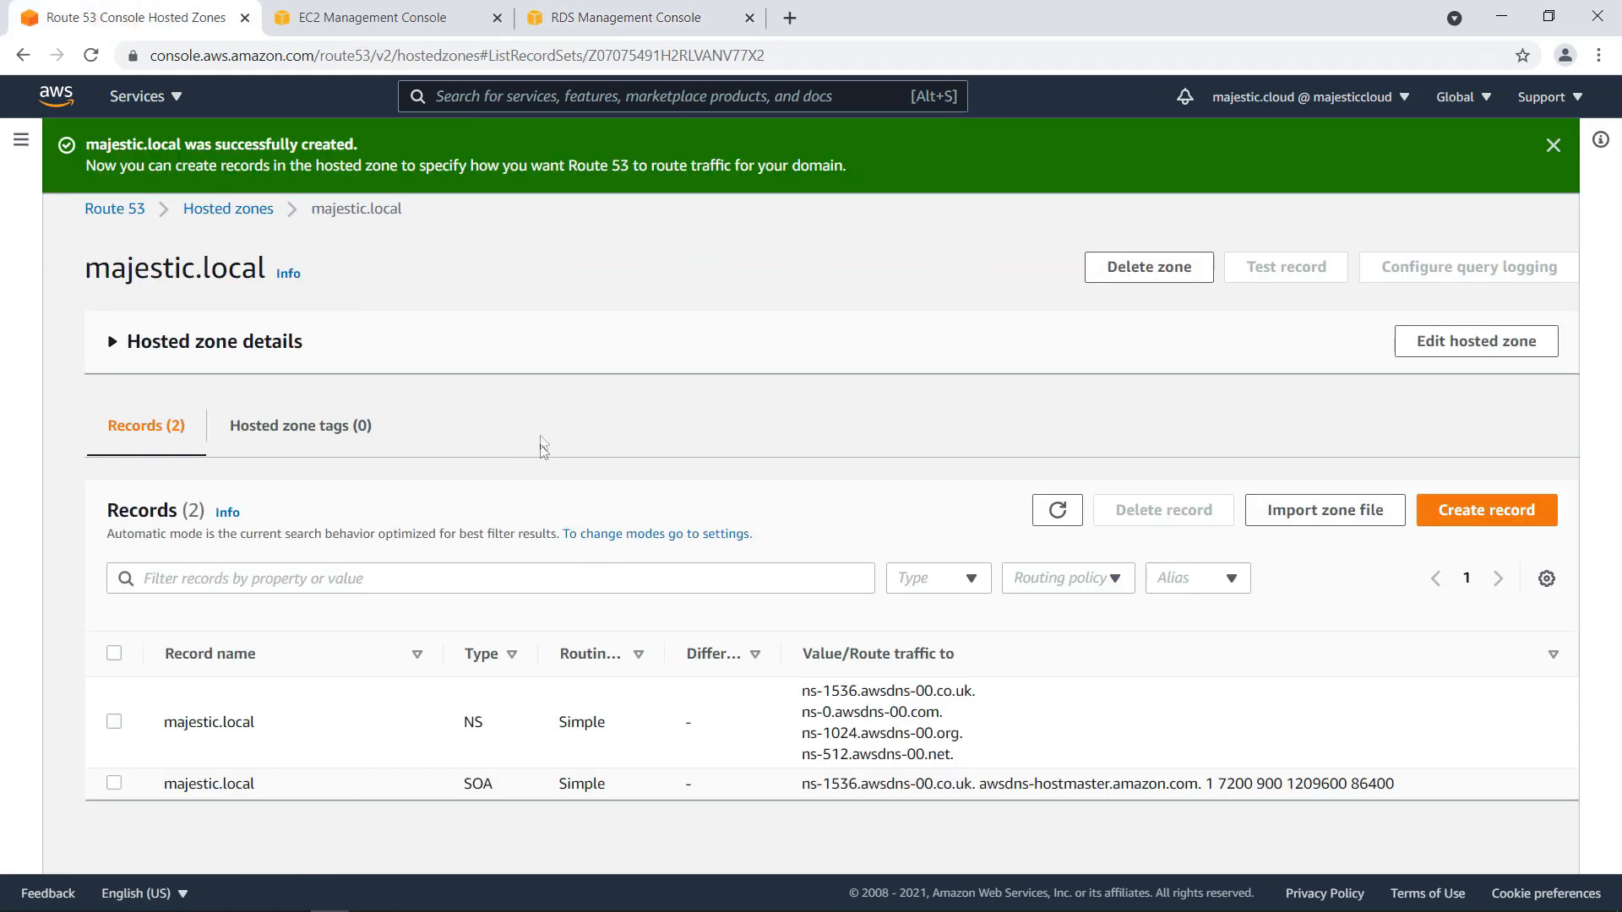
- Quick-create CNAME record db pointing to database-1.cze8lfjn1vkv.us-east-1.rds.amazonaws.com, then return to EC2
left_click(1484, 508)
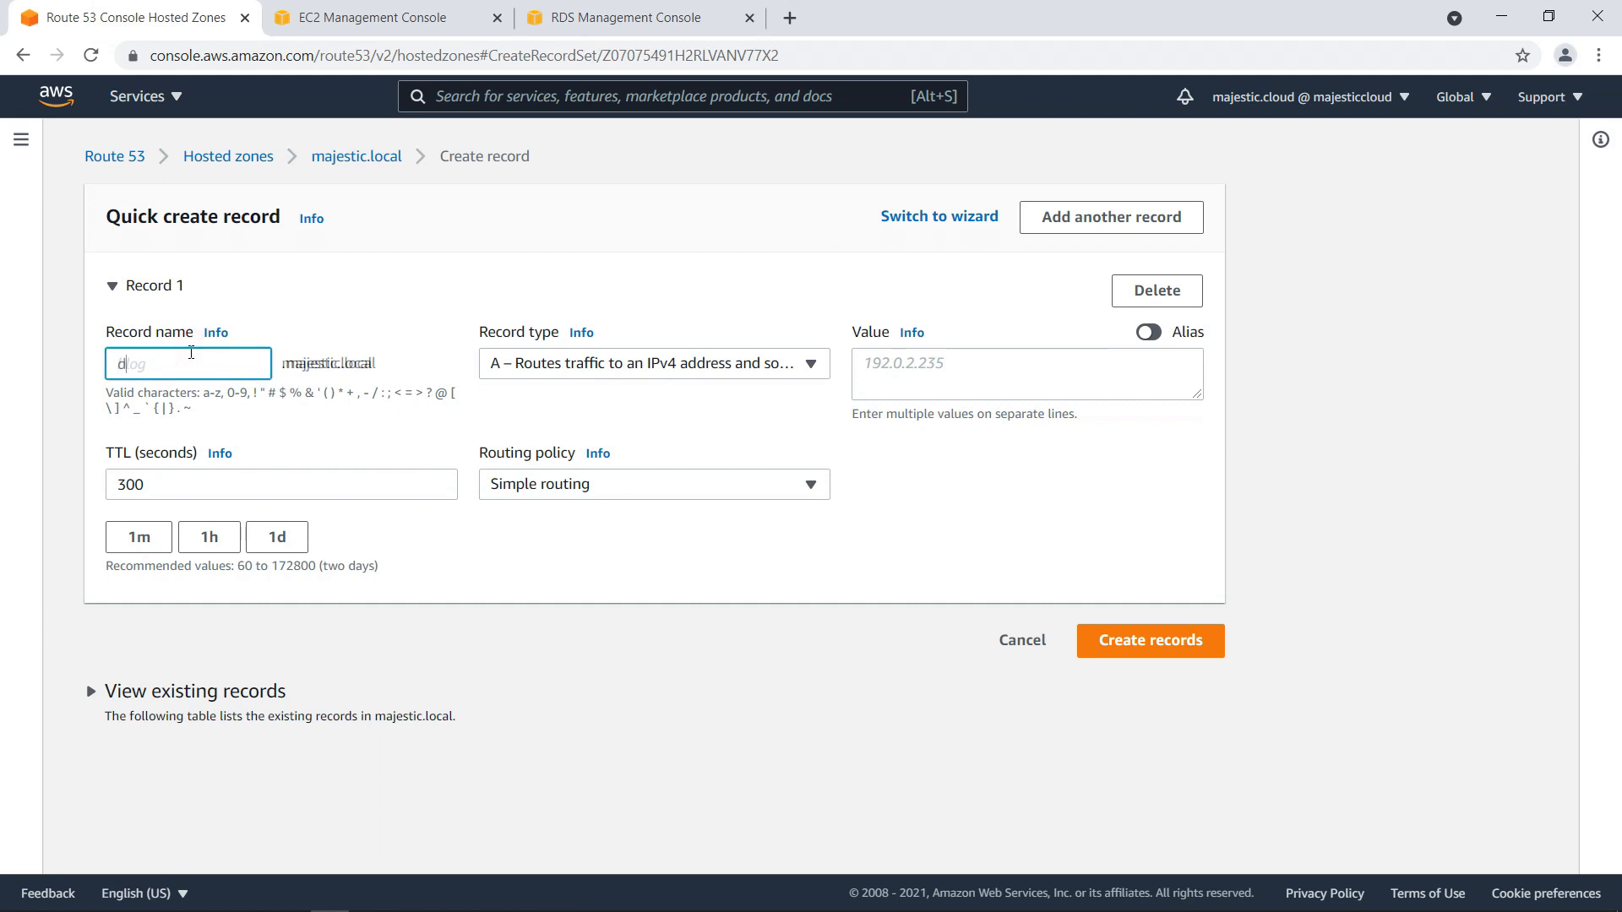
type("b")
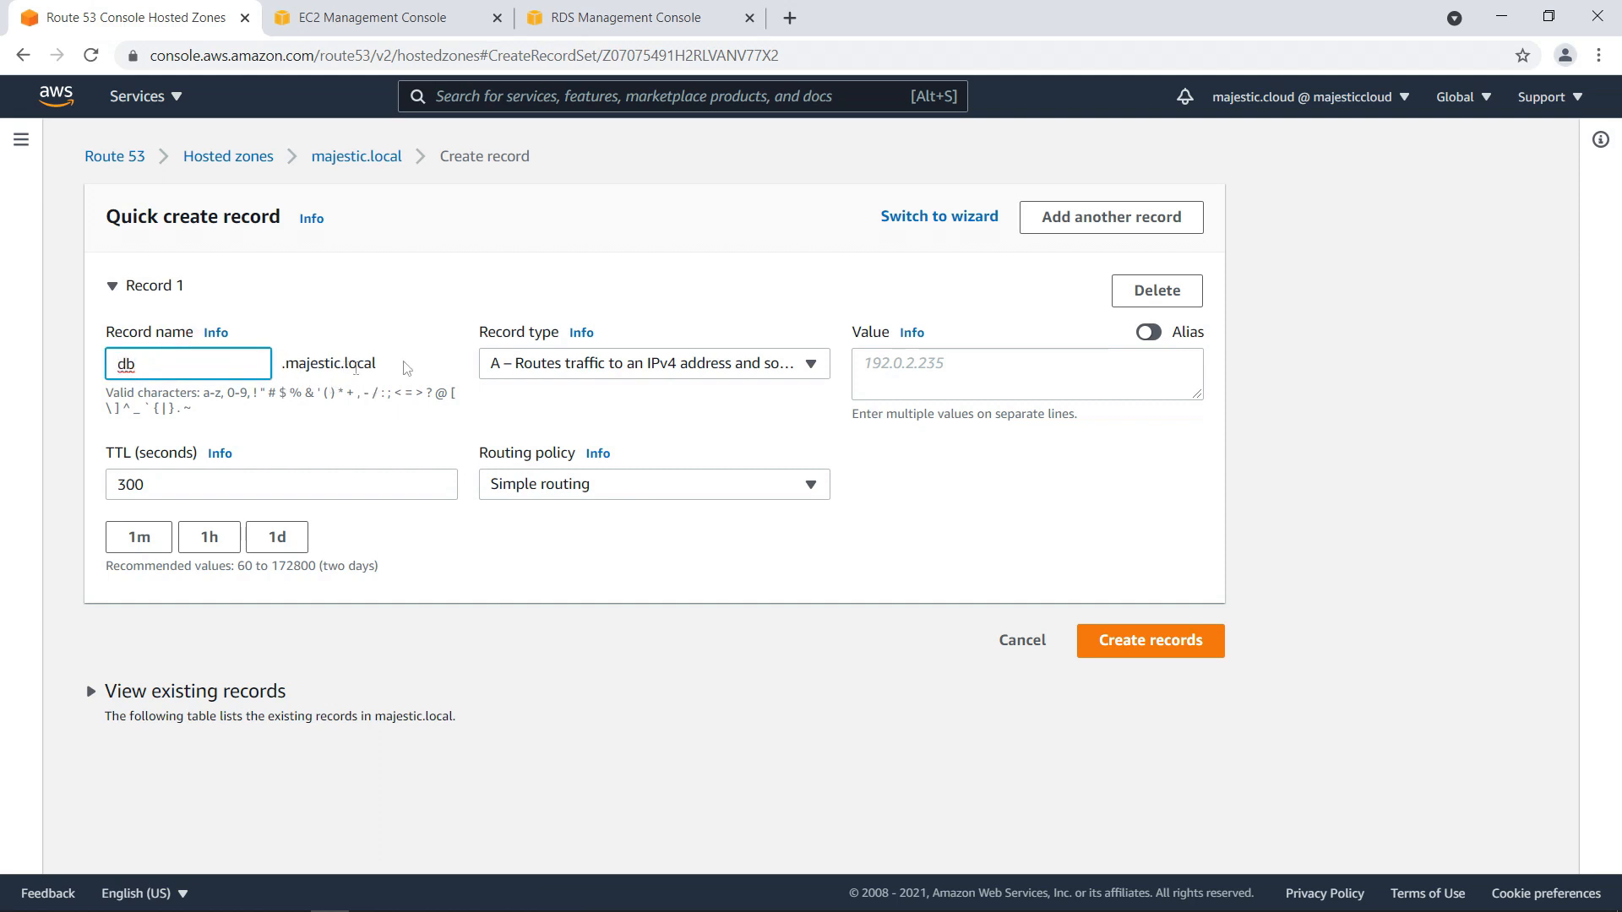
left_click(654, 363)
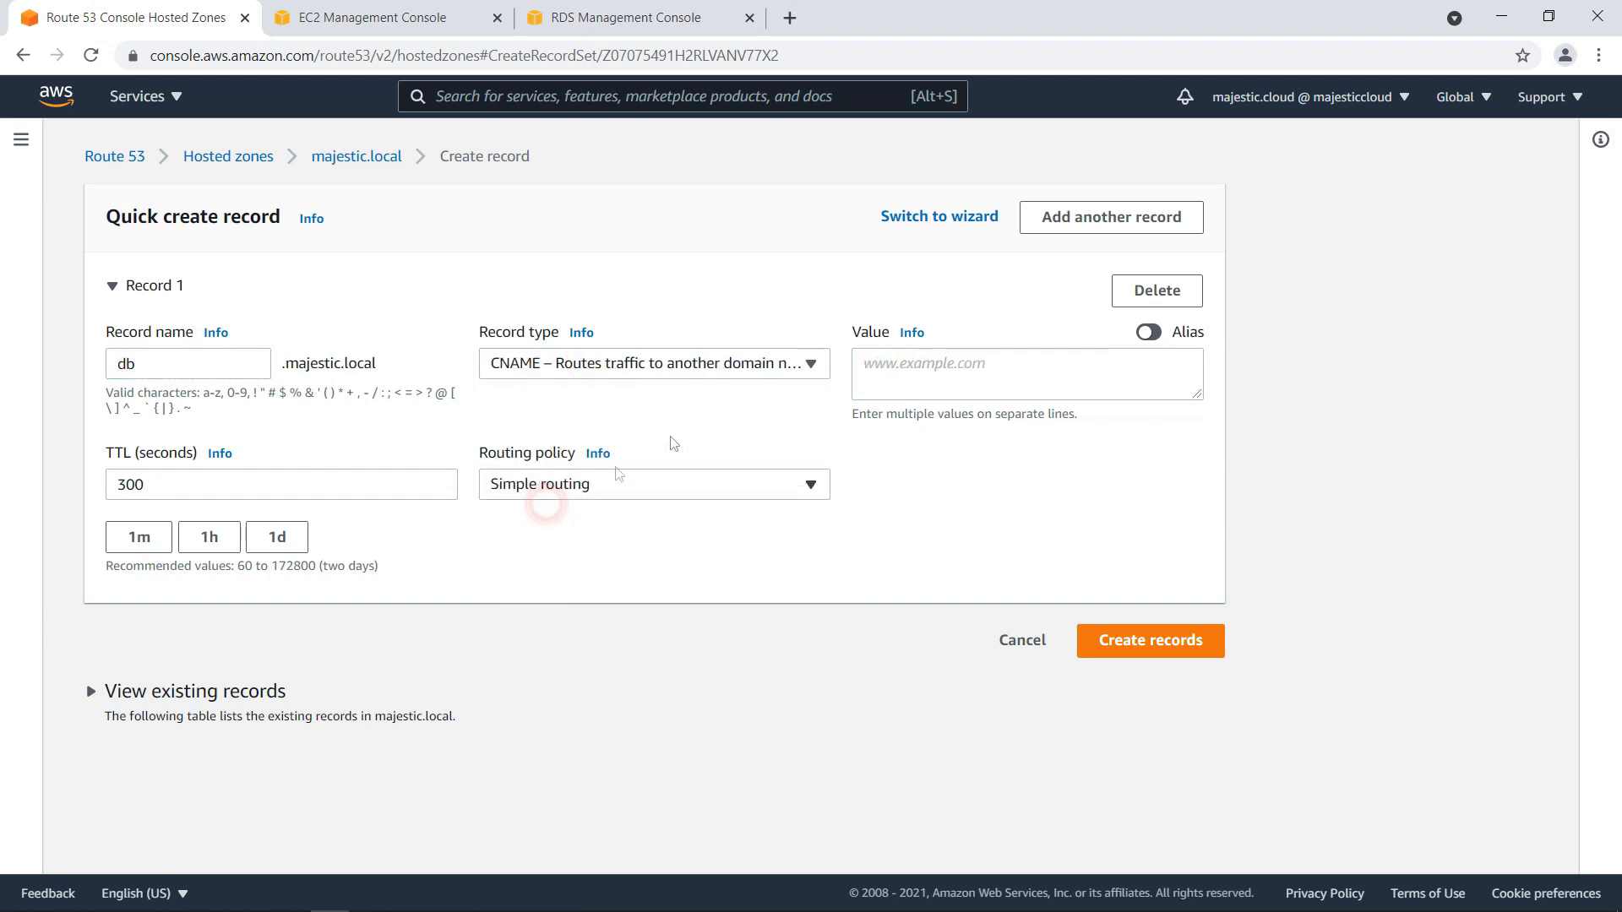
type("database-1.cze8lfjn1vkv.us-east-1.rds.amazonaws.com")
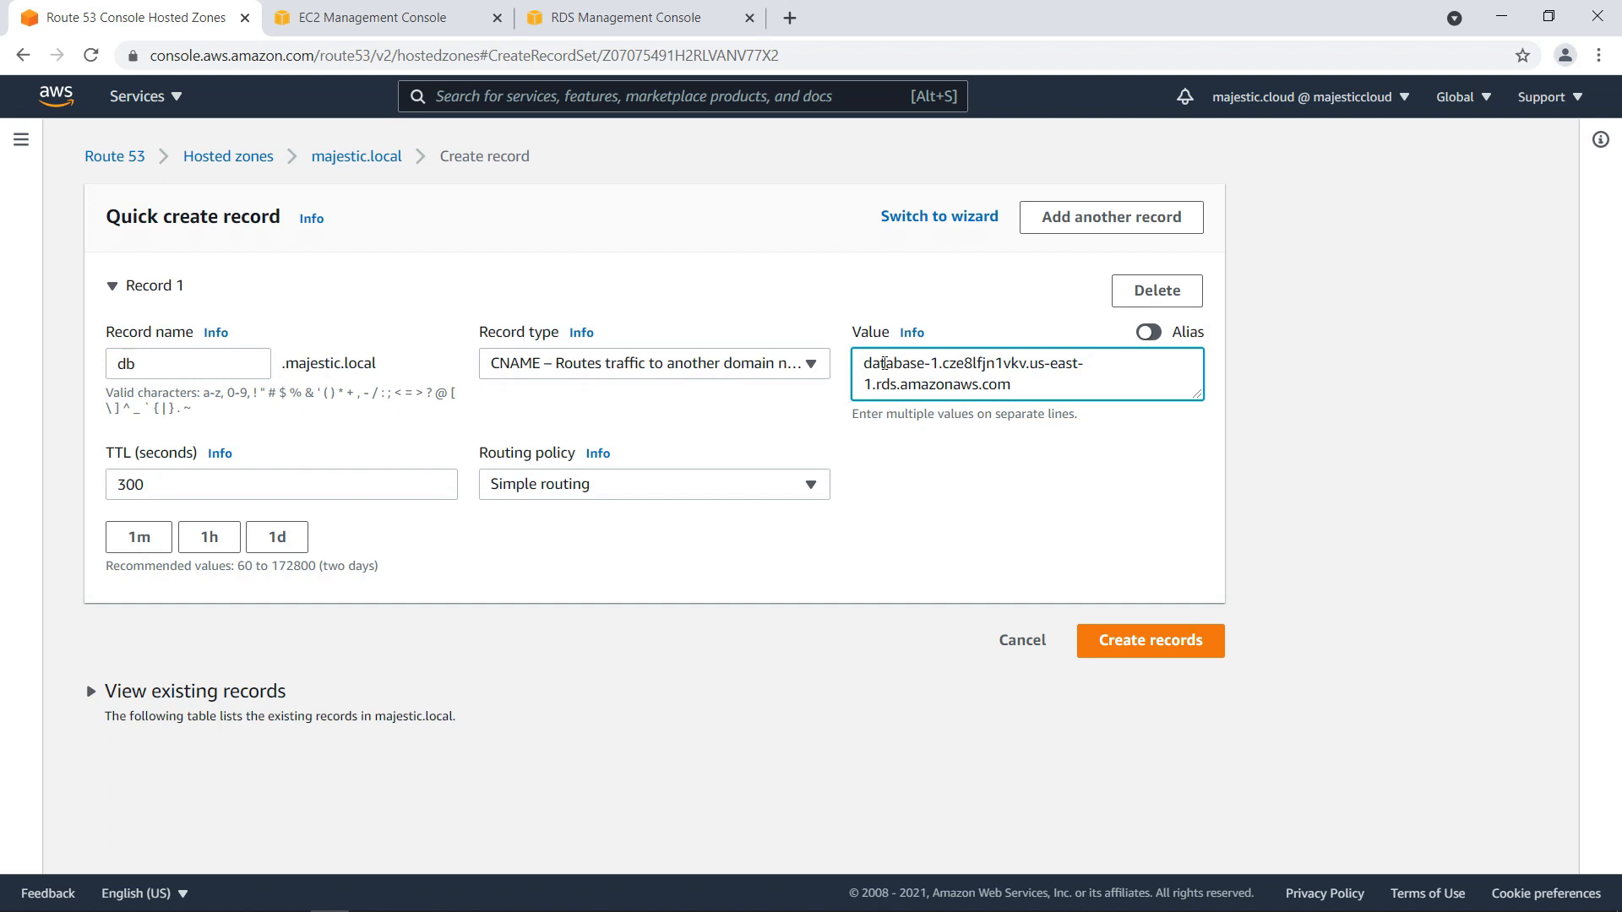
mouse_move(357, 533)
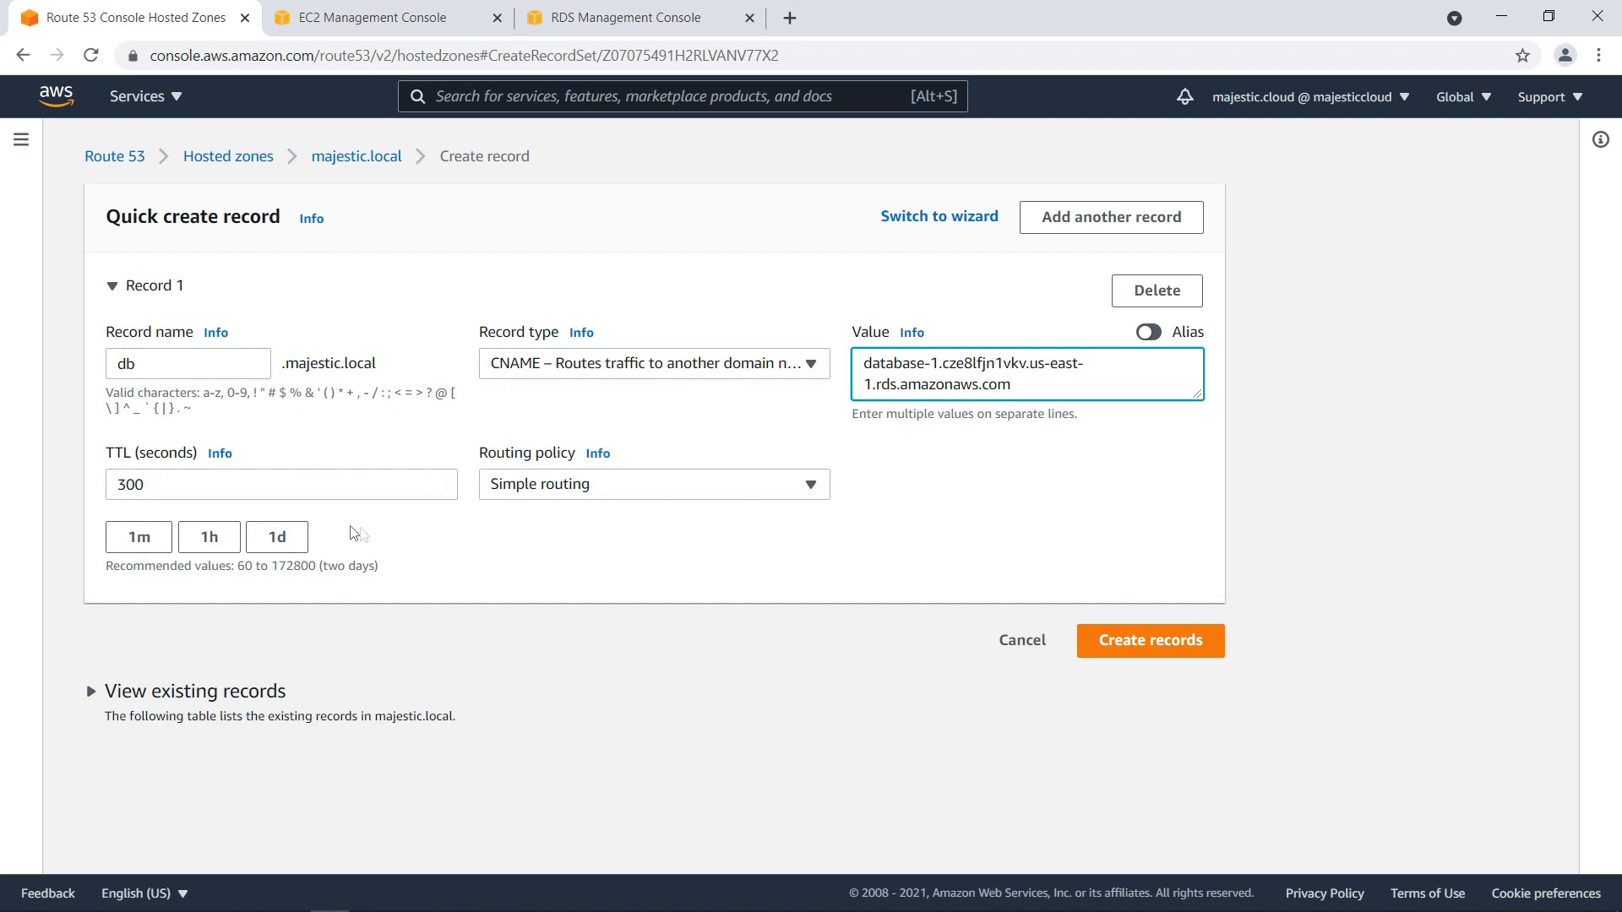
mouse_move(791, 589)
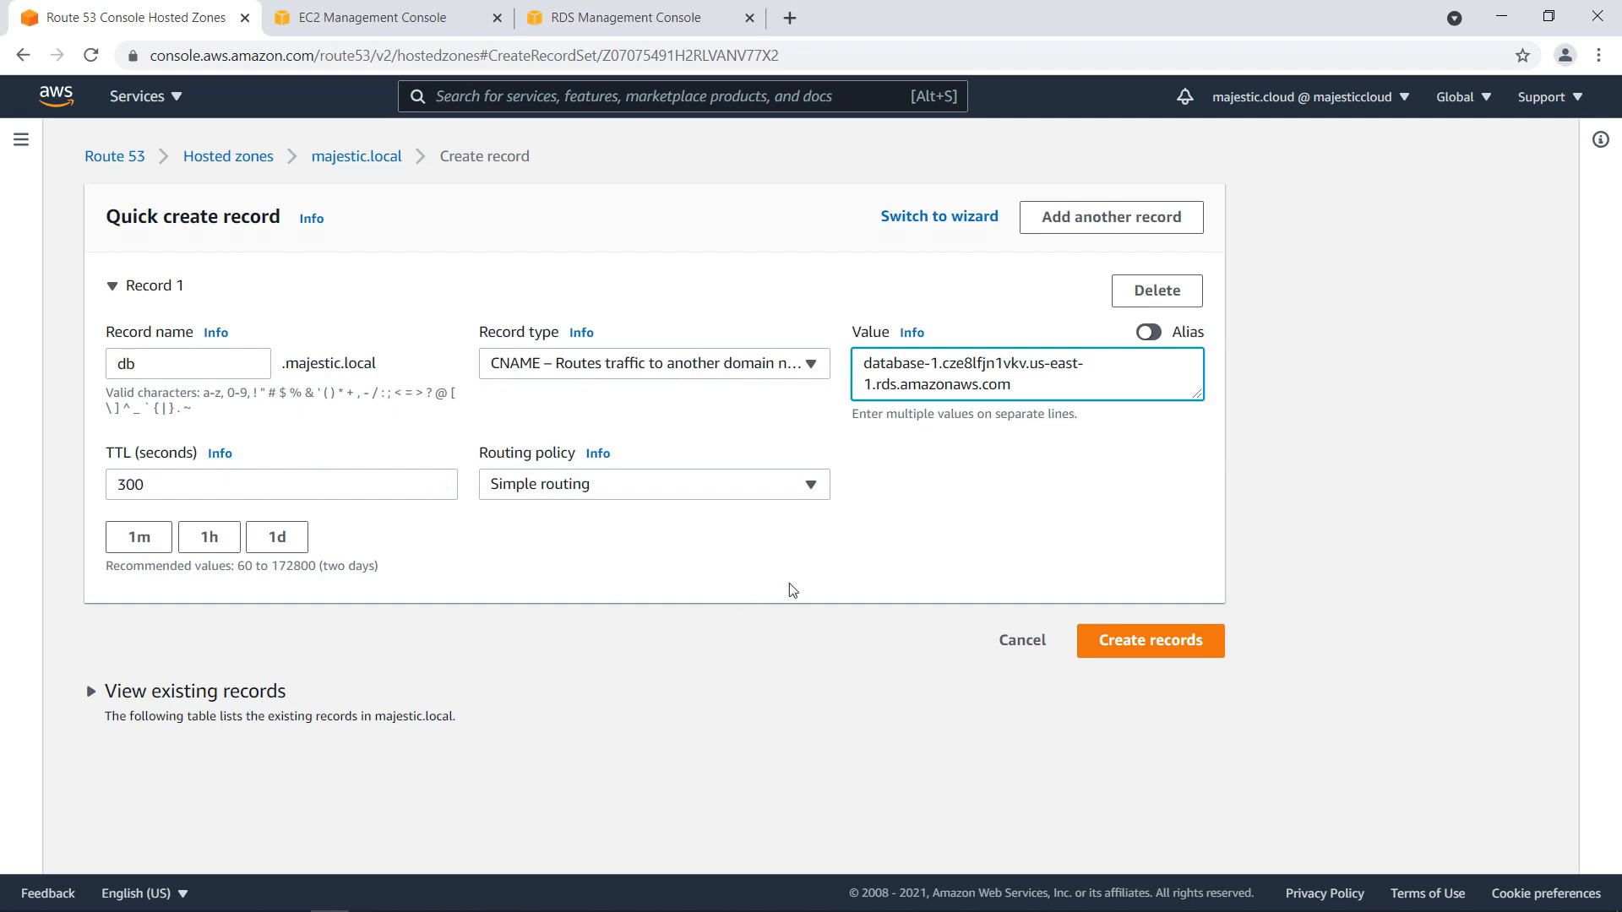
left_click(1149, 640)
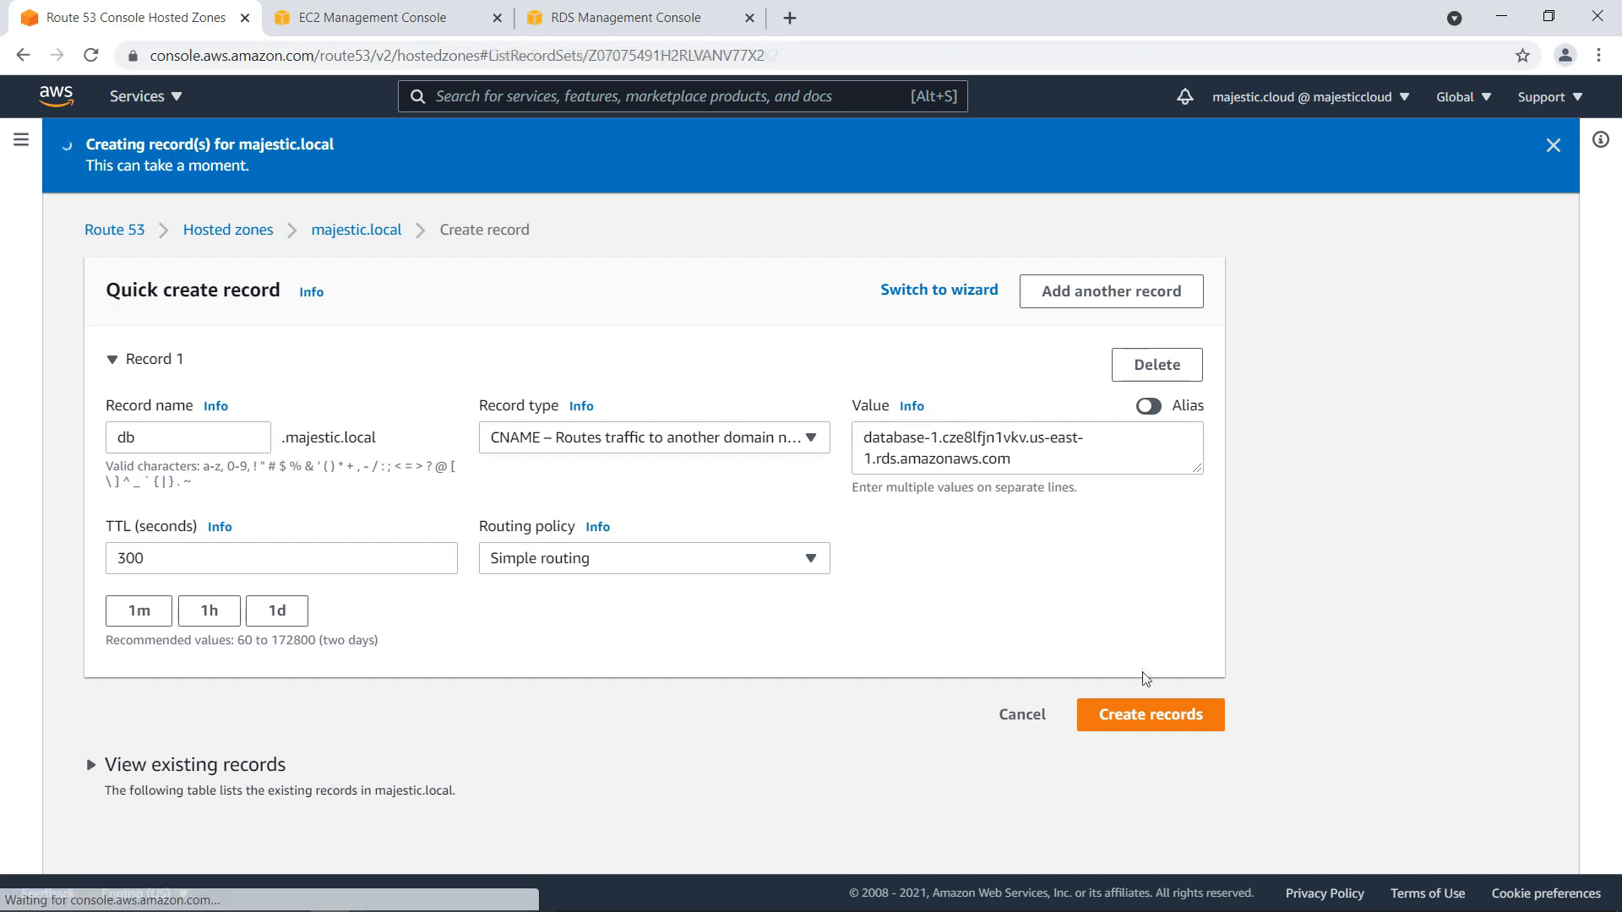
left_click(1149, 714)
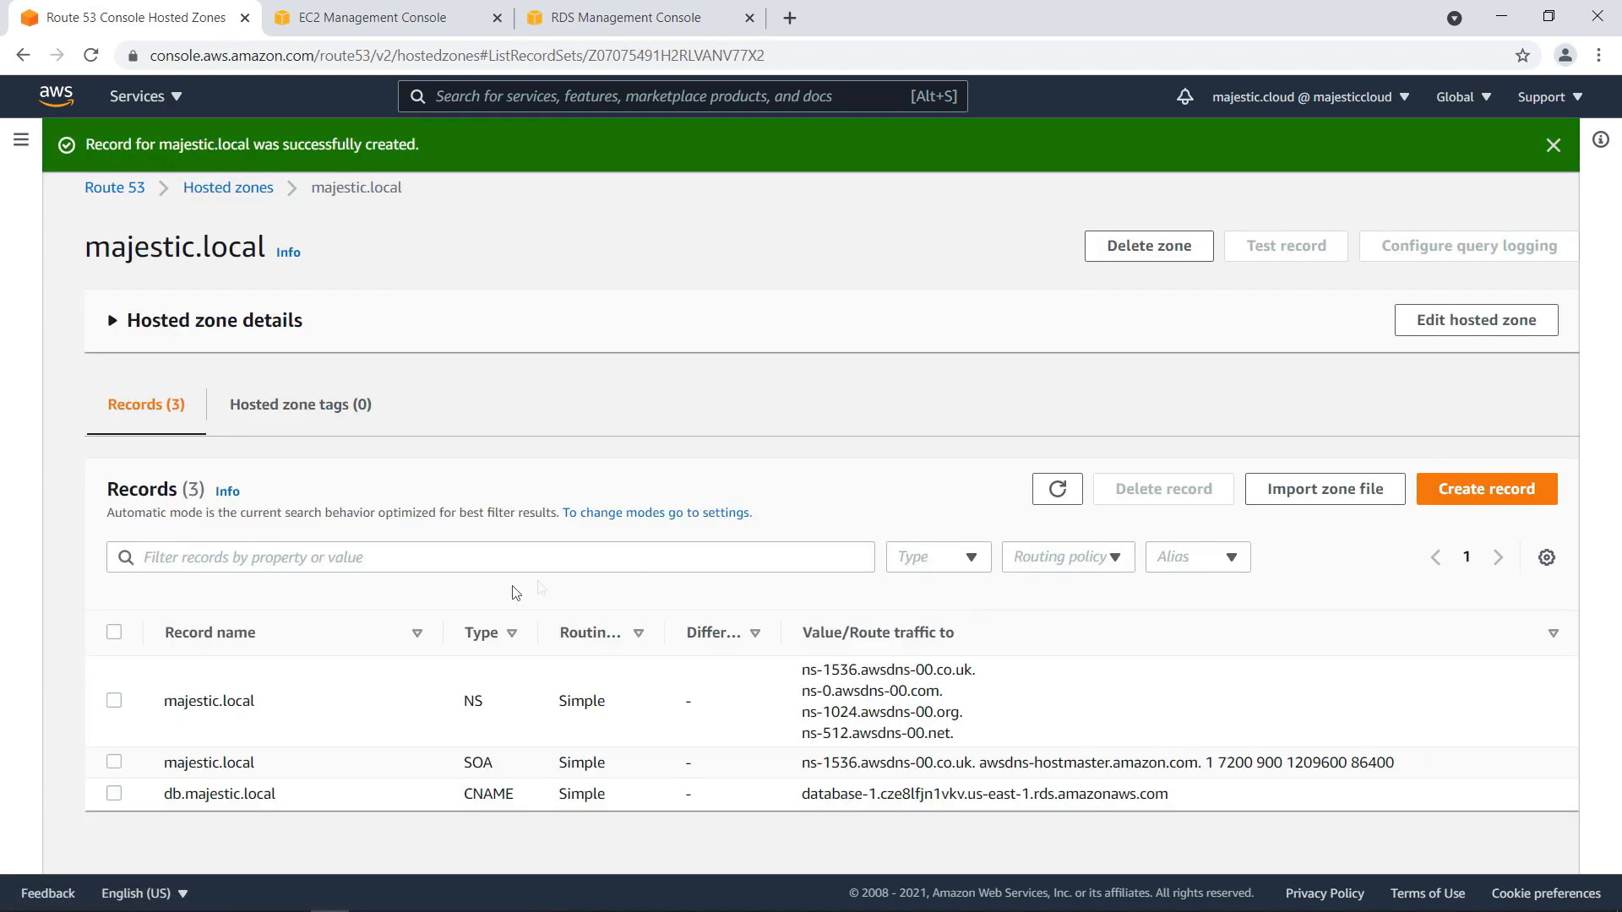
left_click(372, 17)
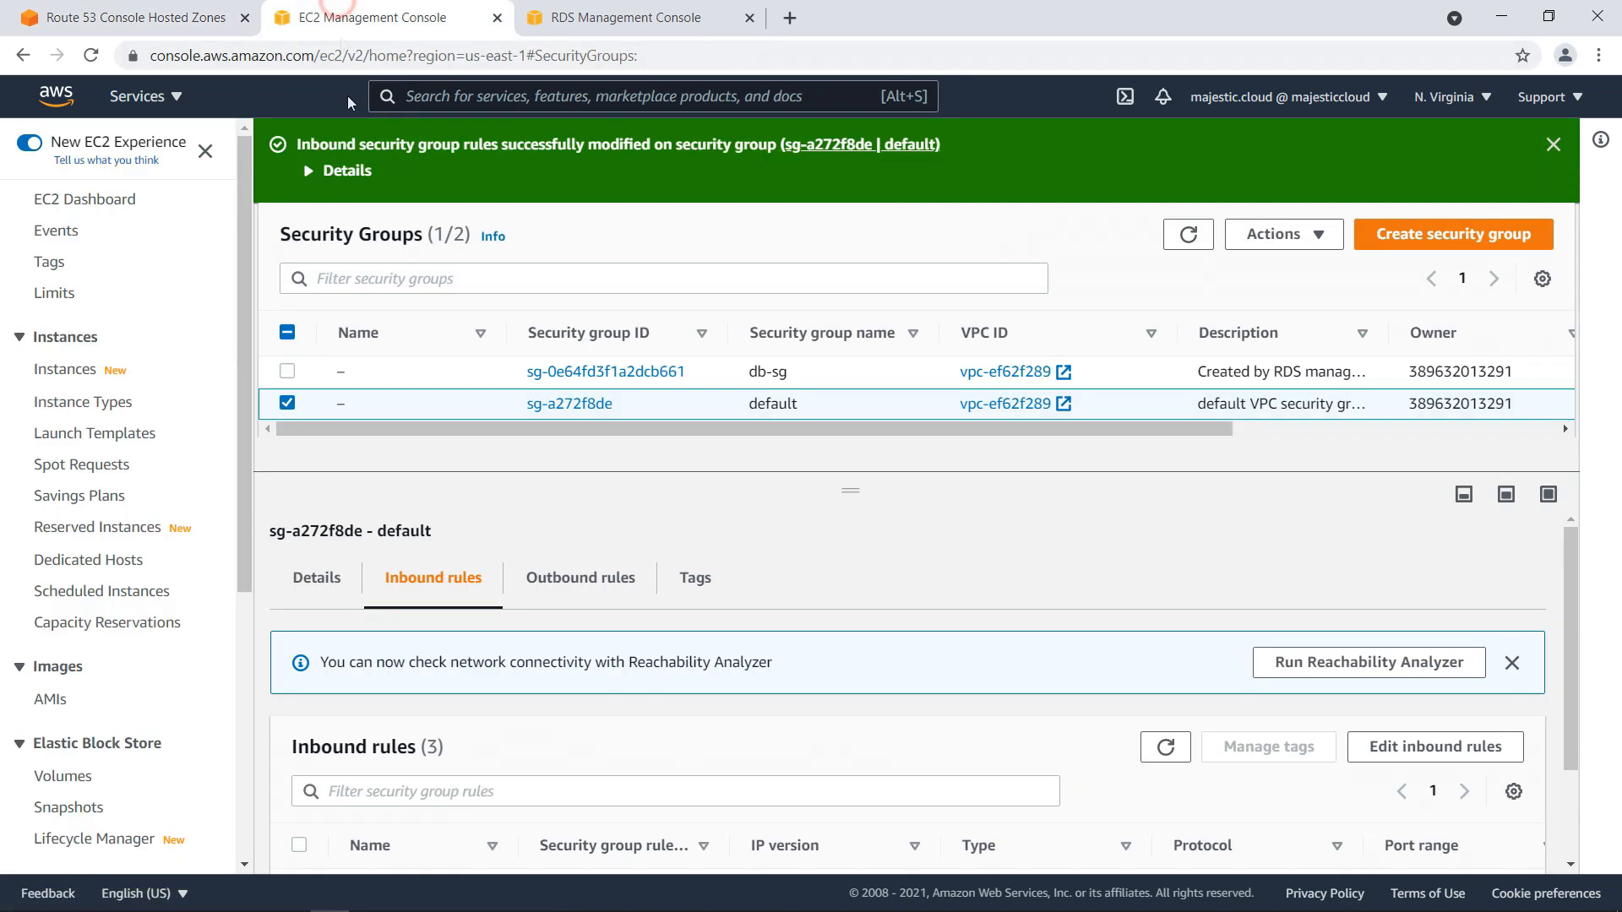
mouse_move(64, 370)
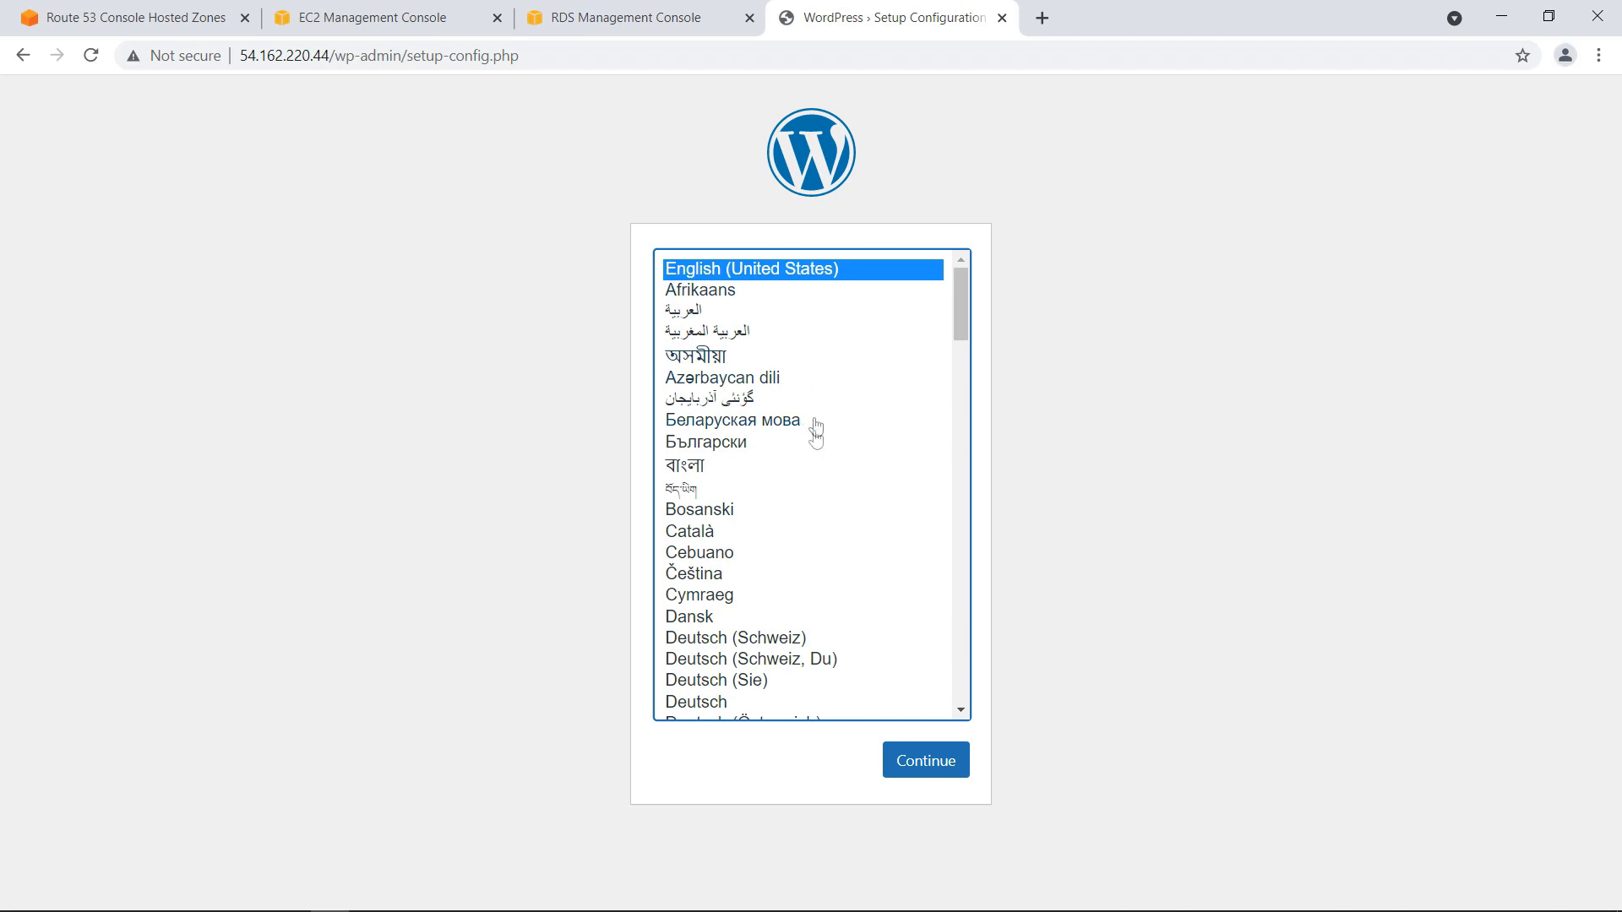
- Continue WordPress setup with English (United States), reaching the database requirements overview
scroll("down", 3)
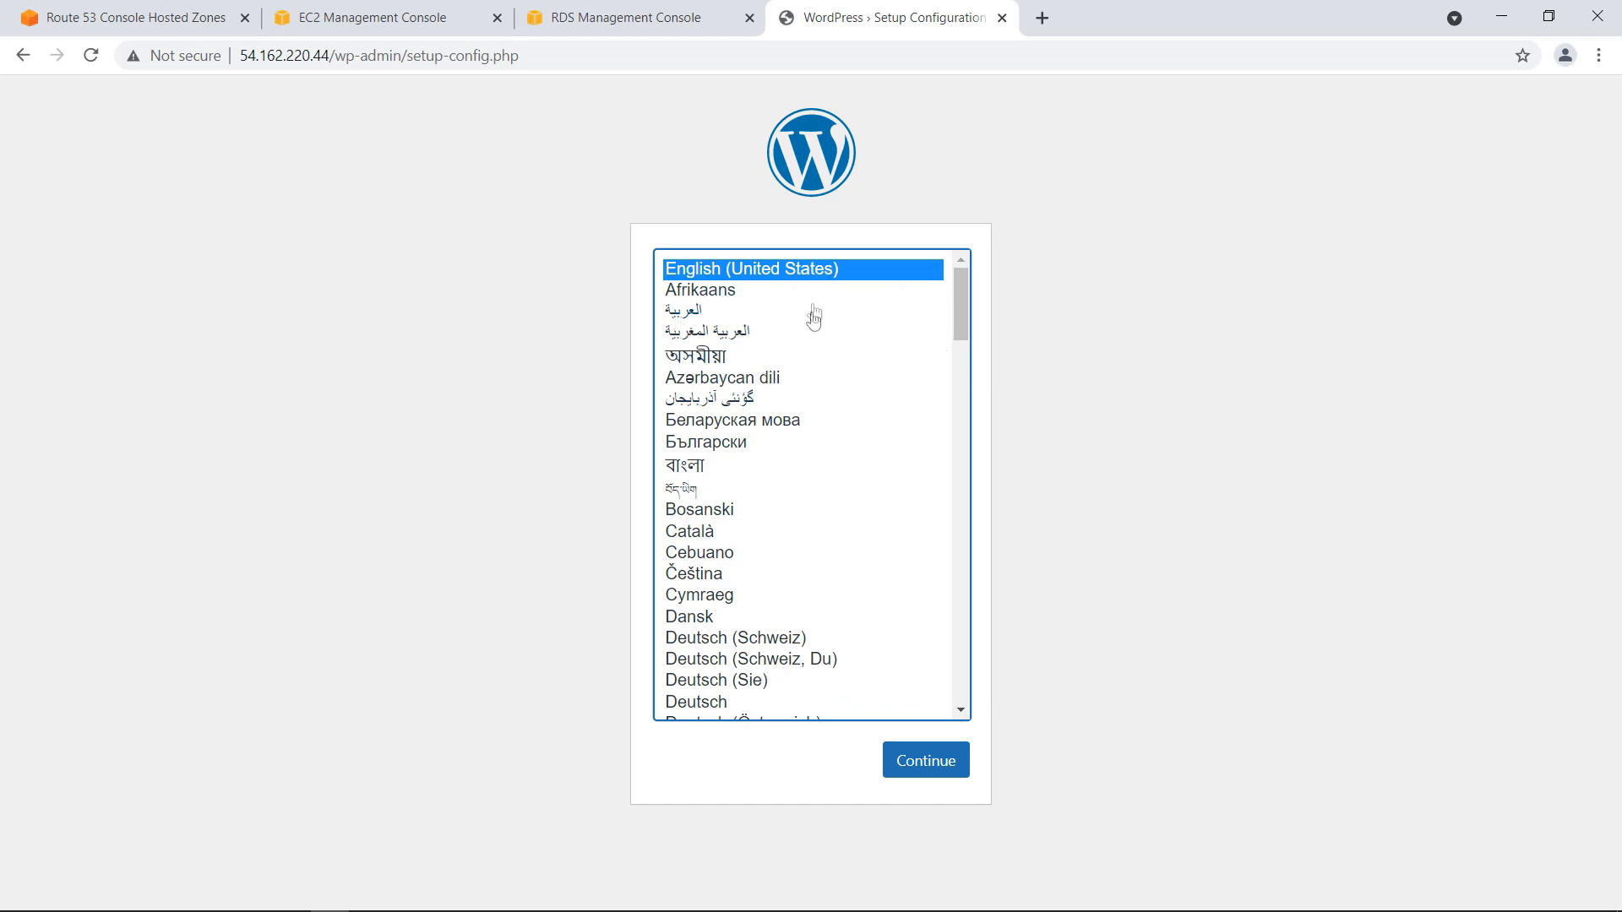
mouse_move(926, 367)
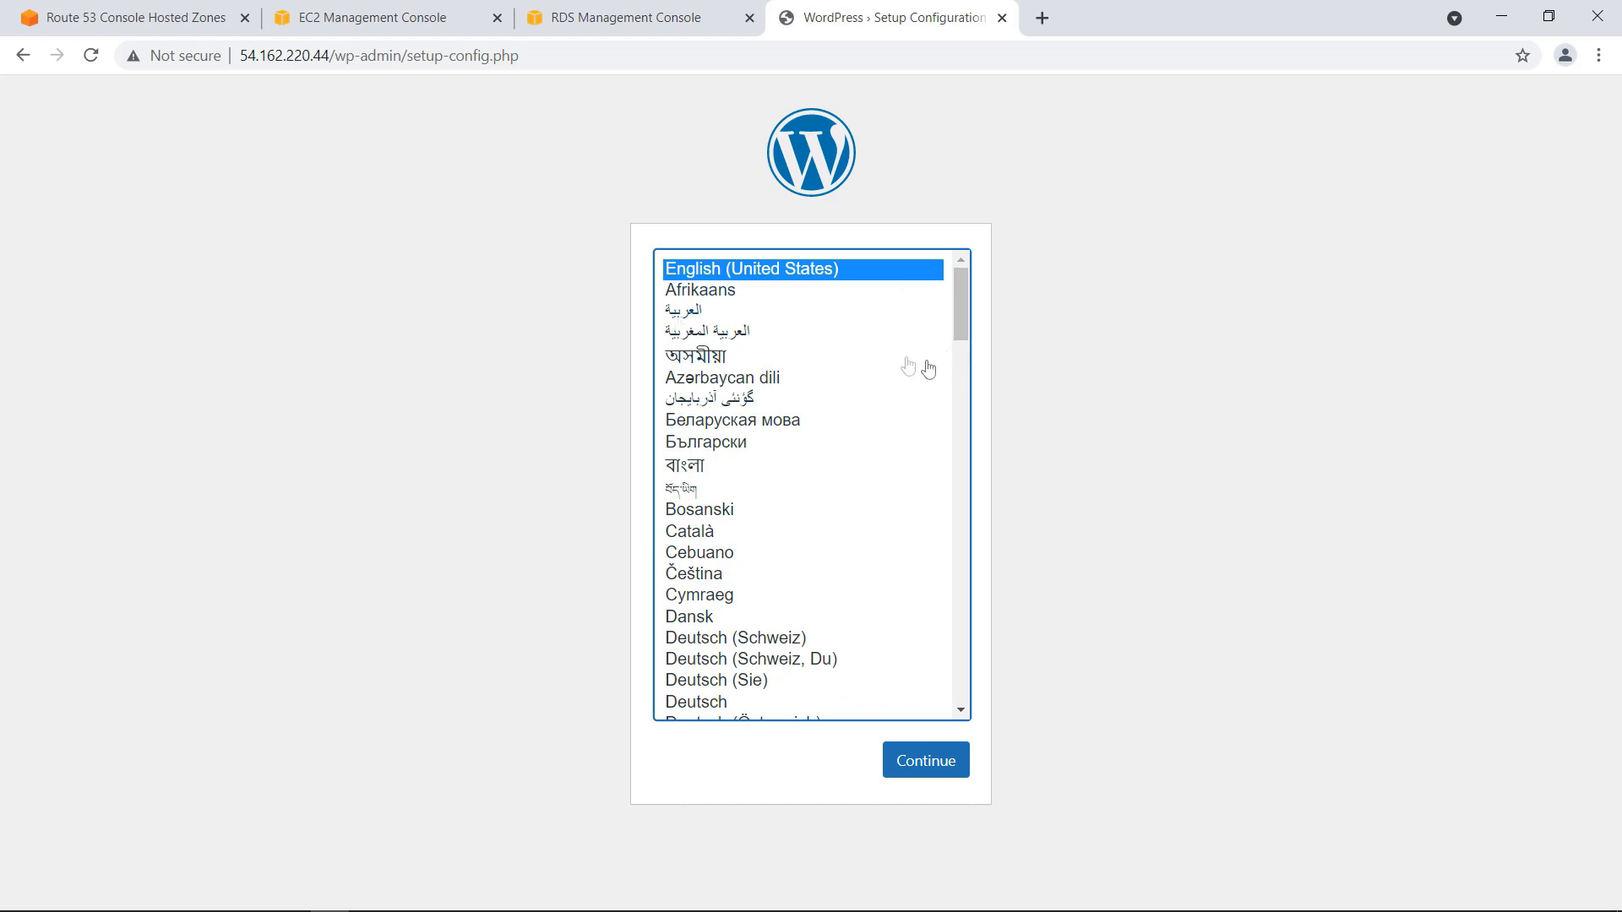
mouse_move(951, 614)
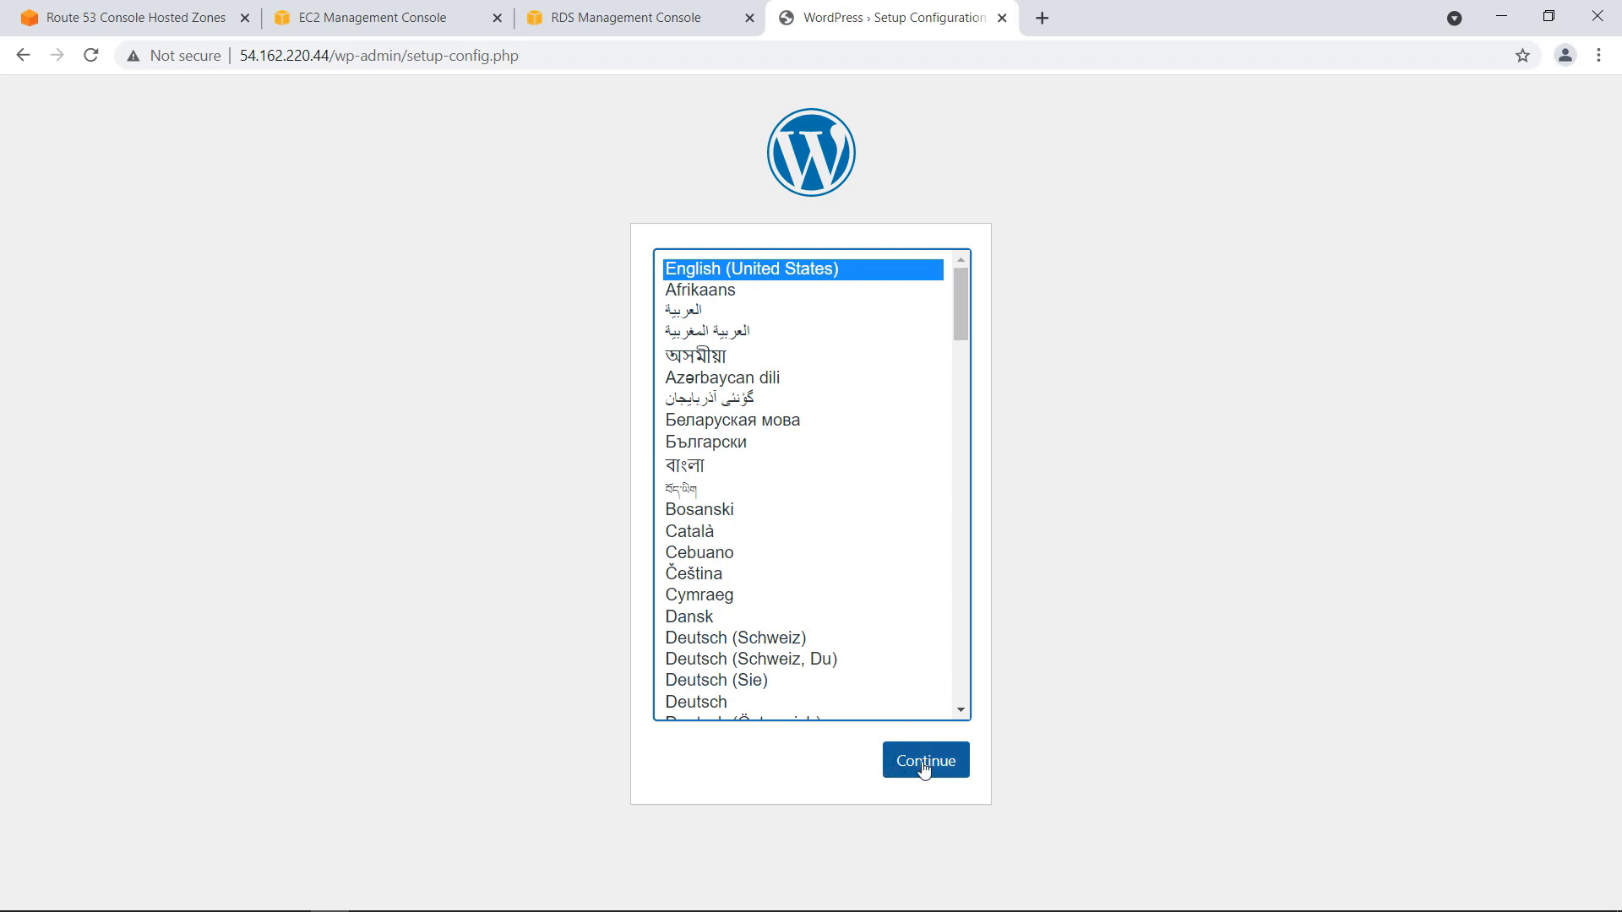
left_click(924, 758)
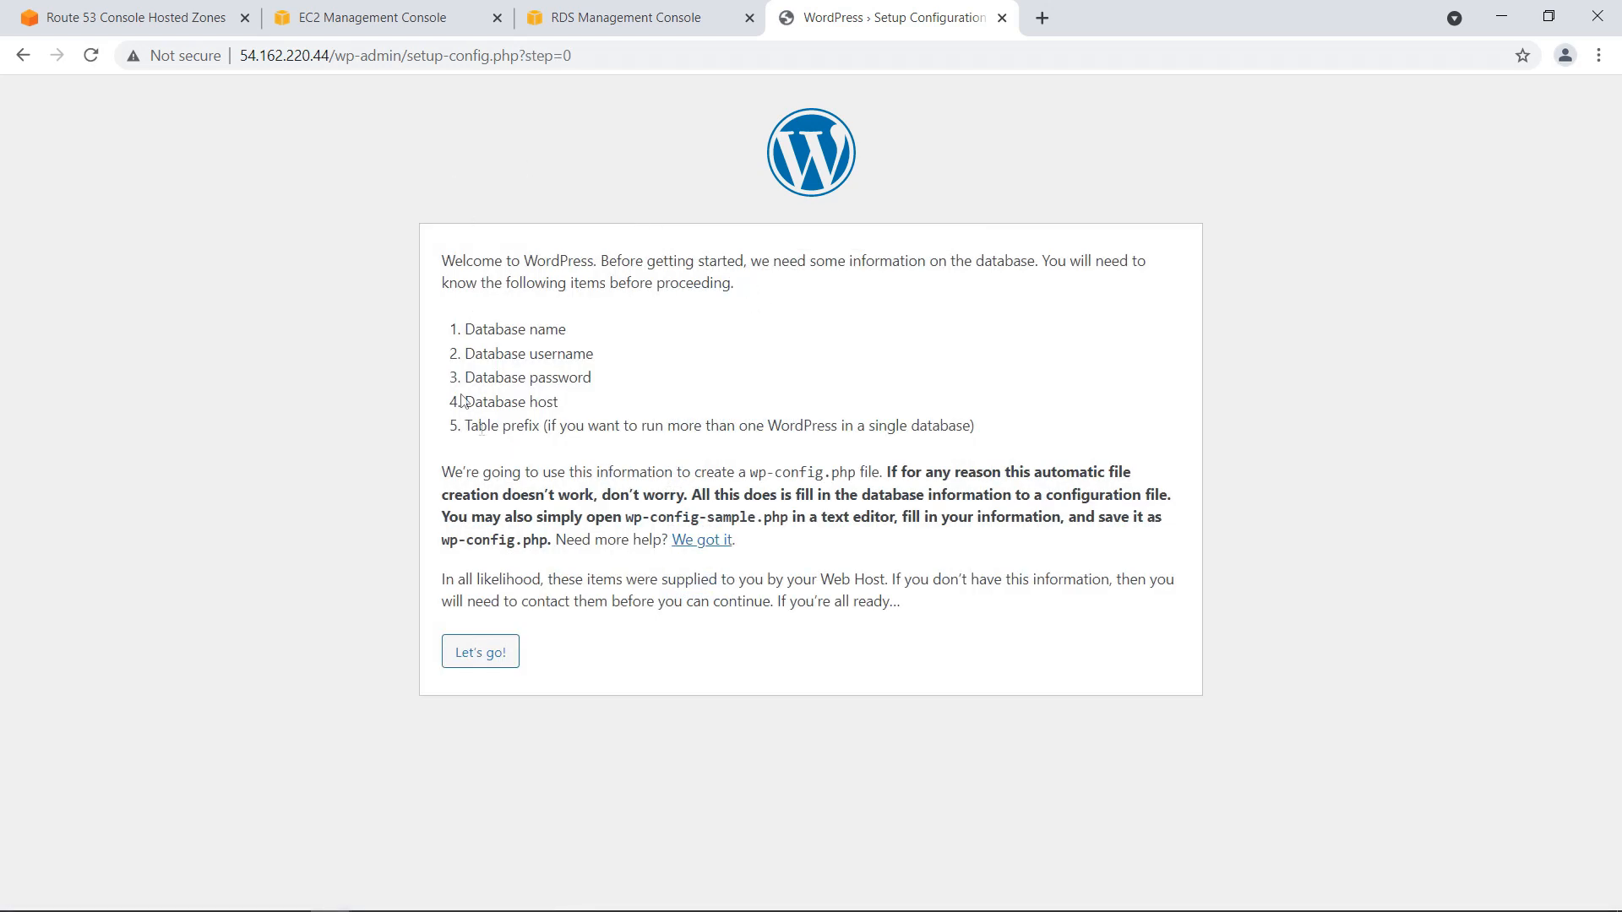
left_click(478, 652)
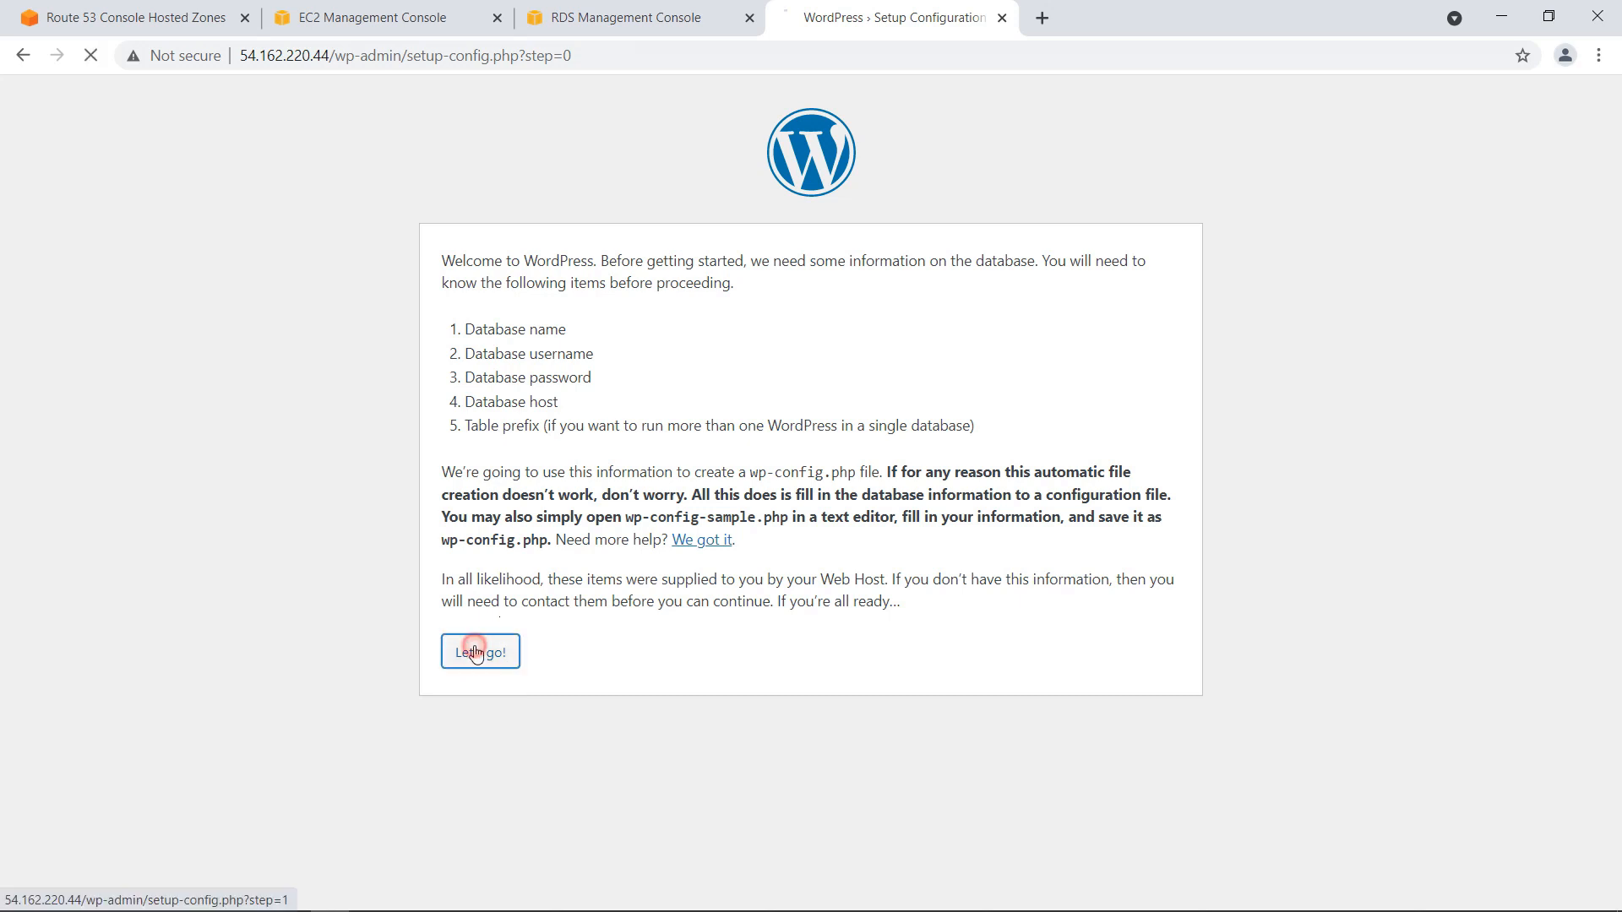
left_click(480, 652)
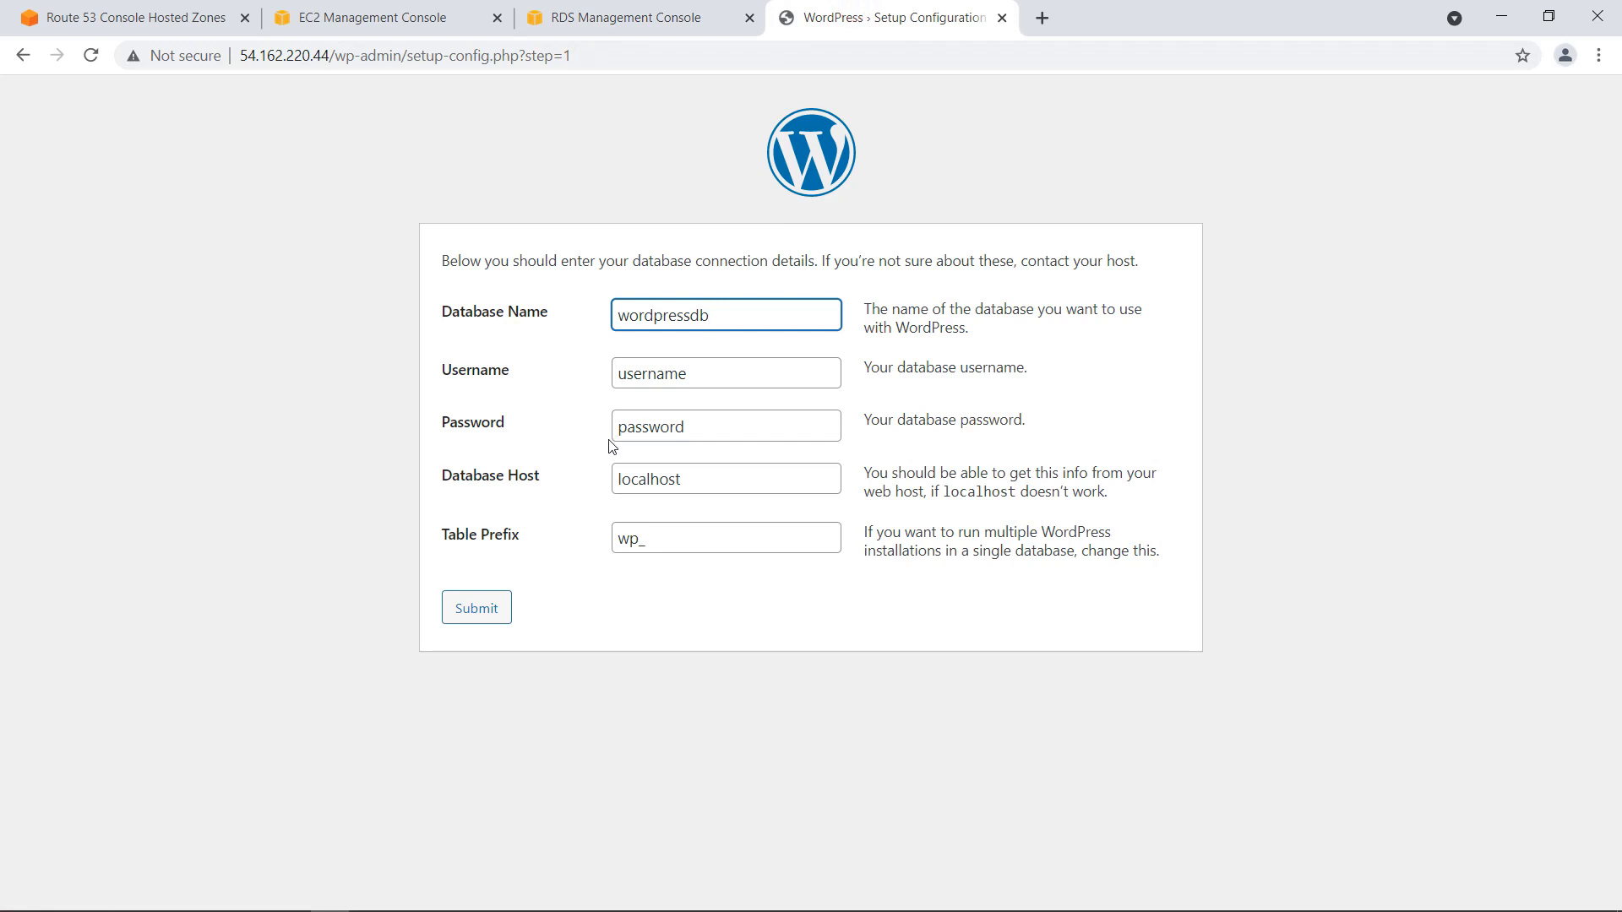
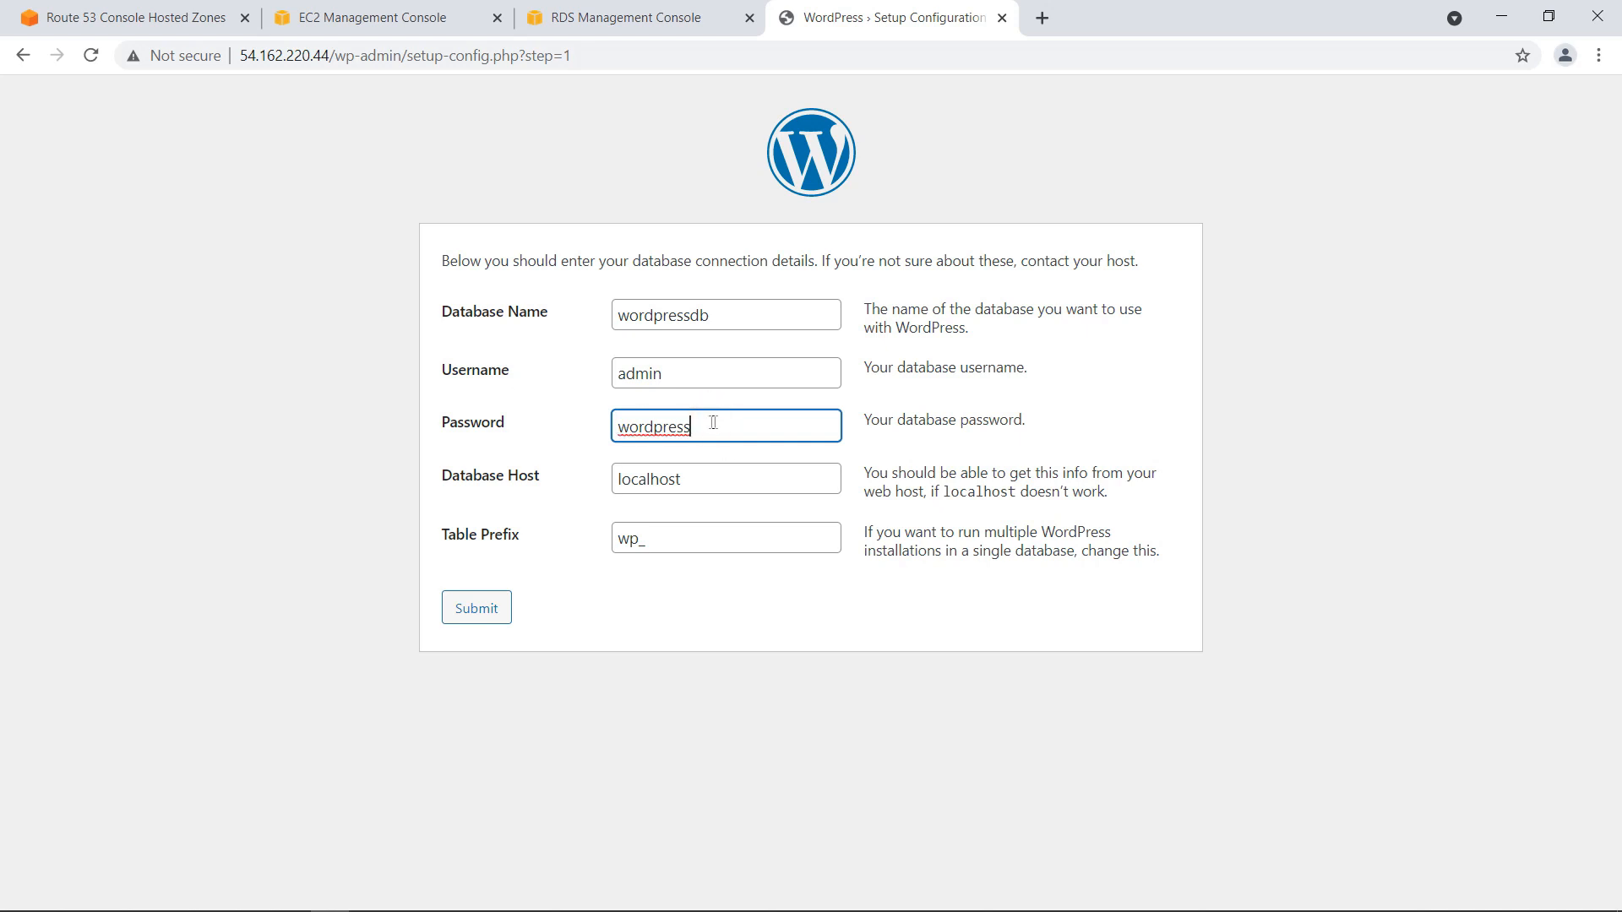
double_click(651, 426)
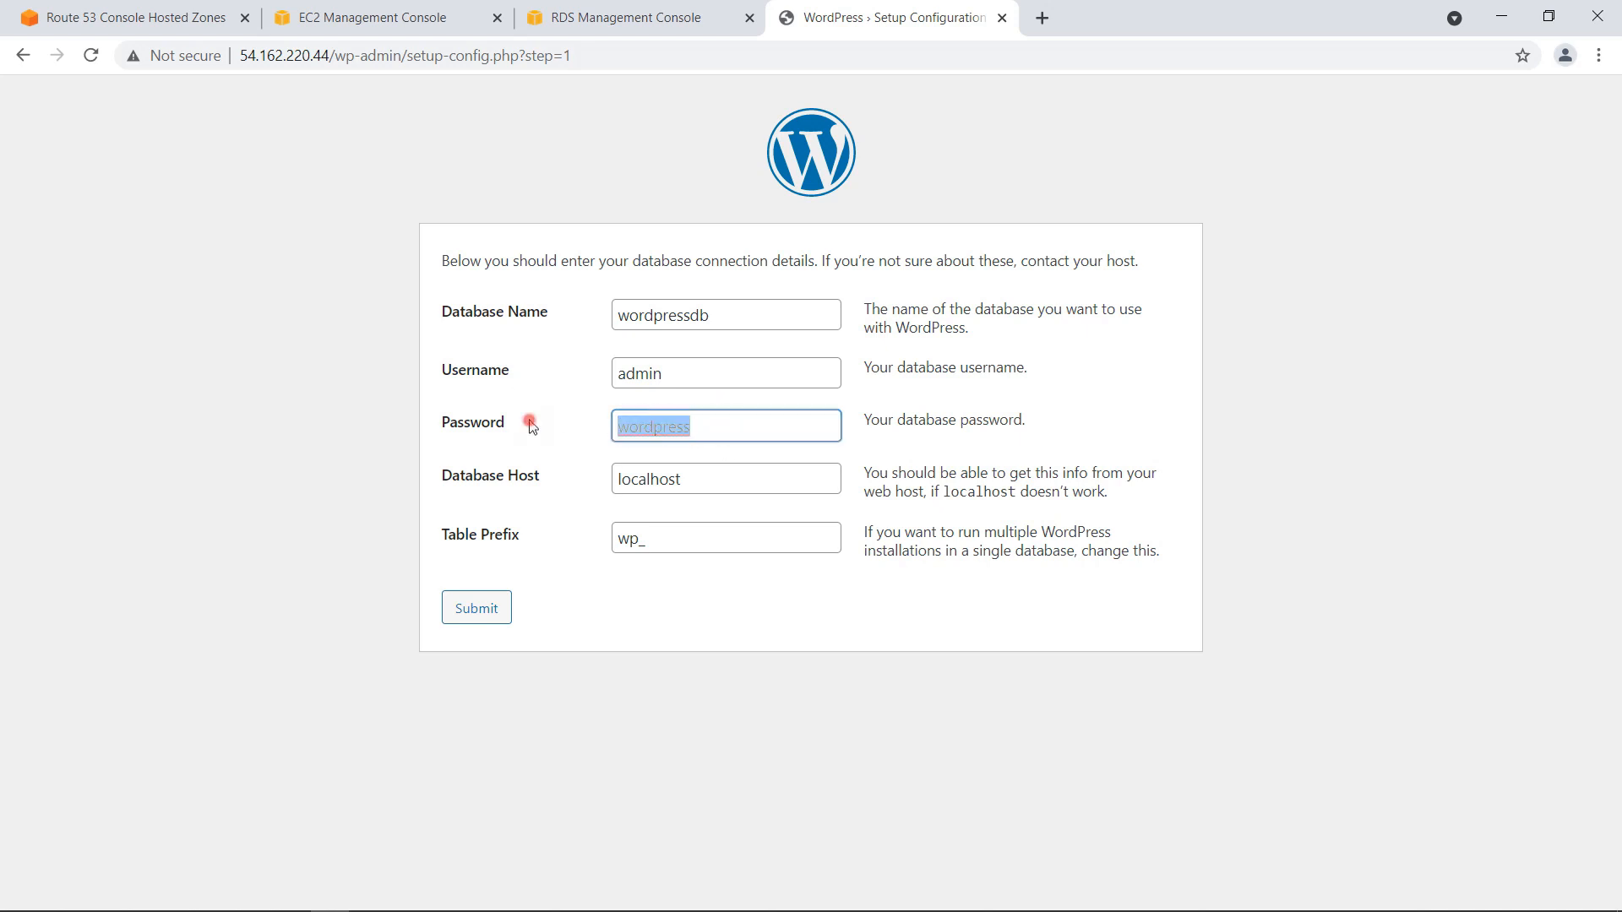
- Replace localhost with host db.majestic.local, submit the details and run the installation
left_click(725, 478)
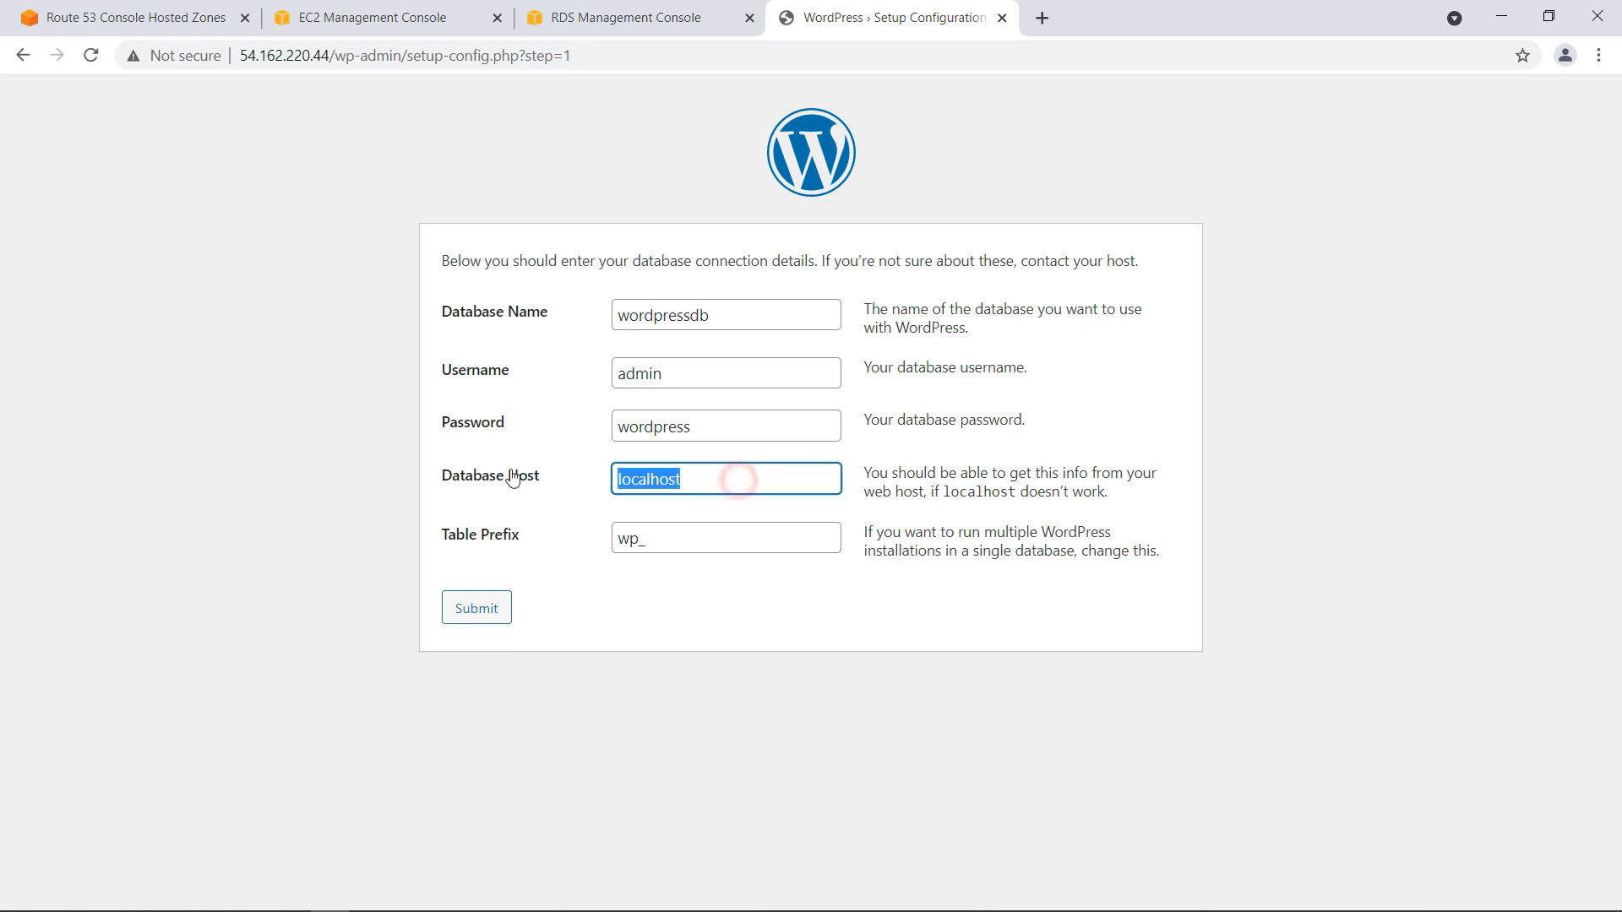
type("db.m")
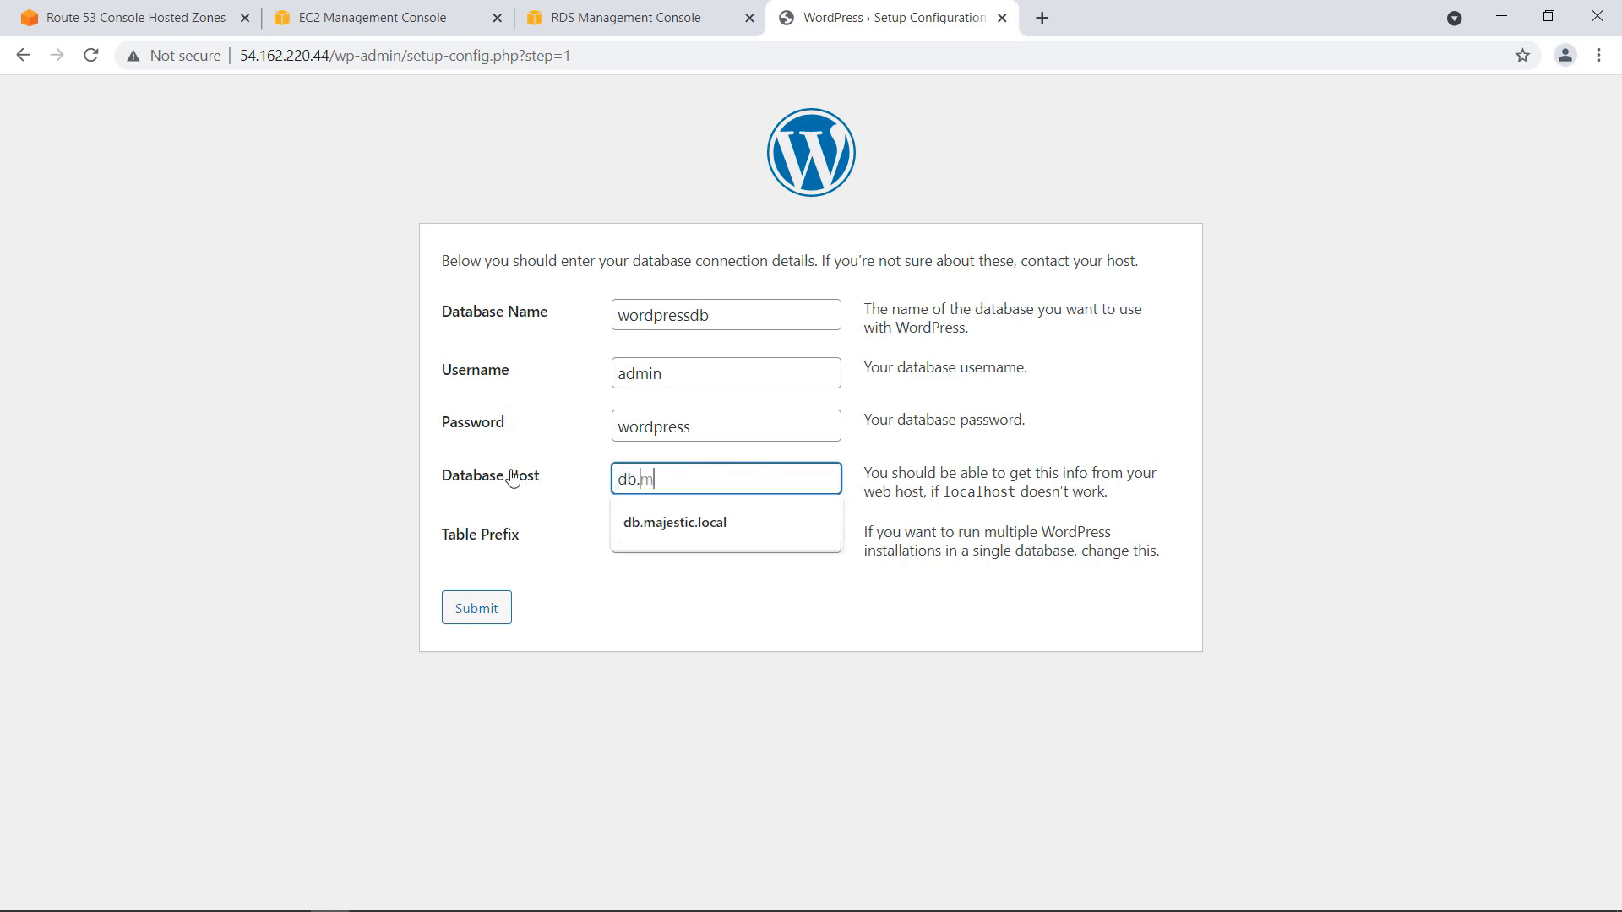
left_click(673, 522)
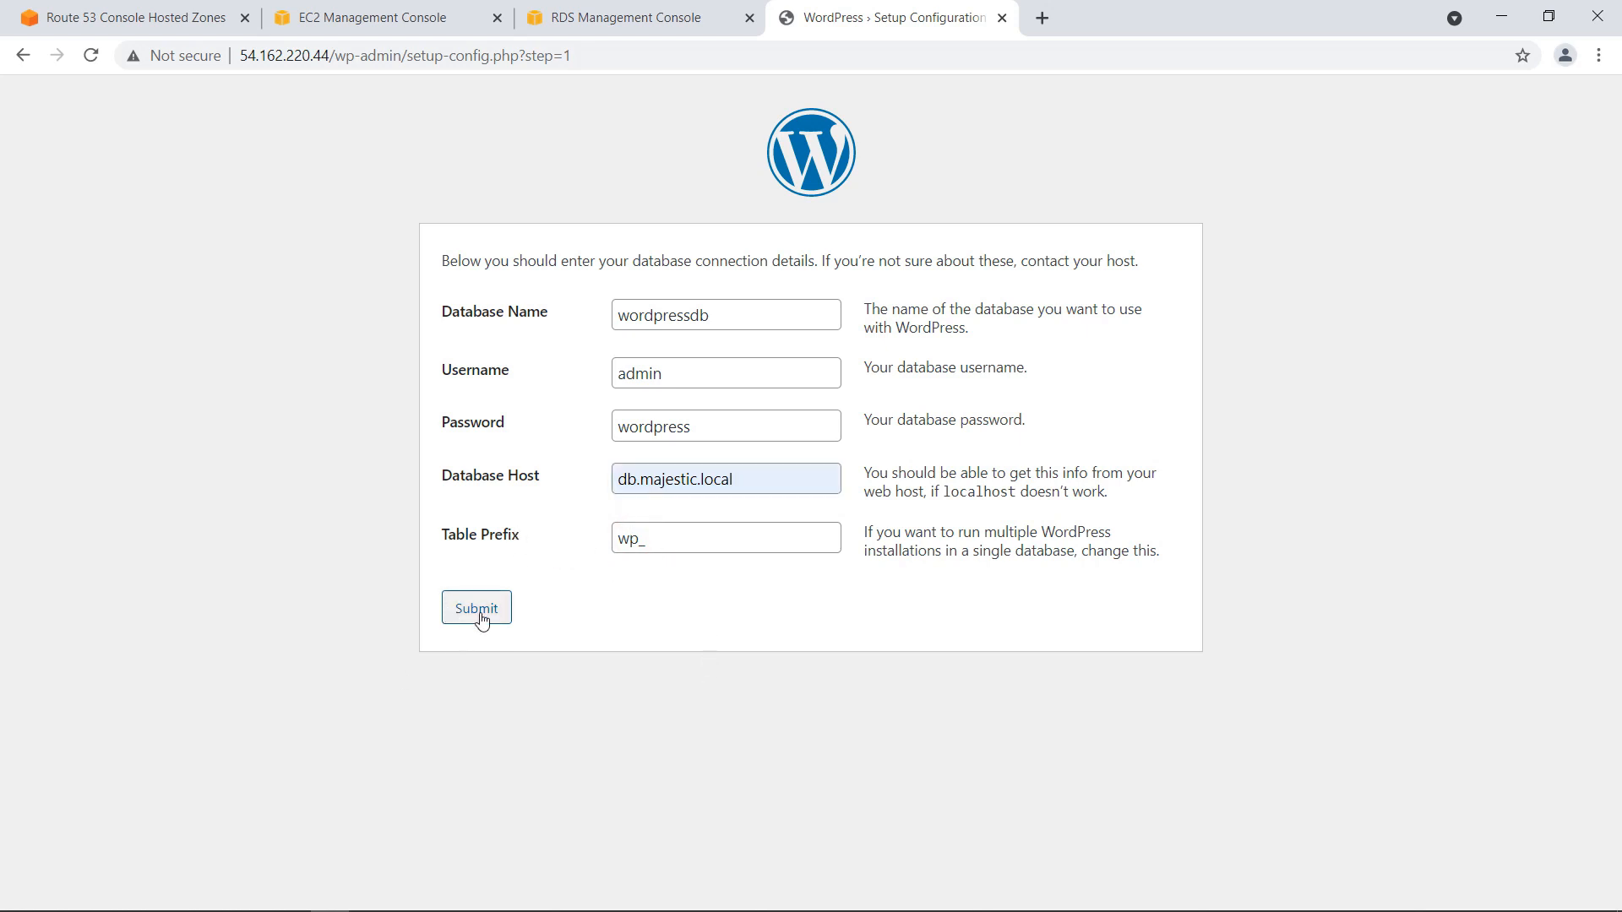
left_click(476, 606)
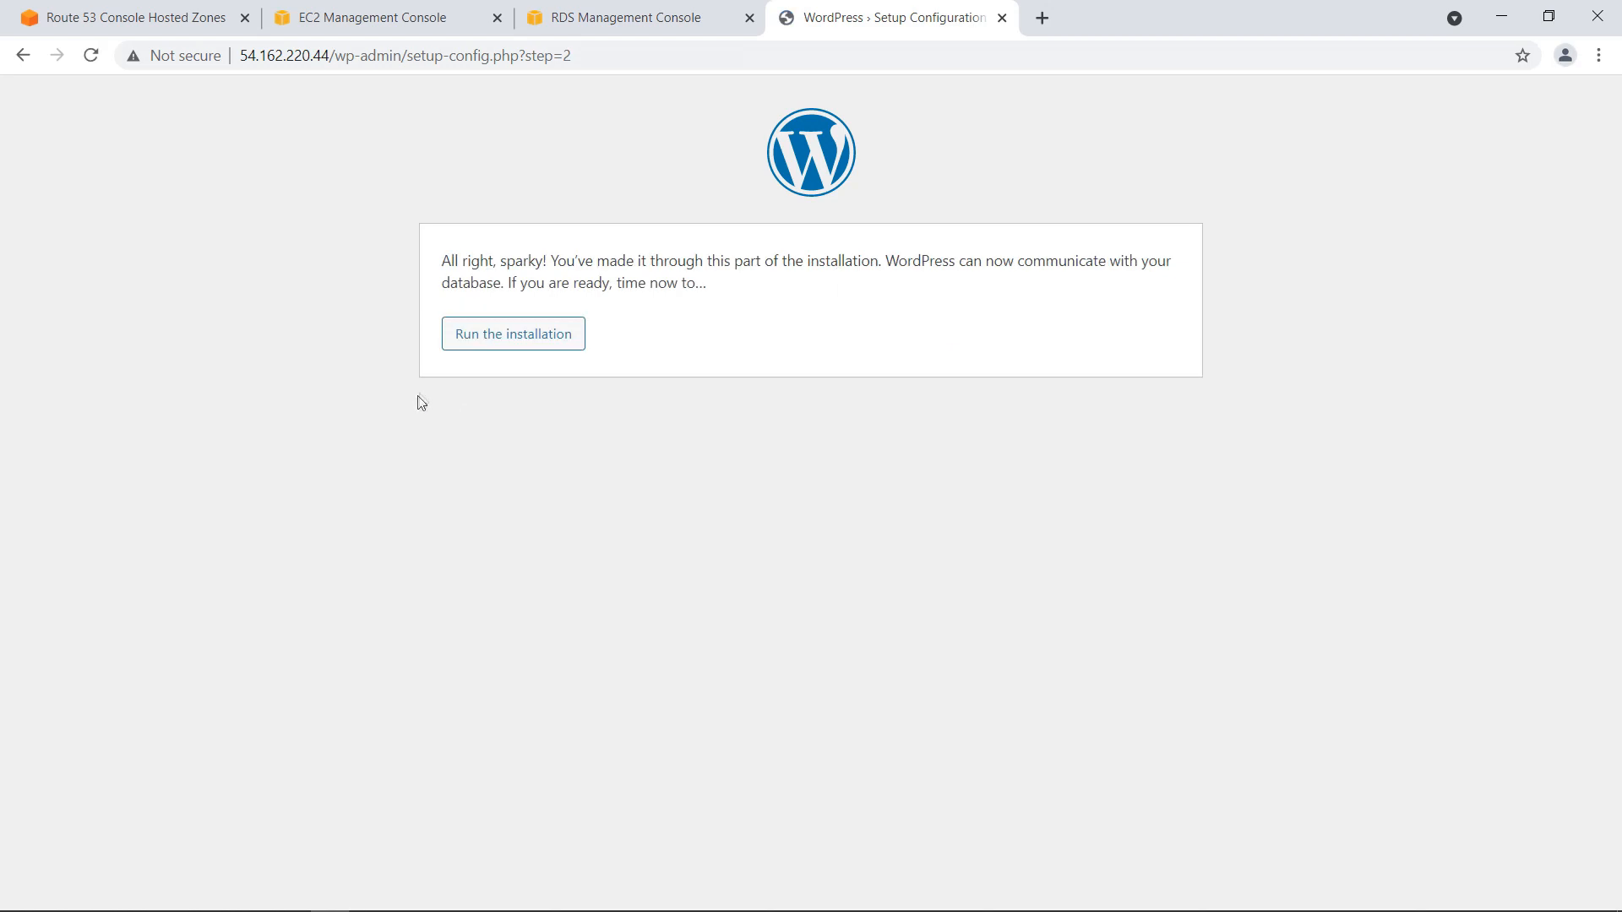
left_click(512, 333)
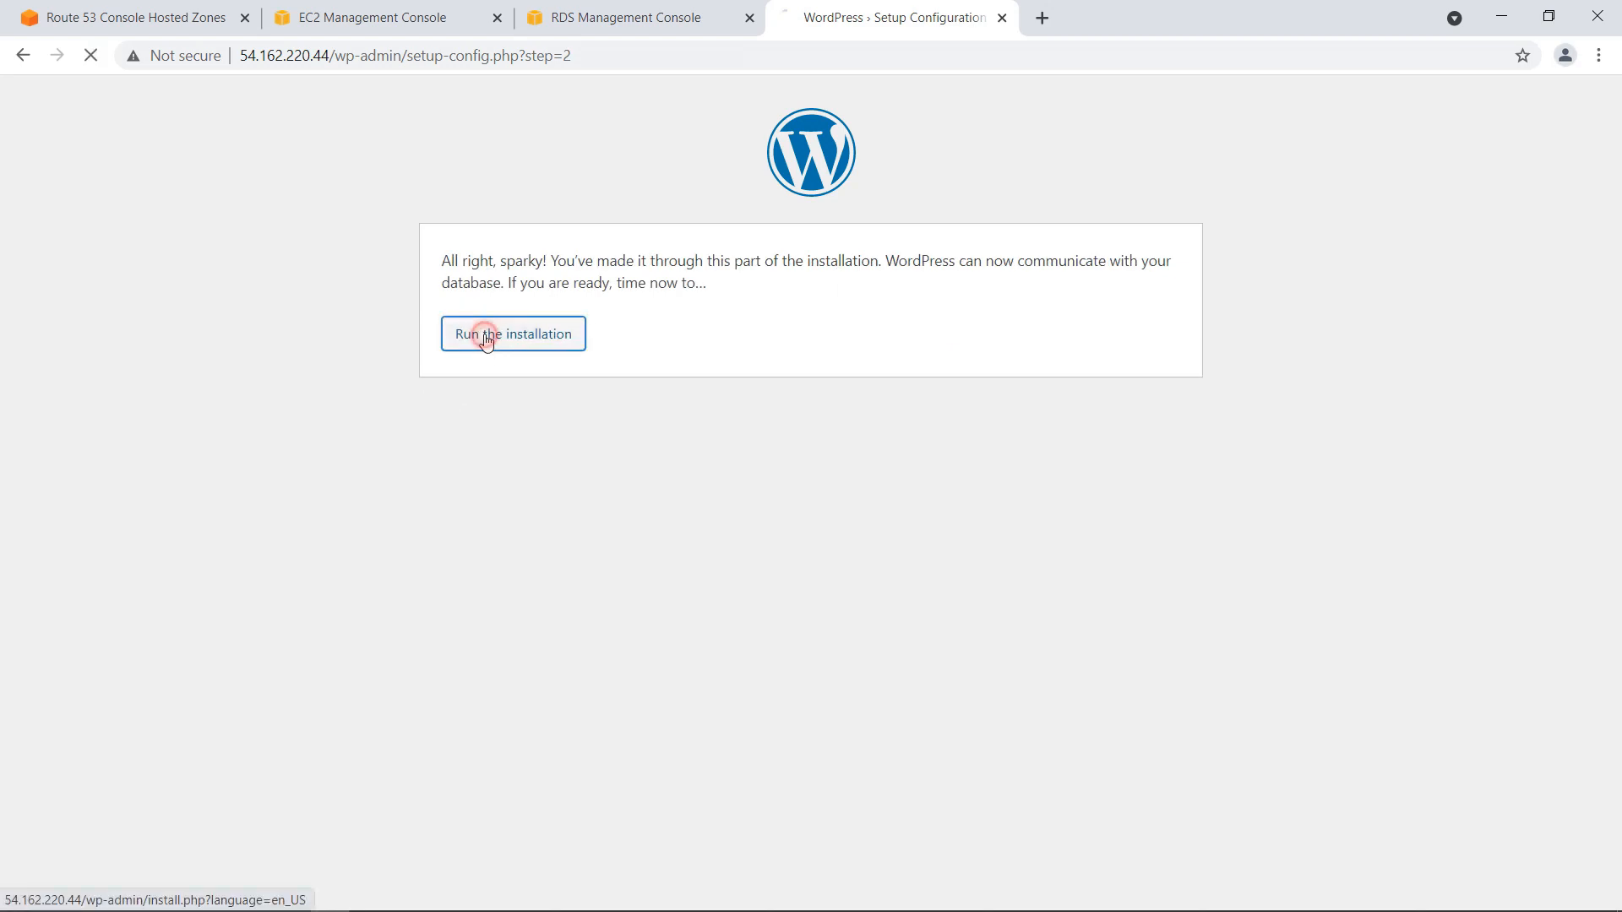
left_click(512, 333)
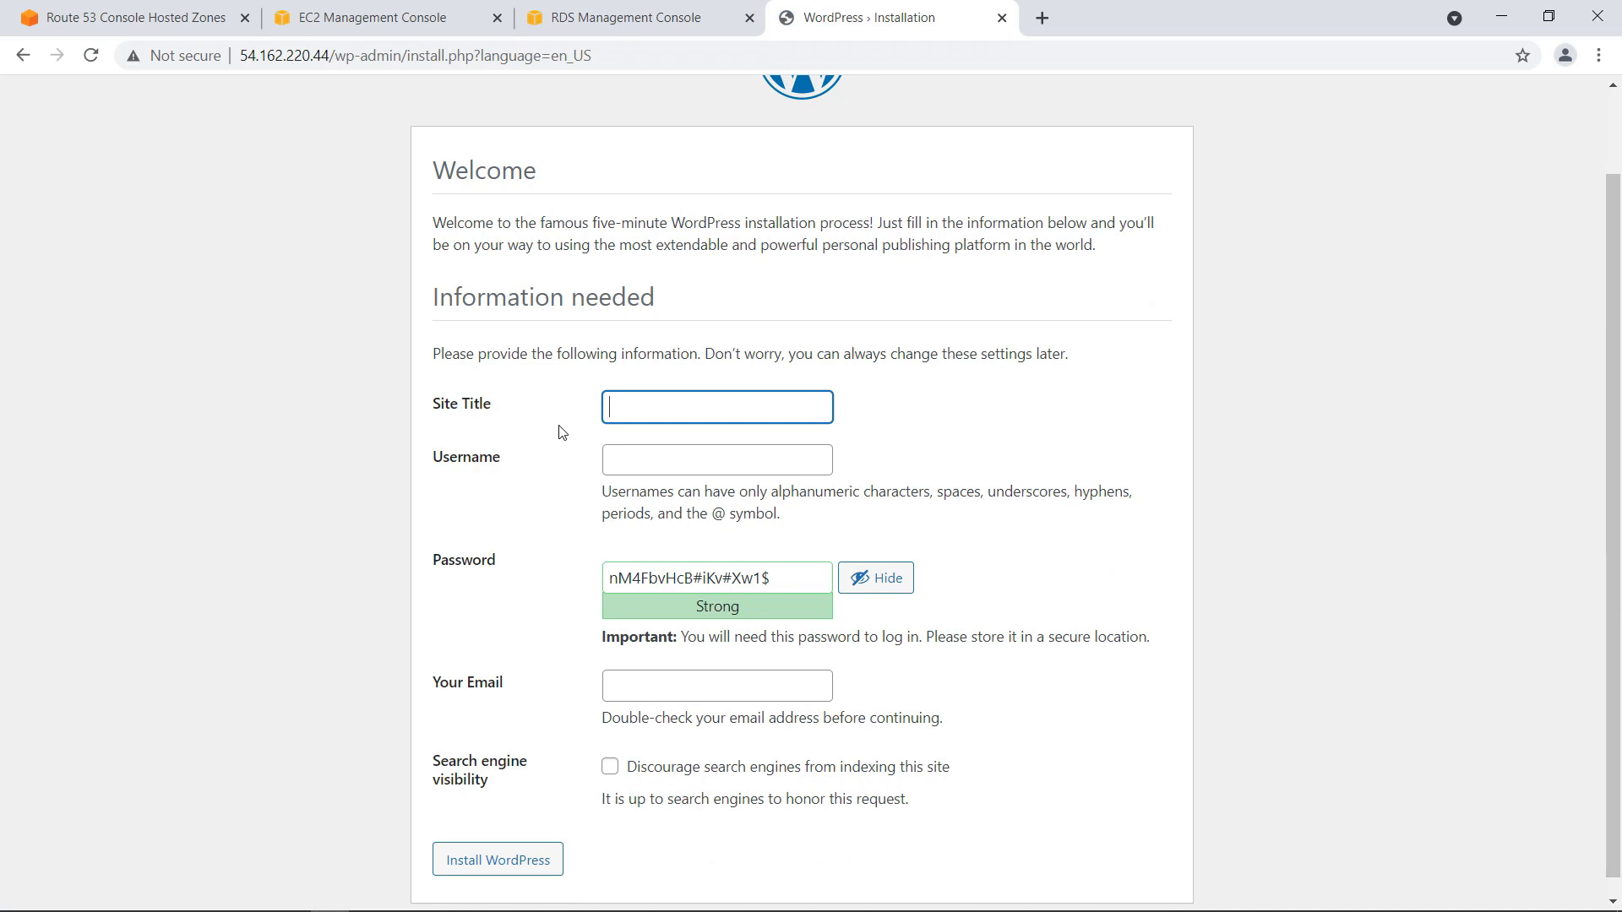
type("Majestic Site")
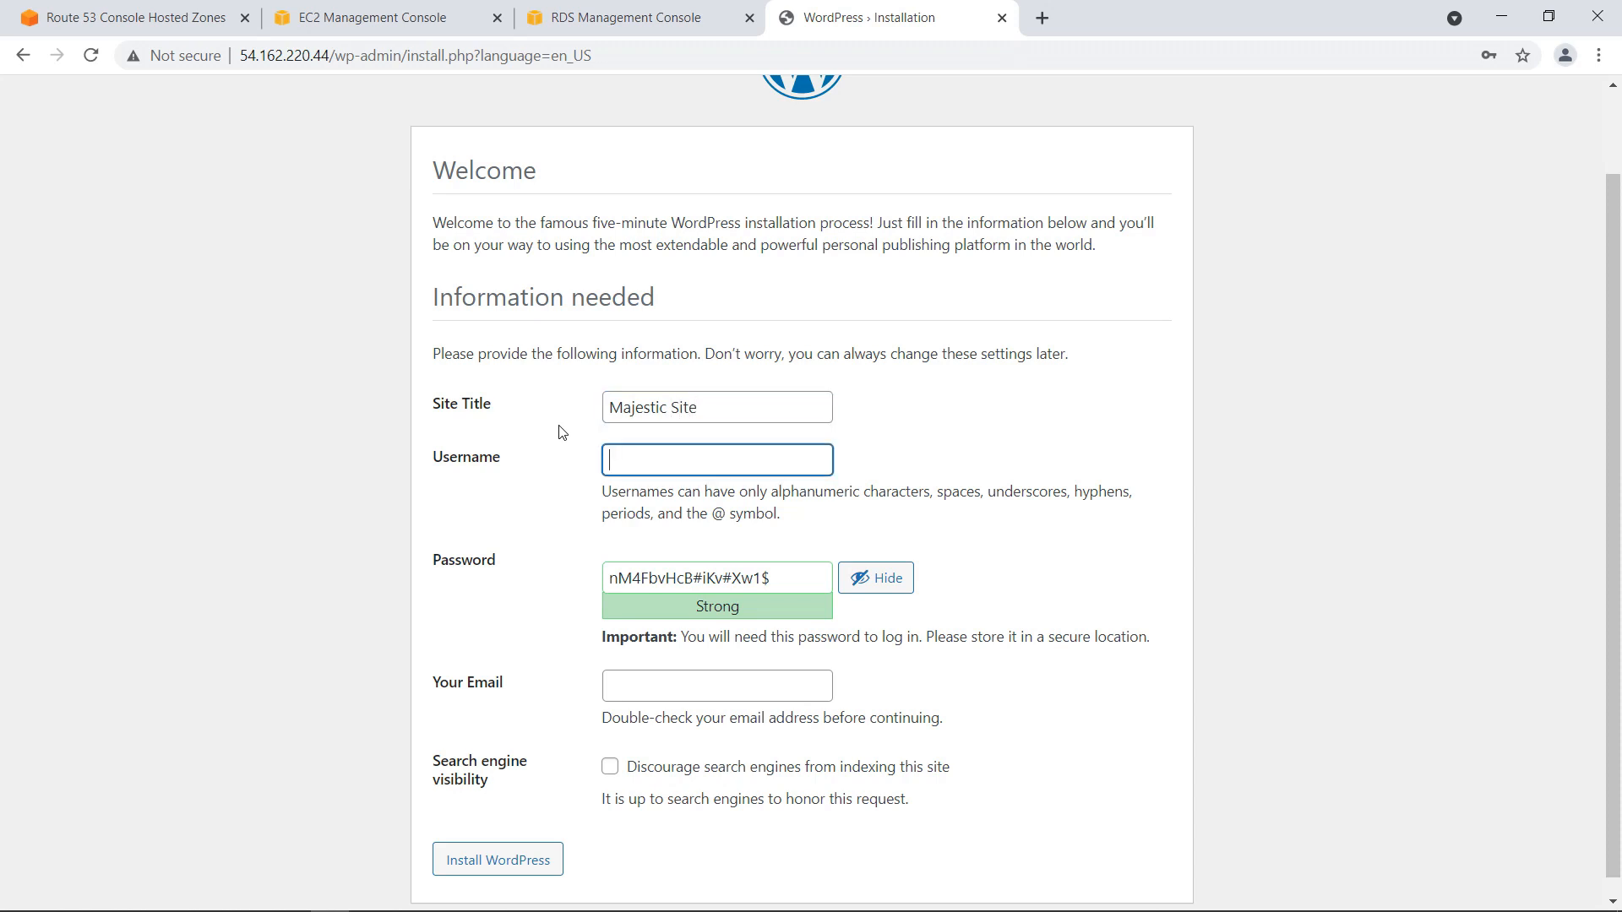
type("majestic")
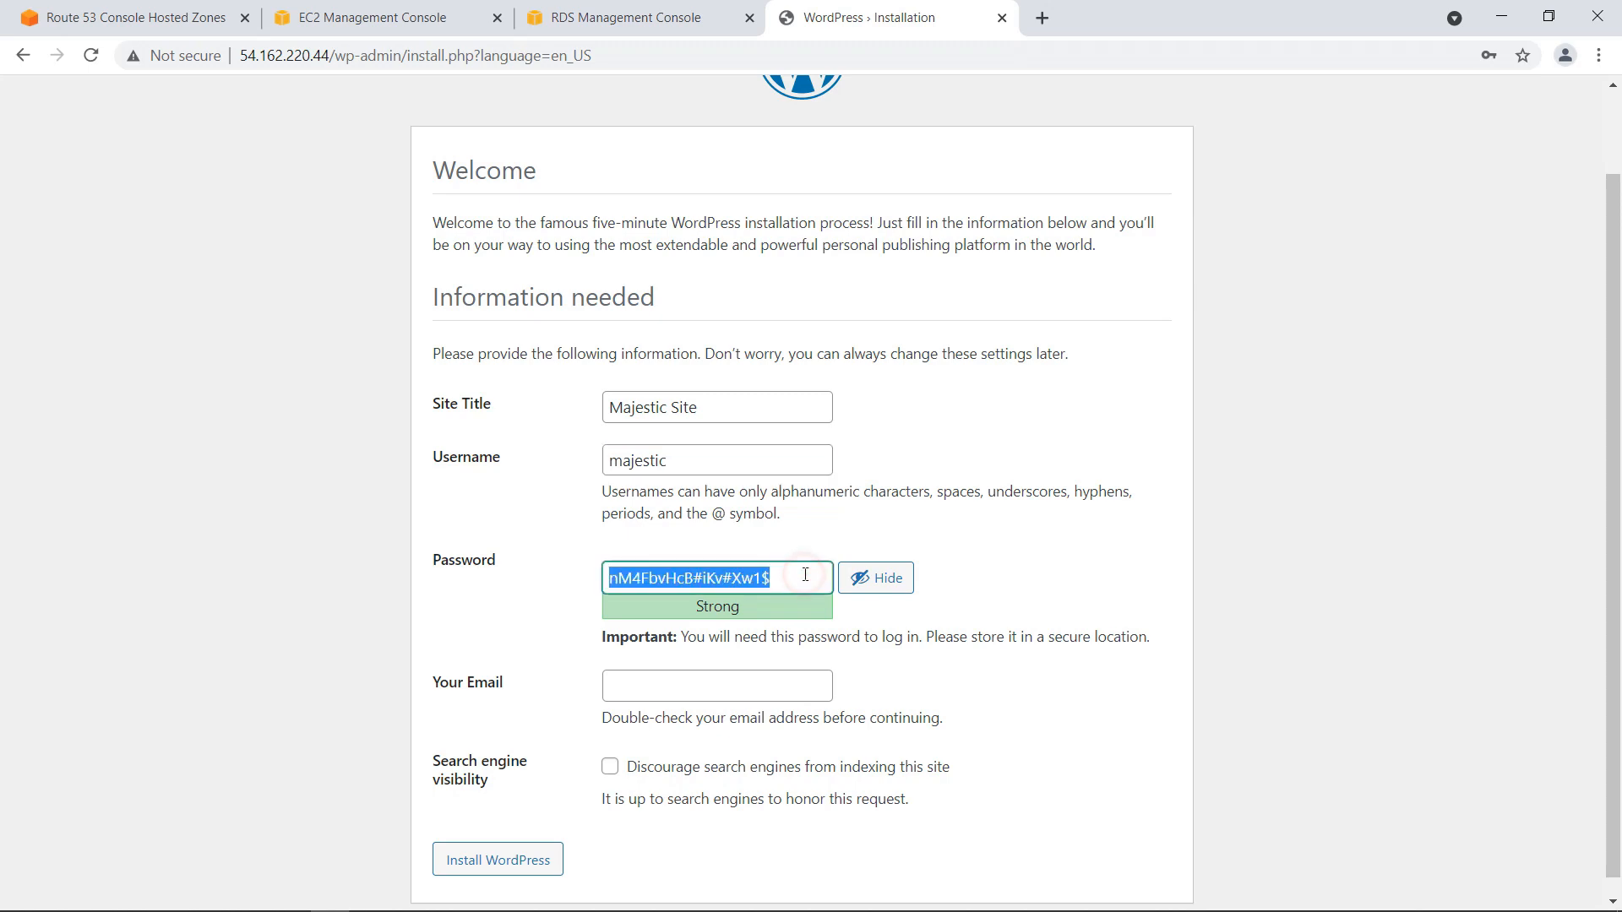
left_click(716, 667)
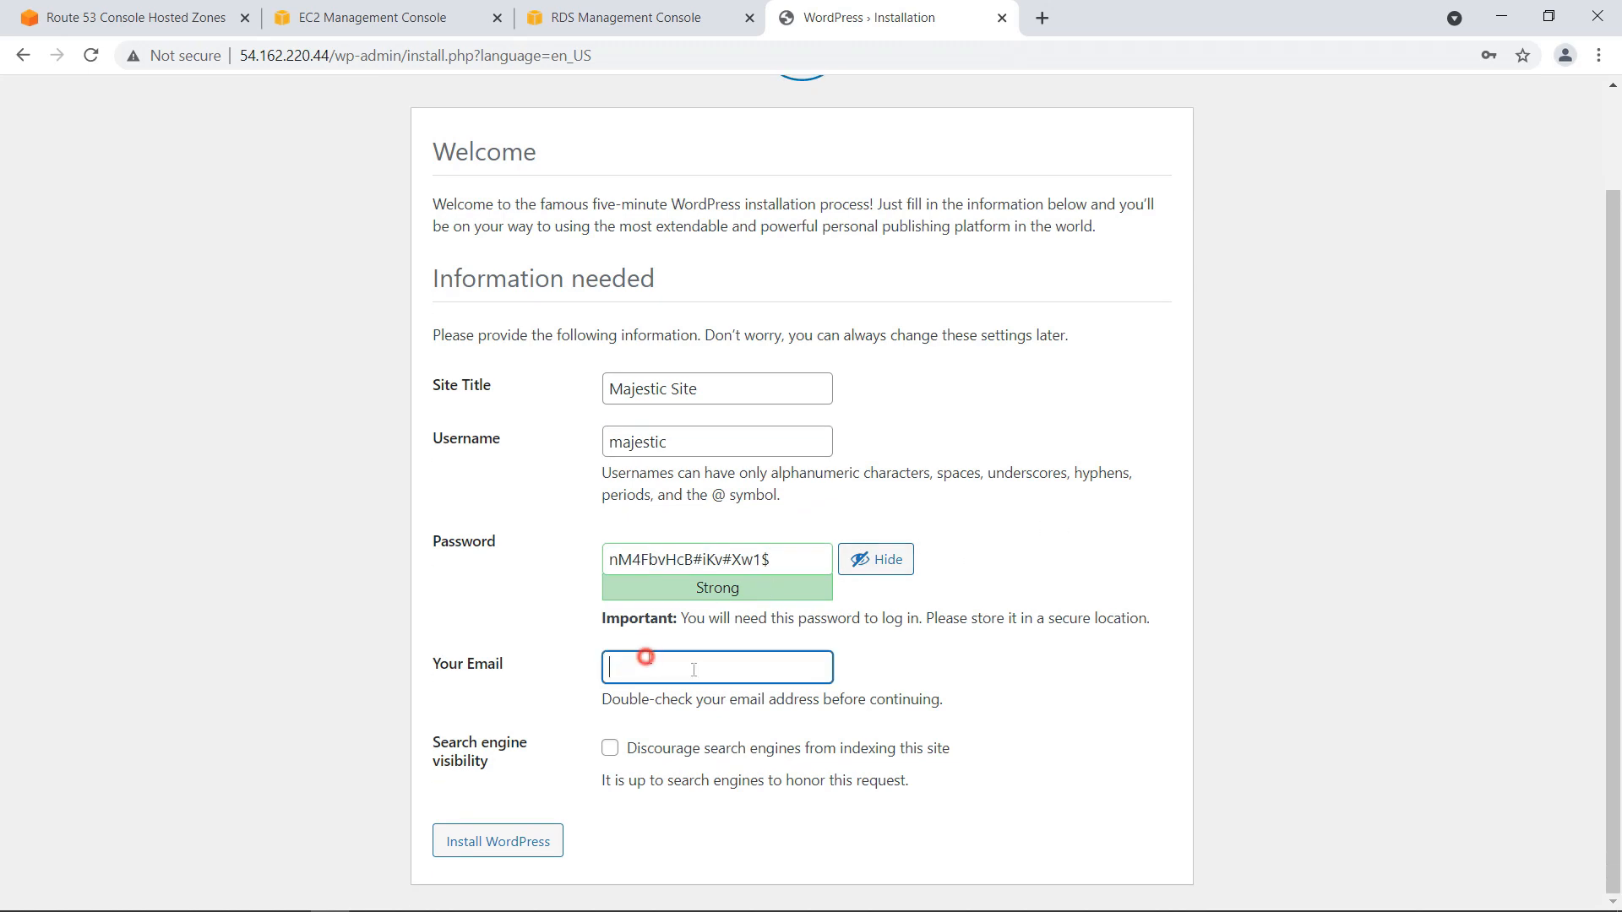
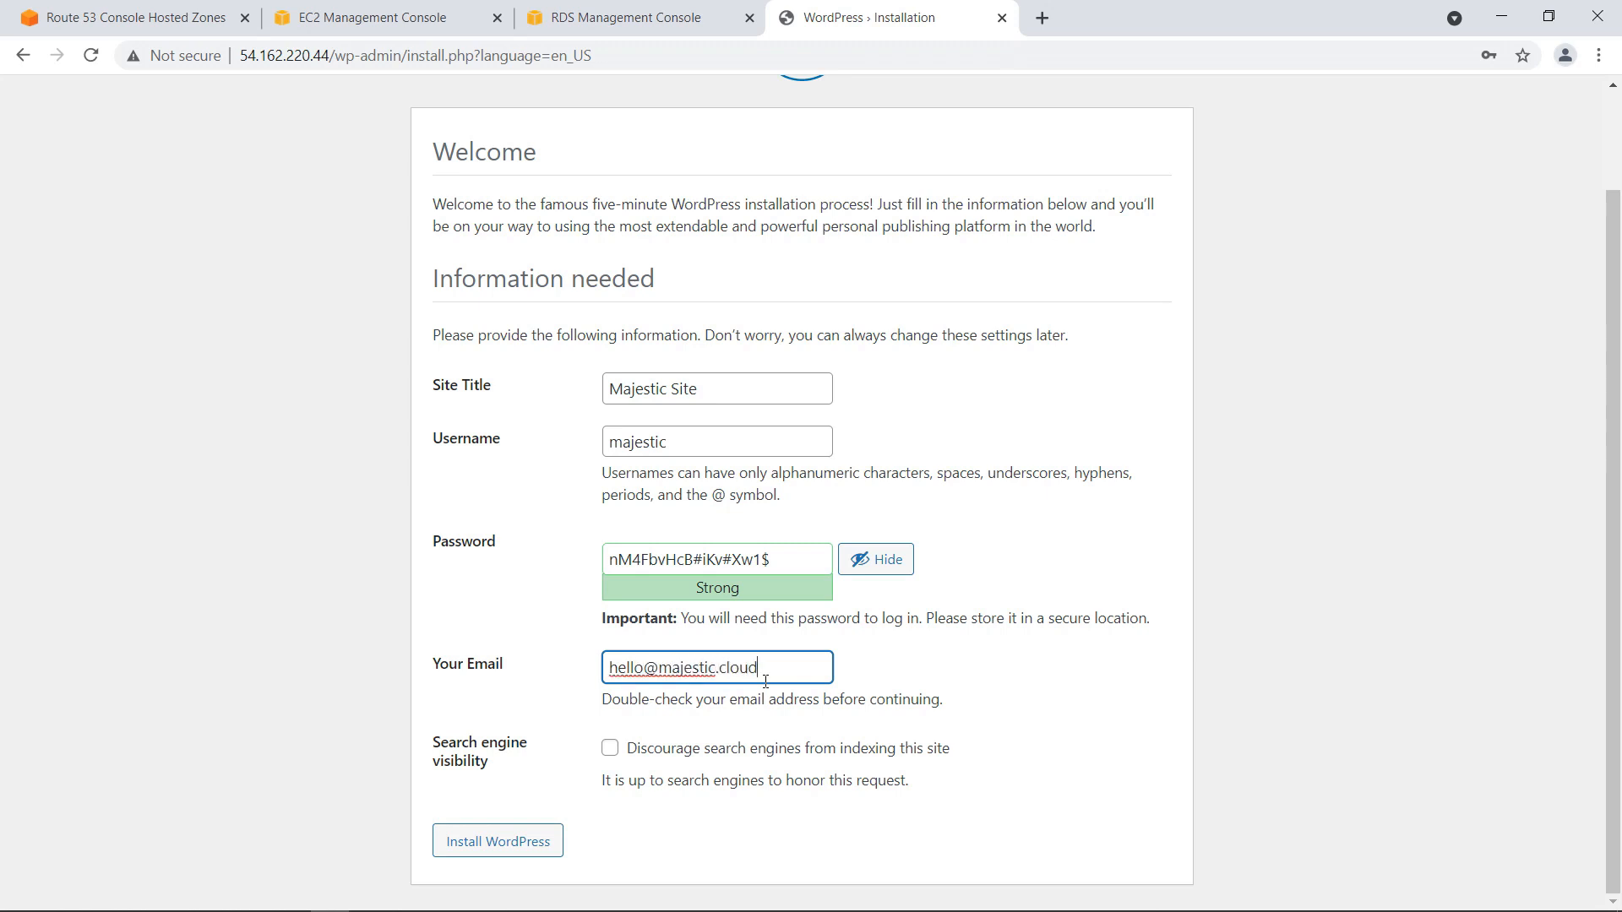
- Install WordPress with these details and proceed to the login page
left_click(497, 839)
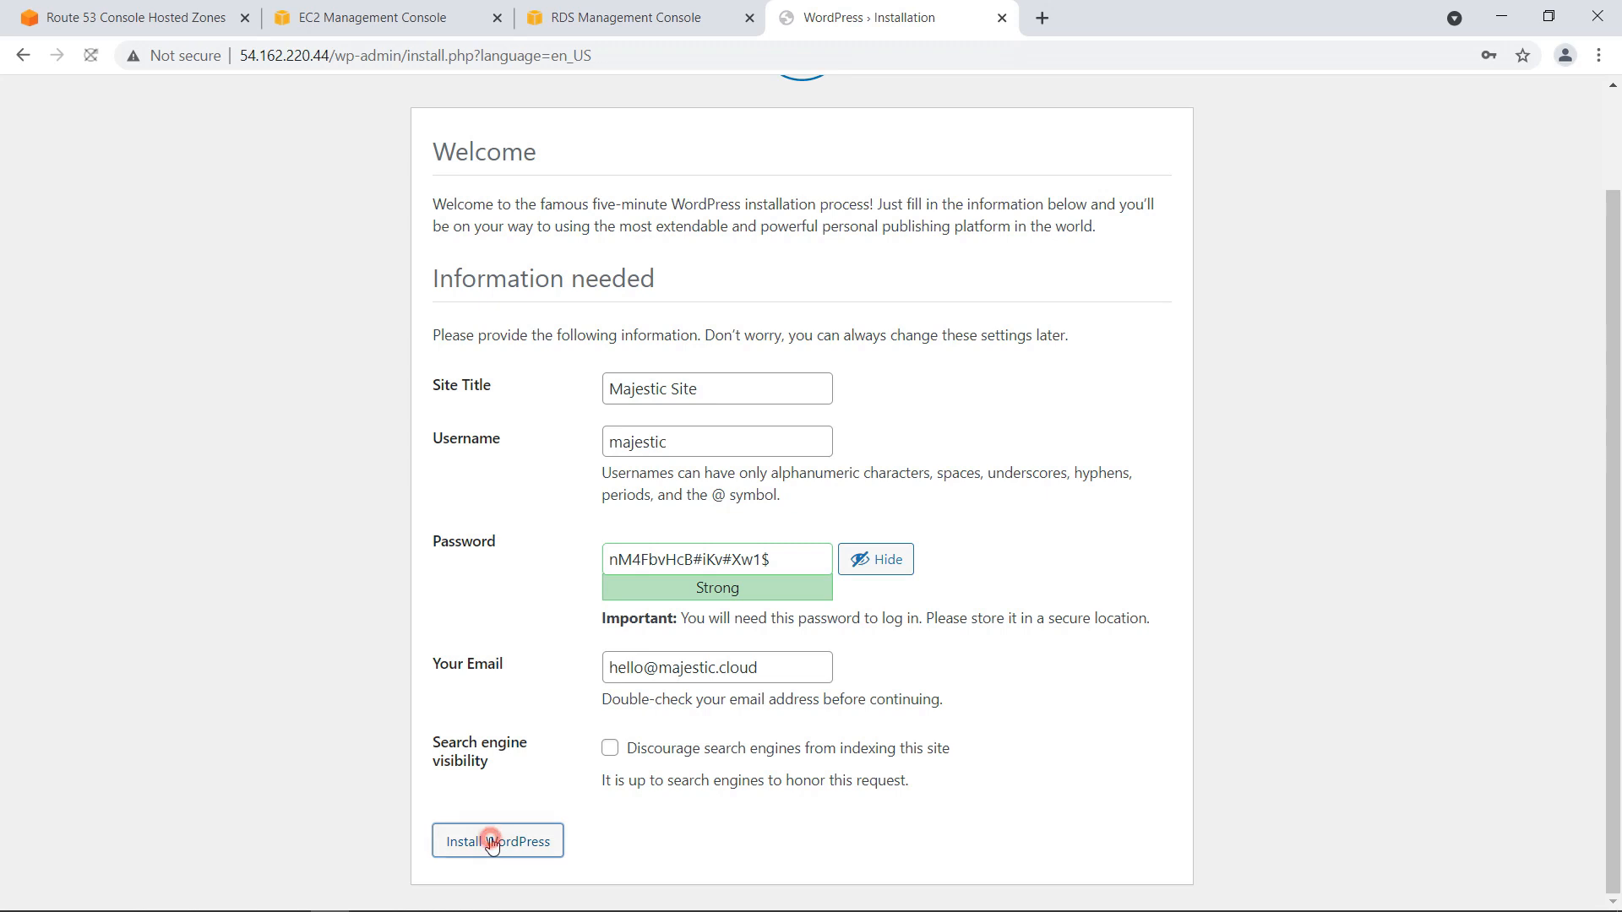
left_click(496, 839)
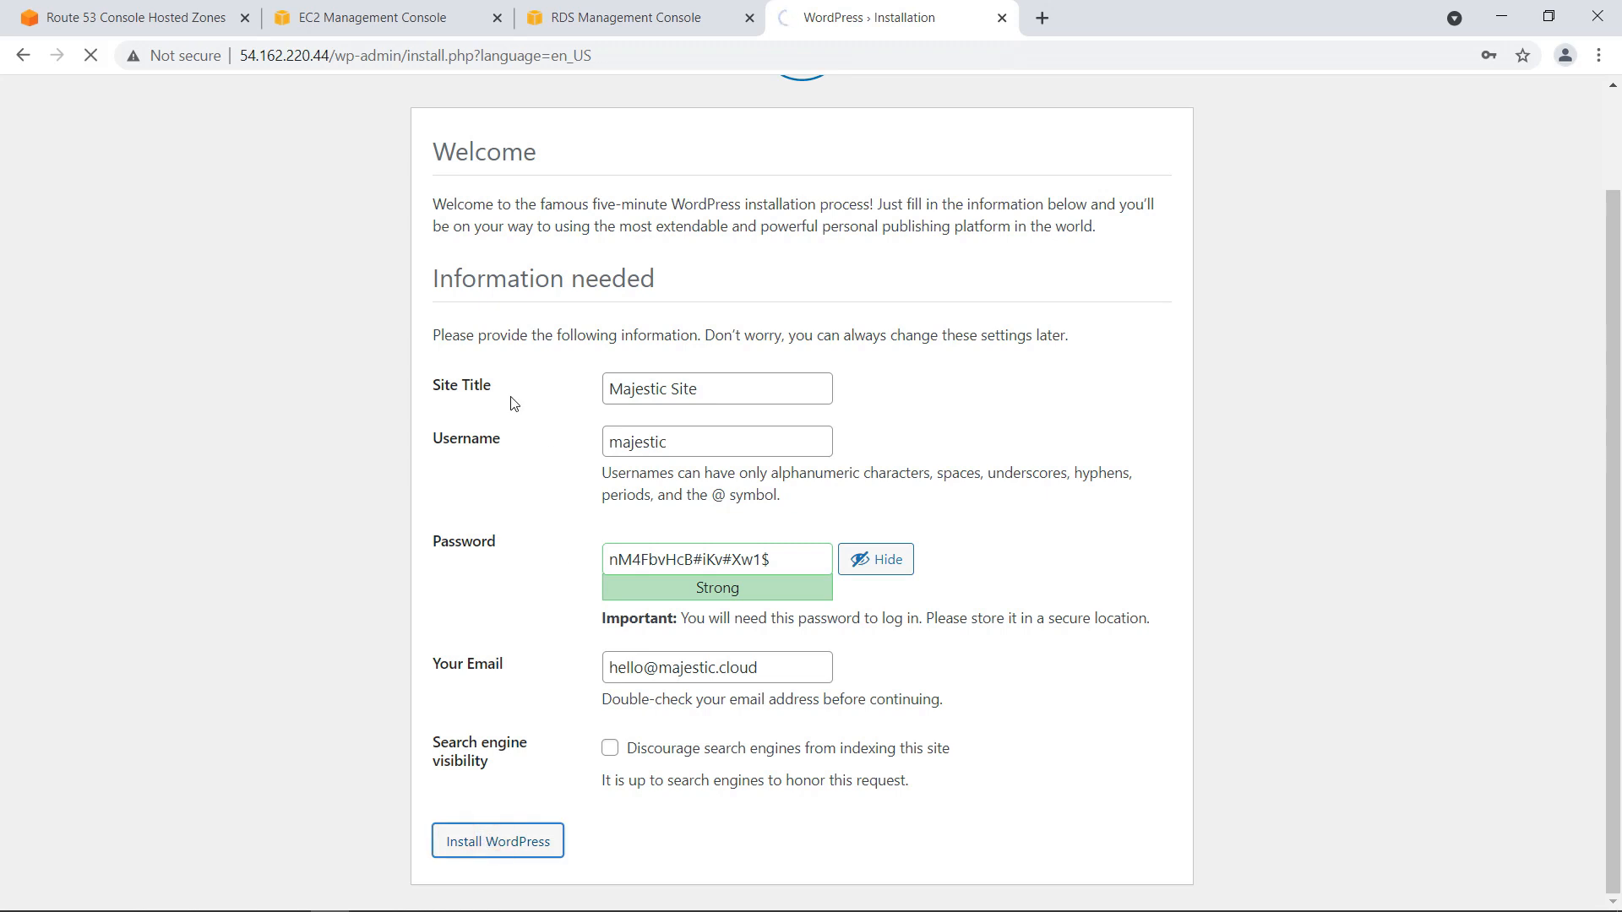
left_click(496, 839)
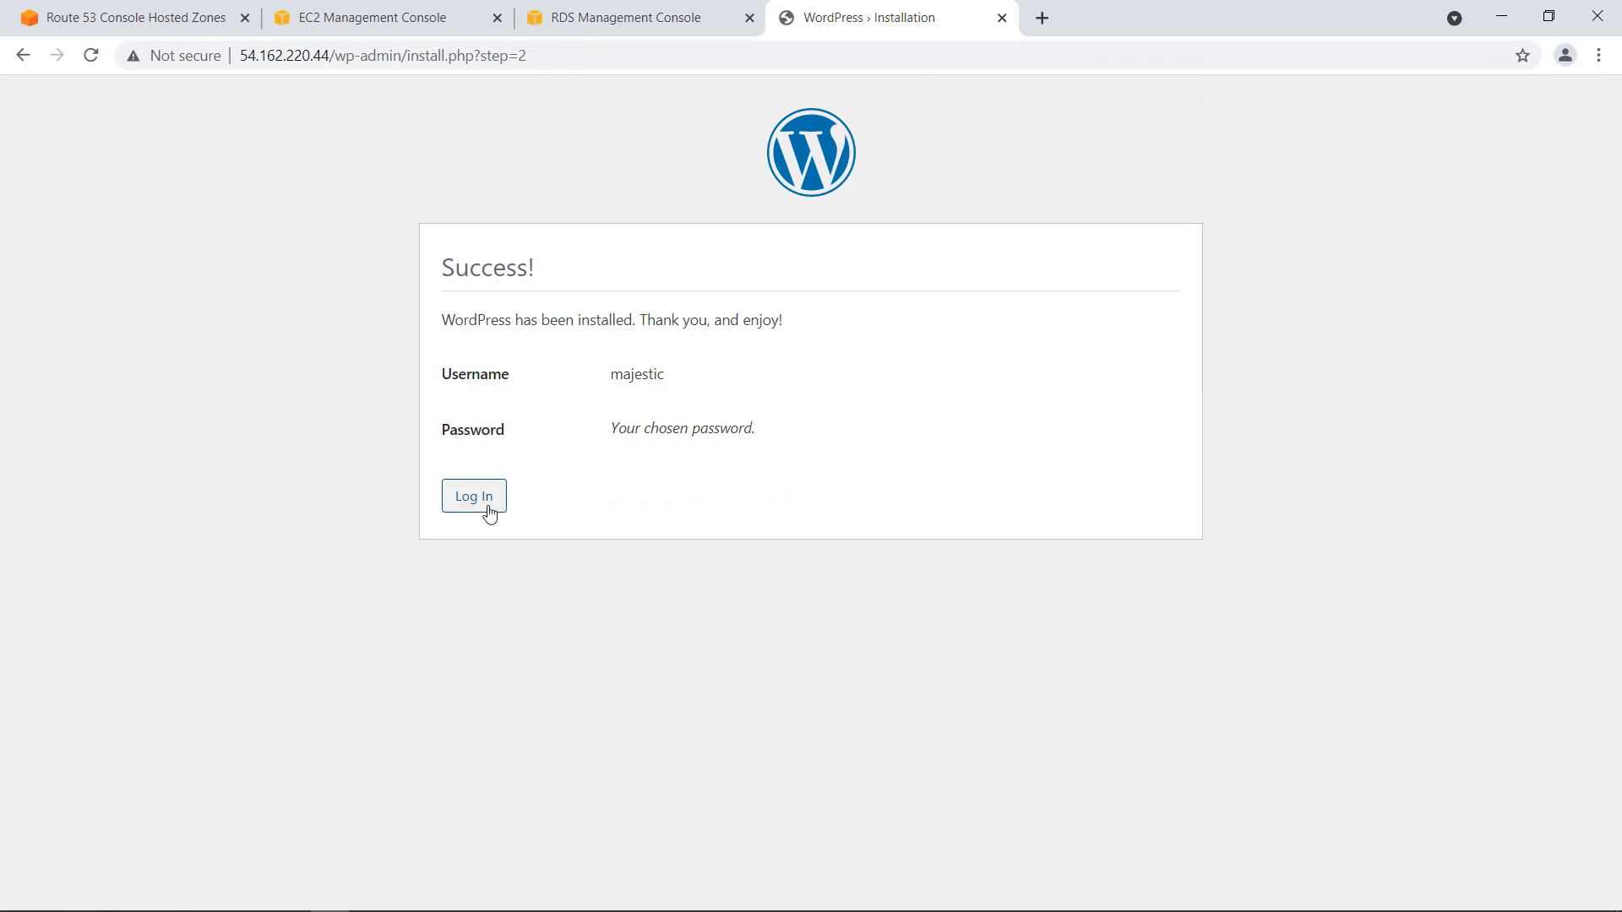
left_click(473, 497)
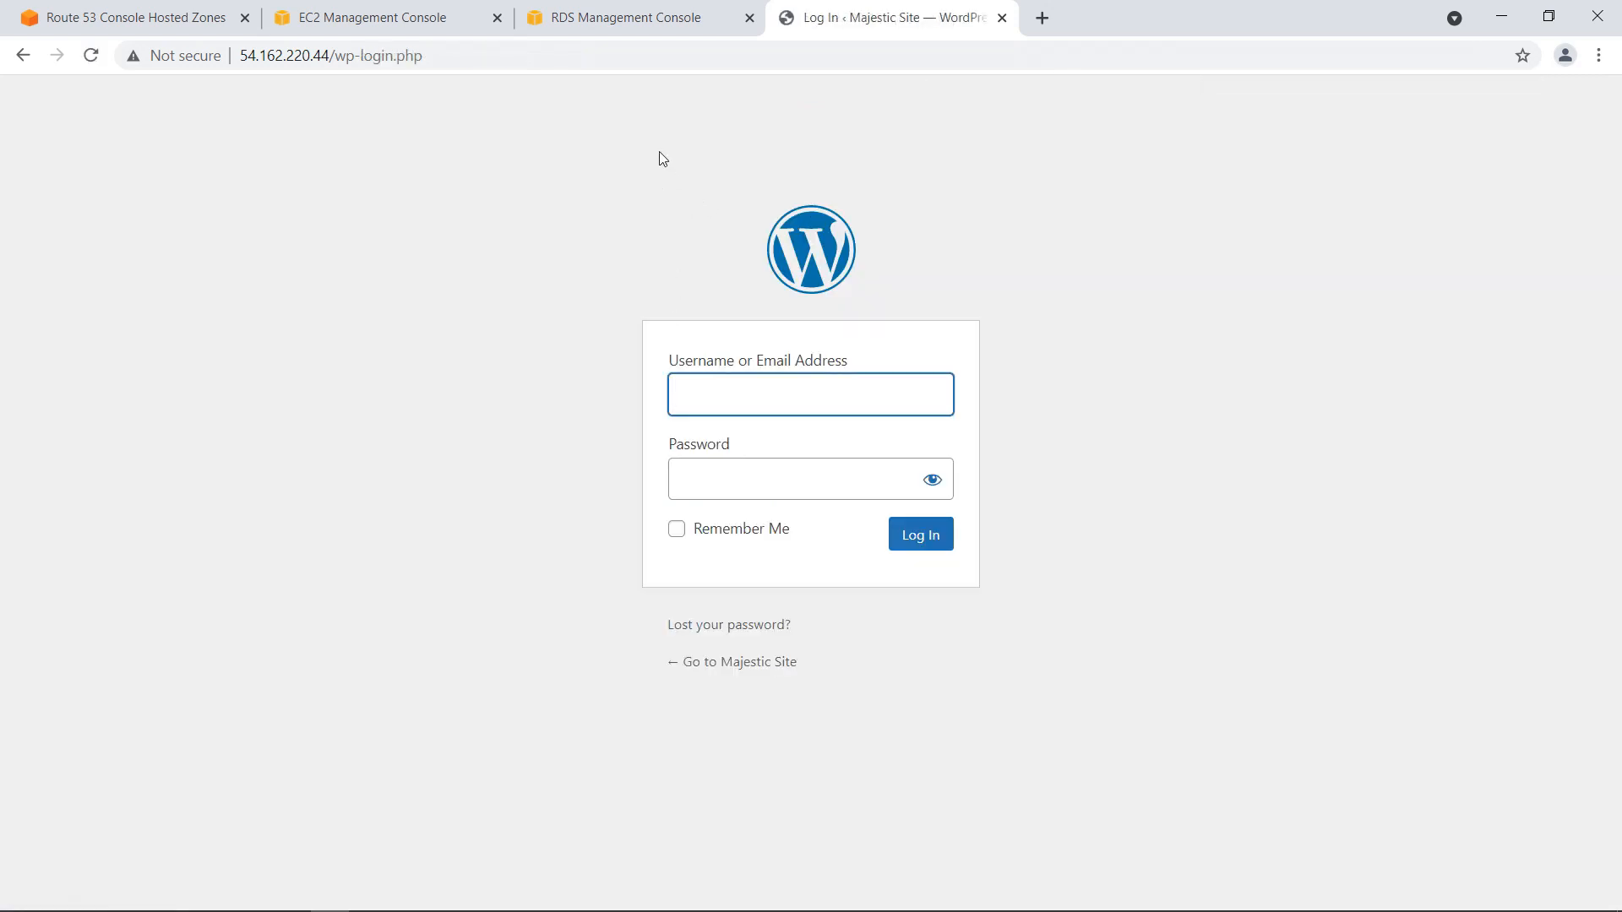
- Log in as majestic and view the live front page with the Hello world post
type("majestic")
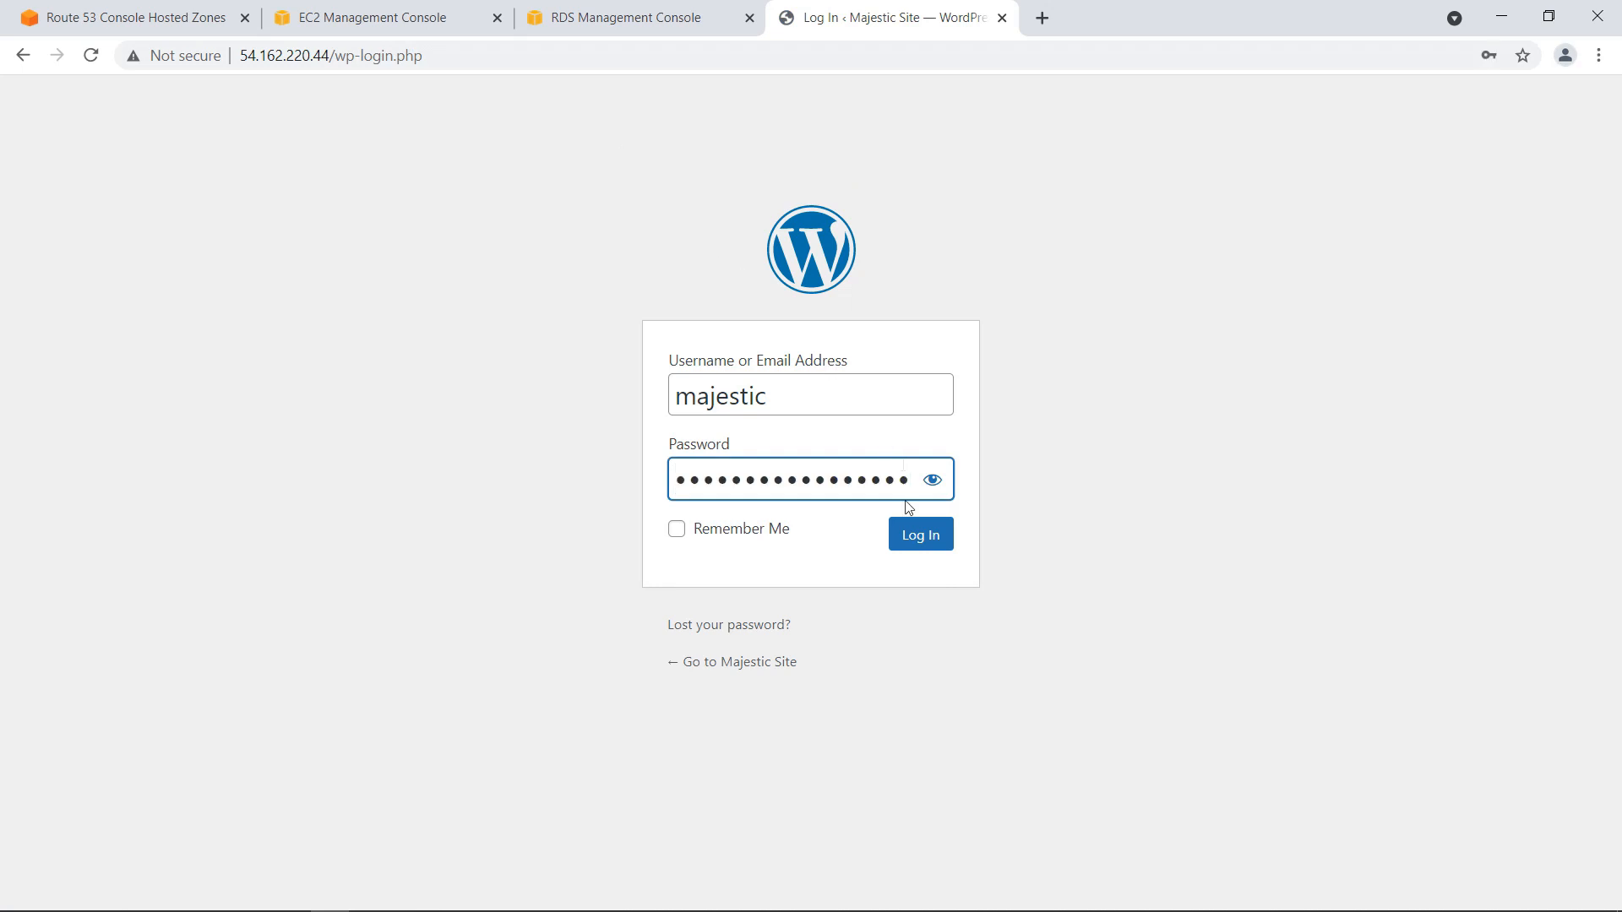
left_click(919, 534)
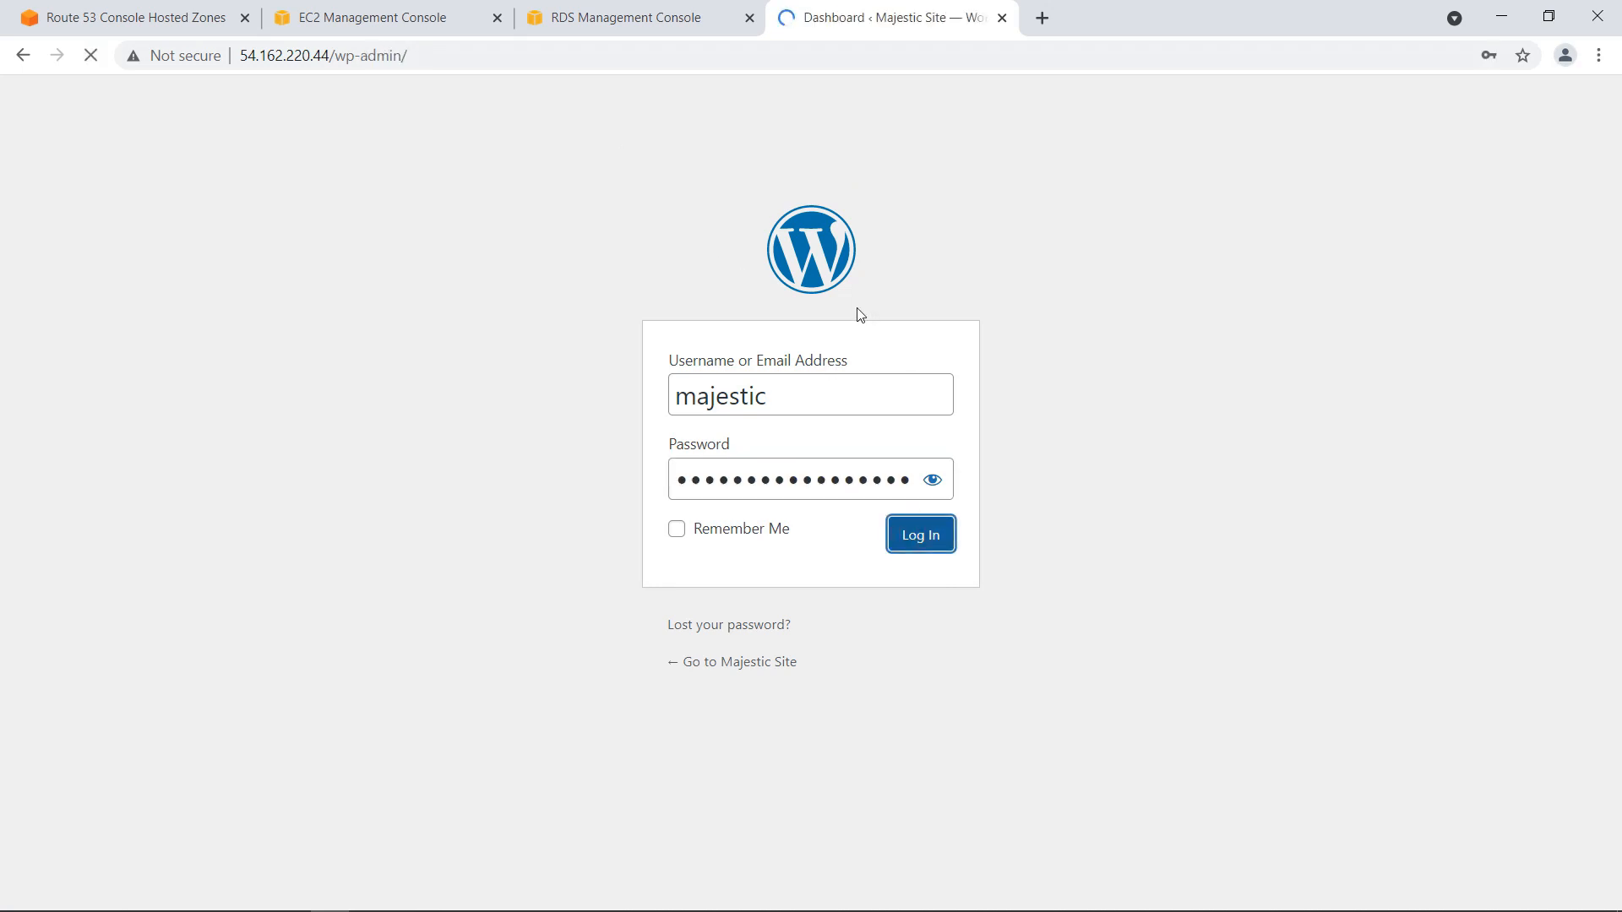
left_click(919, 535)
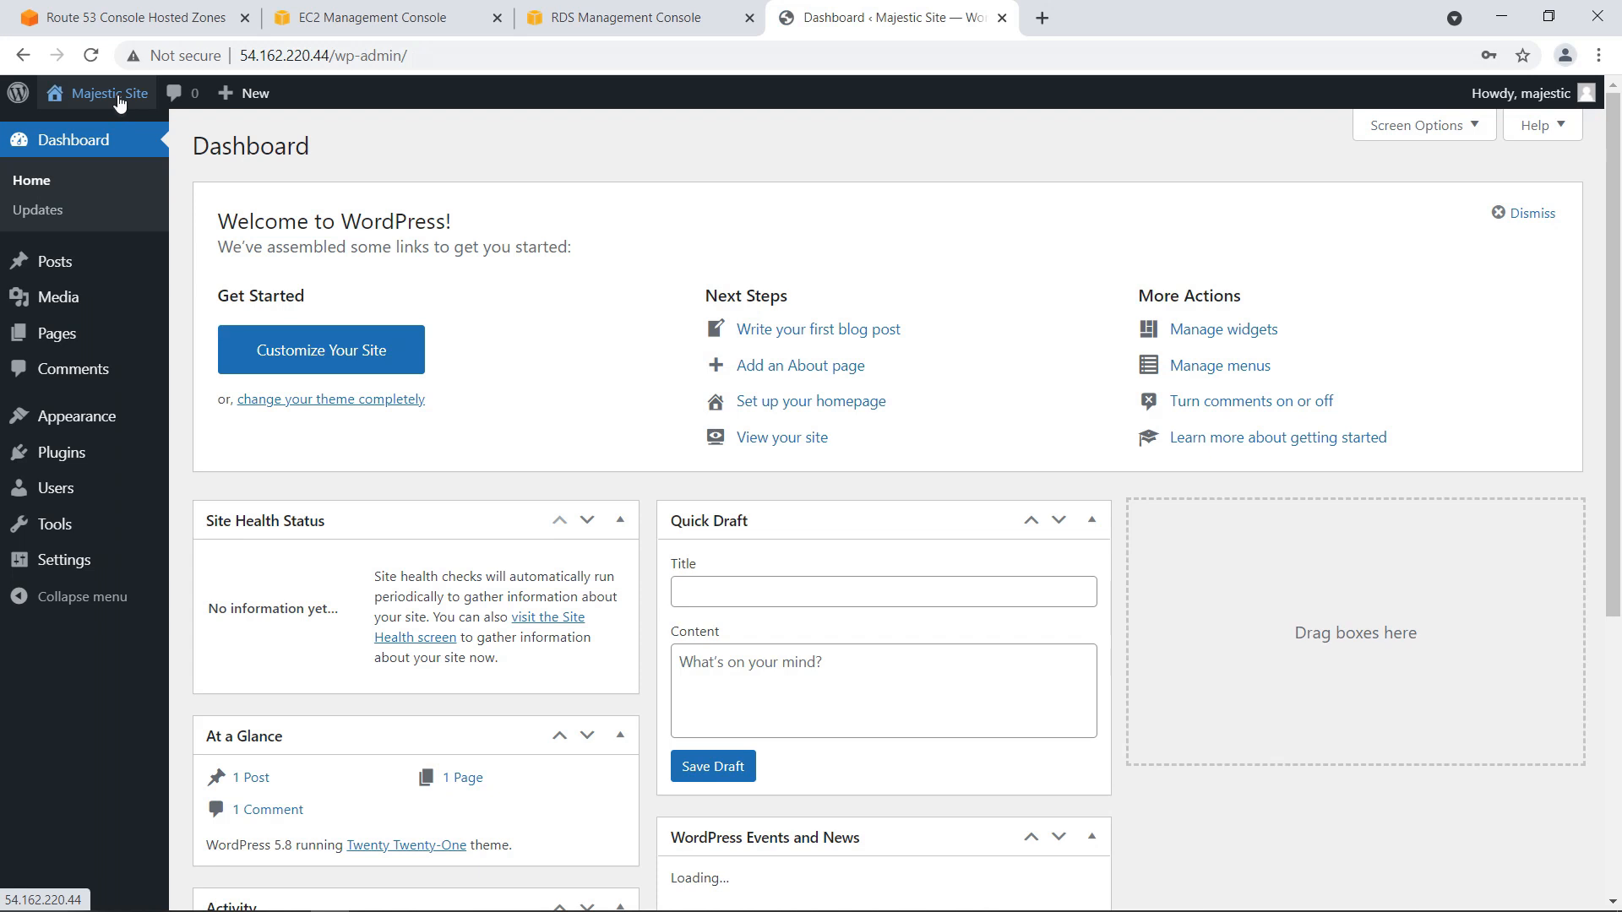
left_click(108, 93)
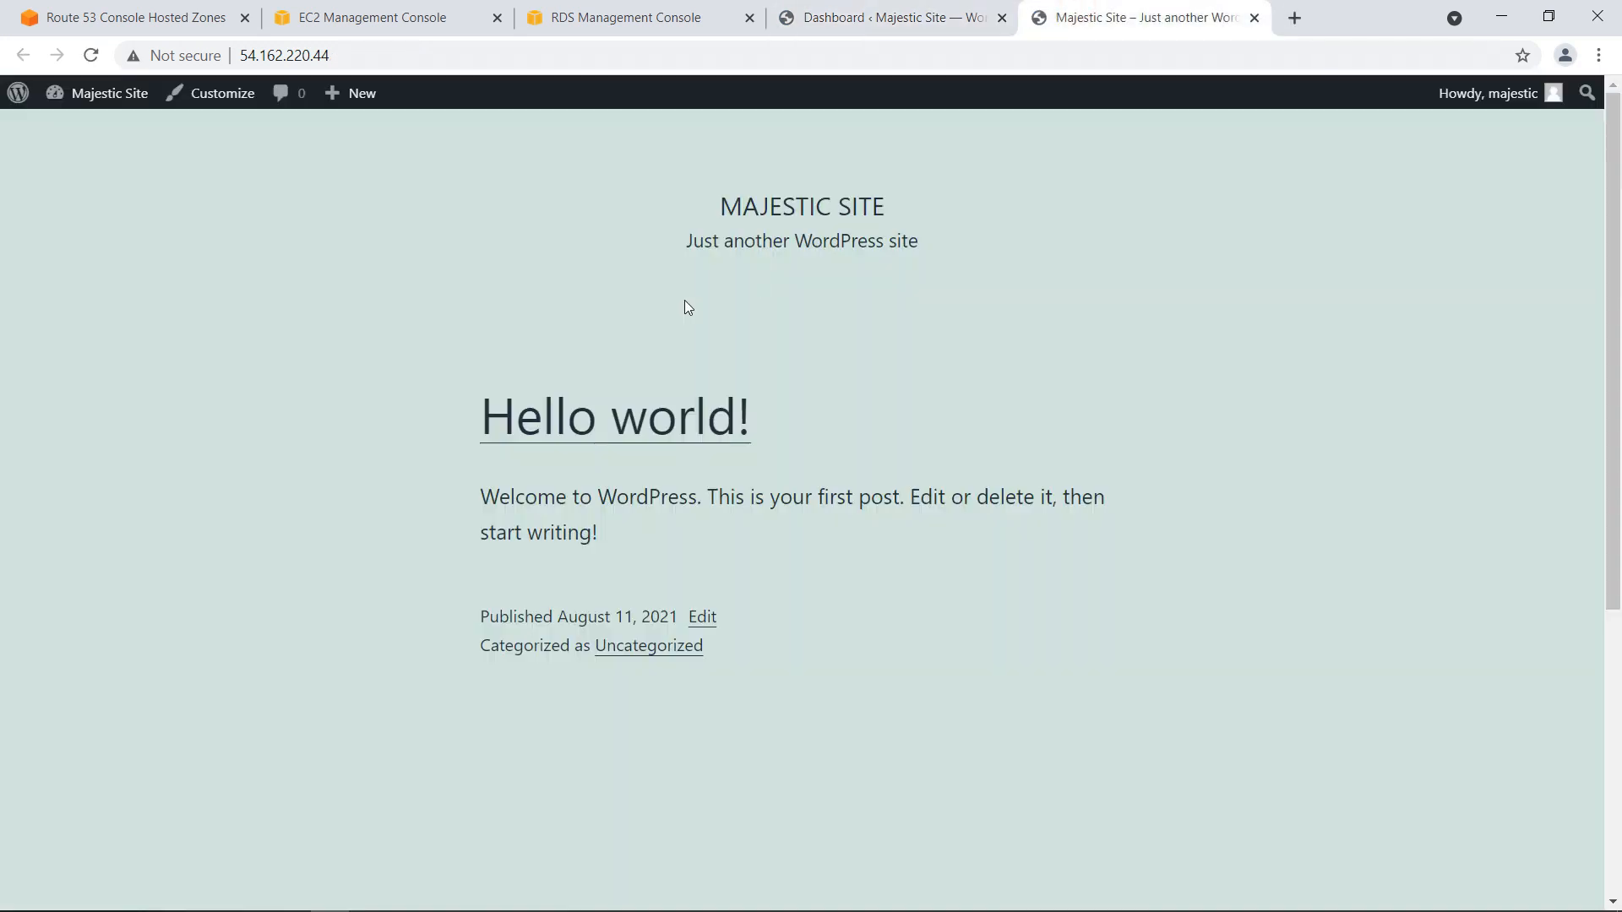
mouse_move(501, 269)
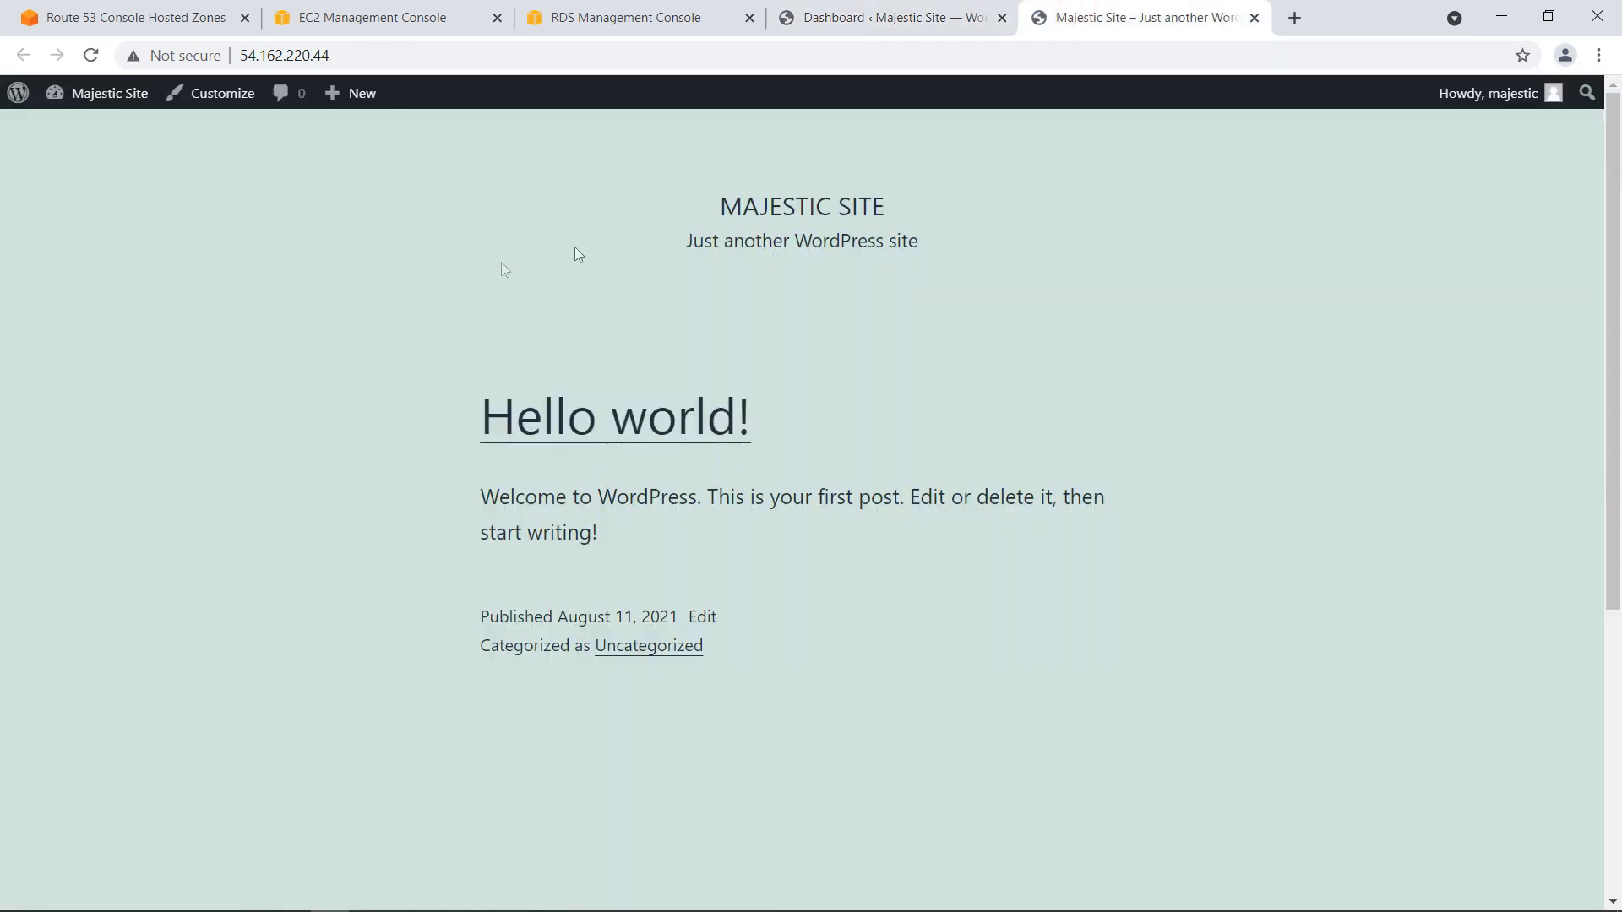
mouse_move(617, 348)
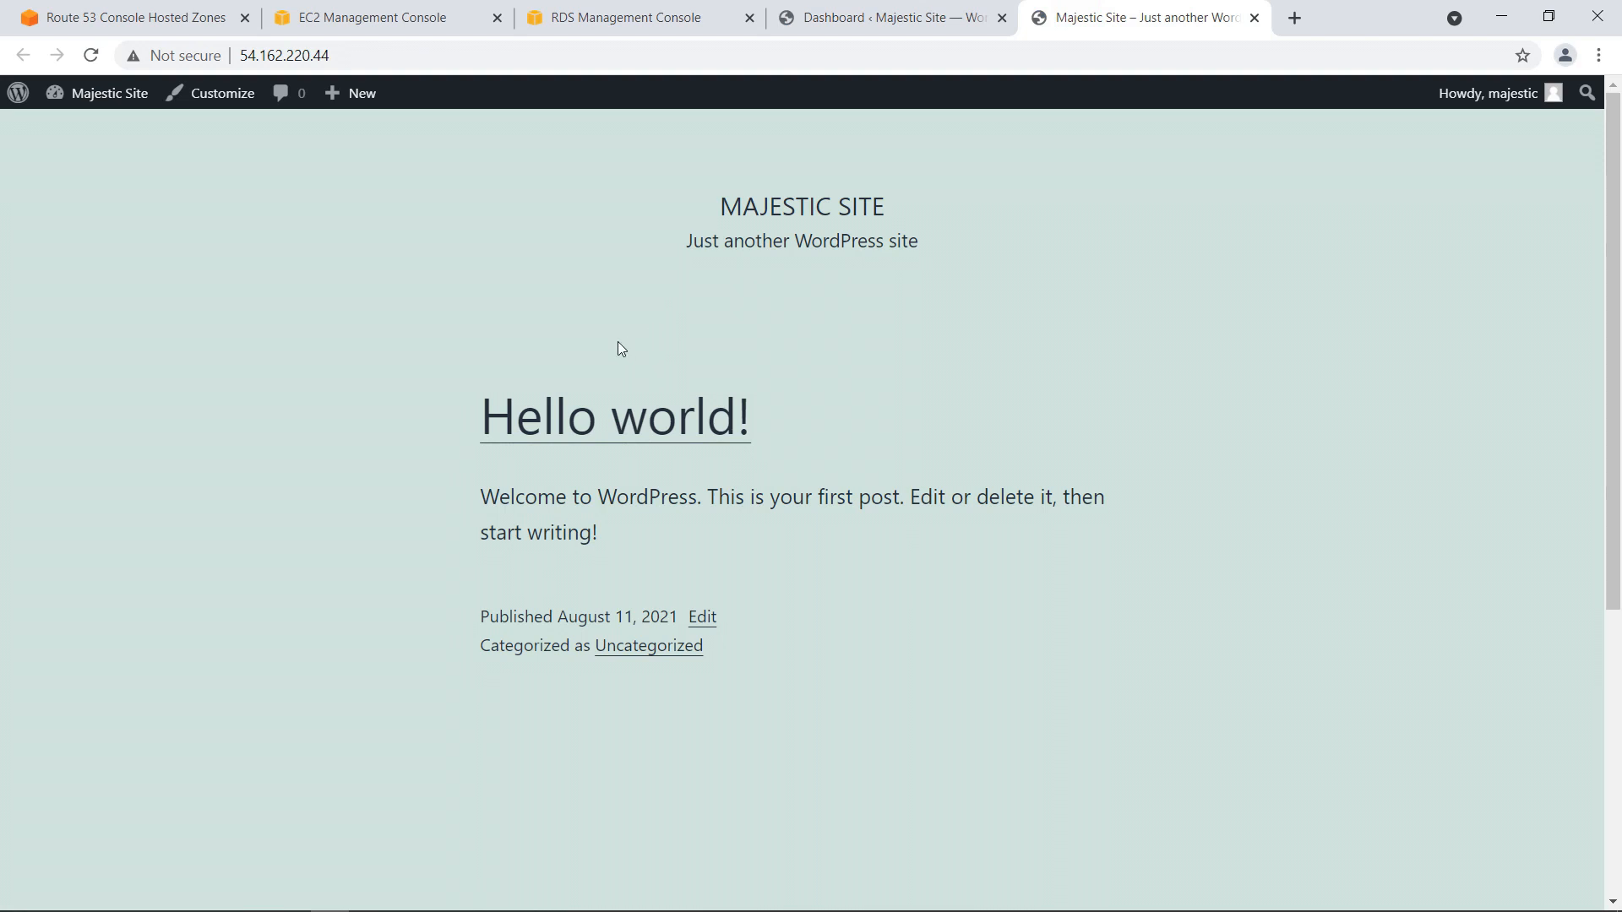
mouse_move(625, 345)
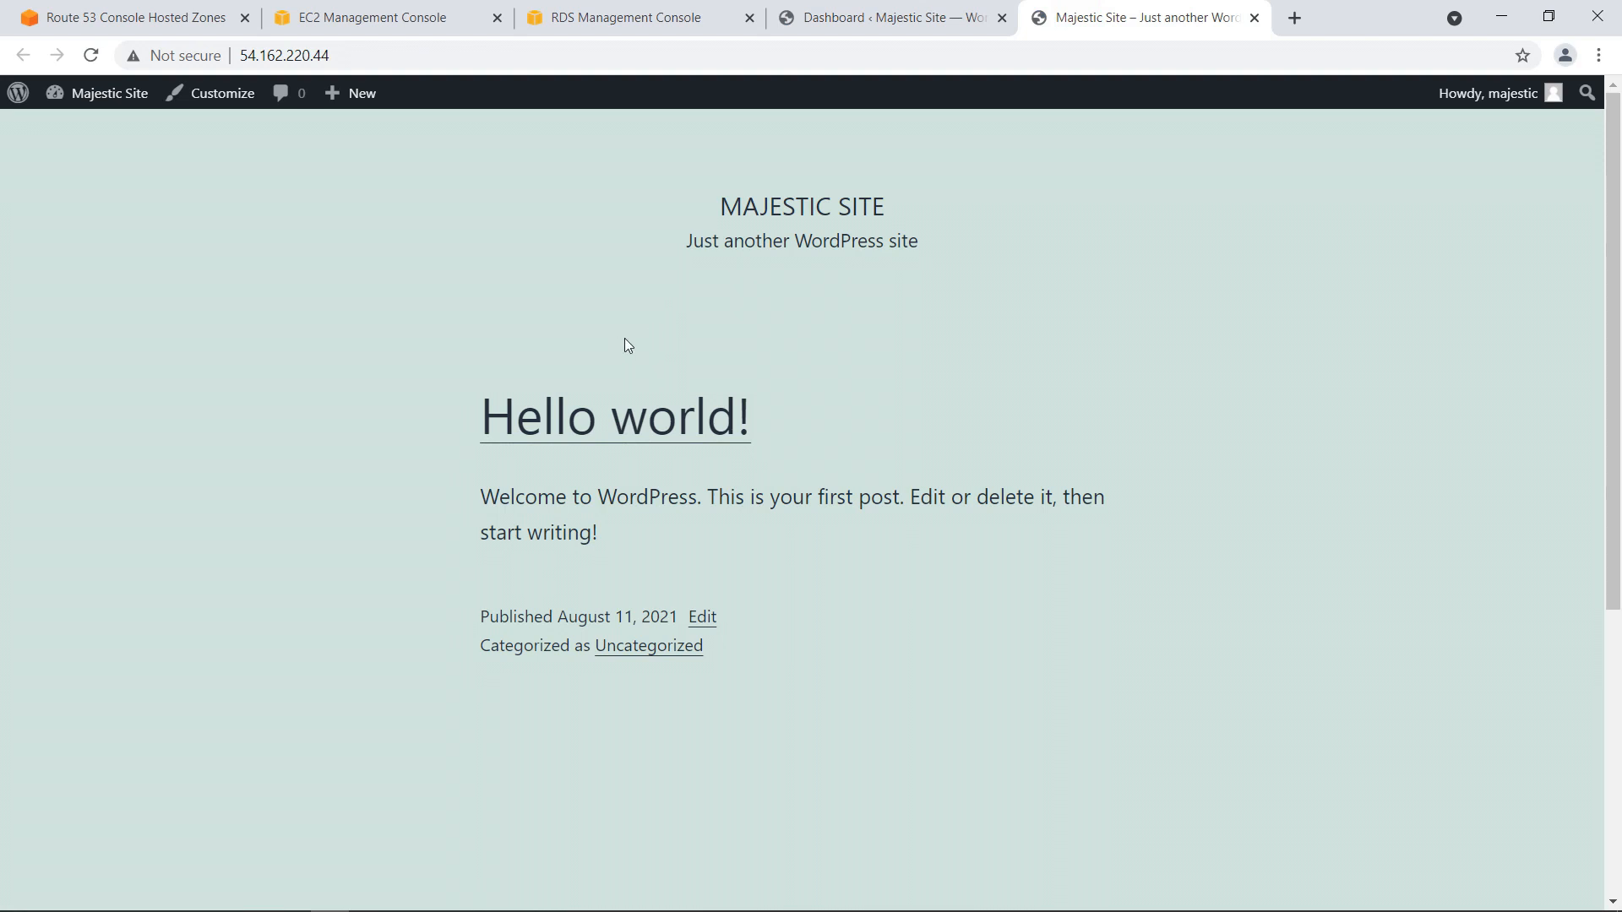
mouse_move(449, 103)
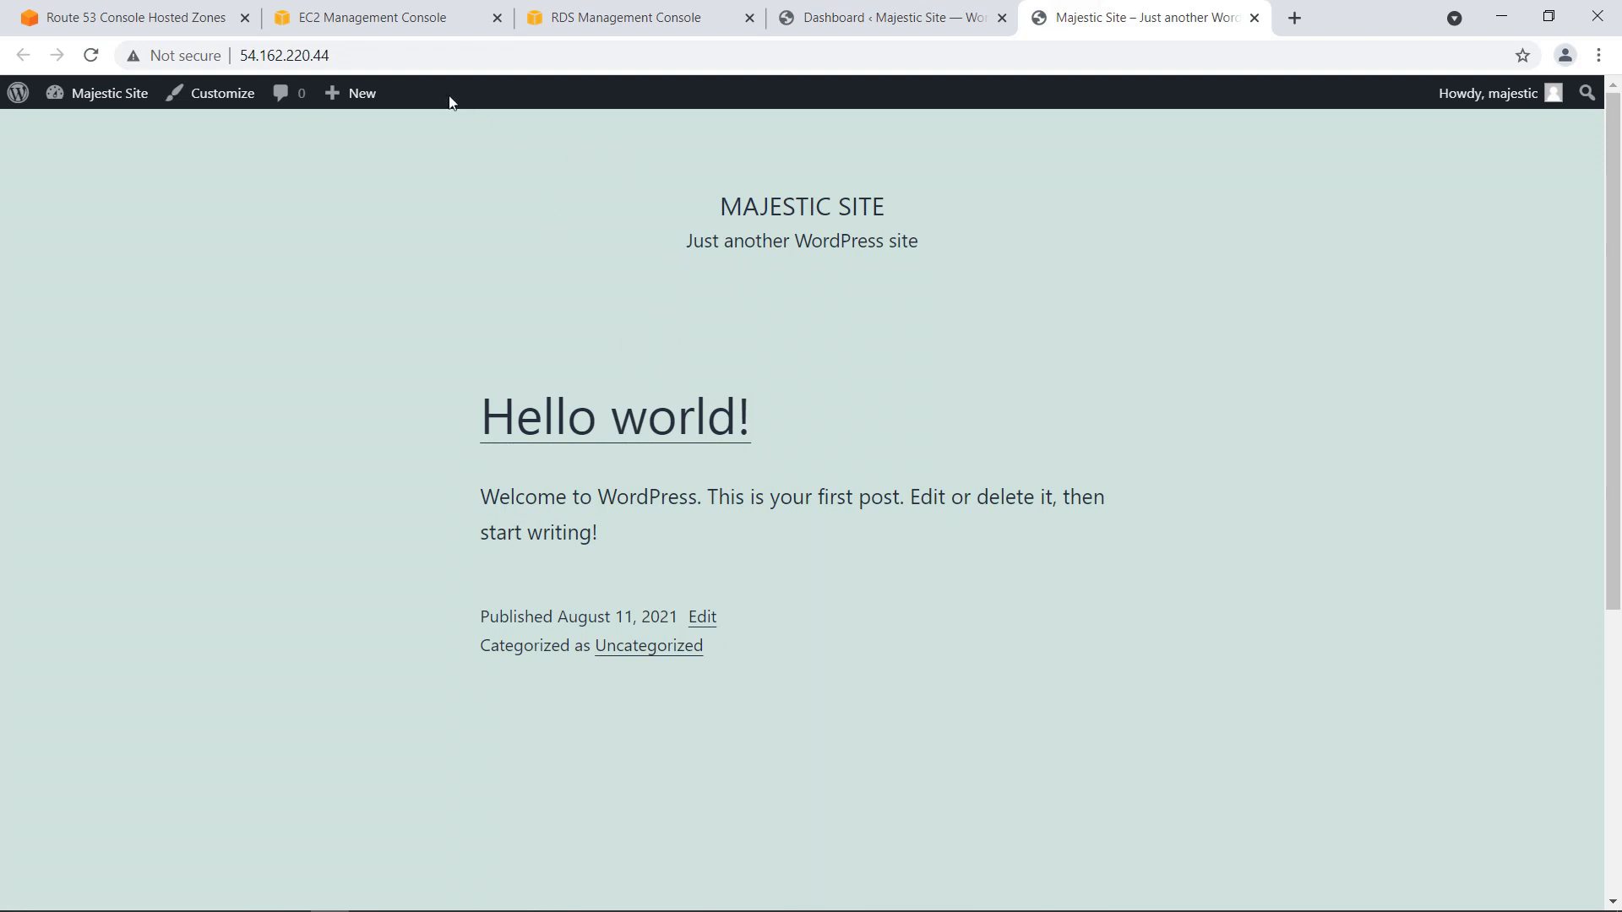
mouse_move(123, 17)
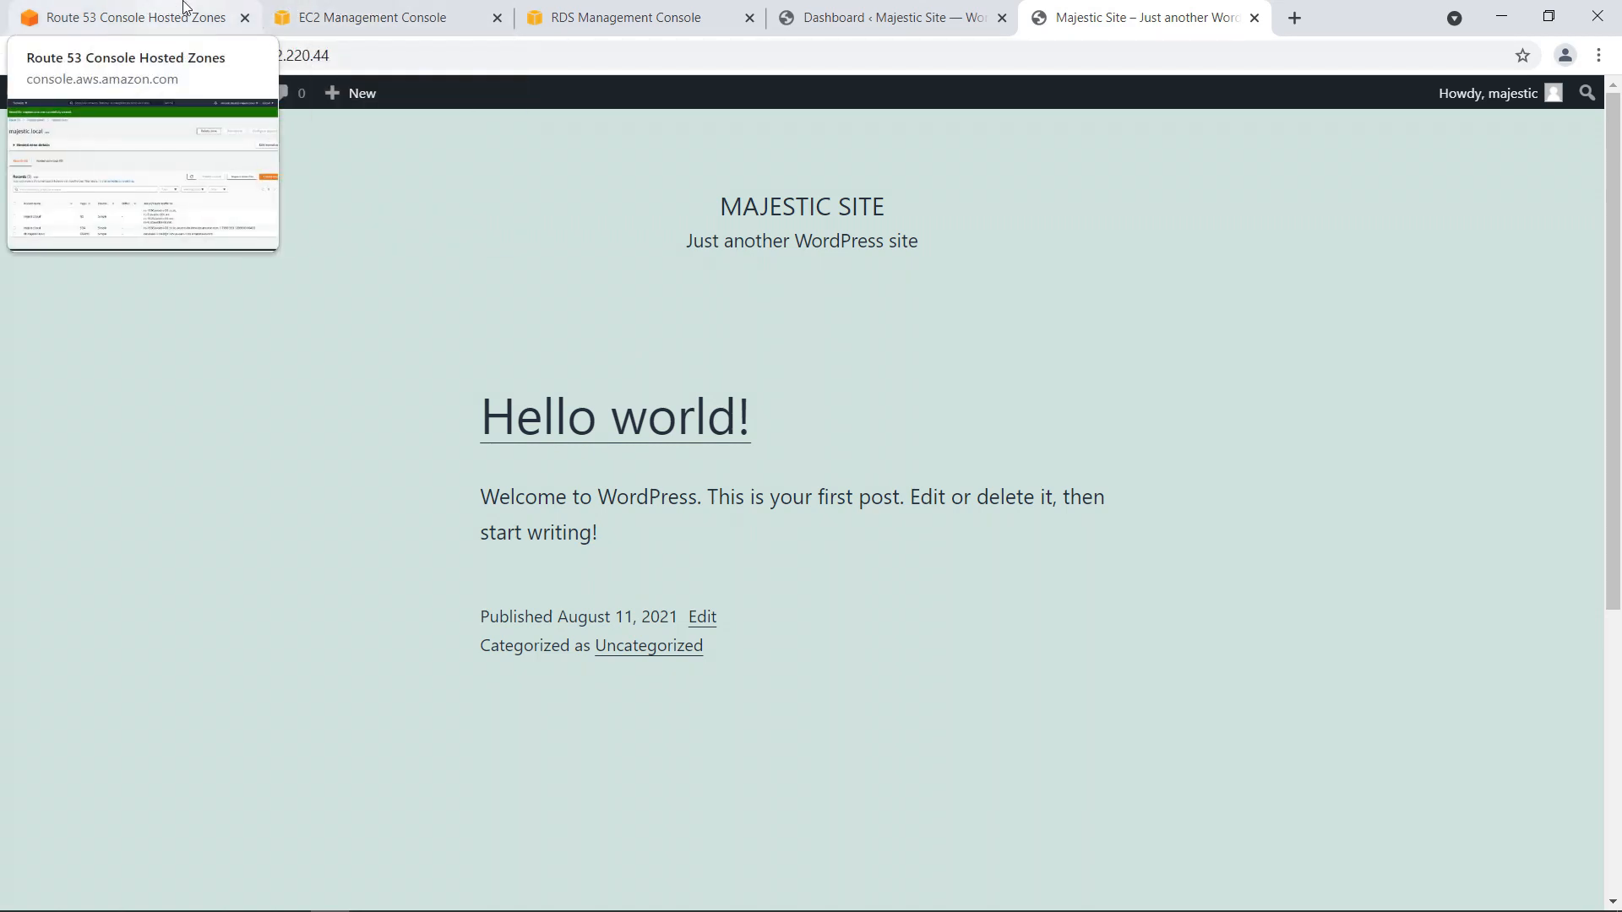
left_click(123, 17)
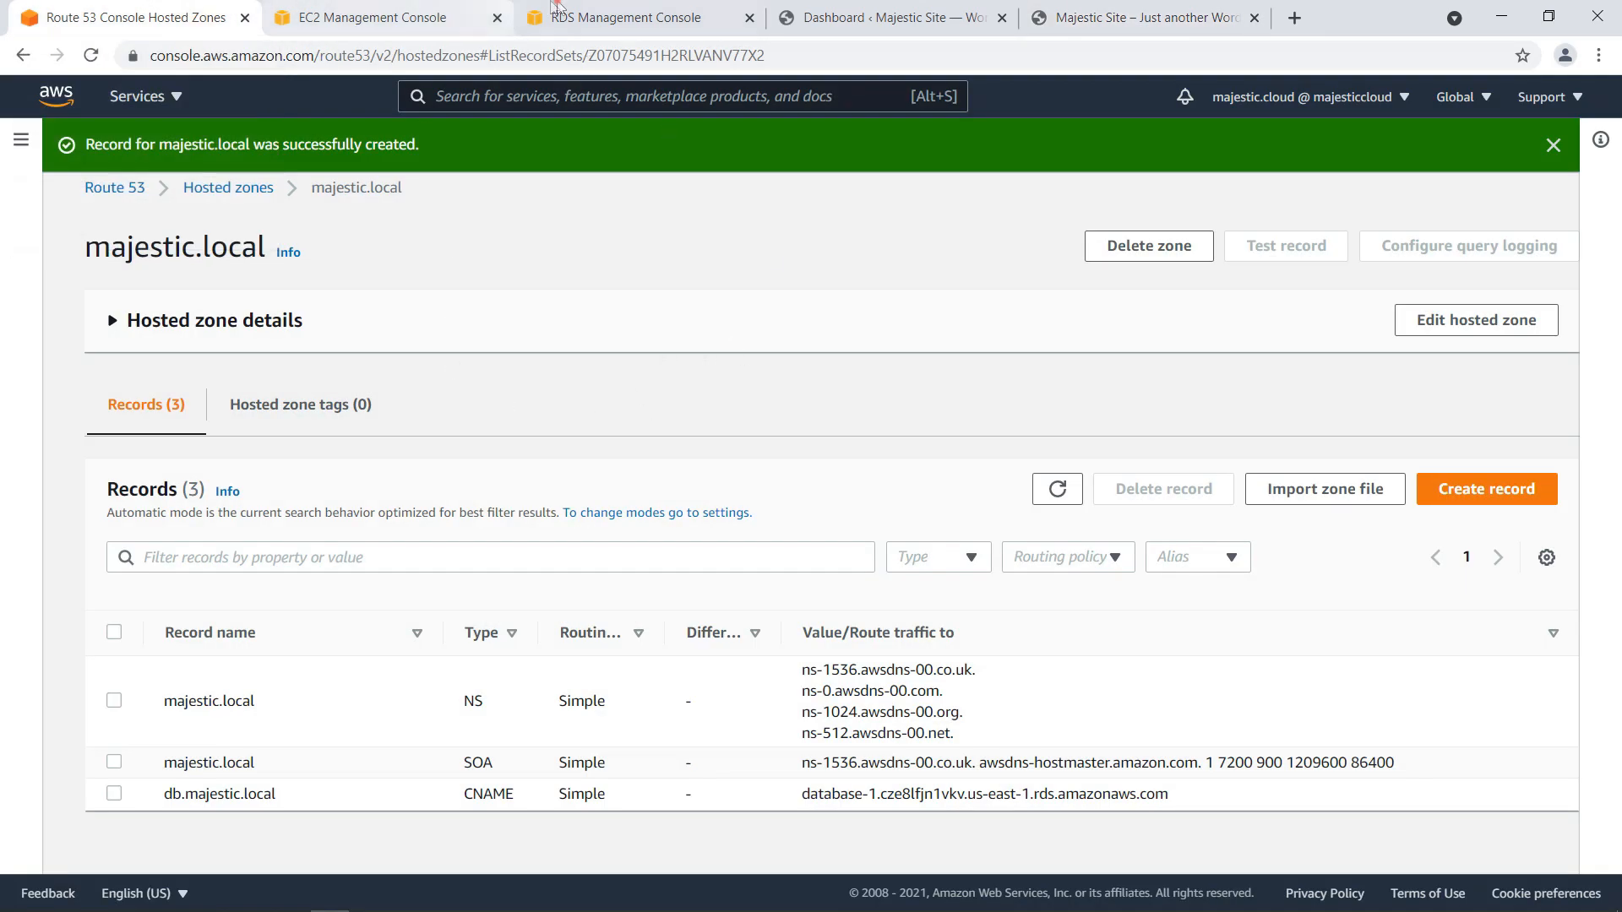
left_click(630, 16)
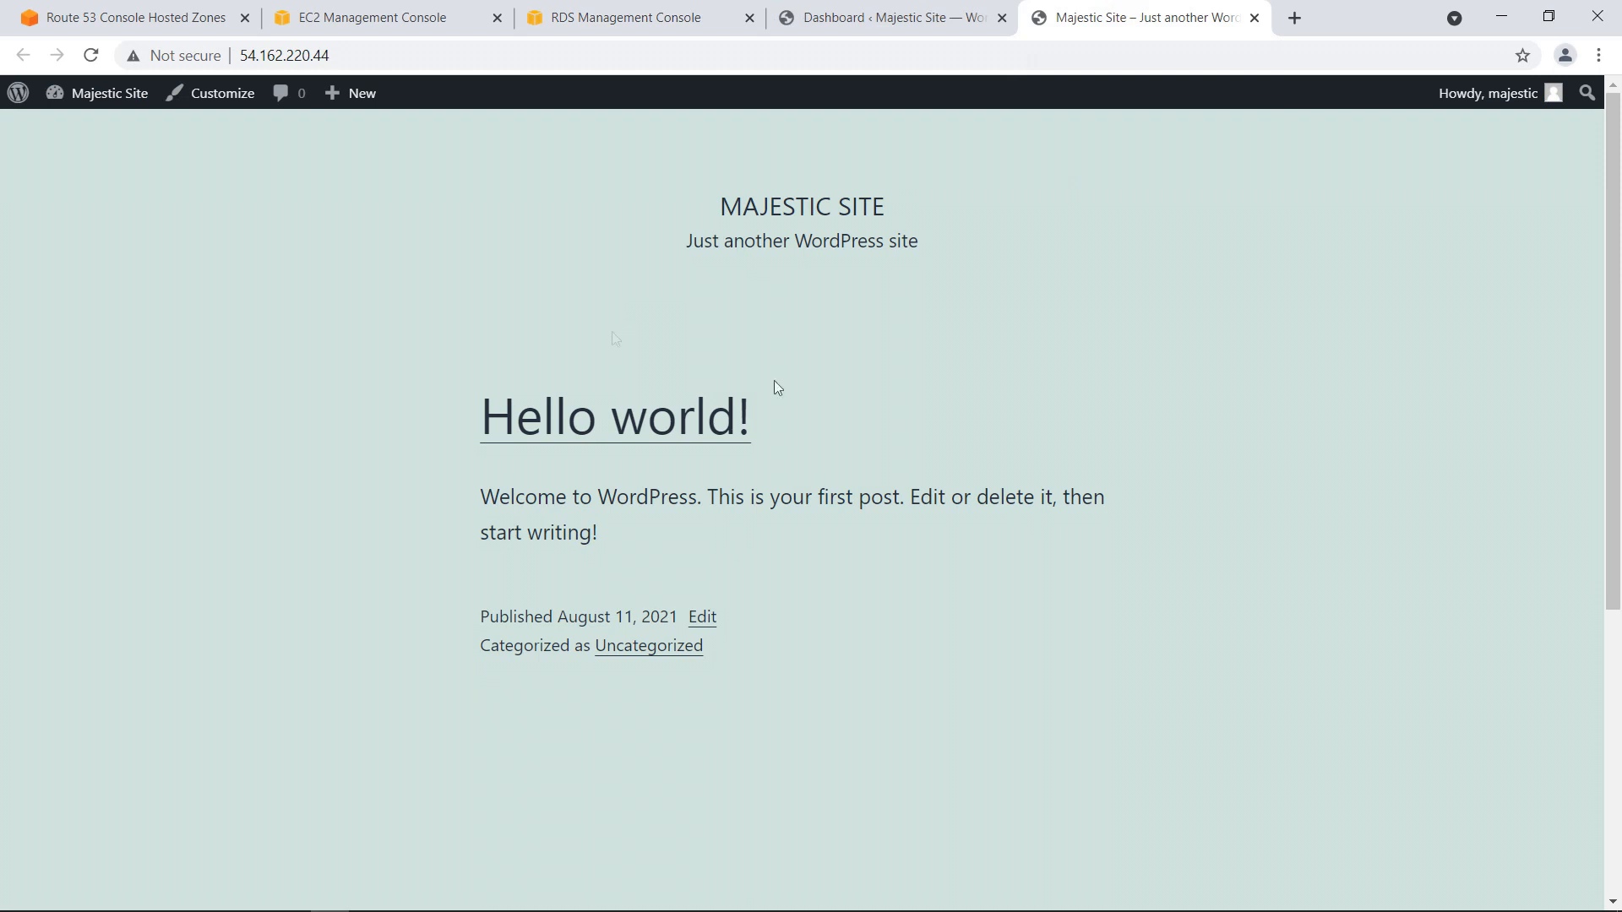
mouse_move(639, 193)
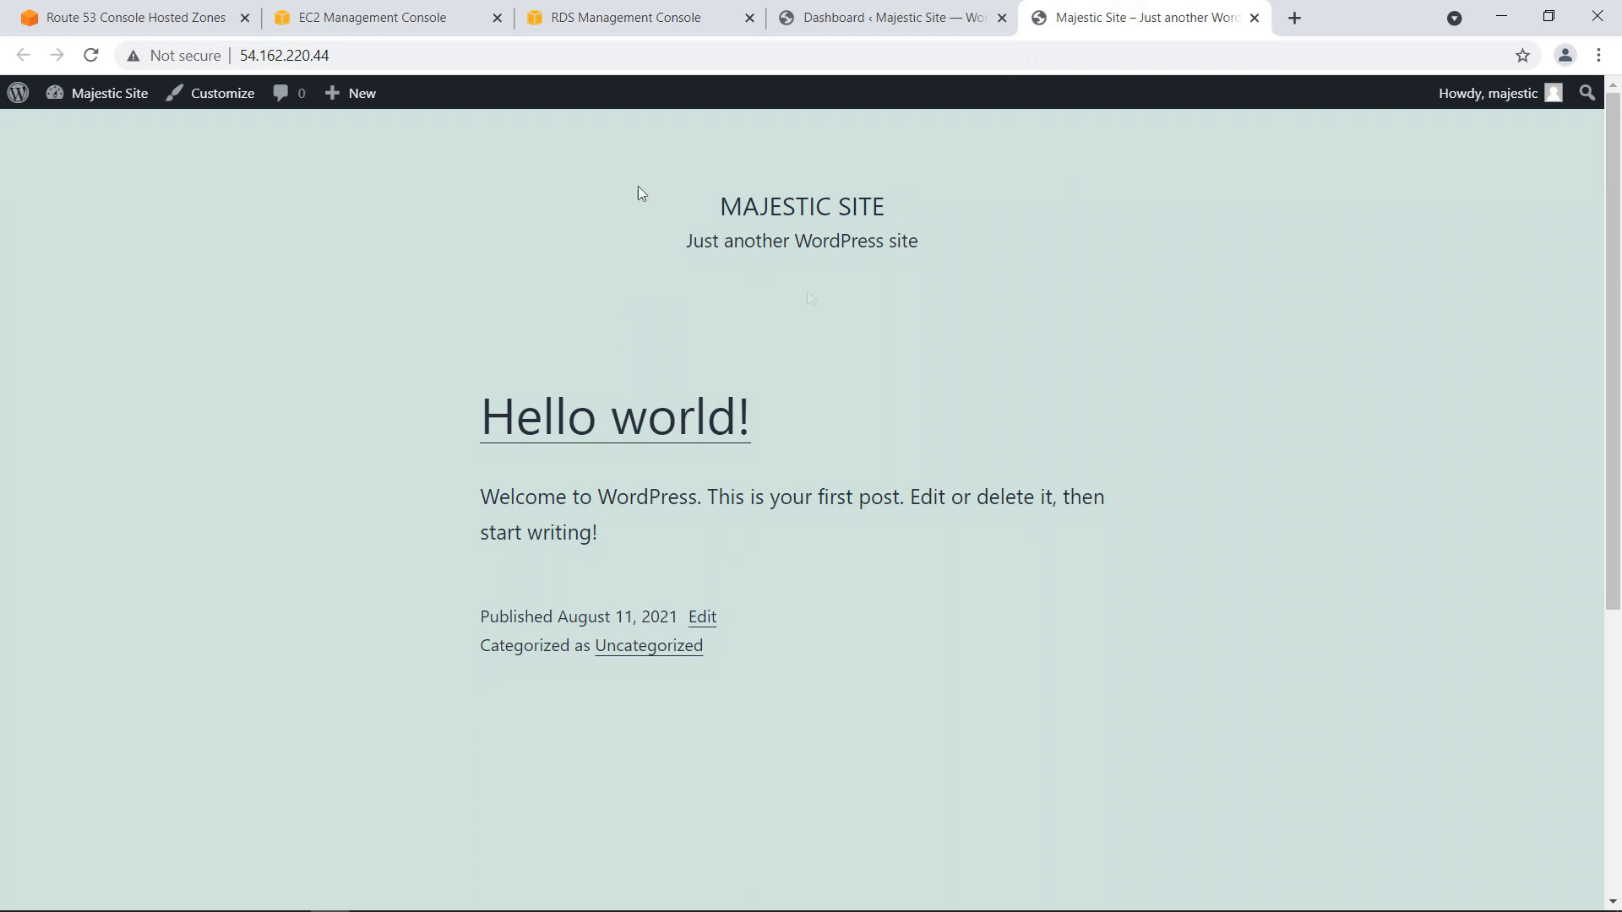
mouse_move(615, 417)
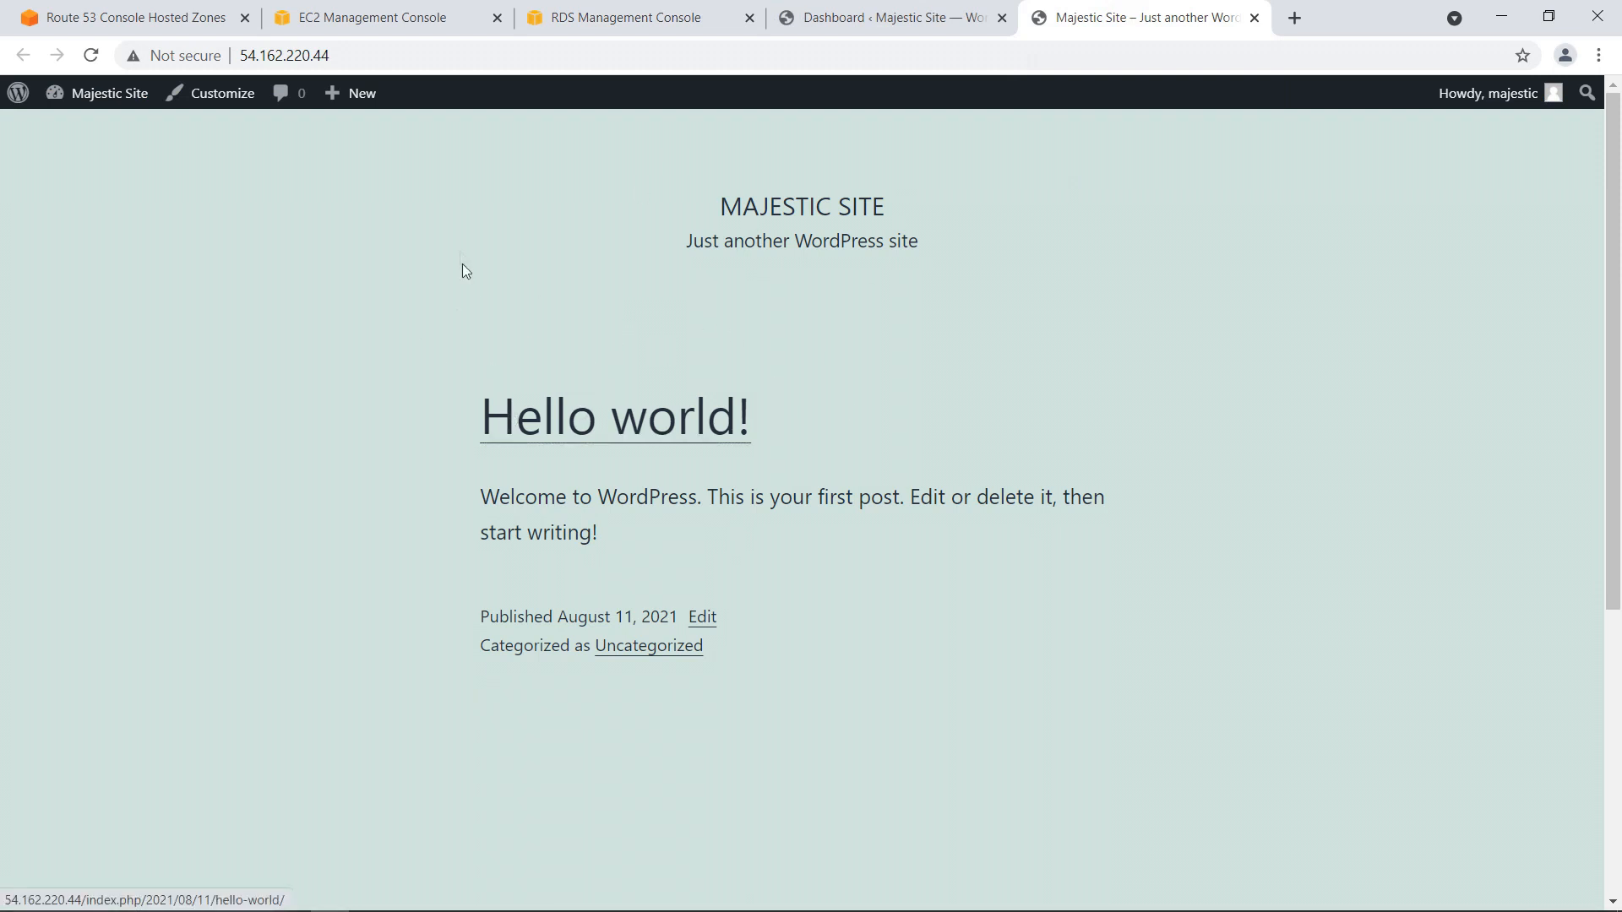
mouse_move(643, 338)
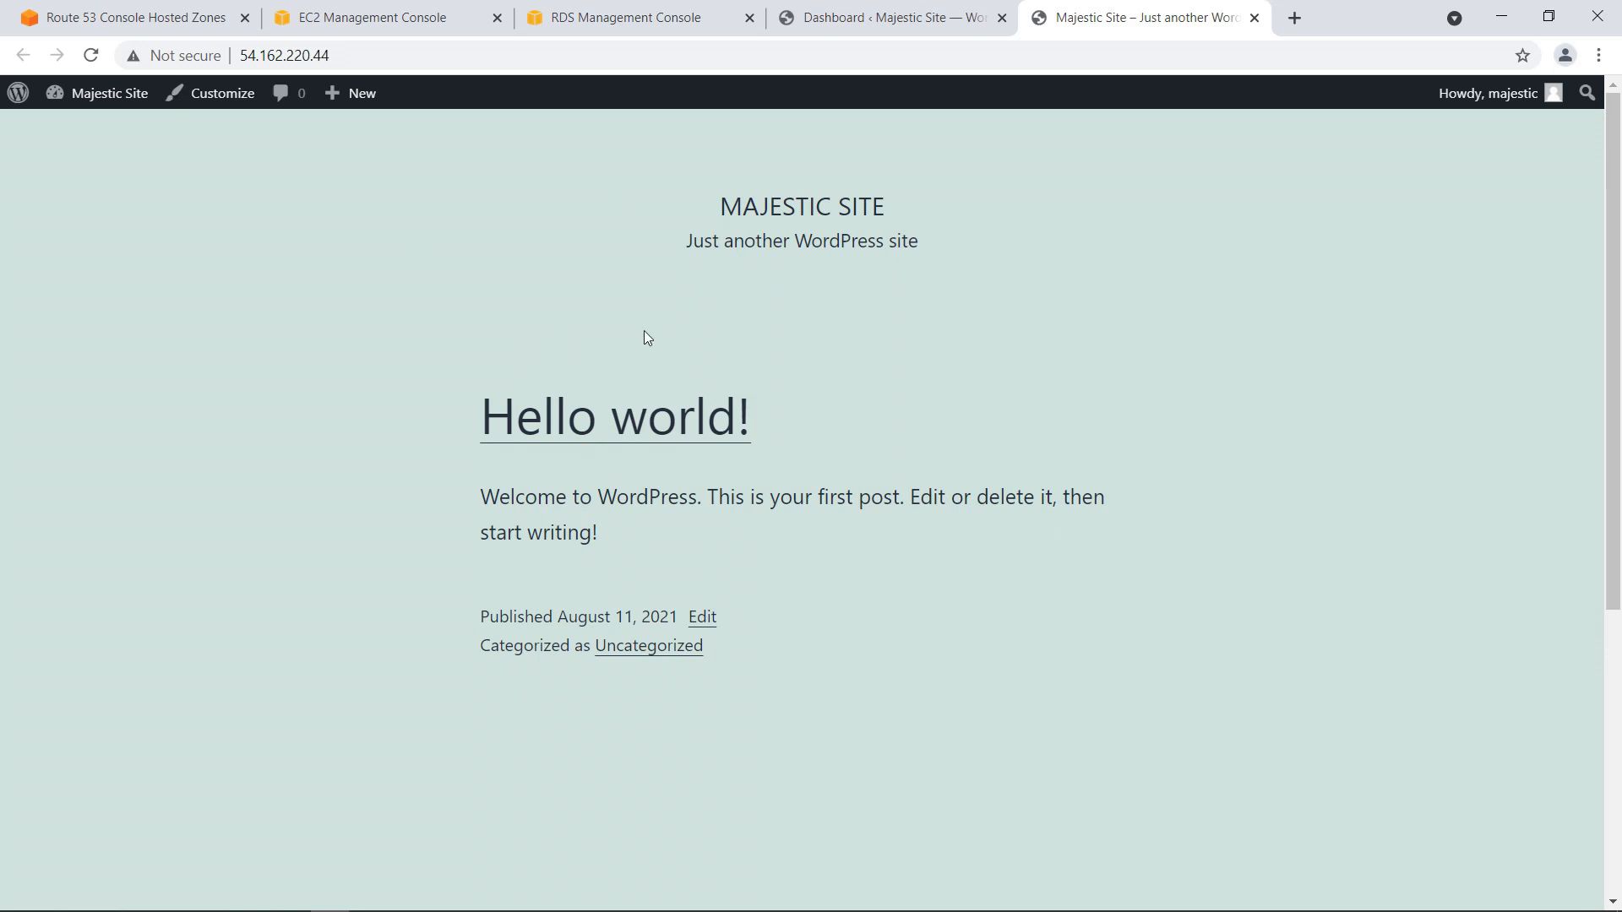
mouse_move(725, 330)
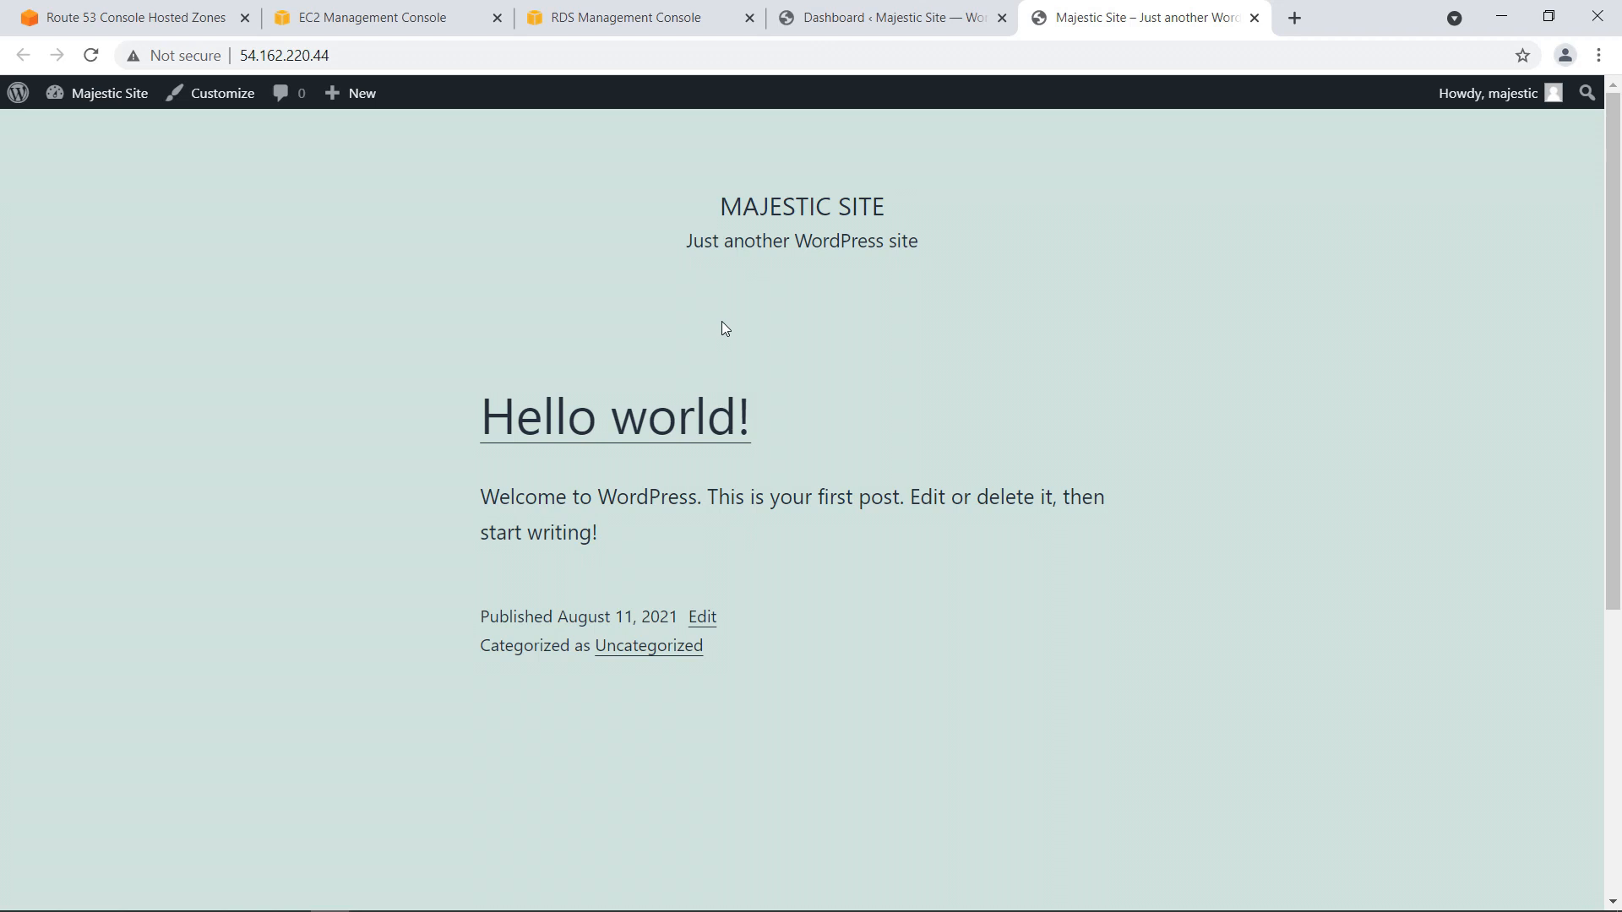
mouse_move(794, 320)
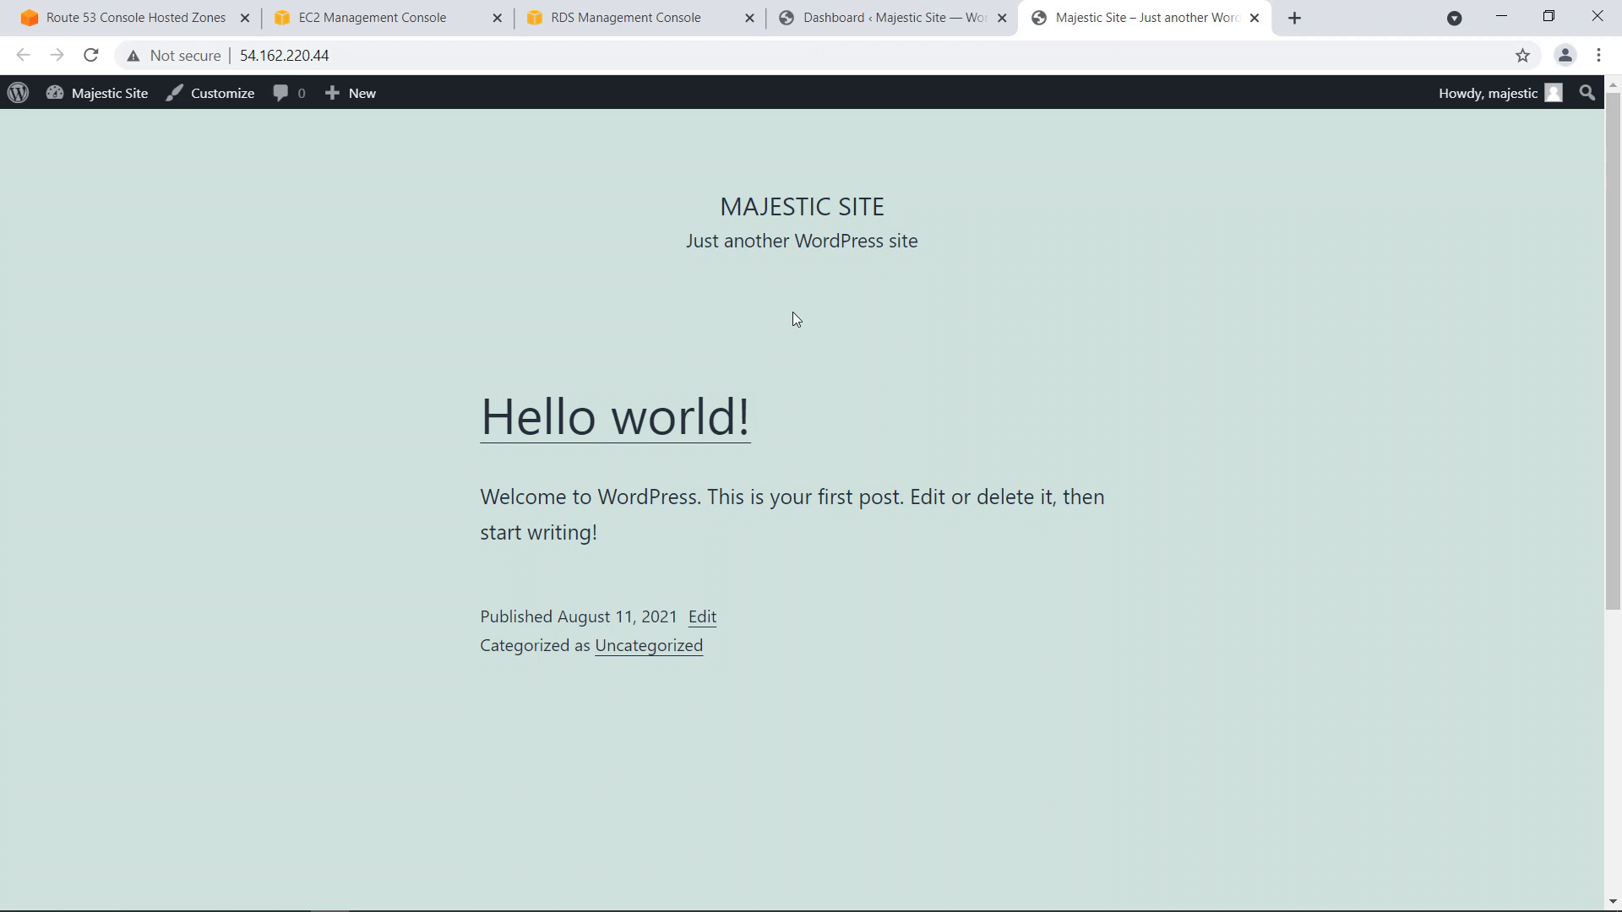
mouse_move(508, 358)
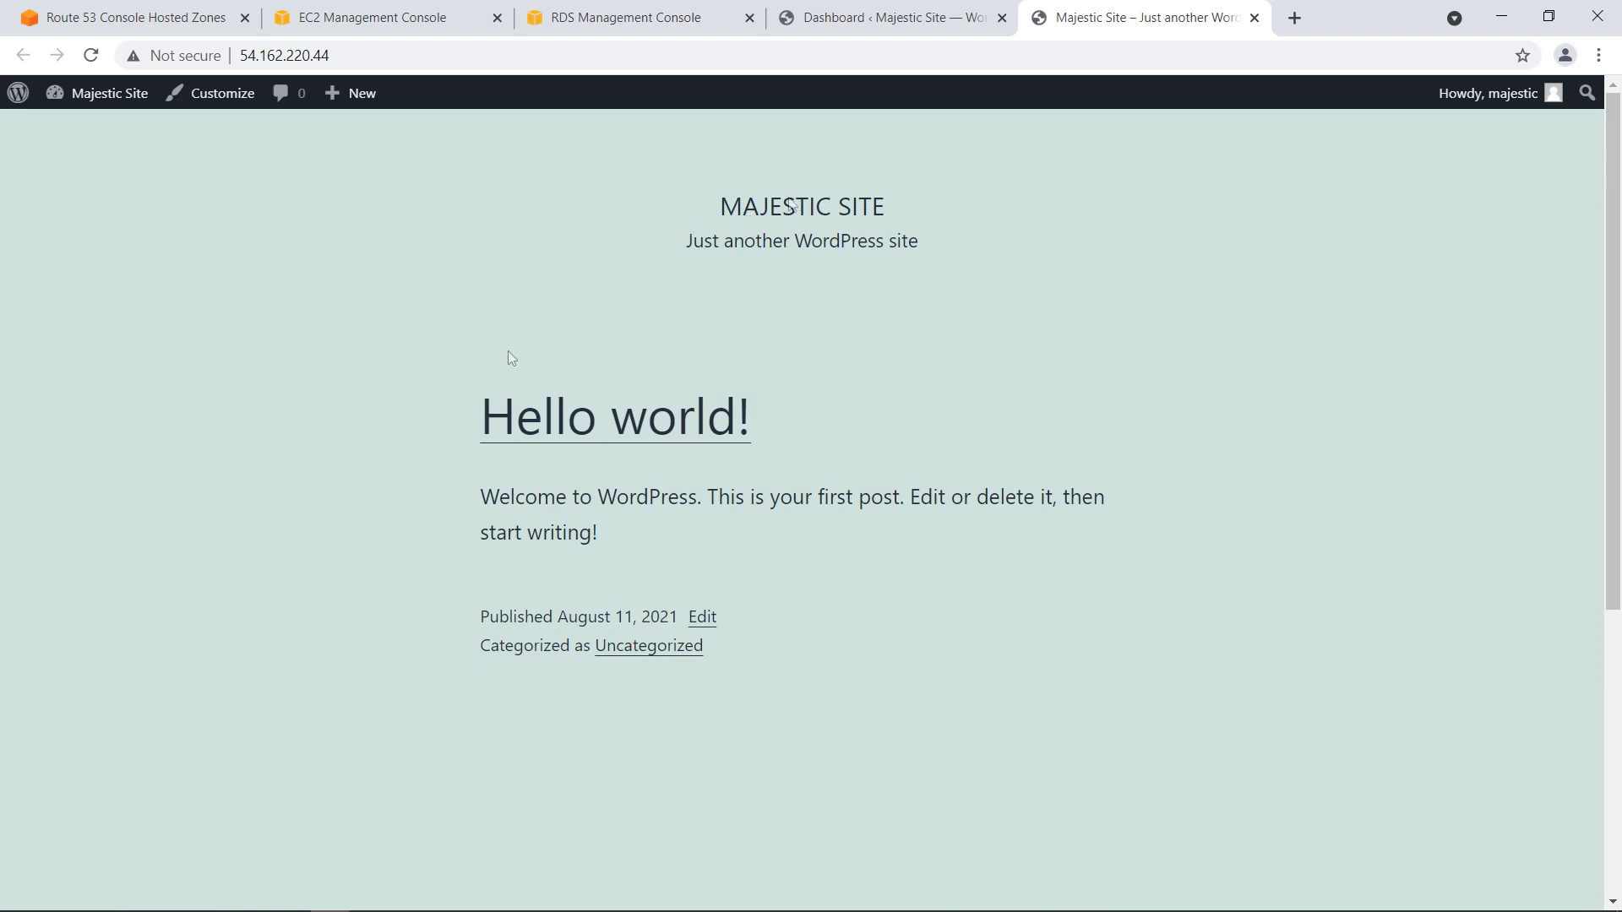
mouse_move(667, 520)
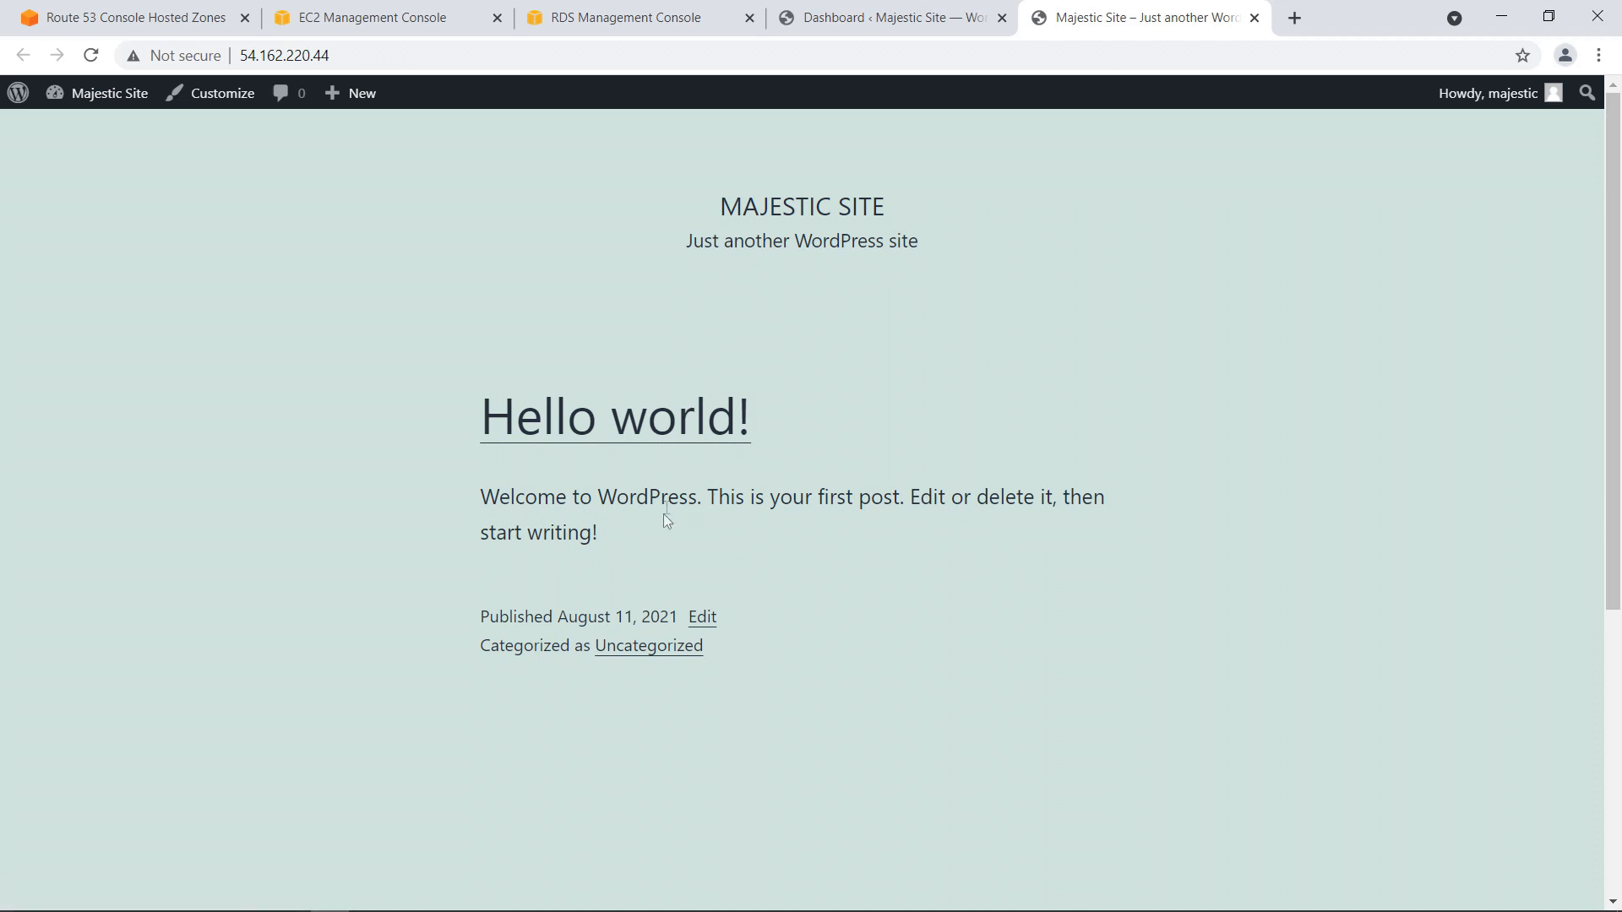
mouse_move(663, 527)
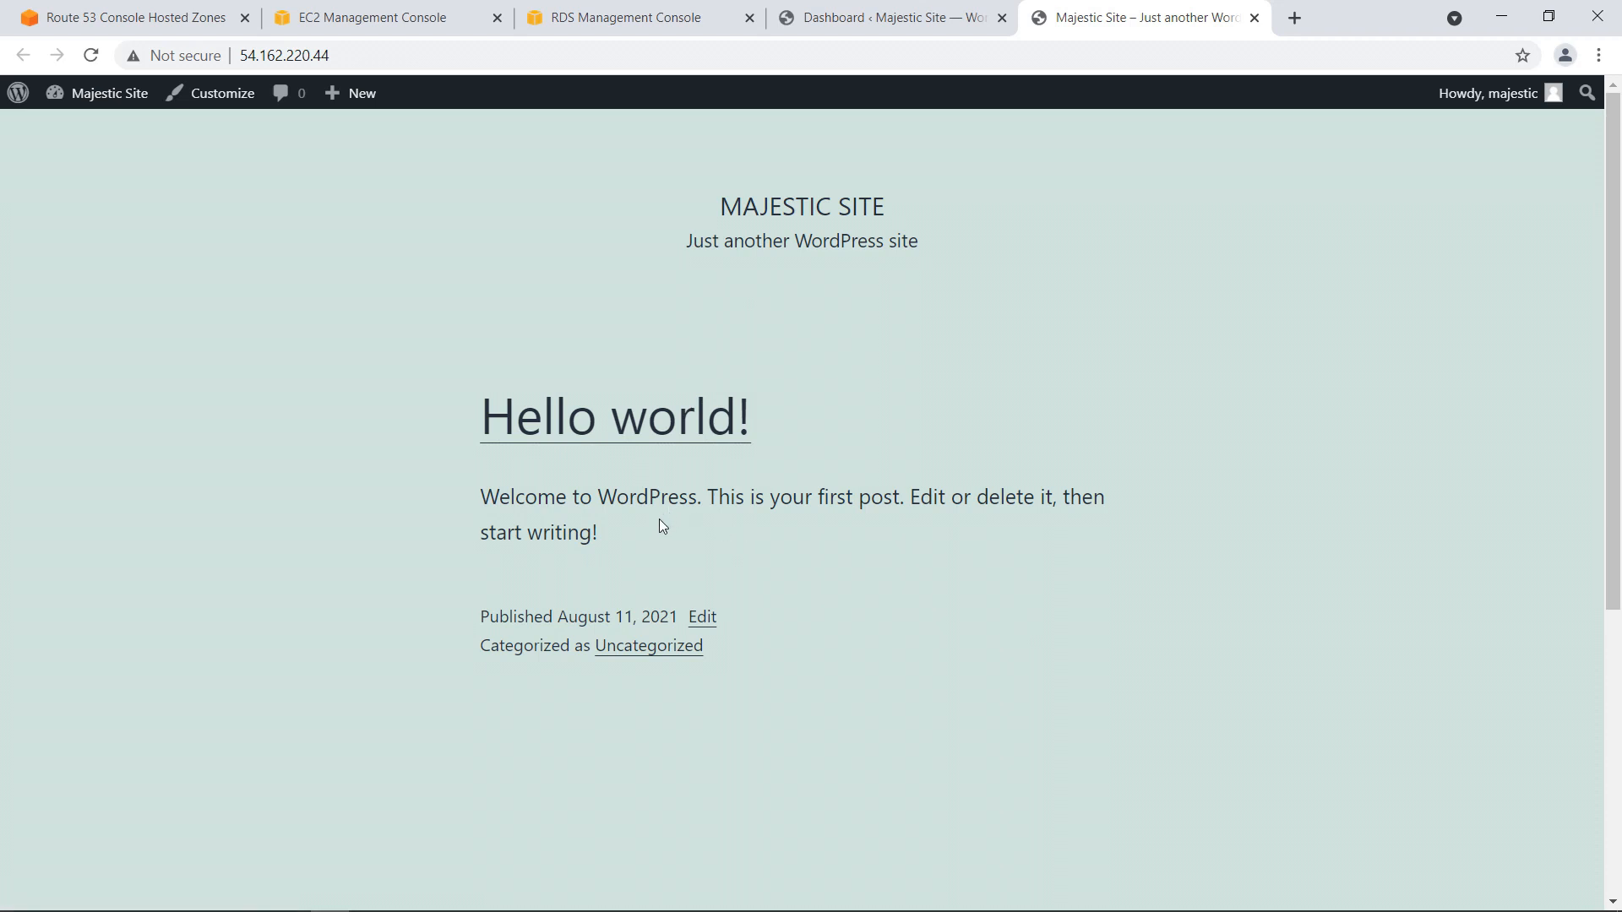
mouse_move(583, 487)
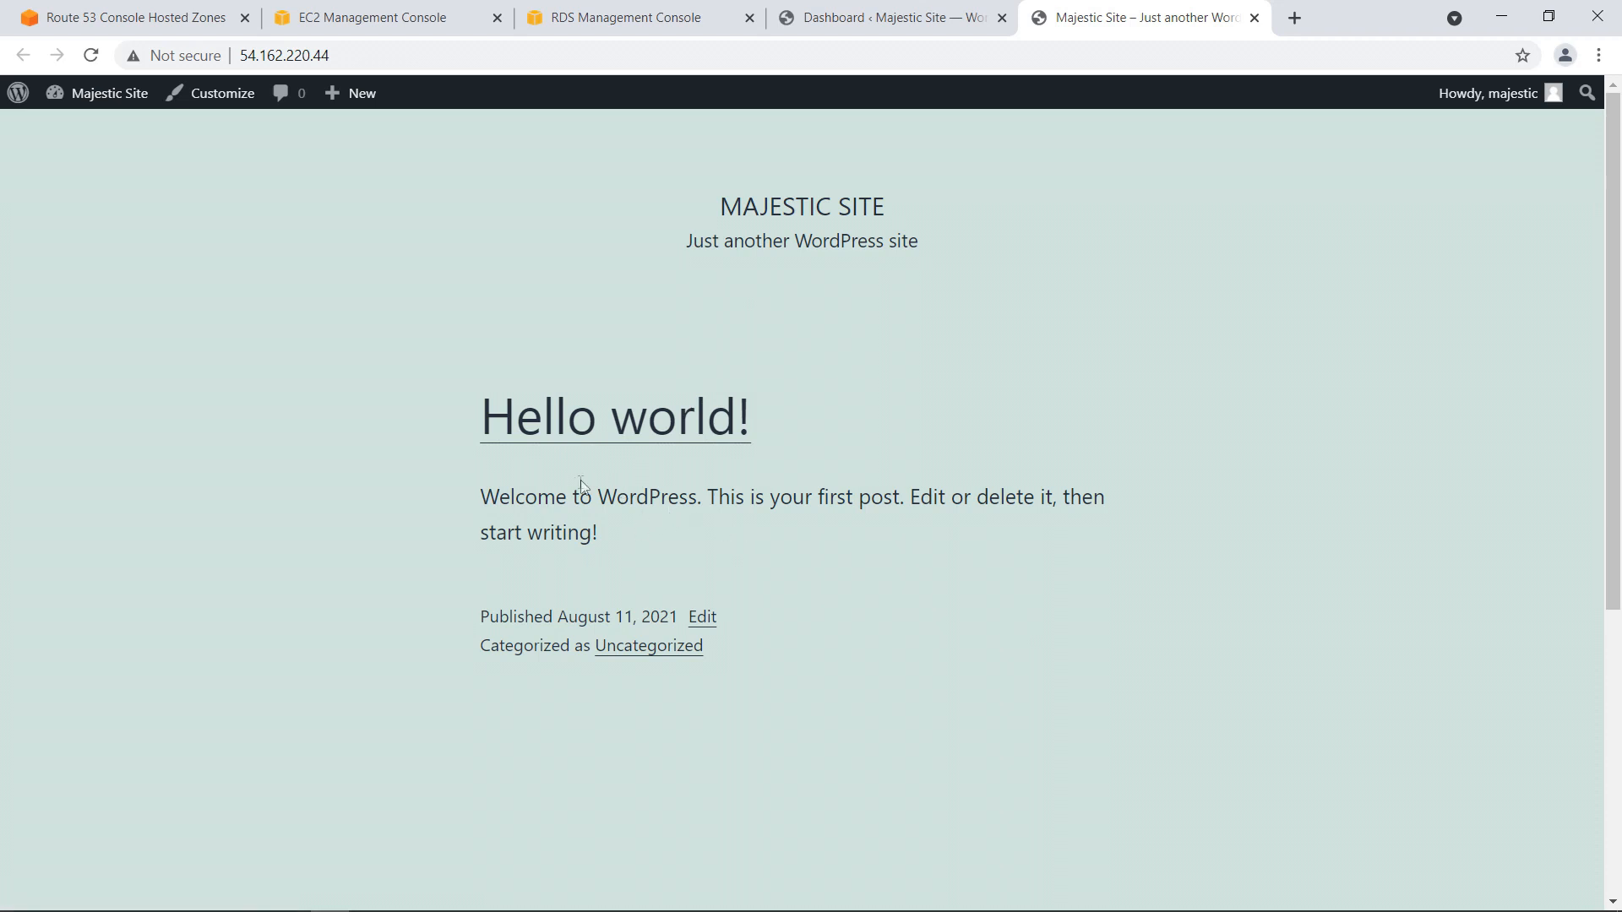
mouse_move(612, 532)
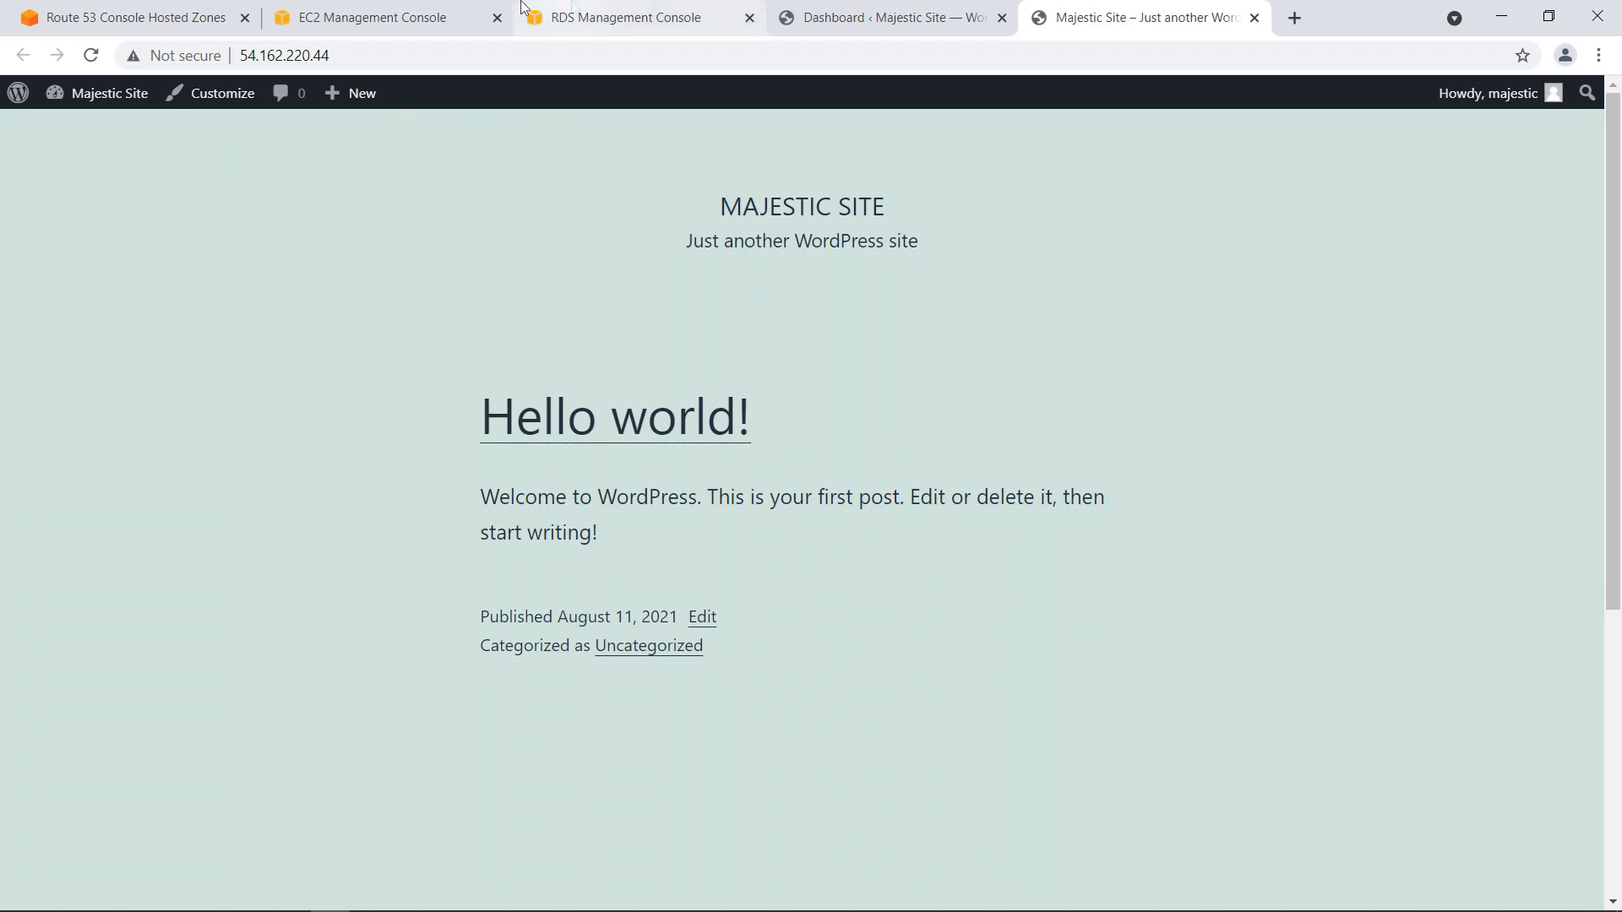
- Return to the RDS database-1 details showing the MariaDB endpoint on port 3306
left_click(612, 17)
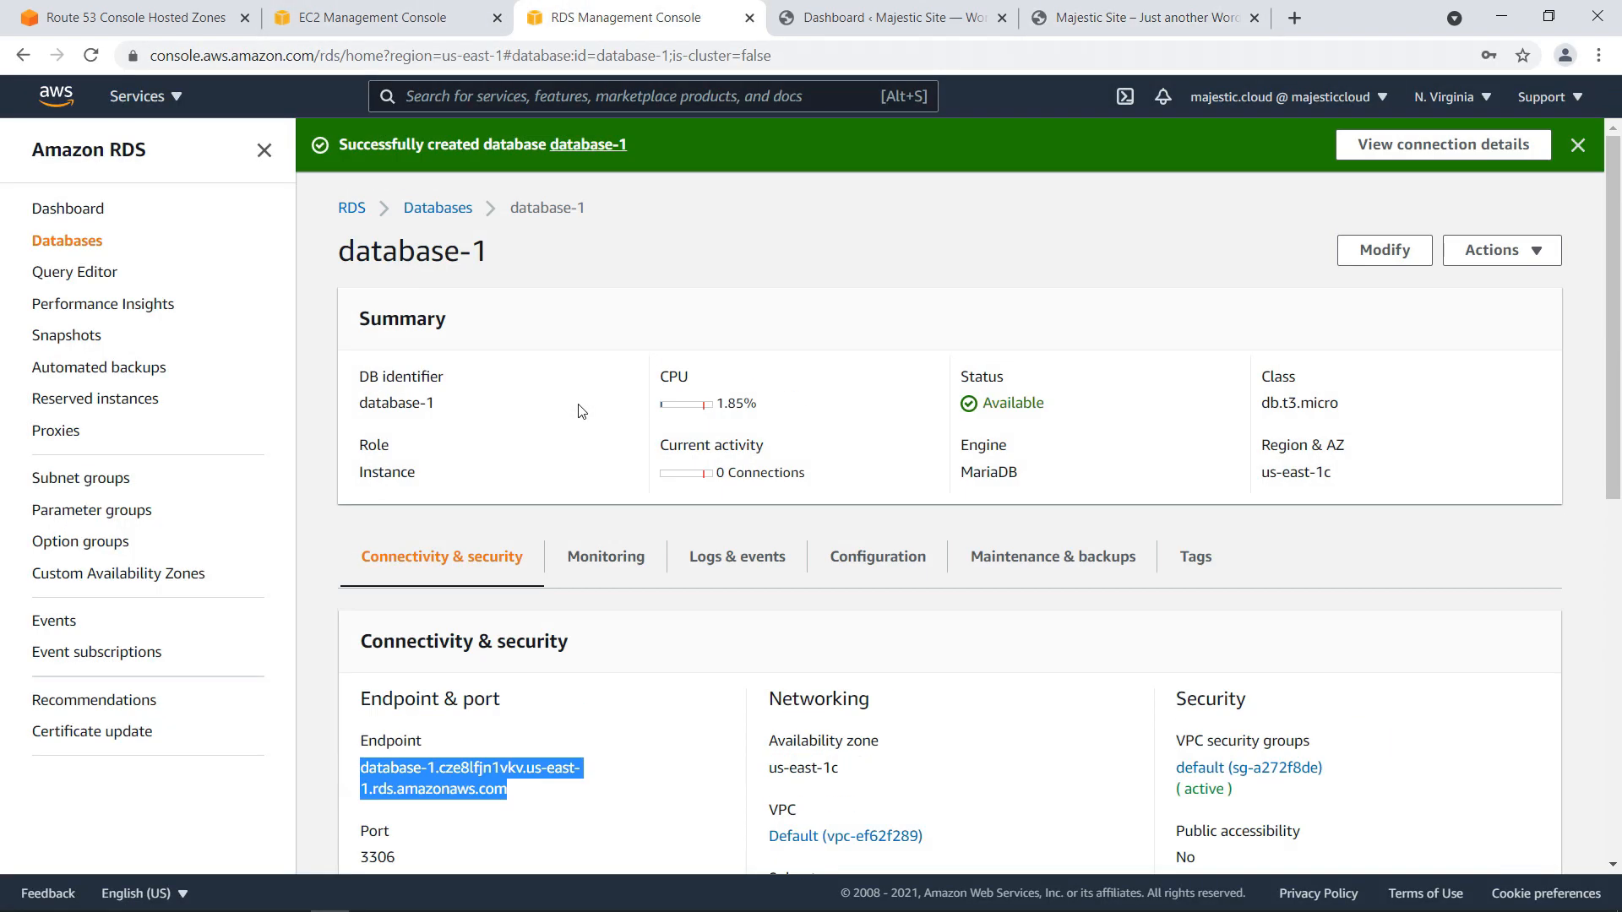
mouse_move(887, 17)
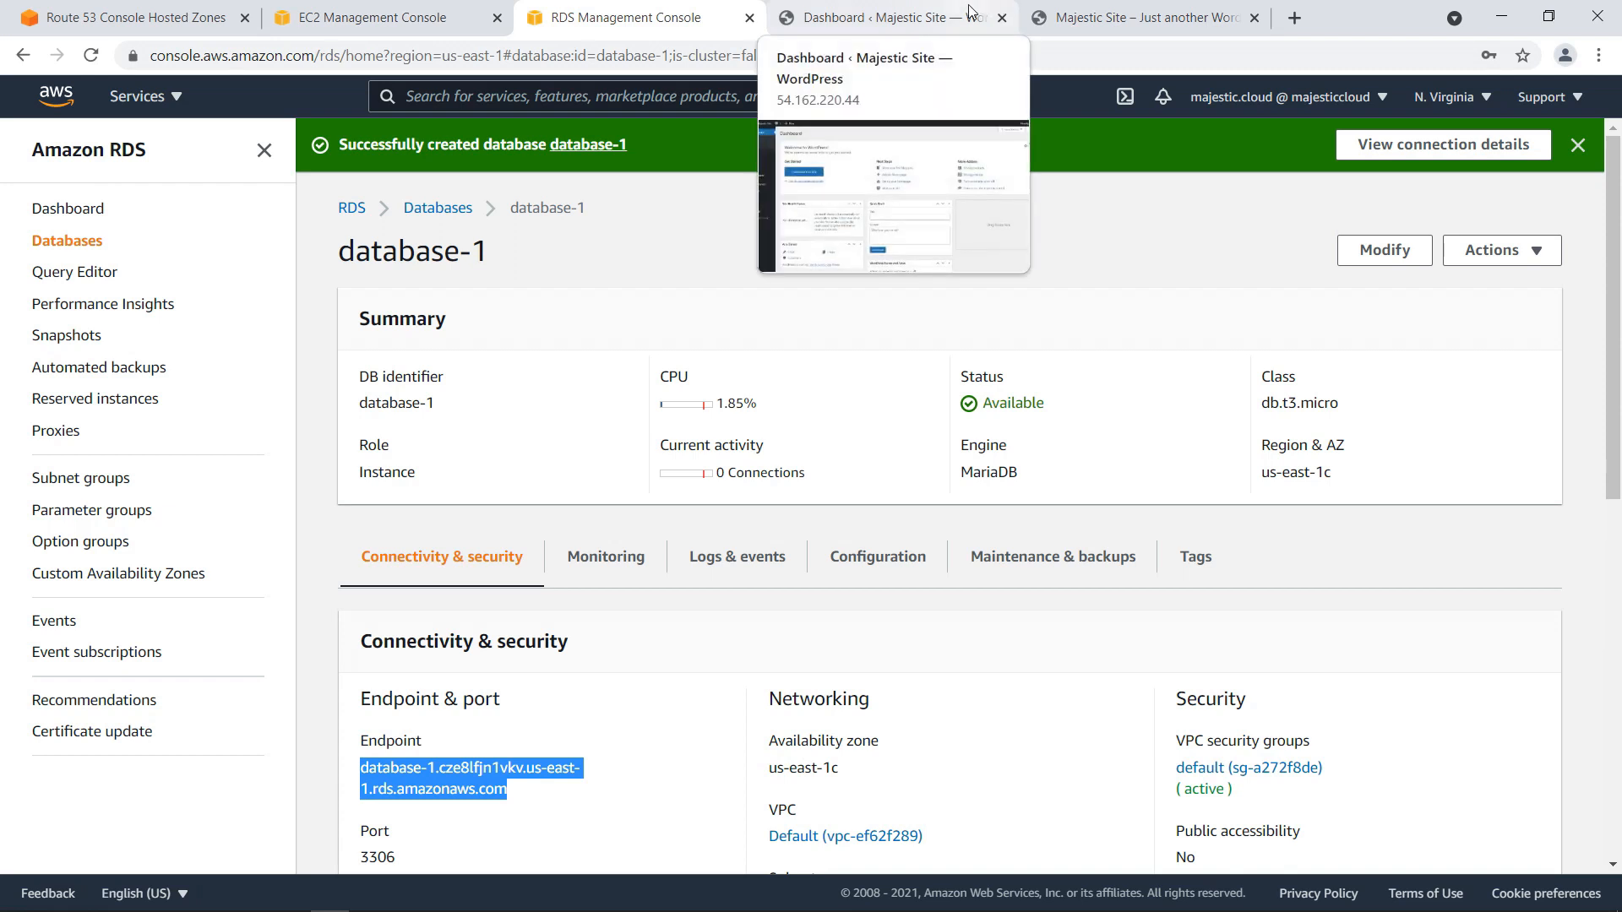
mouse_move(1096, 264)
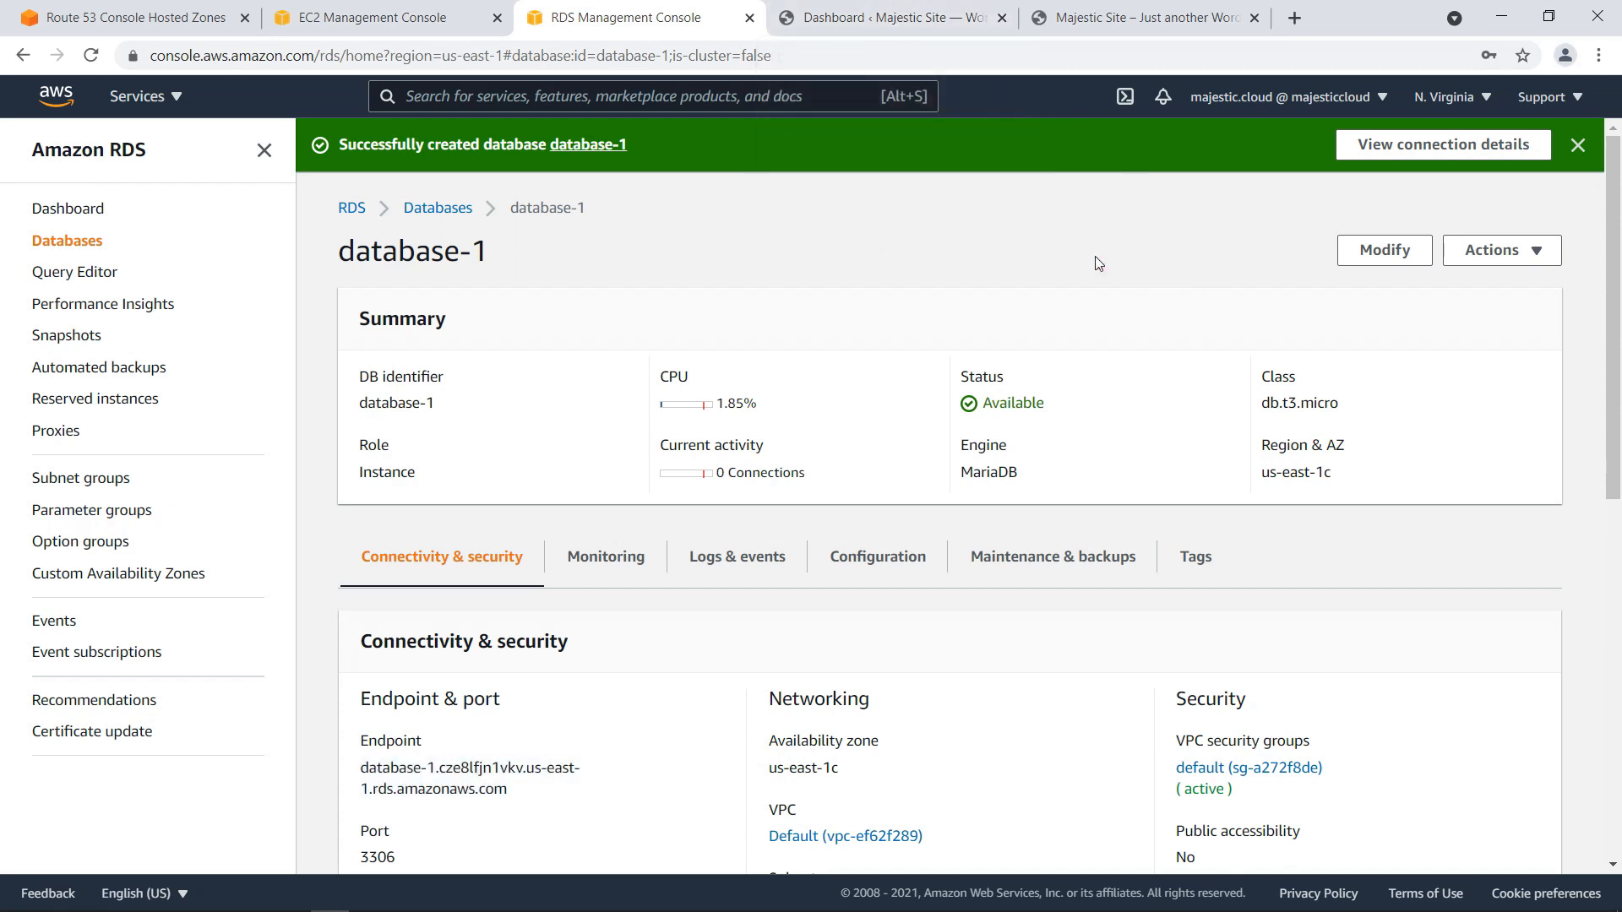